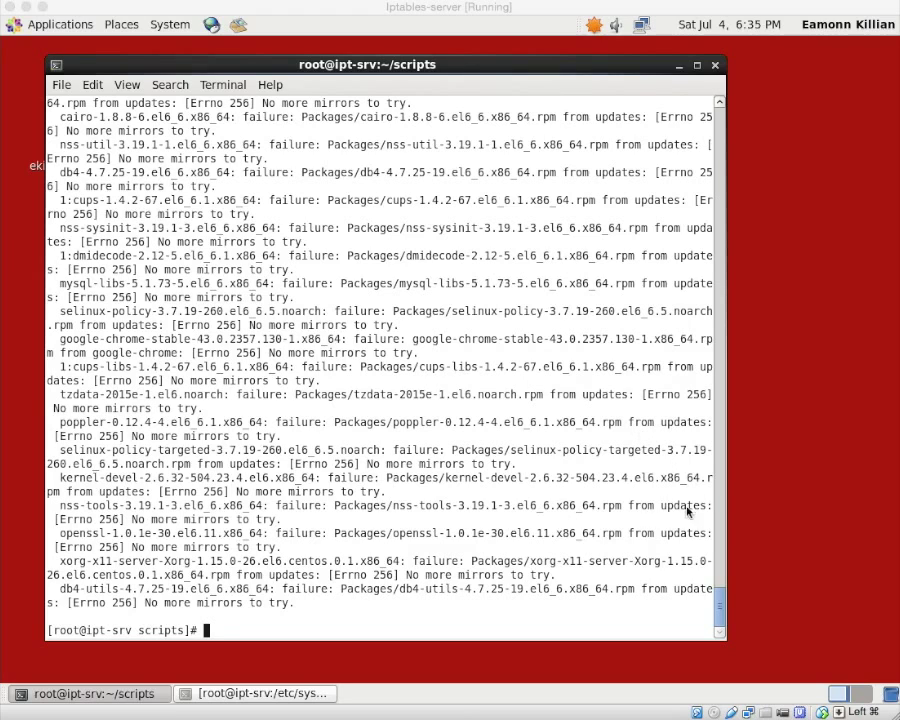
mouse_move(520, 500)
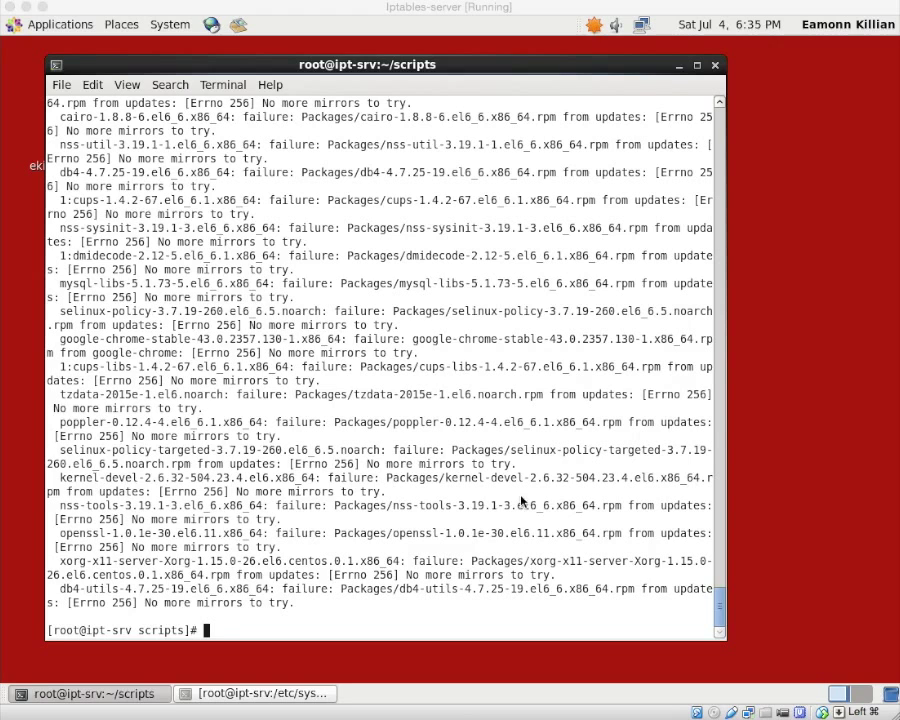
Start a fresh prompt to list the five iptables scripts in ~/scripts.
key("Return")
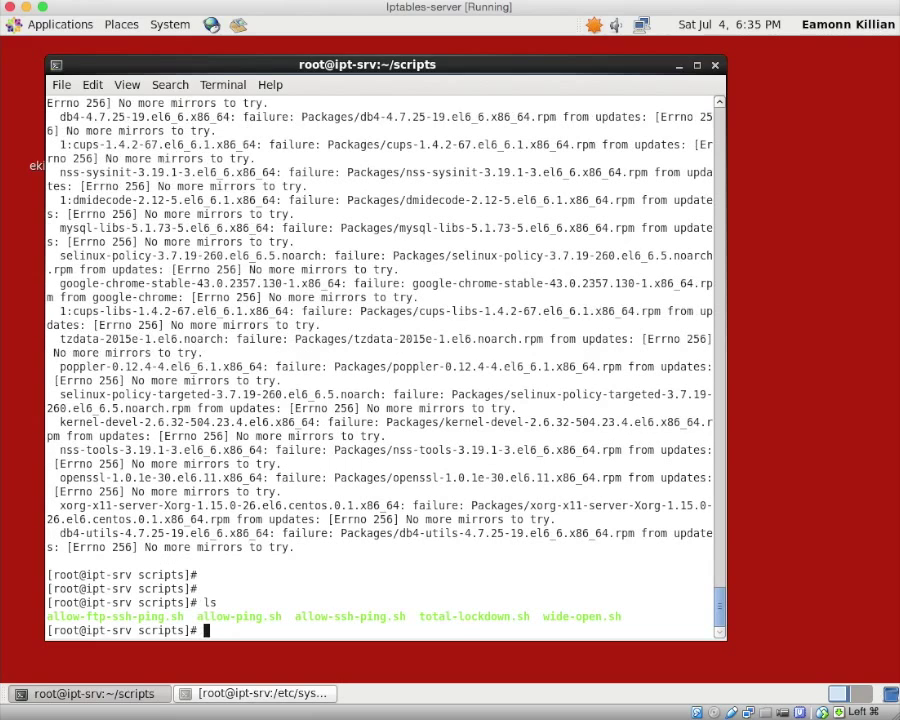
Copy allow-ftp-ssh-ping.sh to allow-dns-ftp-ssh-ping.sh and begin typing a vi command for it.
type("cp allow-ftp-ssh-ping.sh")
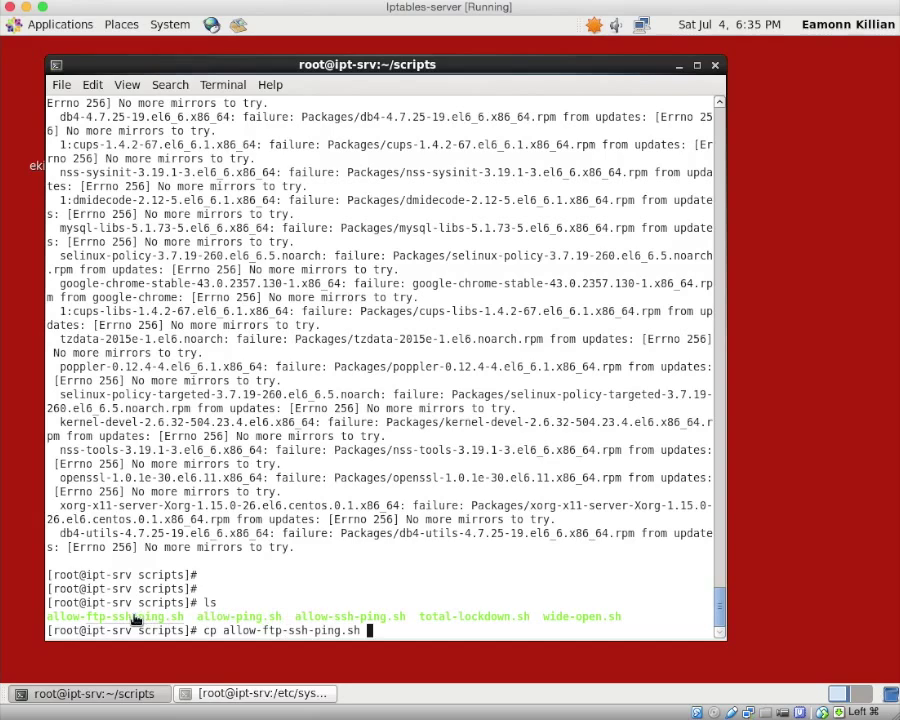
mouse_move(360, 615)
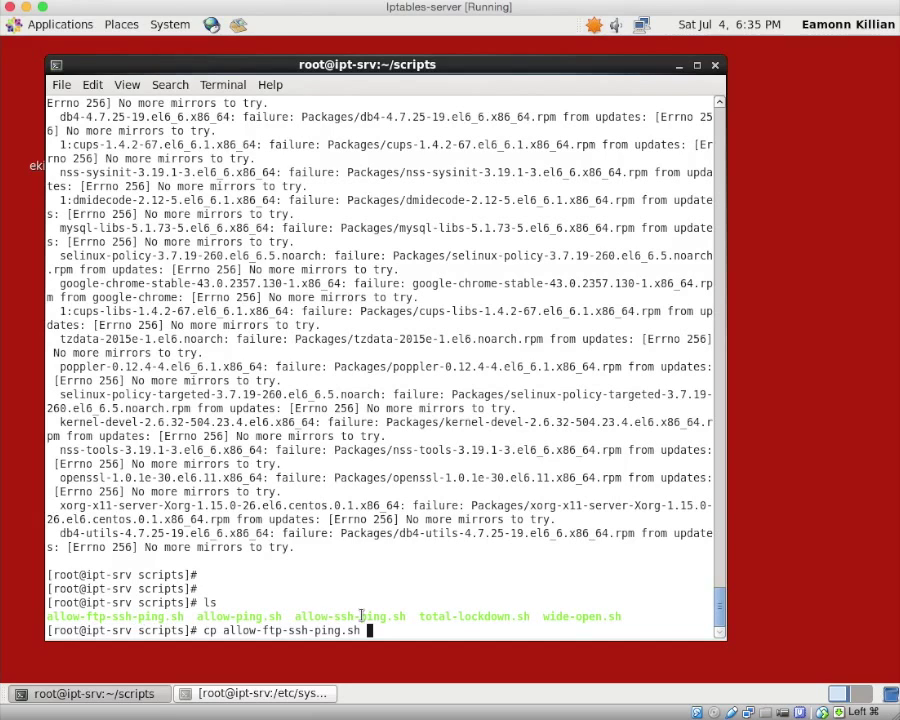
mouse_move(429, 570)
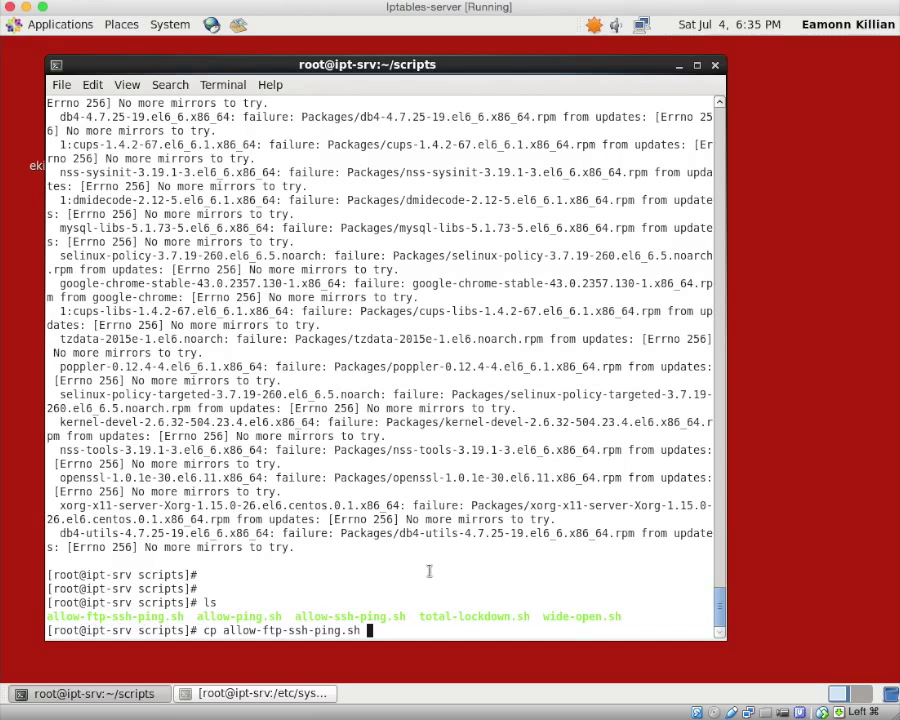
mouse_move(408, 578)
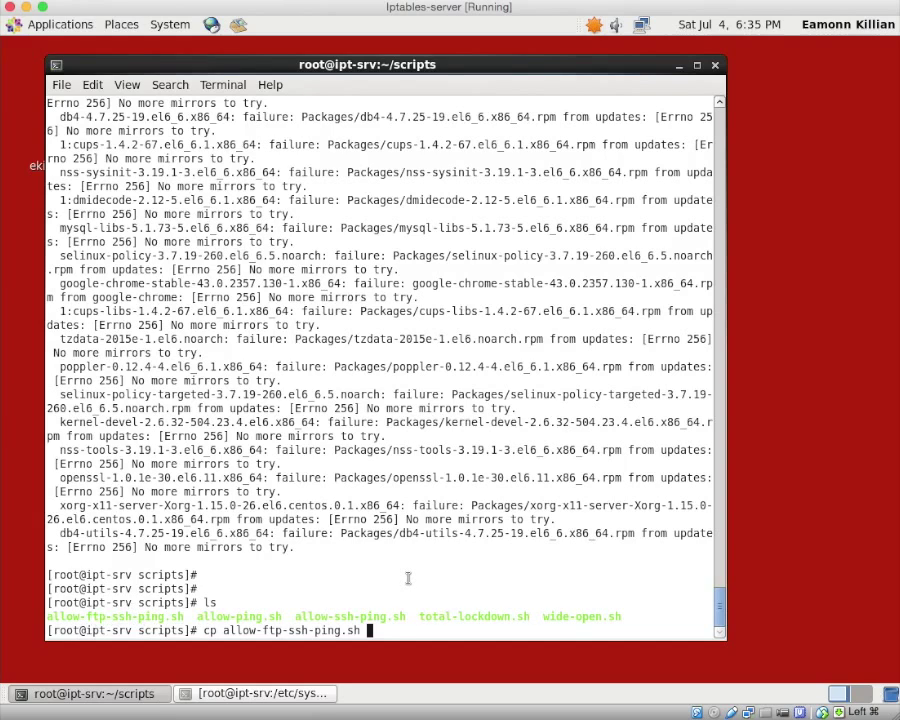
type("allow")
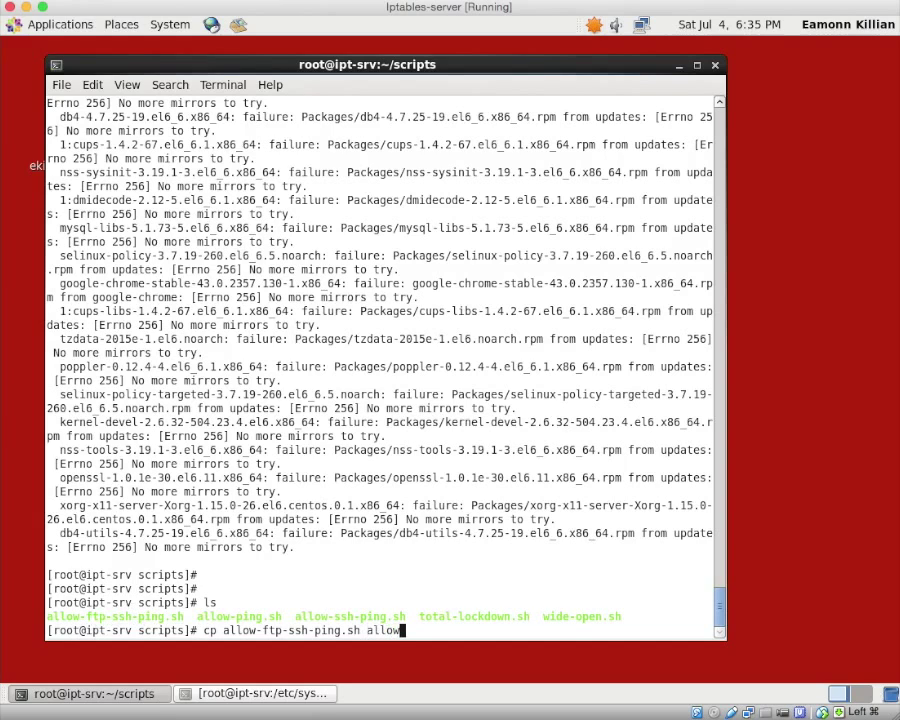
type("-")
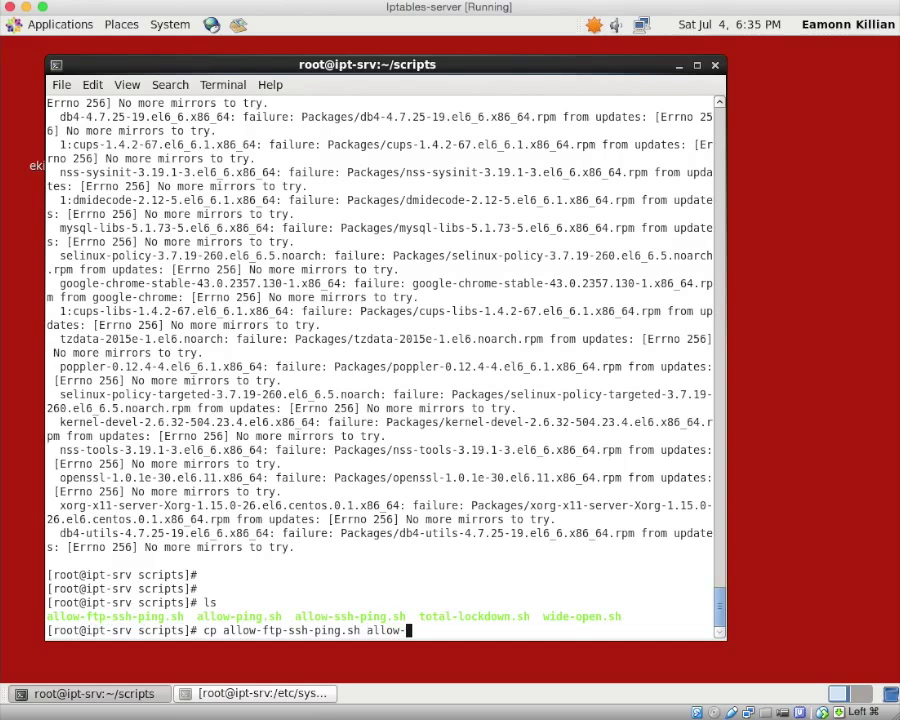
type("dns-")
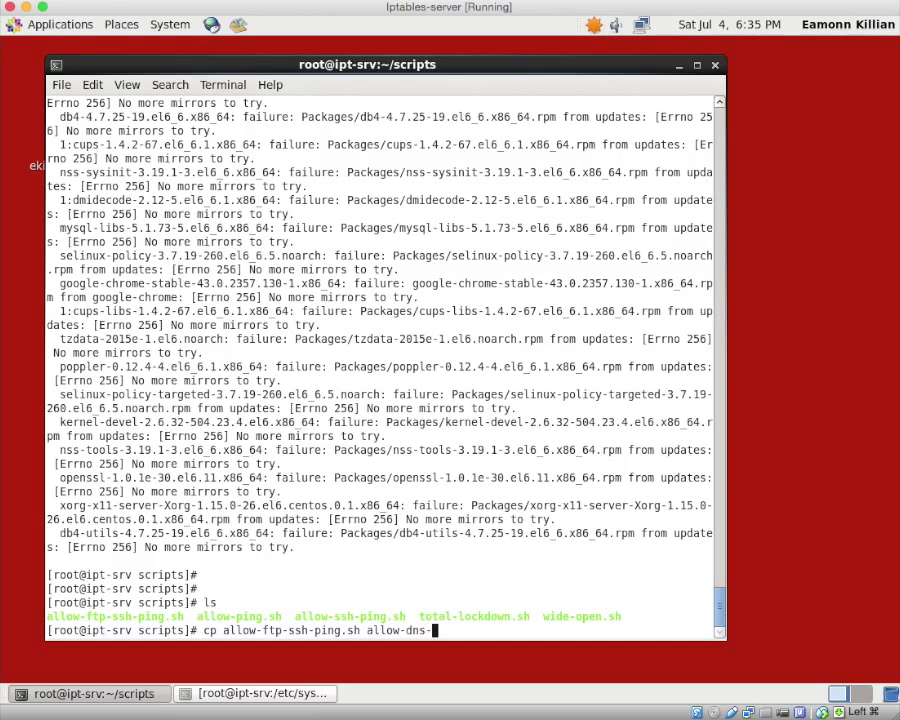
type("ftp")
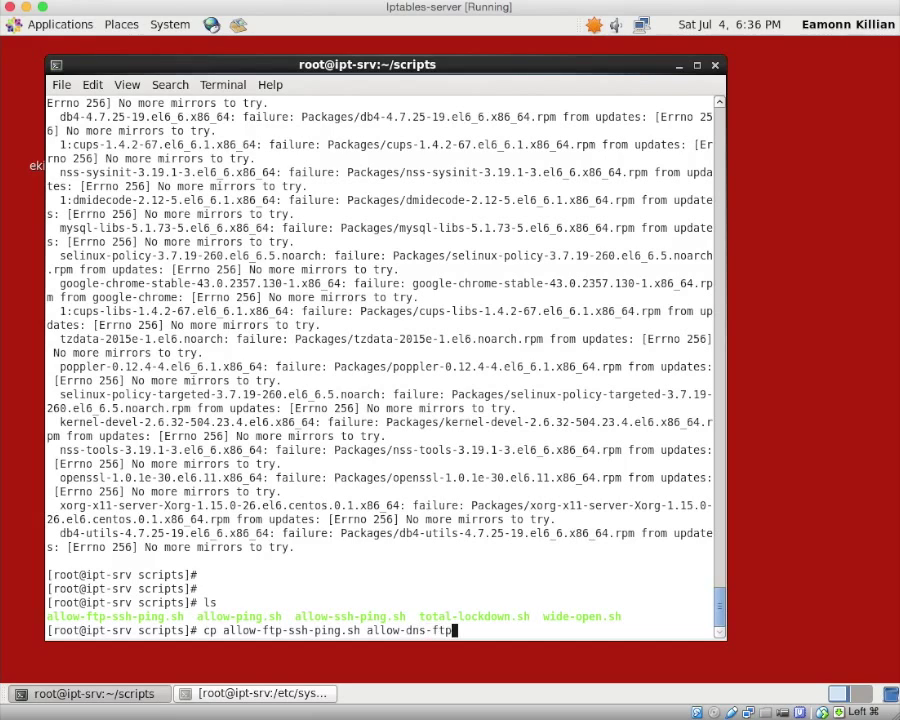
type("ss")
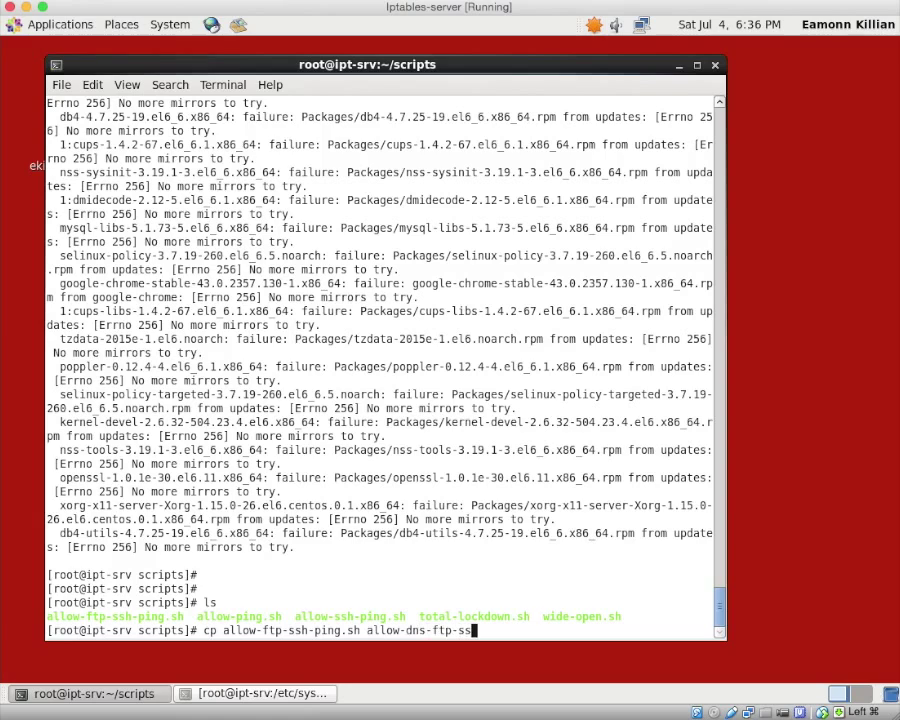
type("-ping")
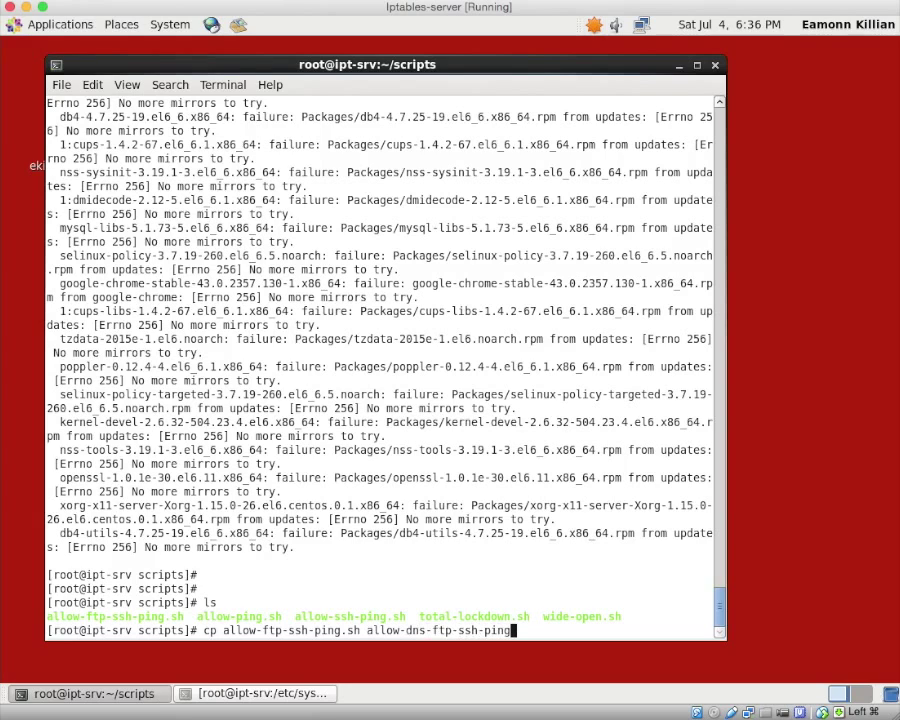
type("sh")
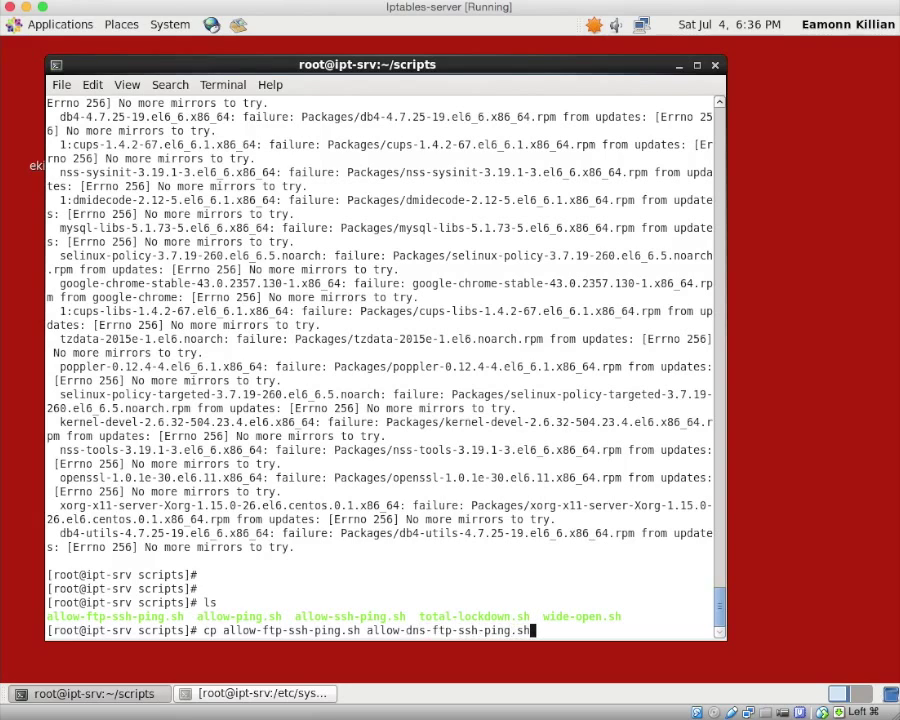
key("Return")
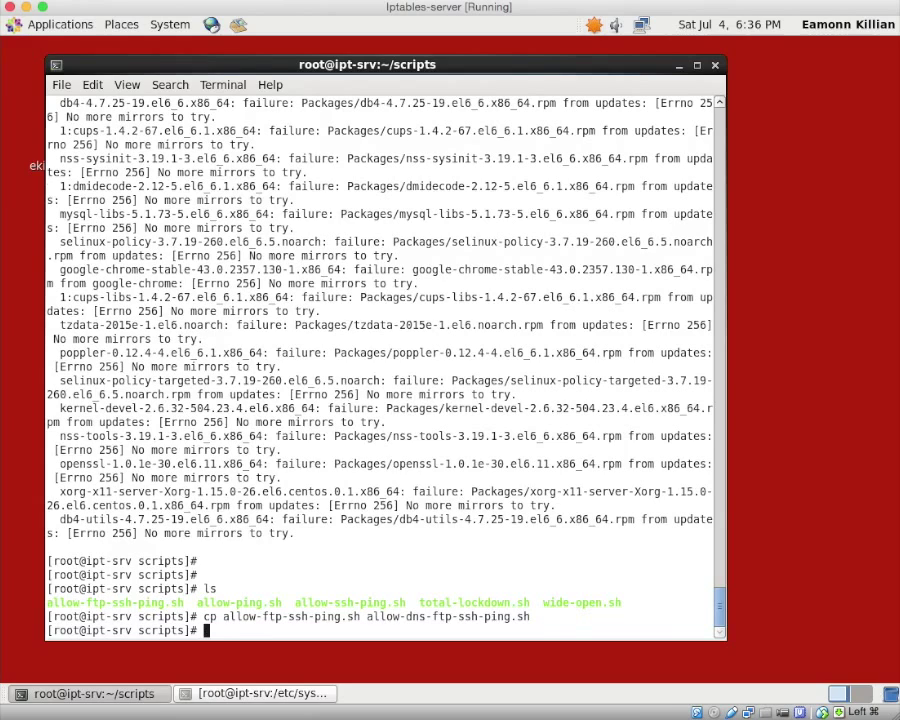
type("vi")
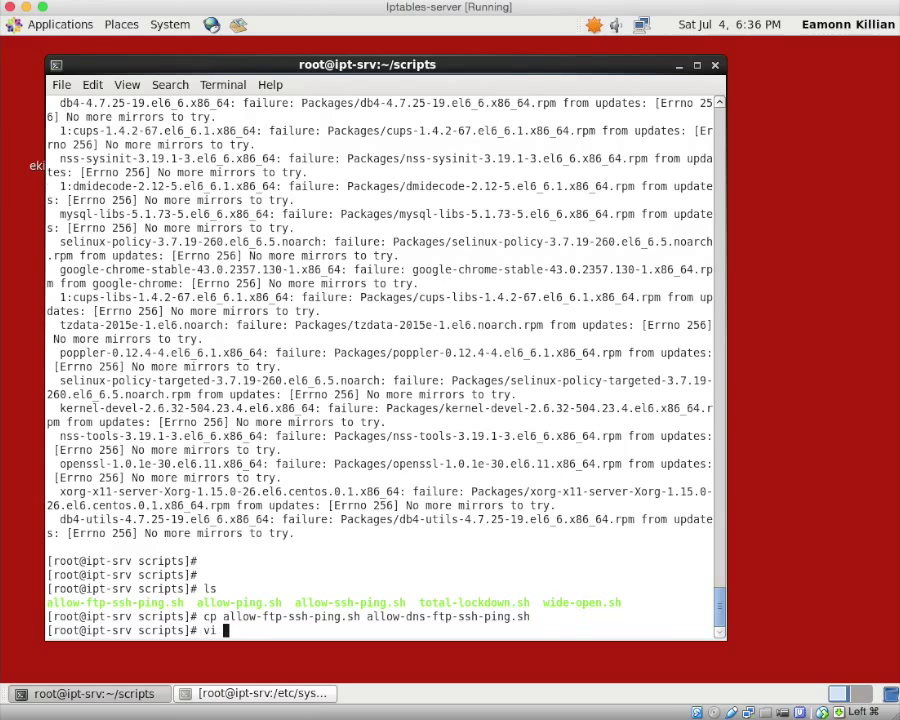
type("allow-dns-ftp-ssh-ping.sh")
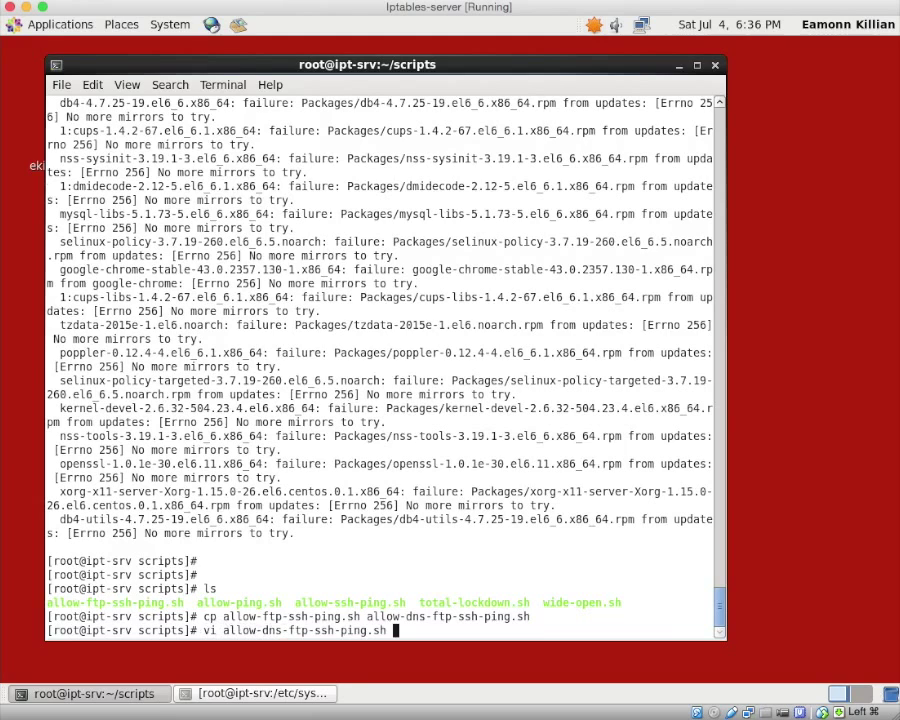
Open allow-dns-ftp-ssh-ping.sh in vi, scroll past STEP 8, and enter insert mode.
key("Return")
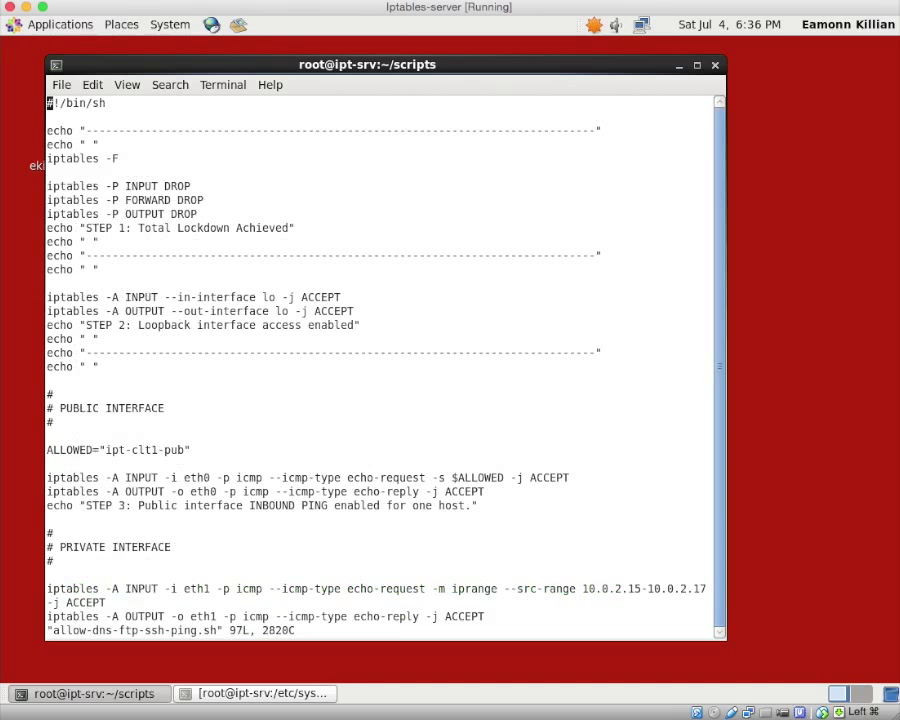
scroll("down", 3)
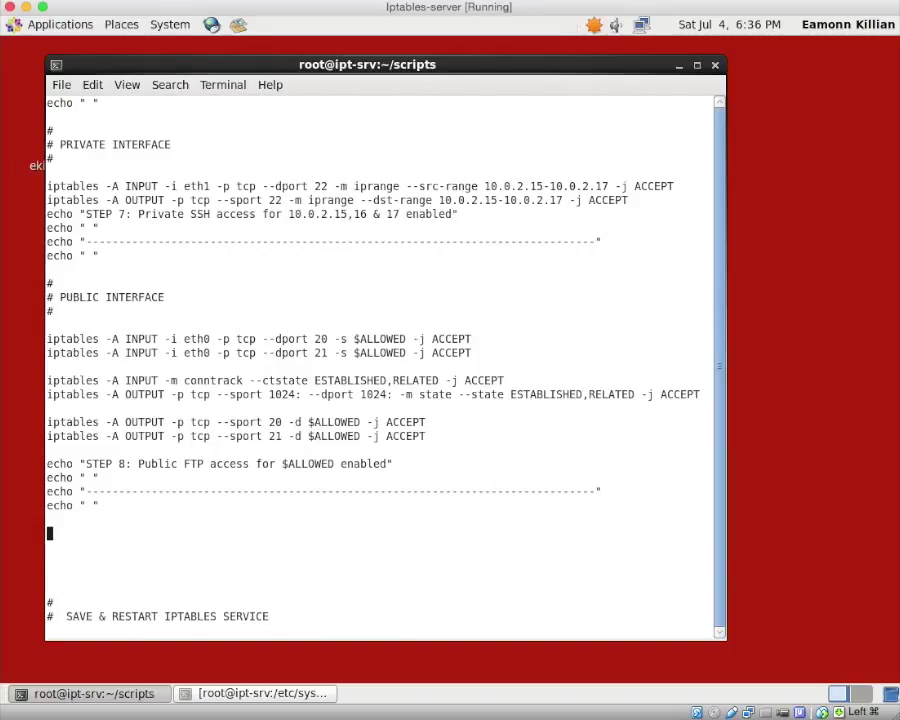
key("i")
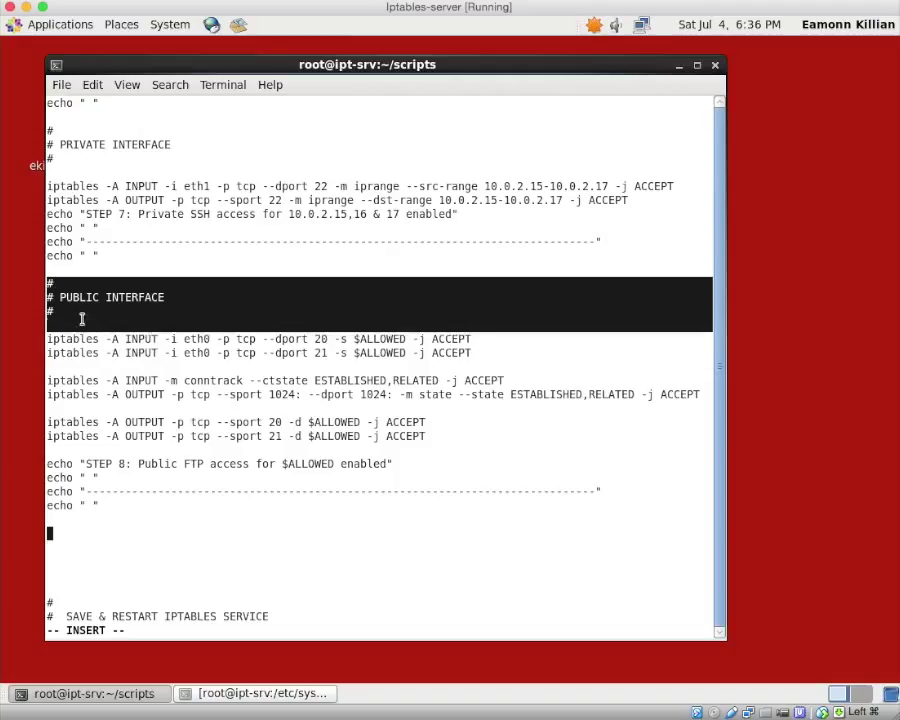
Duplicate the public interface header and STEP 8 echo, changing it to 'STEP 9: Public OUTBOUND DNS access enabled'.
right_click(82, 318)
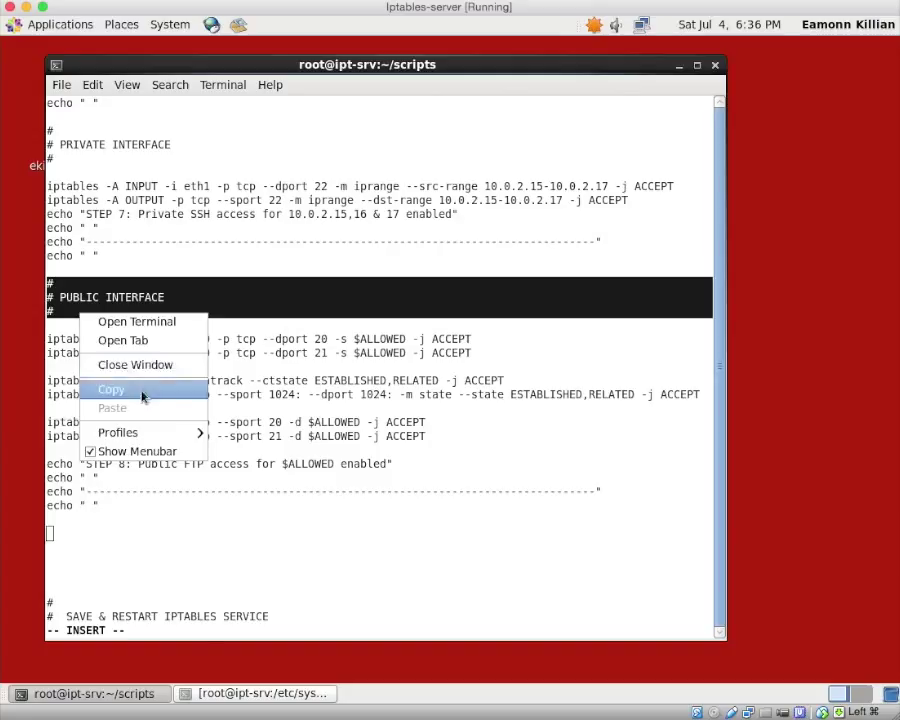
left_click(112, 408)
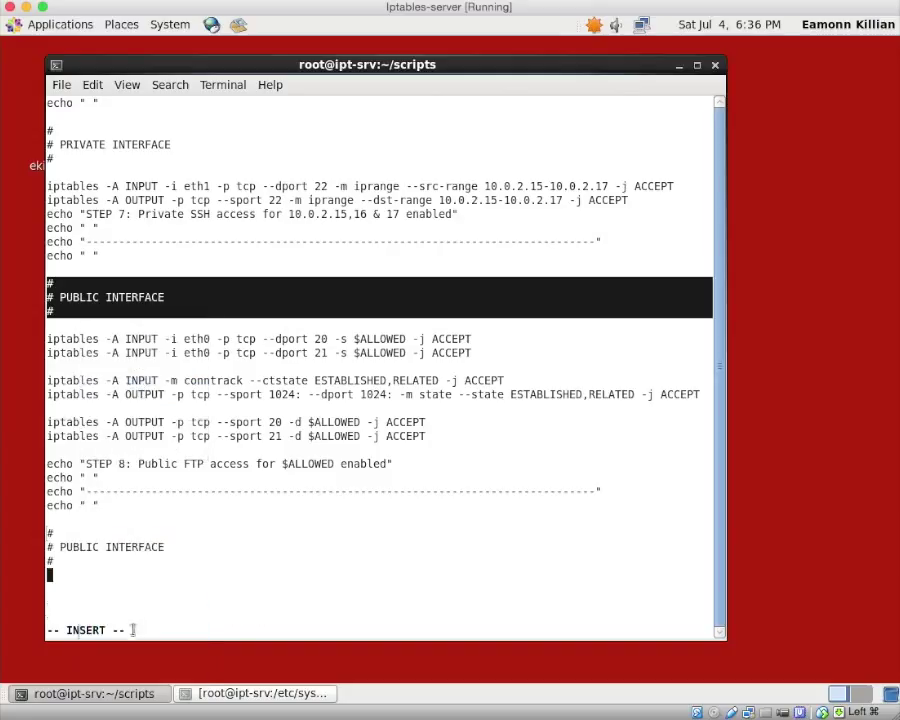
key("Return")
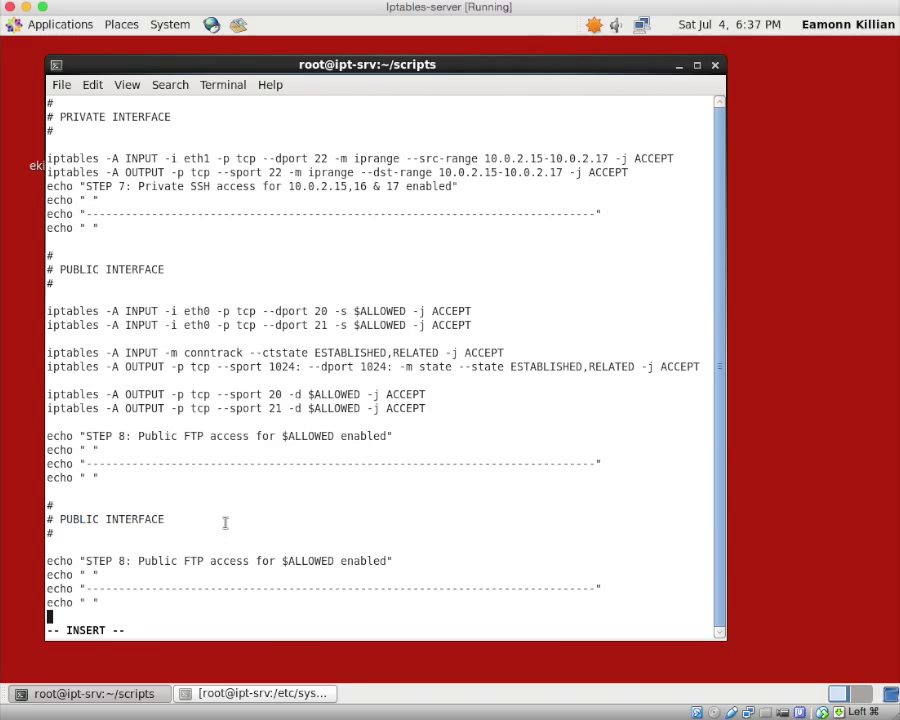
key("Escape")
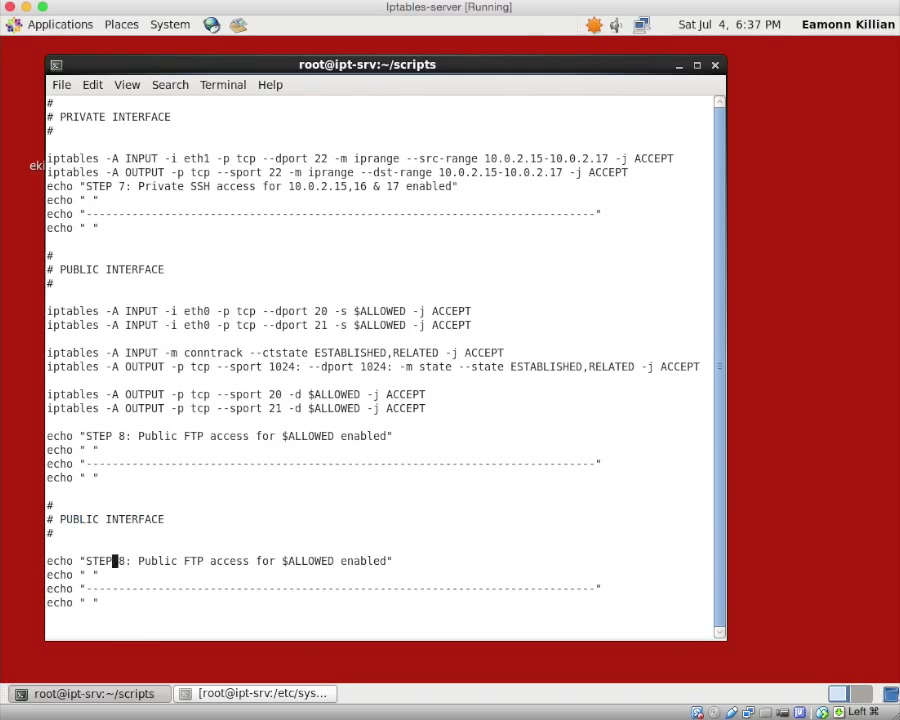
type("9")
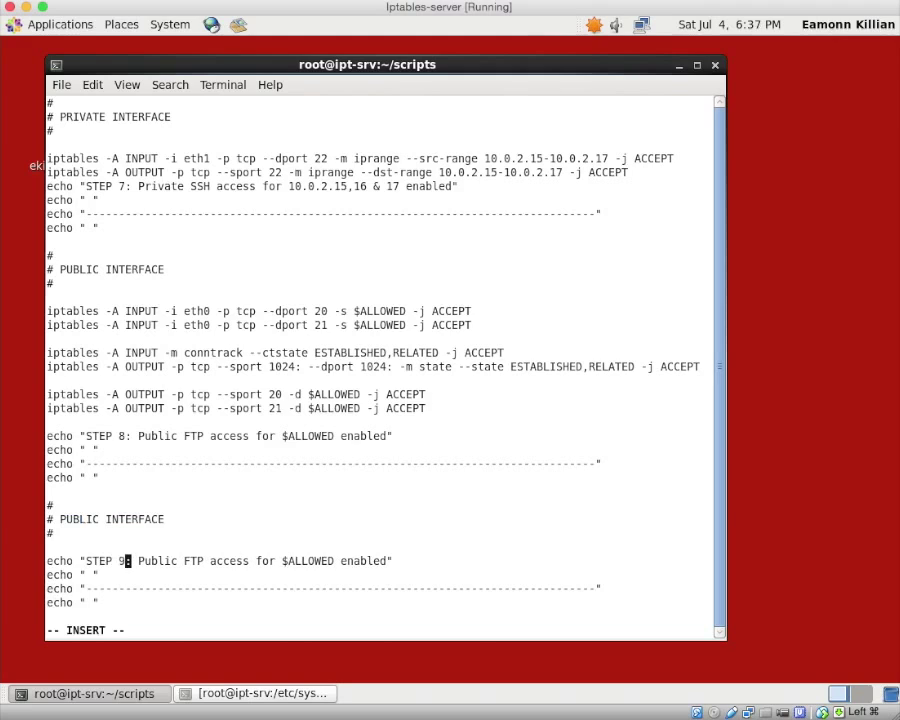
key("Escape")
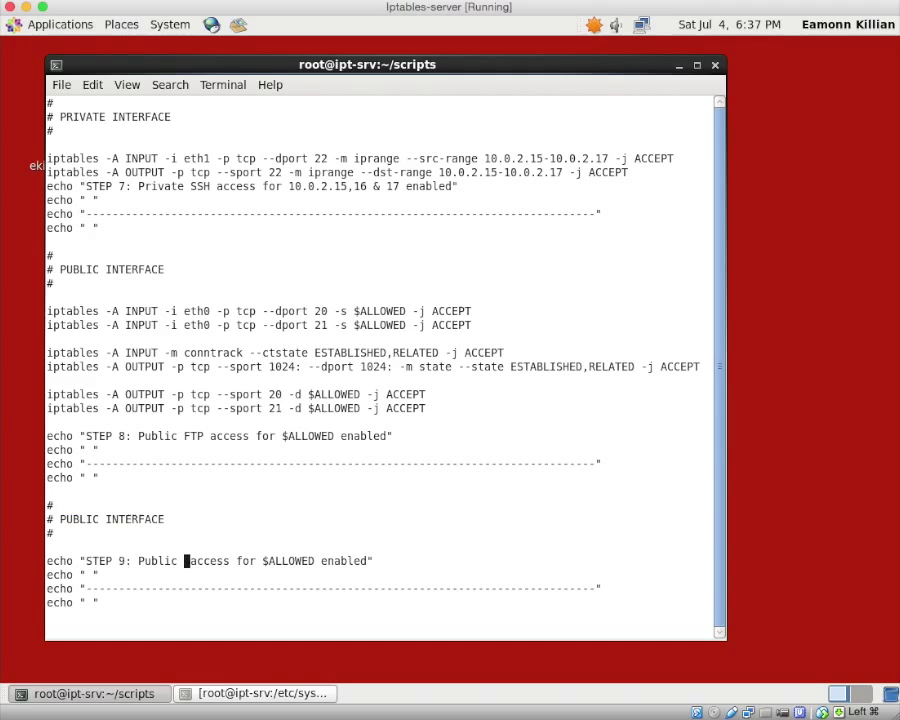
type("DNS")
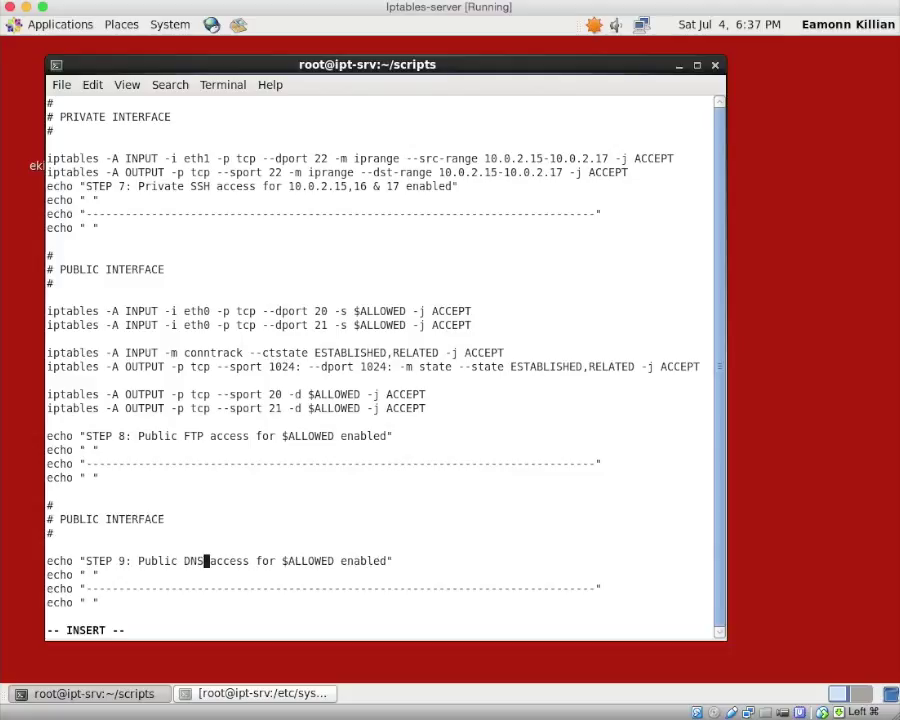
key("Escape")
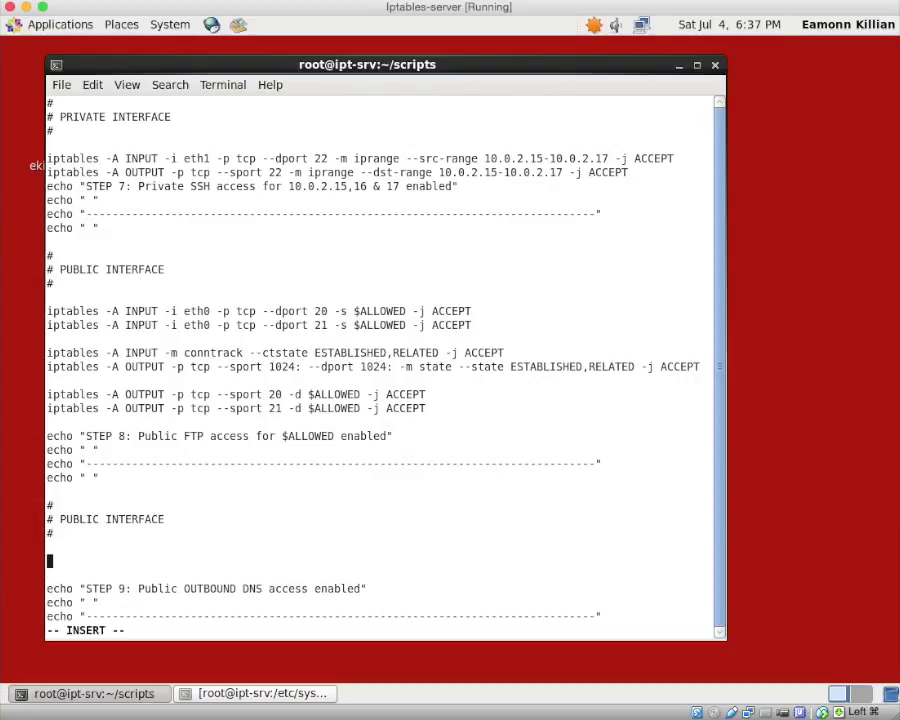
Type the partial rule 'iptables -A OUTPUT -p udp --out-interface' under PUBLIC INTERFACE.
type("iptabl")
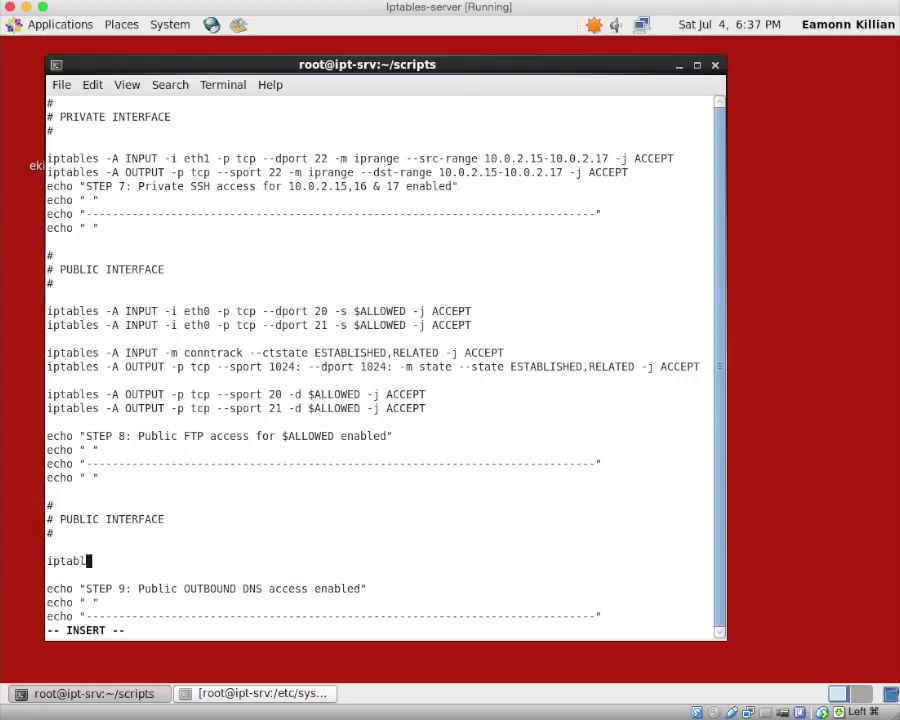
type("es")
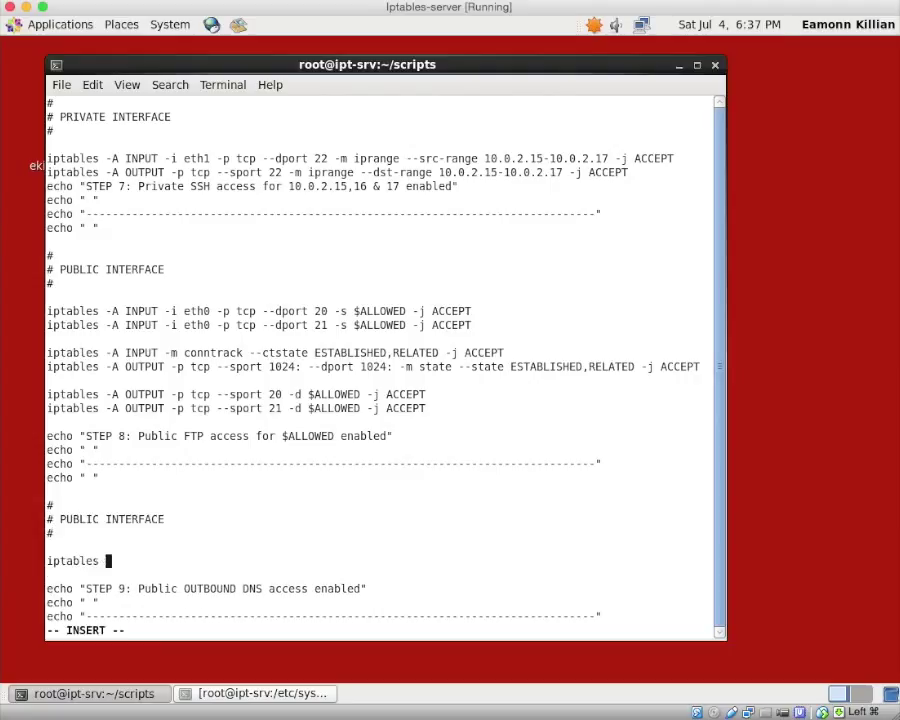
type("-A O")
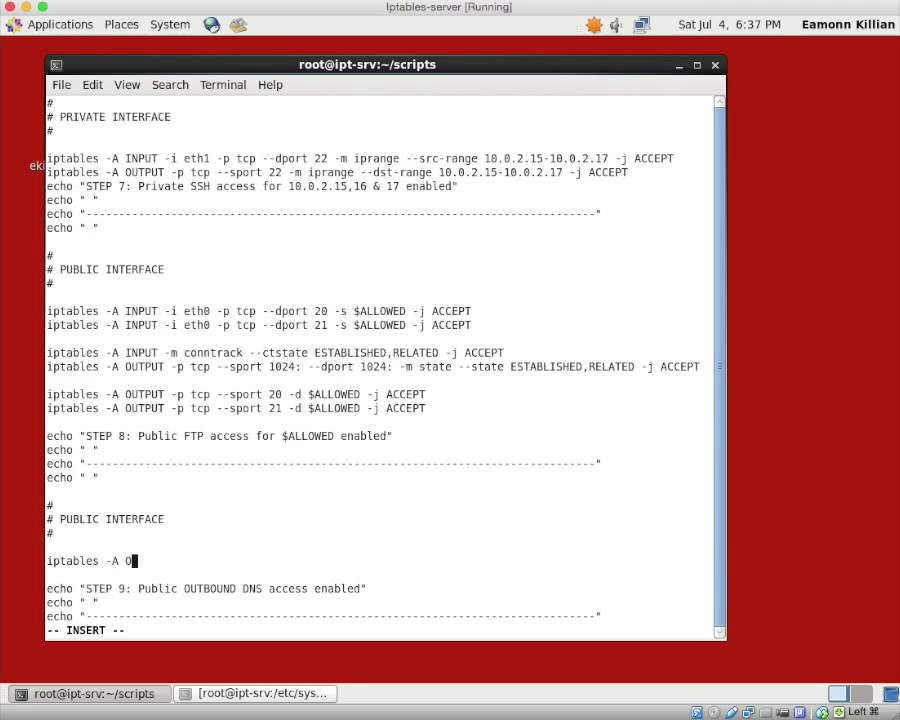
type("UTPUT")
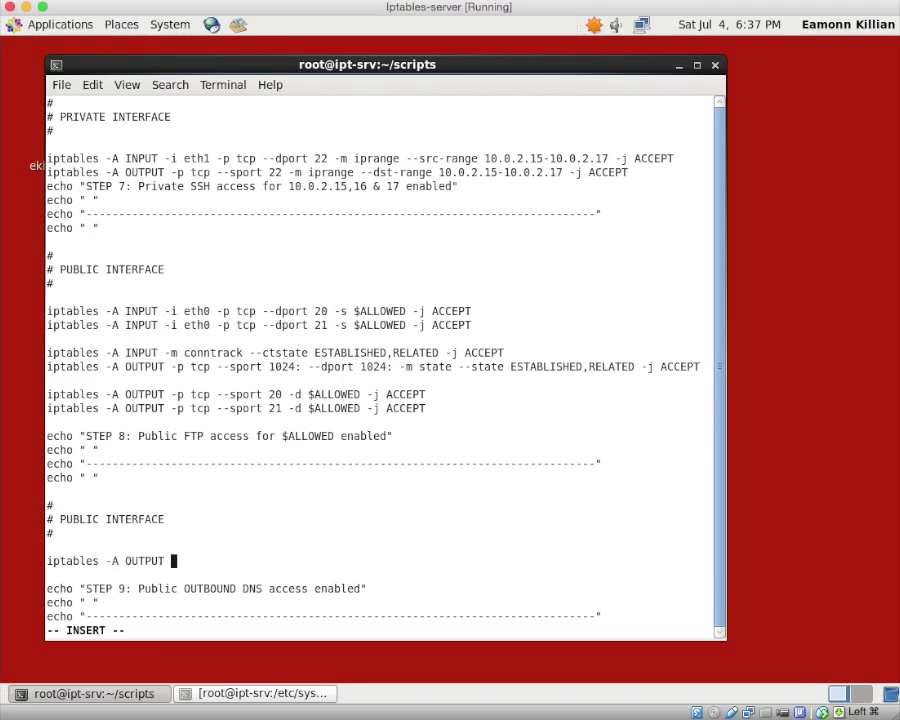
type("-p")
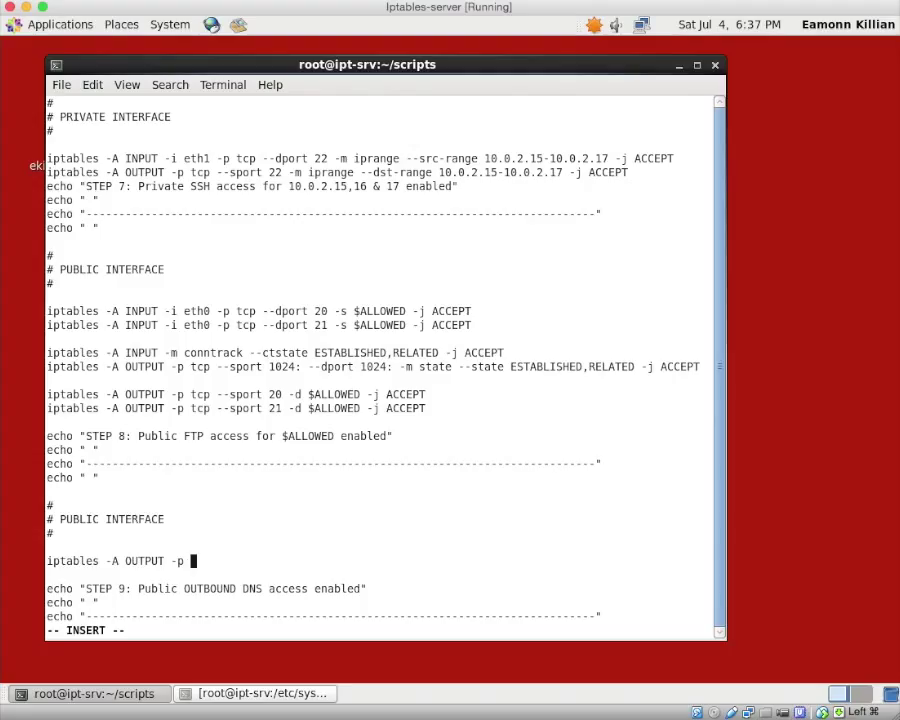
type("ud")
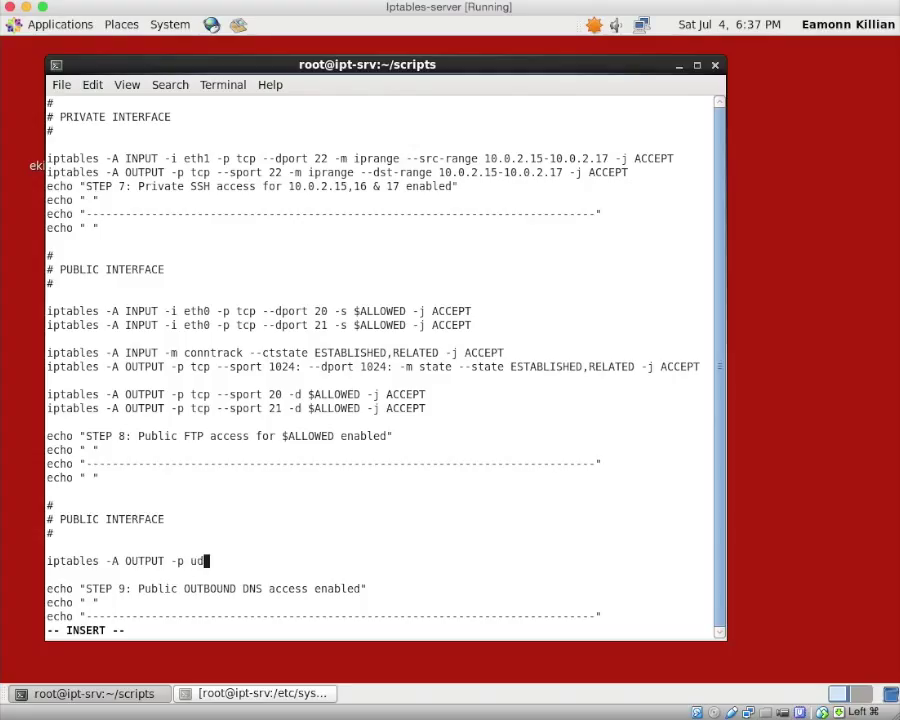
type("p")
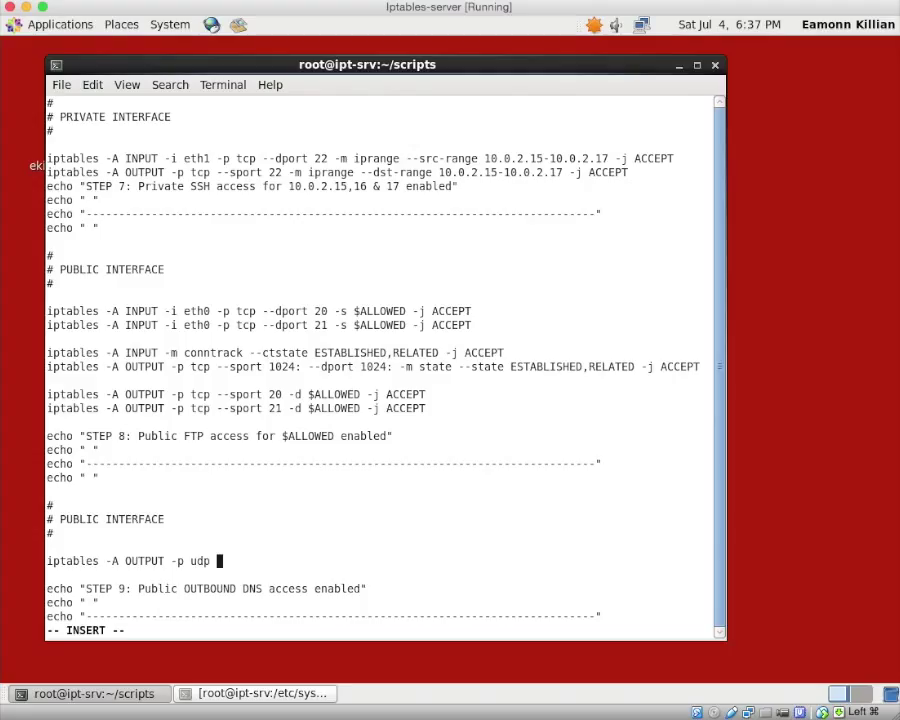
type("-out-interfac")
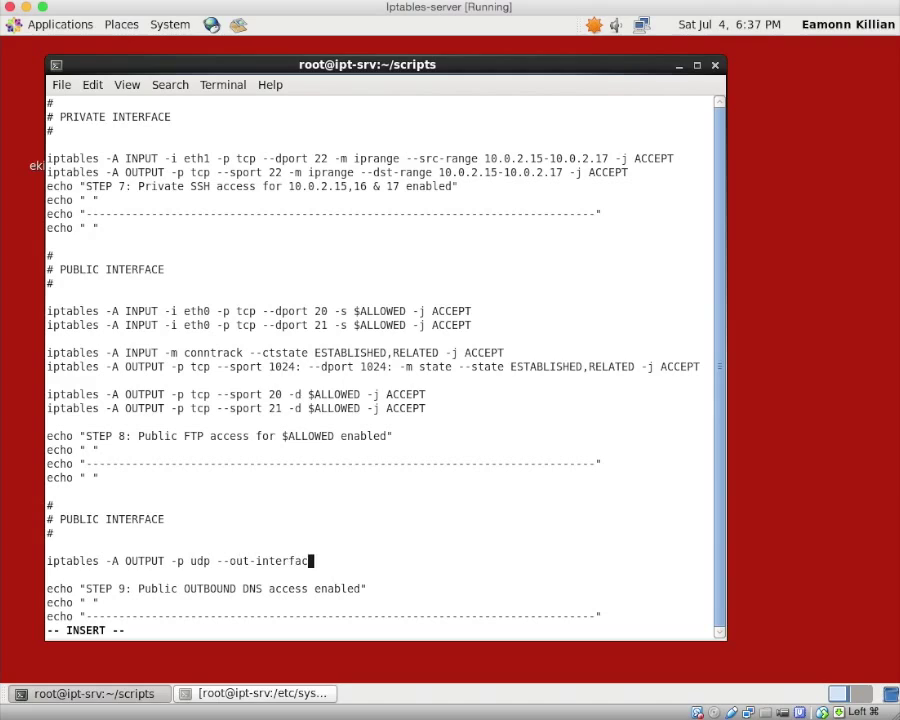
key("Escape")
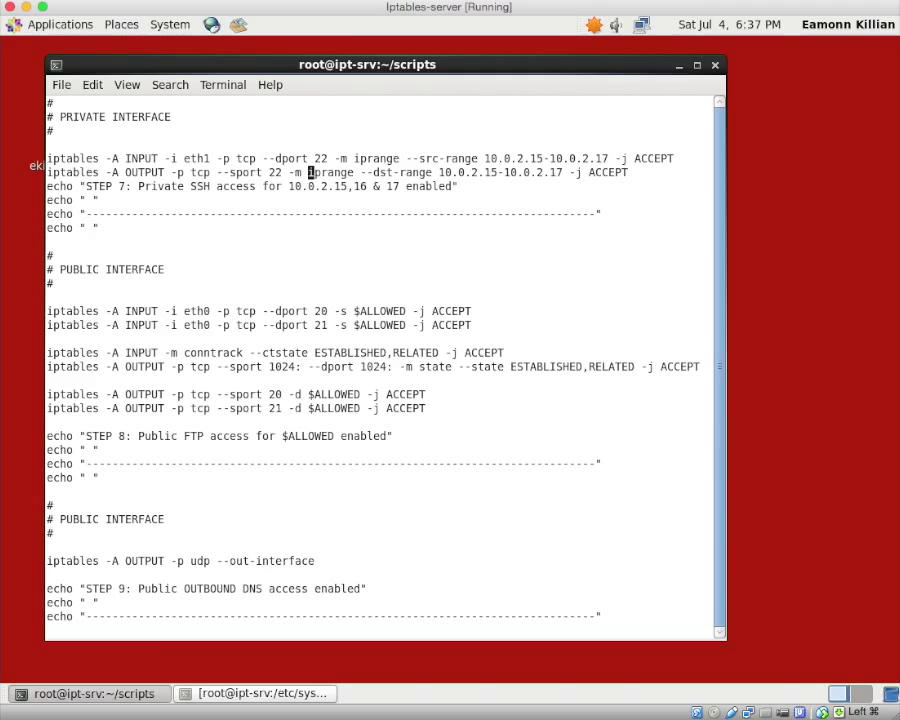
scroll("up", 3)
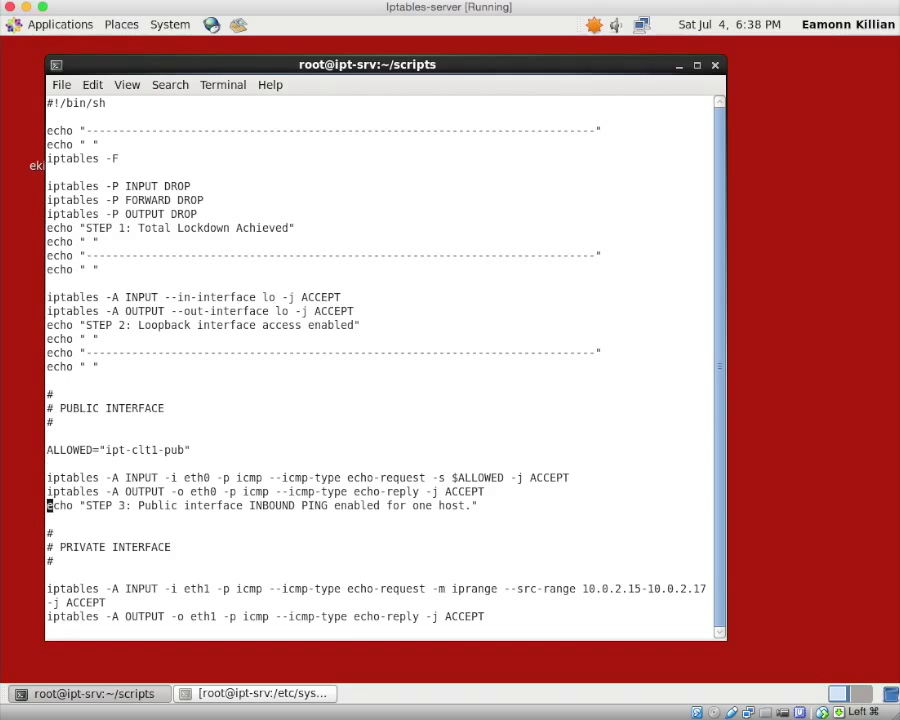
scroll("down", 3)
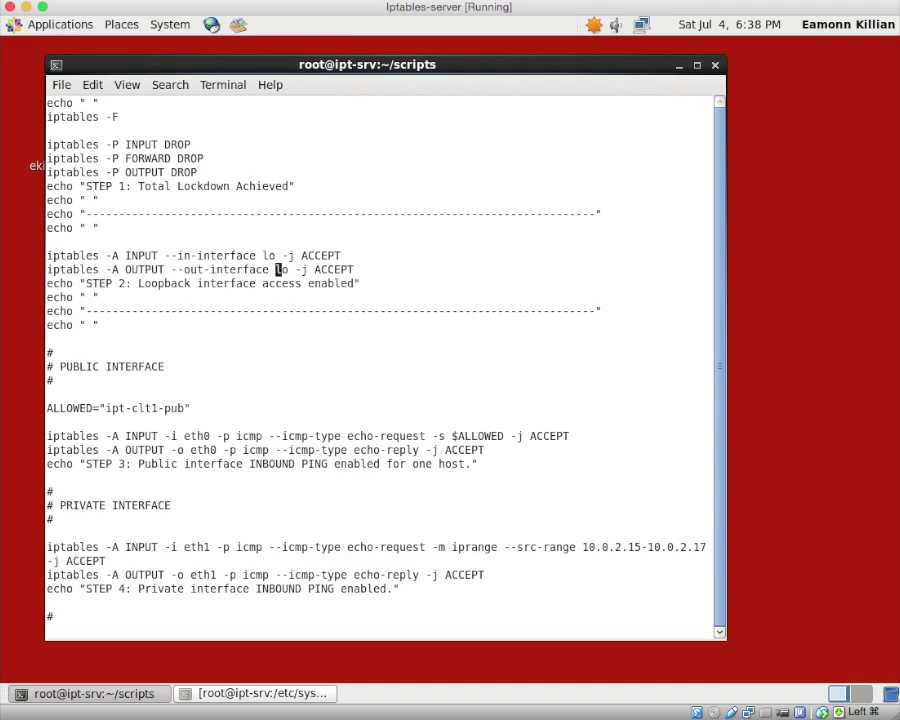
scroll("down", 3)
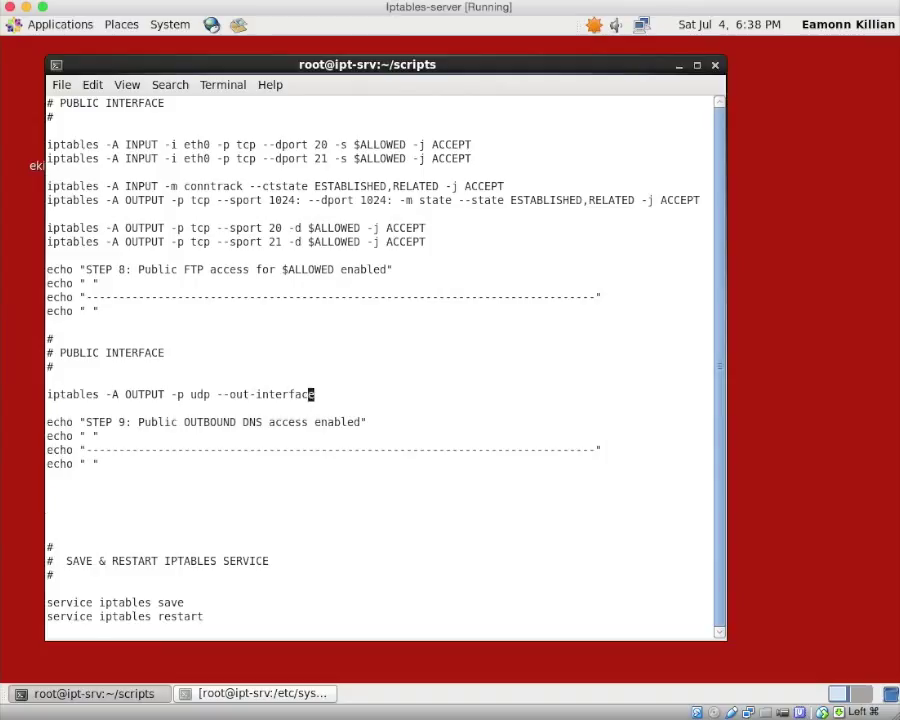
Complete the outbound rule with 'eth0 --dport 53 -j ACCEPT'.
key("i")
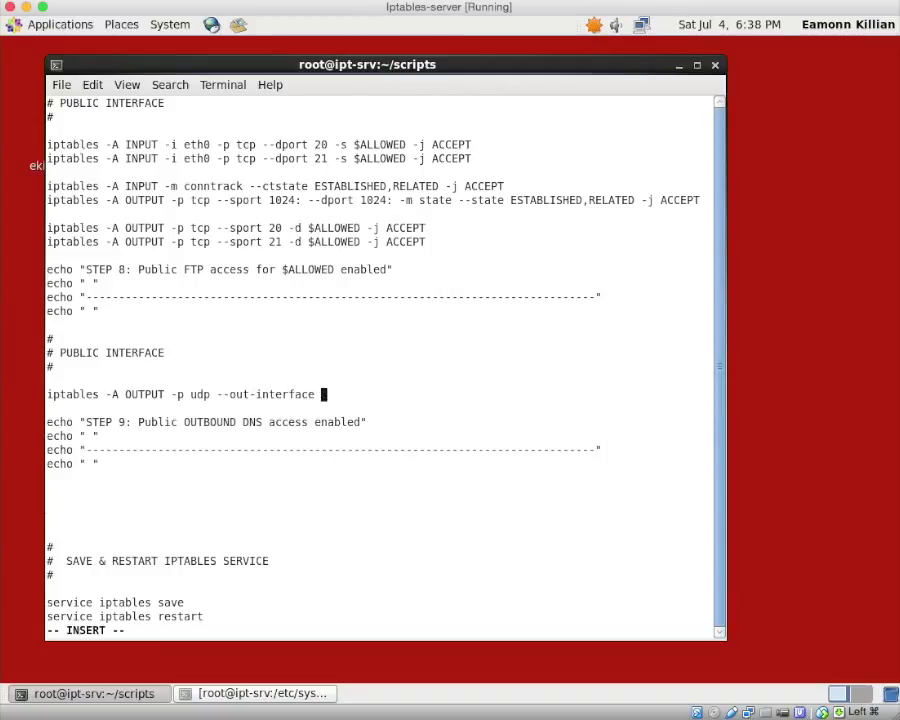
type("eth0")
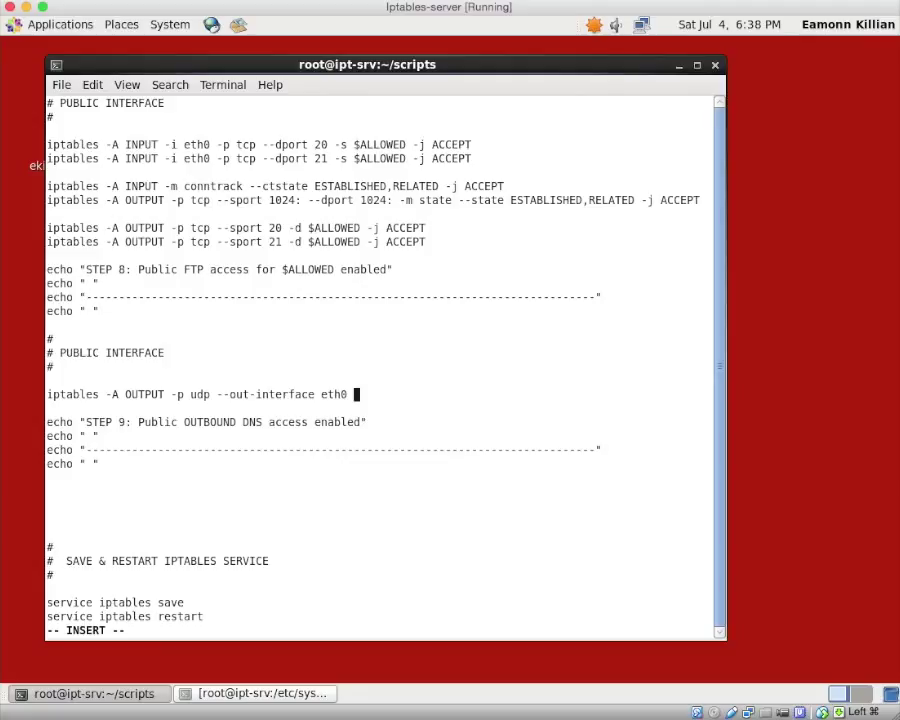
type("--dport 5")
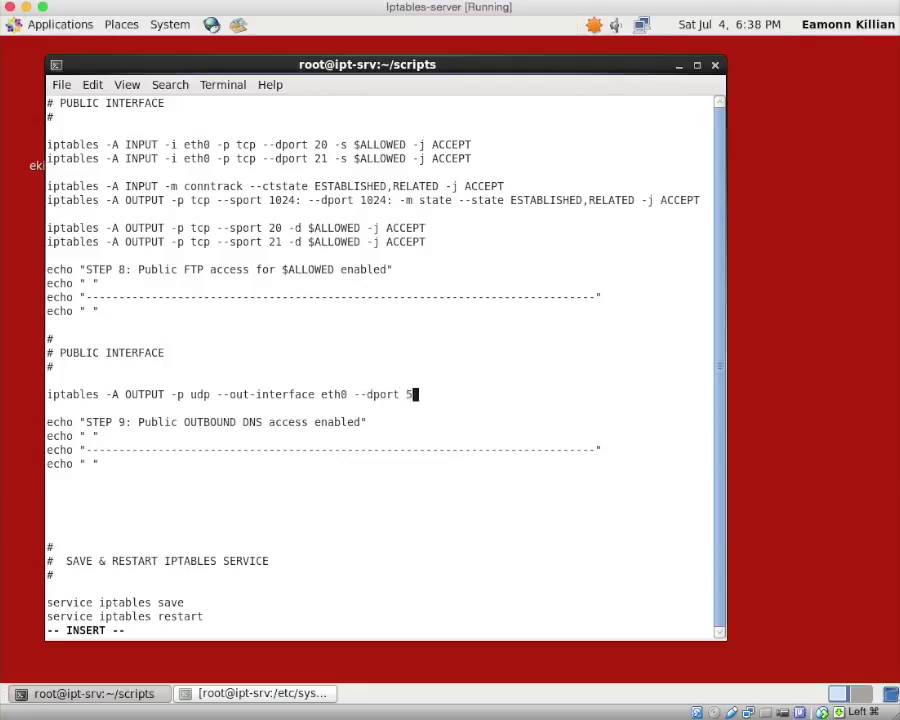
type("3")
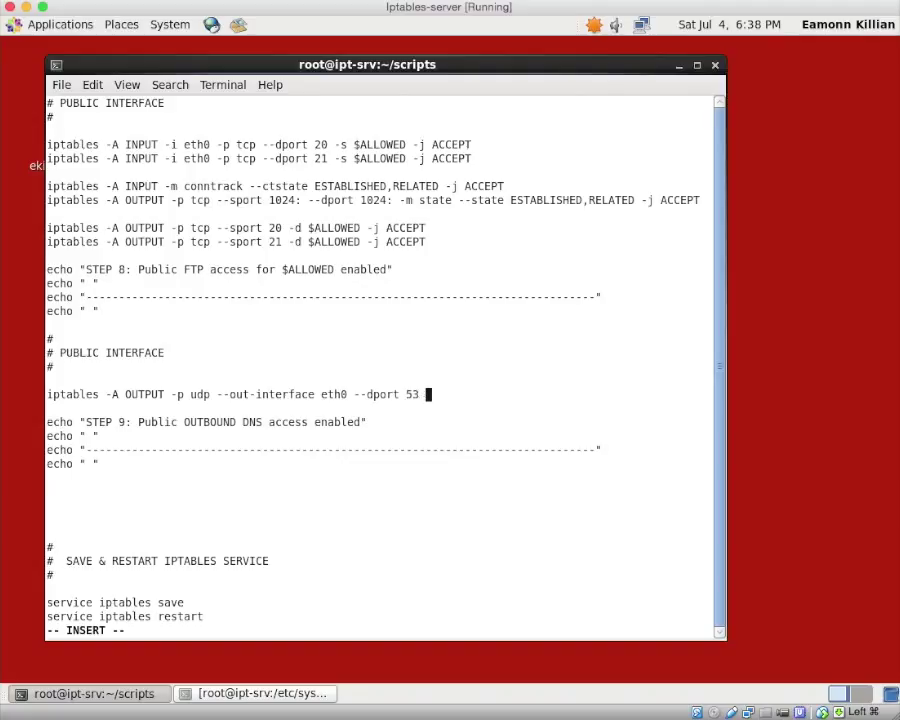
type("-")
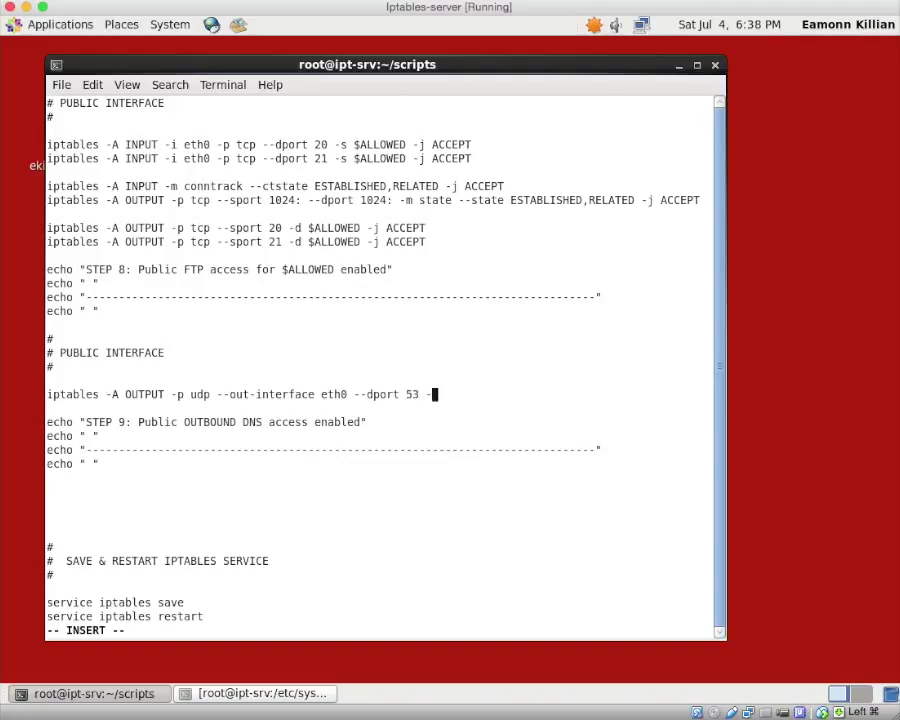
type("-j ACCEPT")
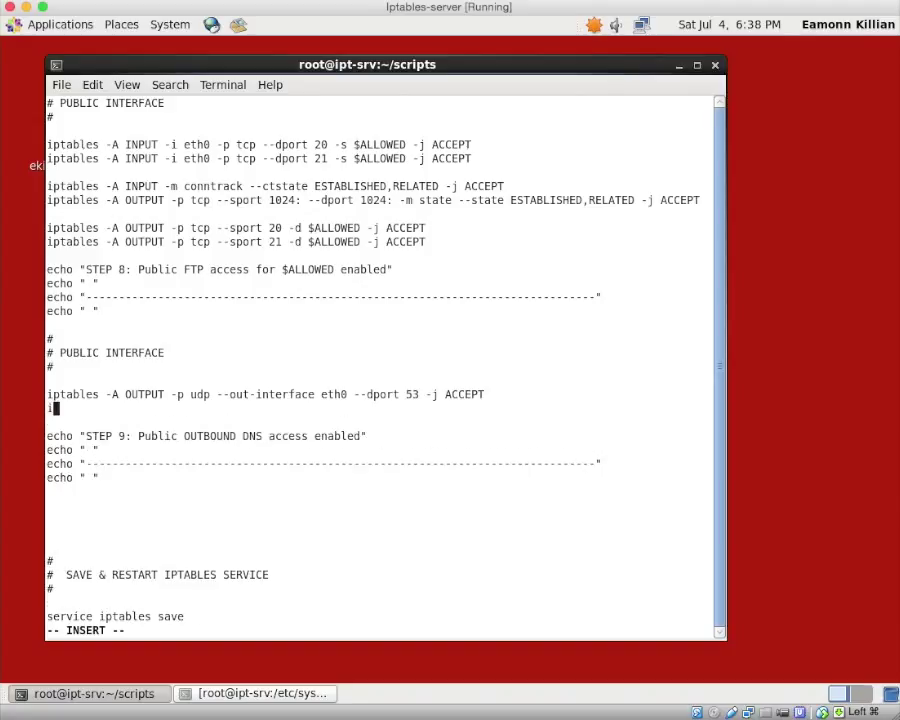
Add 'iptables -A INPUT -p udp --in-interface eth0 --sport 53 -j ACCEPT' and leave insert mode.
type("pt")
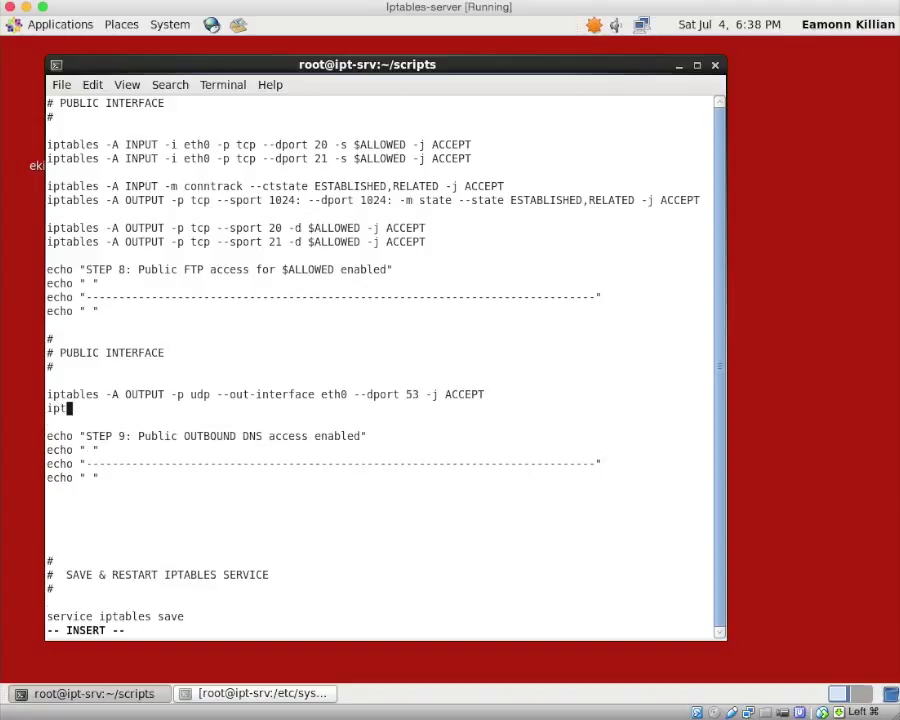
type("ables -A I")
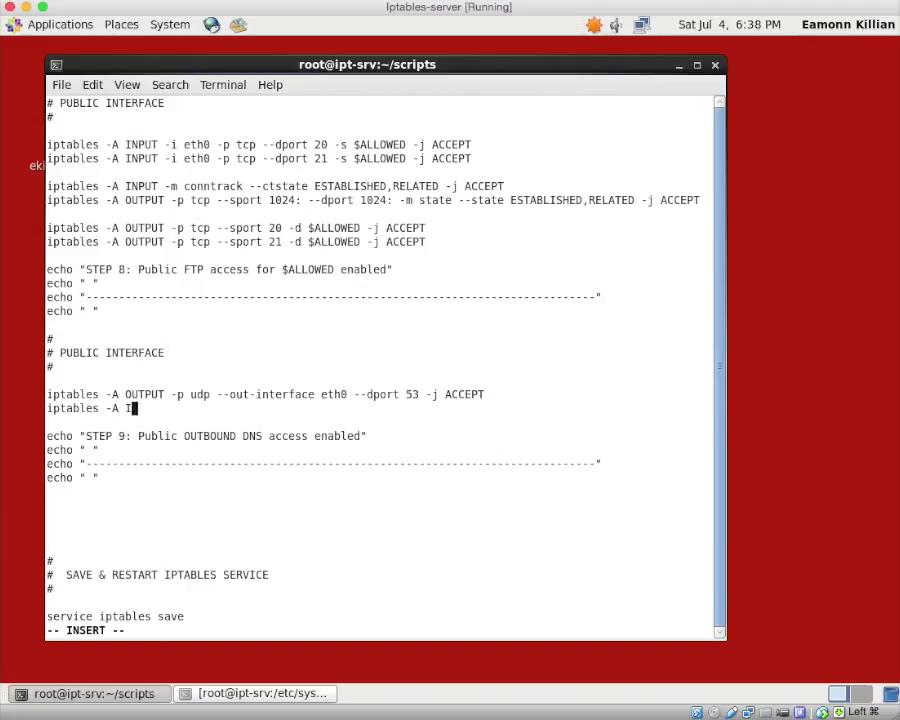
type("NPUT -p")
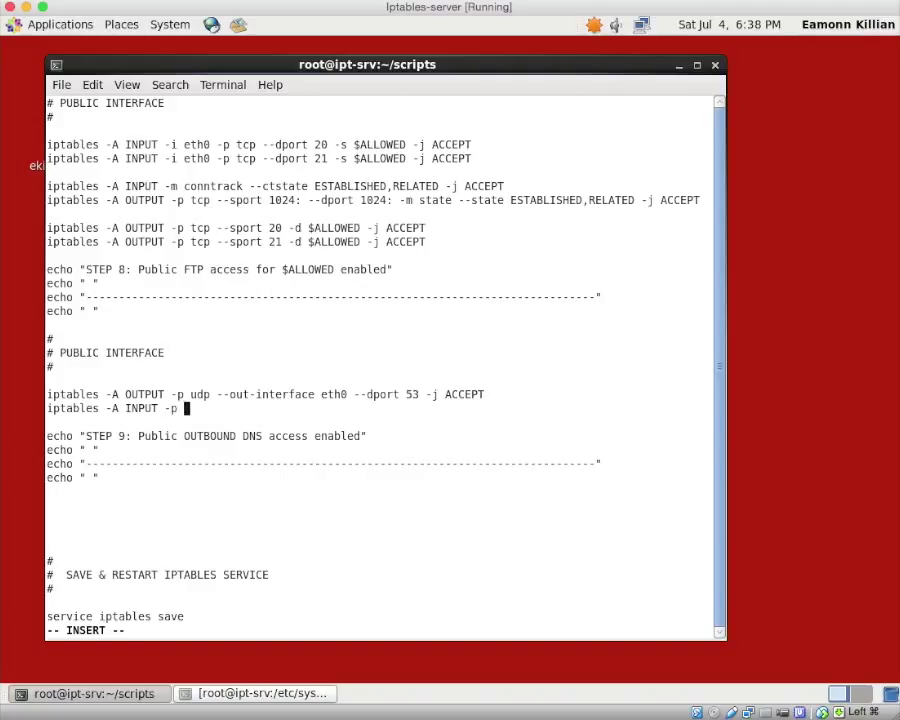
type("udp")
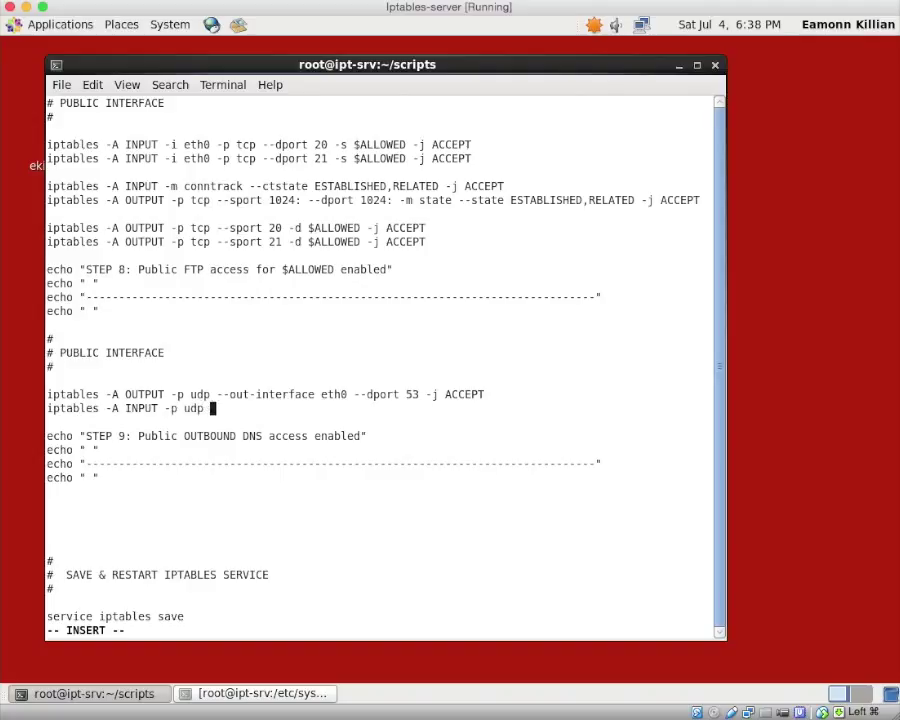
type("--in-interfac")
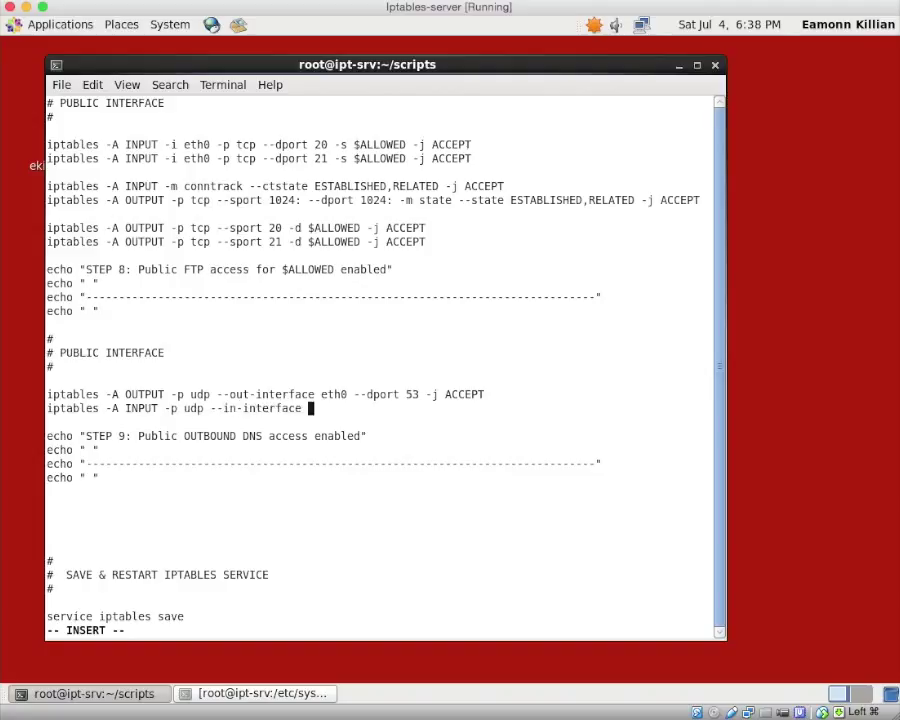
type("eth0 --sport")
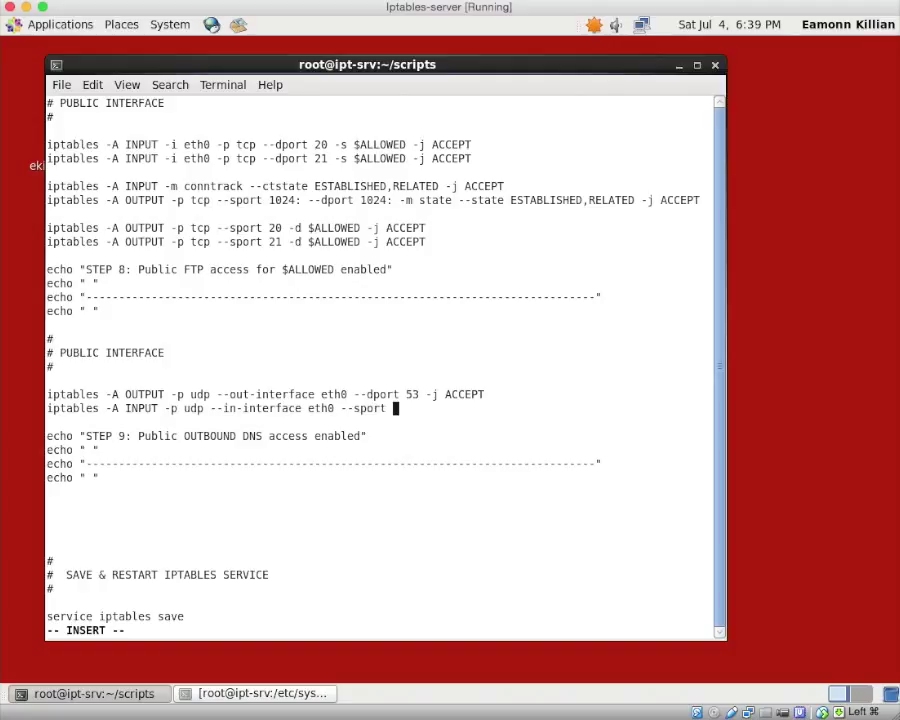
type("53 -j ACCEPT")
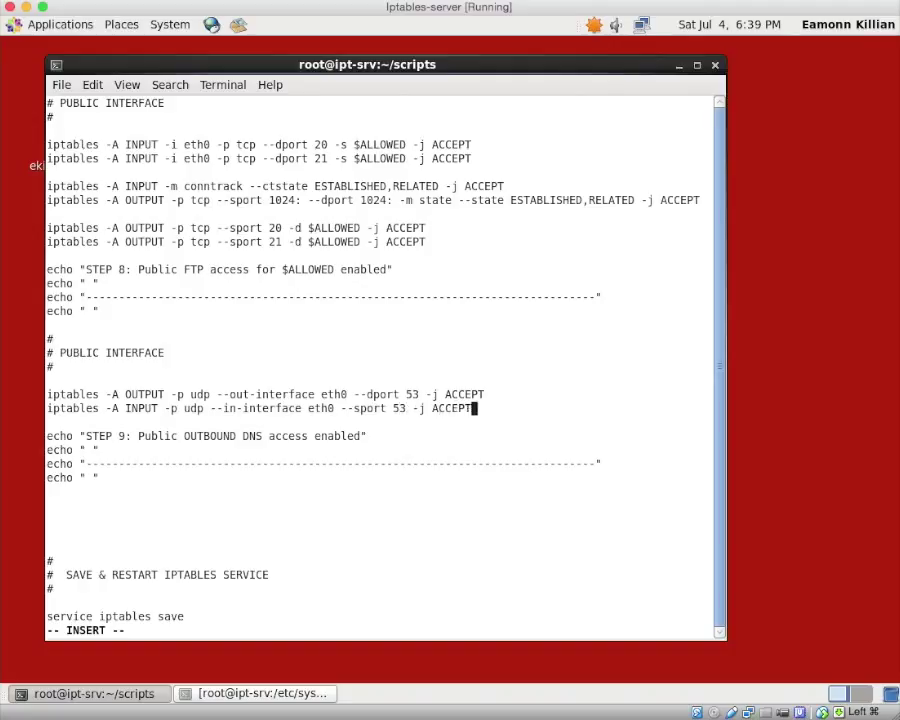
key("Escape")
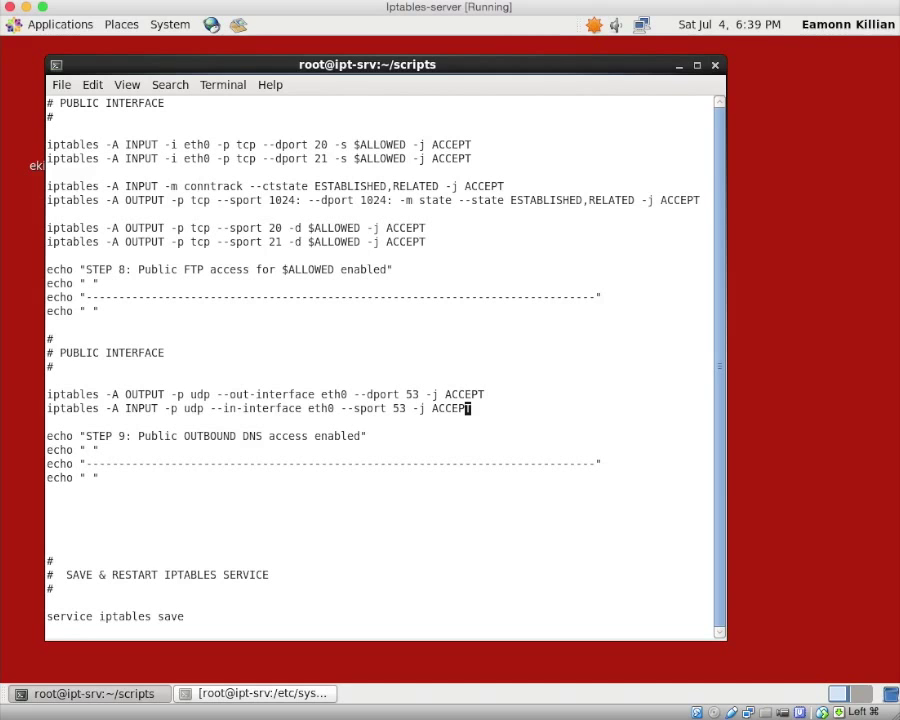
Save the script with :wq! and run the DNS-enabled firewall script.
type(":wq!")
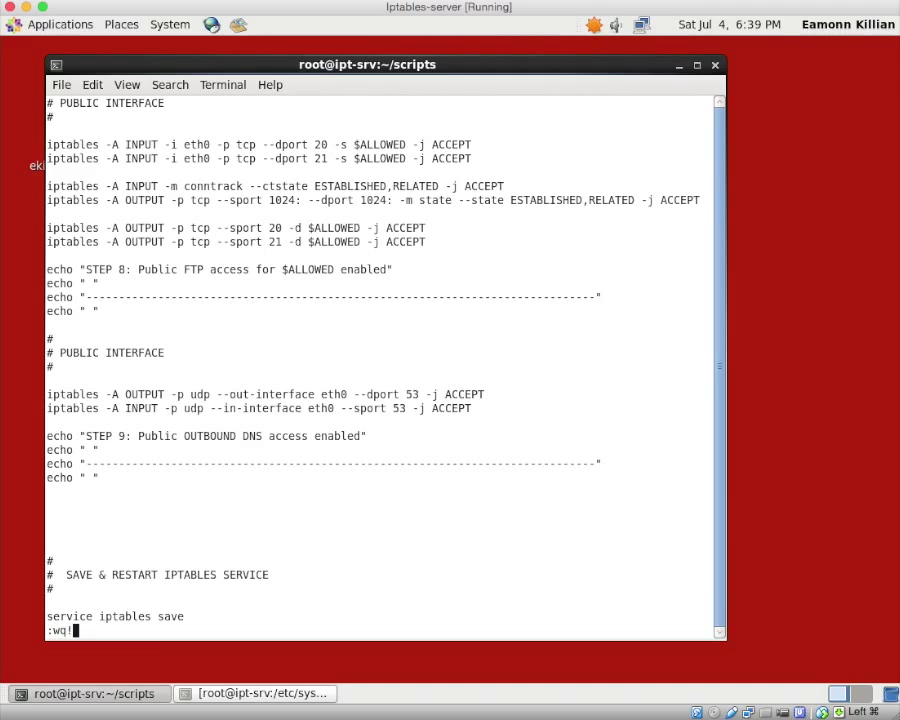
key("Return")
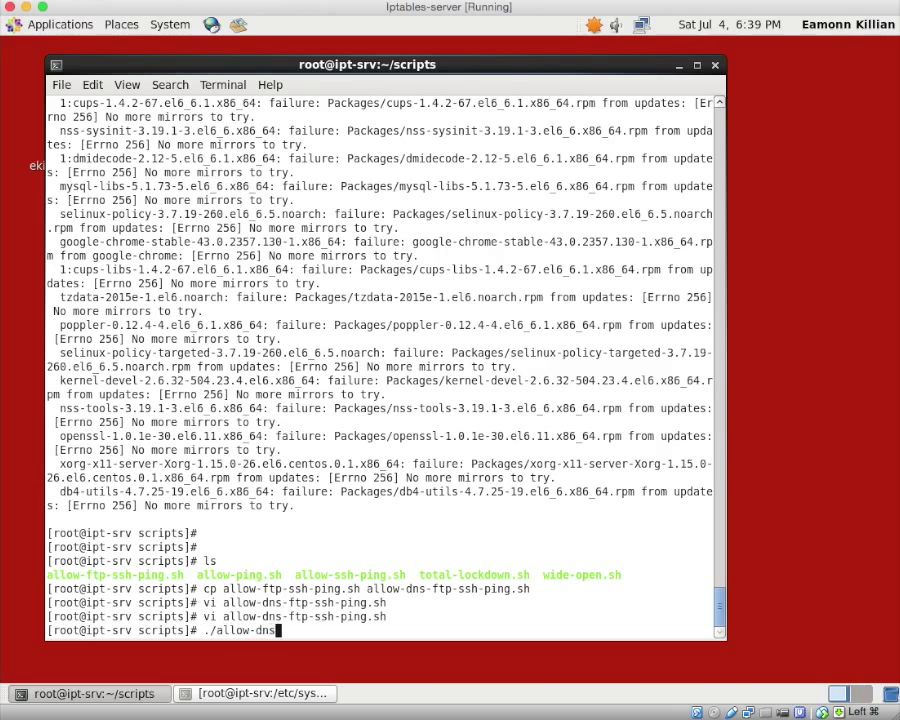
key("Return")
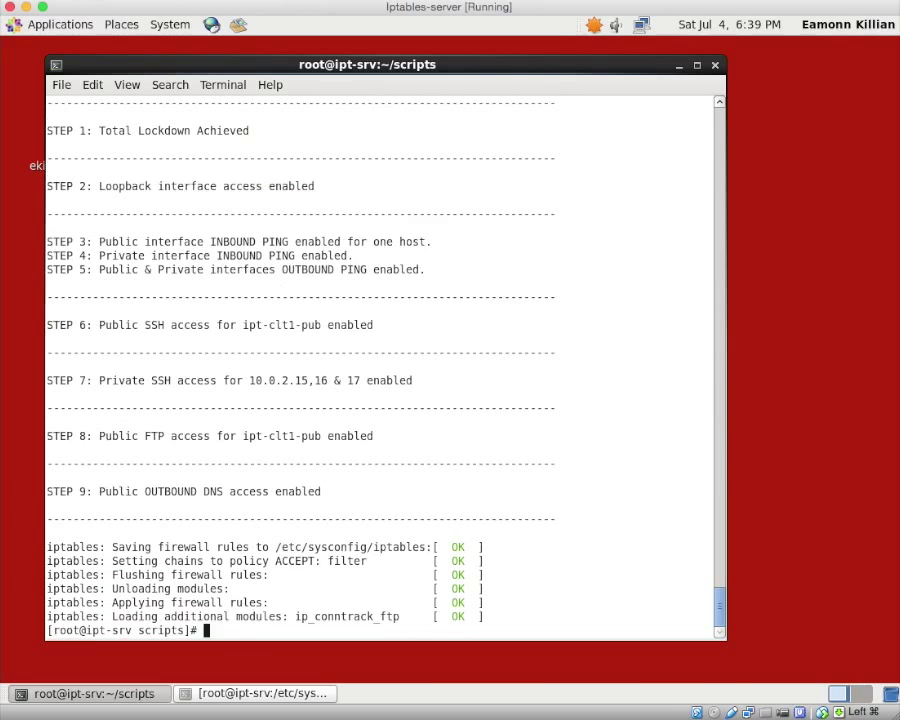
type("ping www.goo")
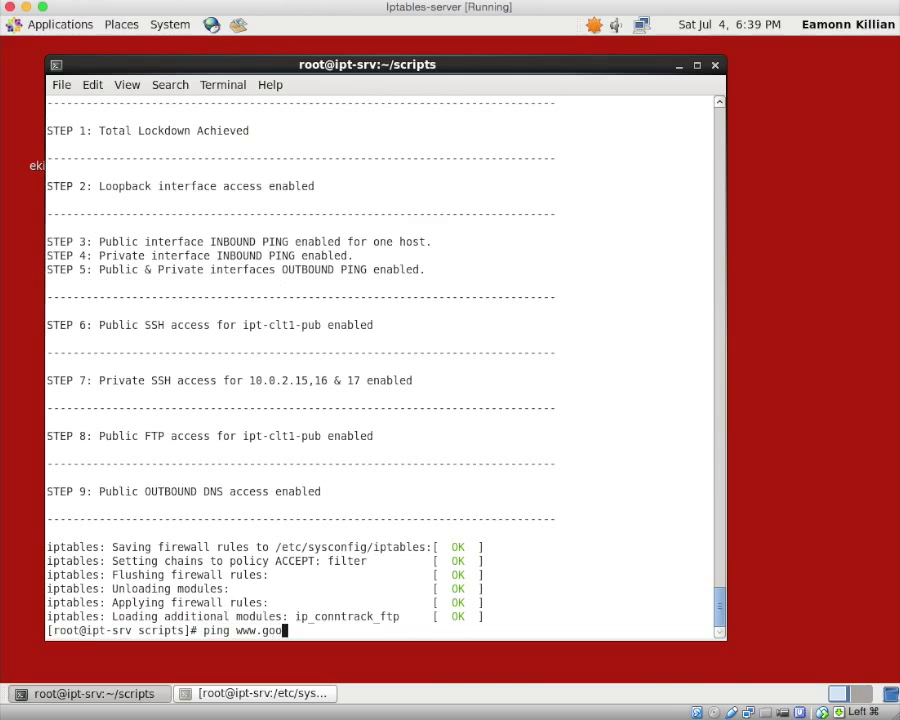
type("gle.com")
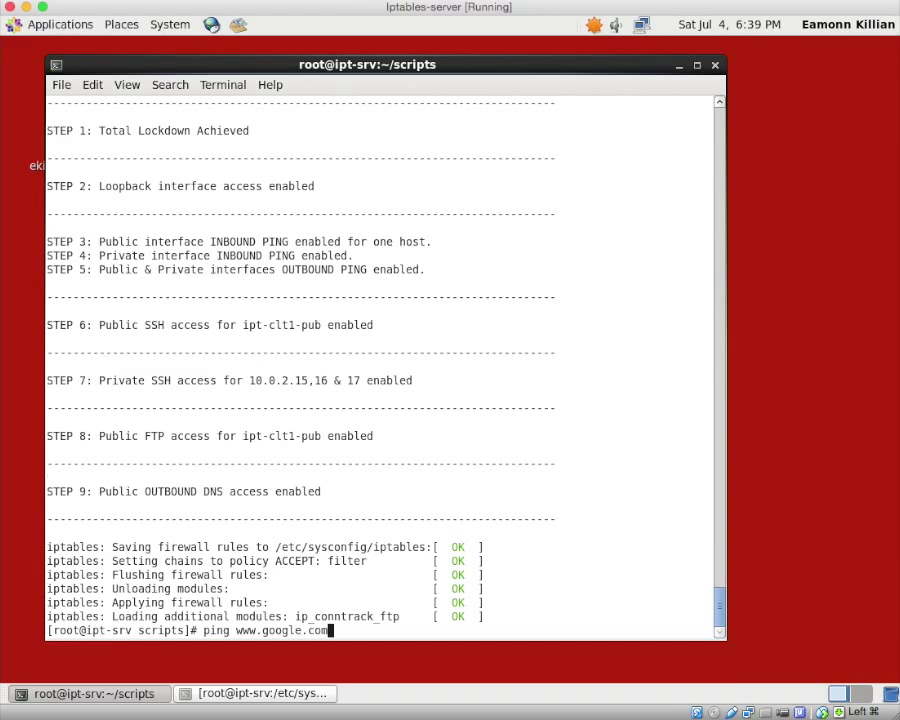
key("Return")
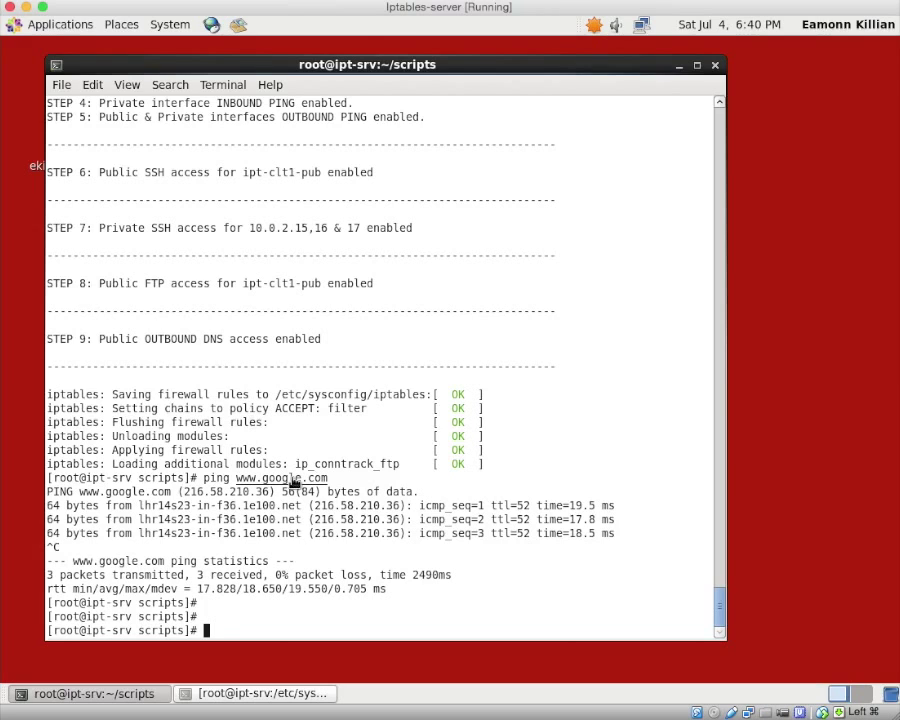
type("ping www.google.com")
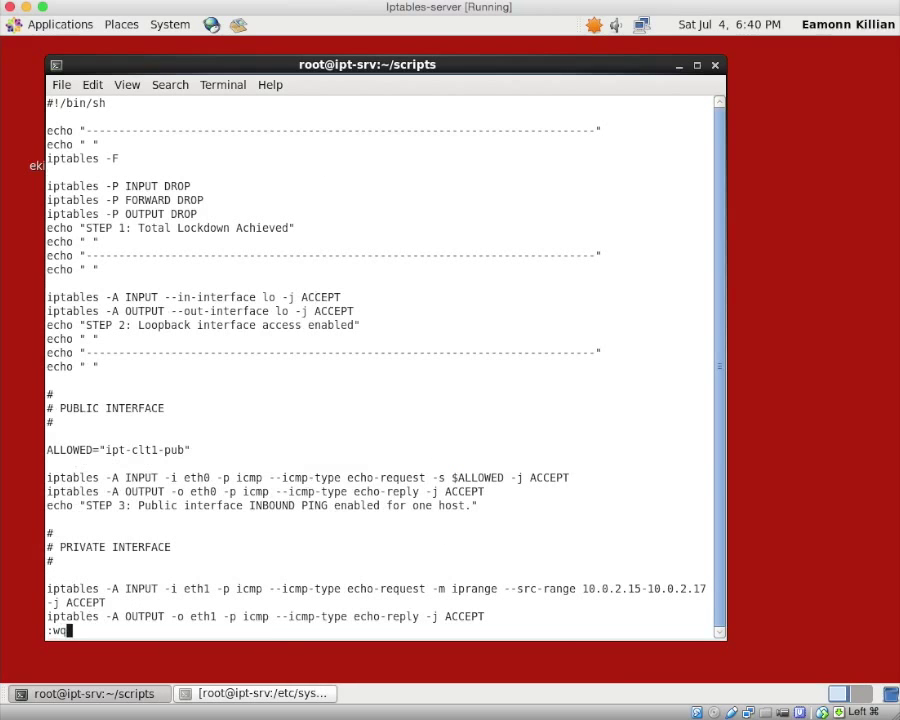
Leave vi, copy the script to allow-yum-dns-ftp-ssh-ping.sh, and type a vi command.
key("Return")
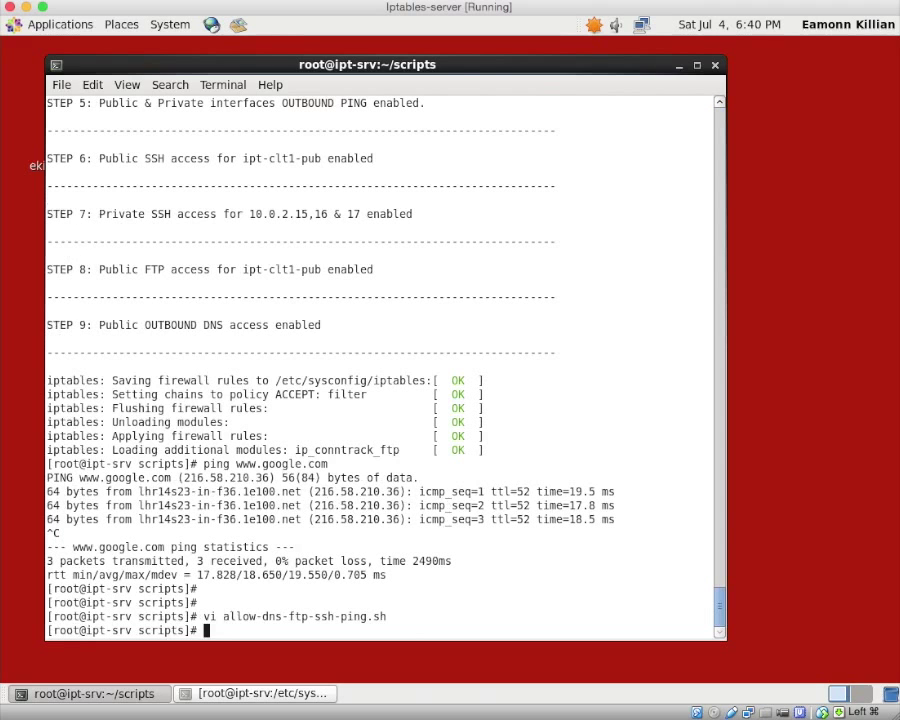
type("cp allow-dns-ftp-ssh-ping.sh")
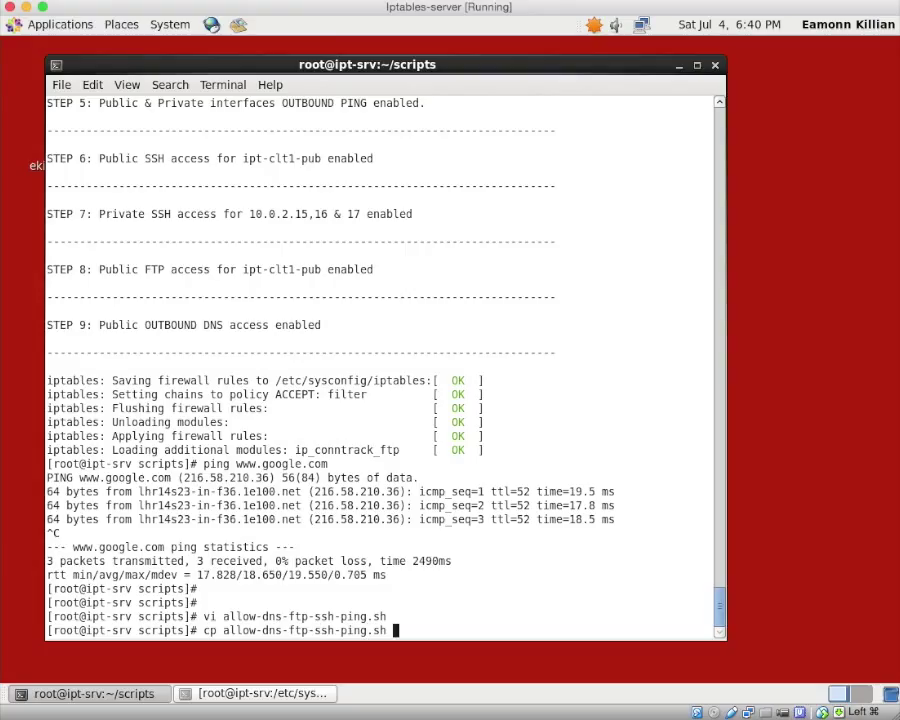
type("a")
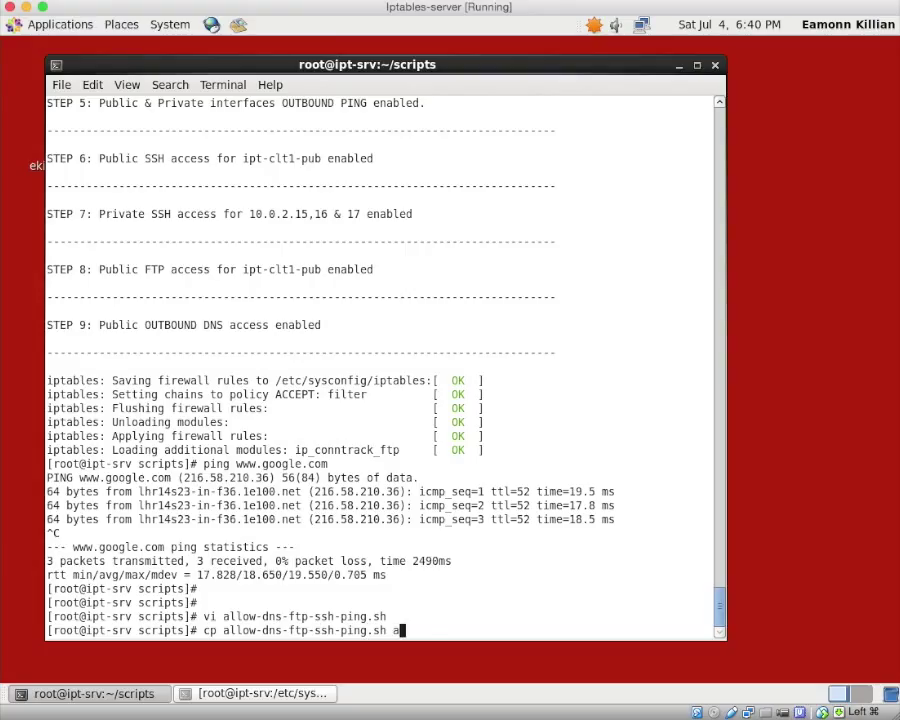
type("allow-y")
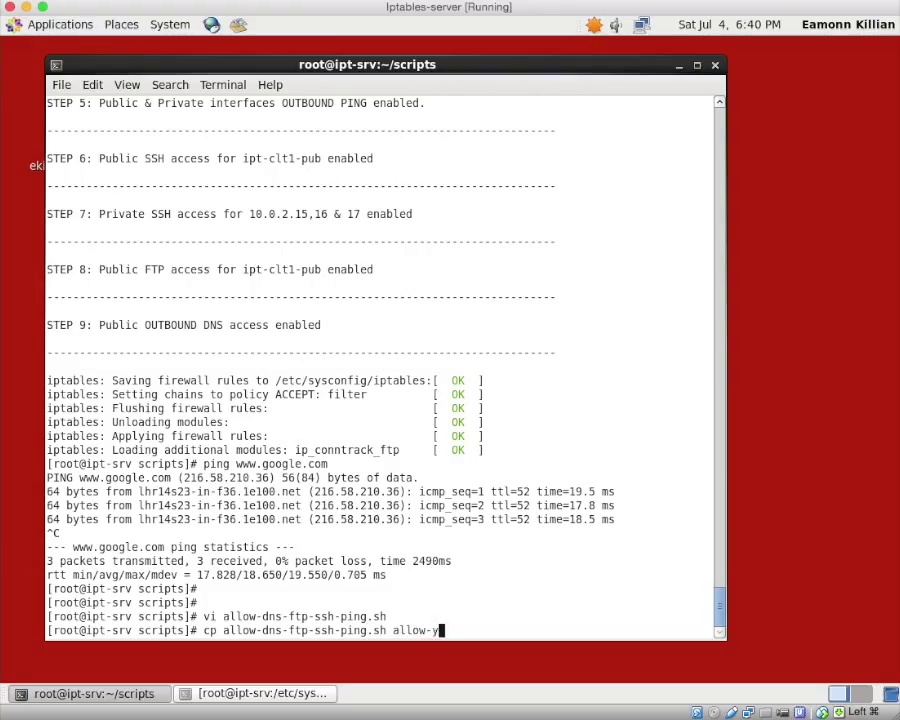
type("um-")
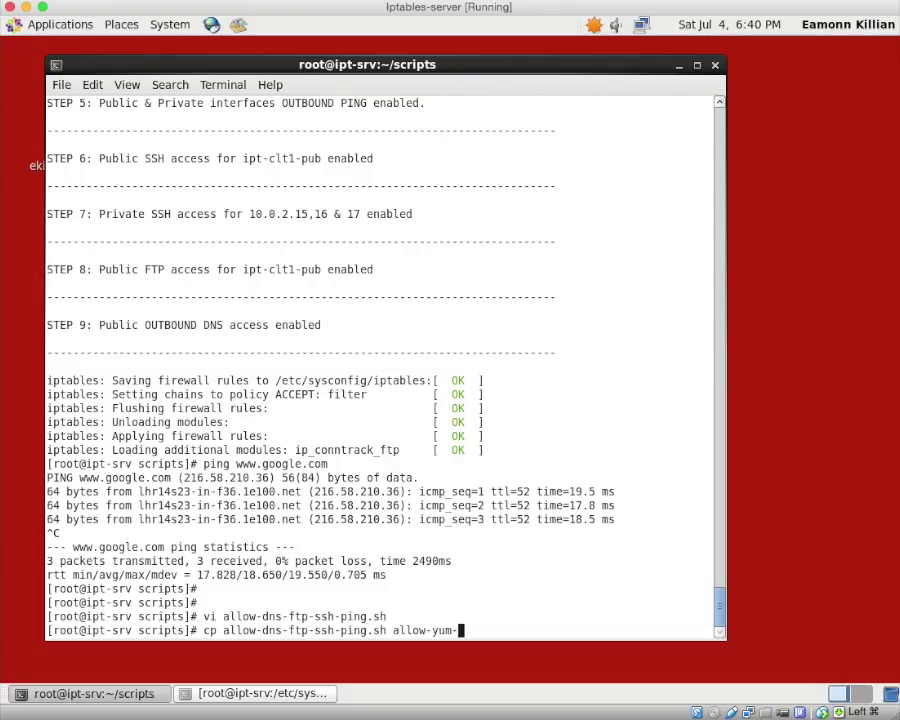
type("dns-ftp-ssh")
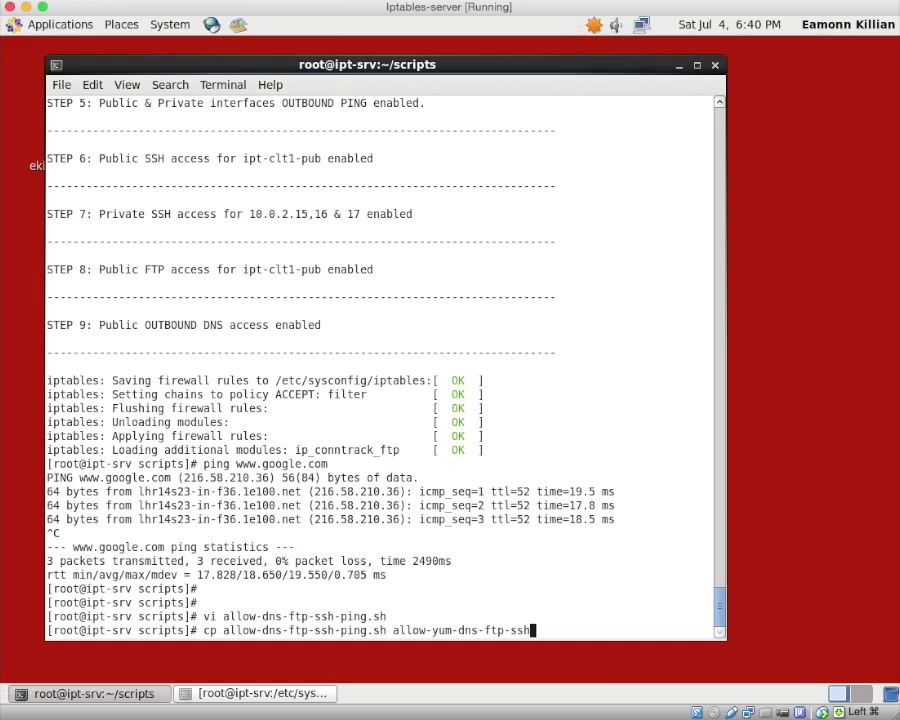
type("ping.")
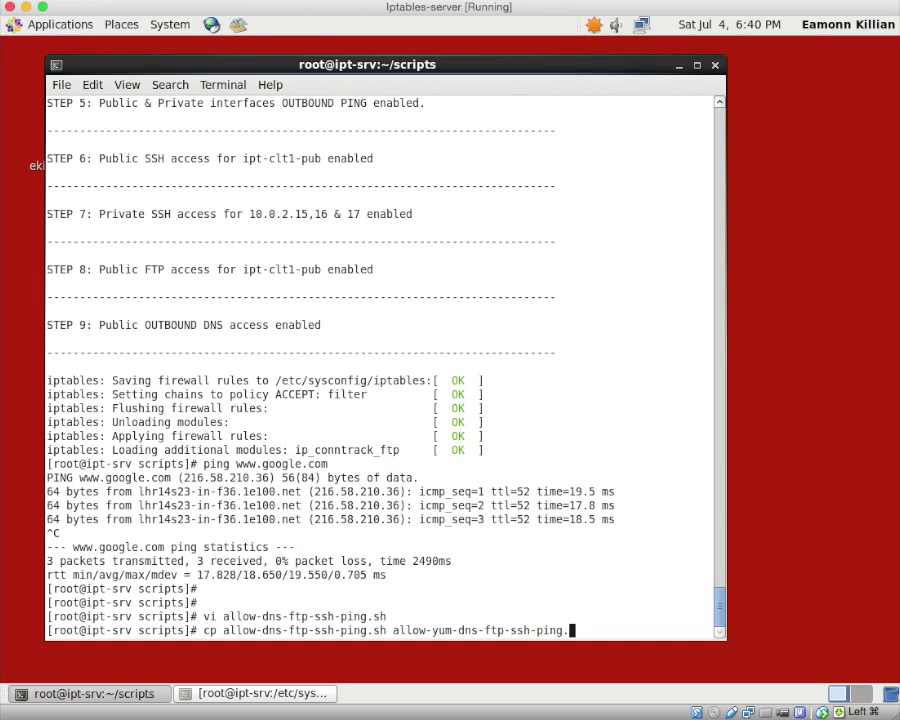
type("h")
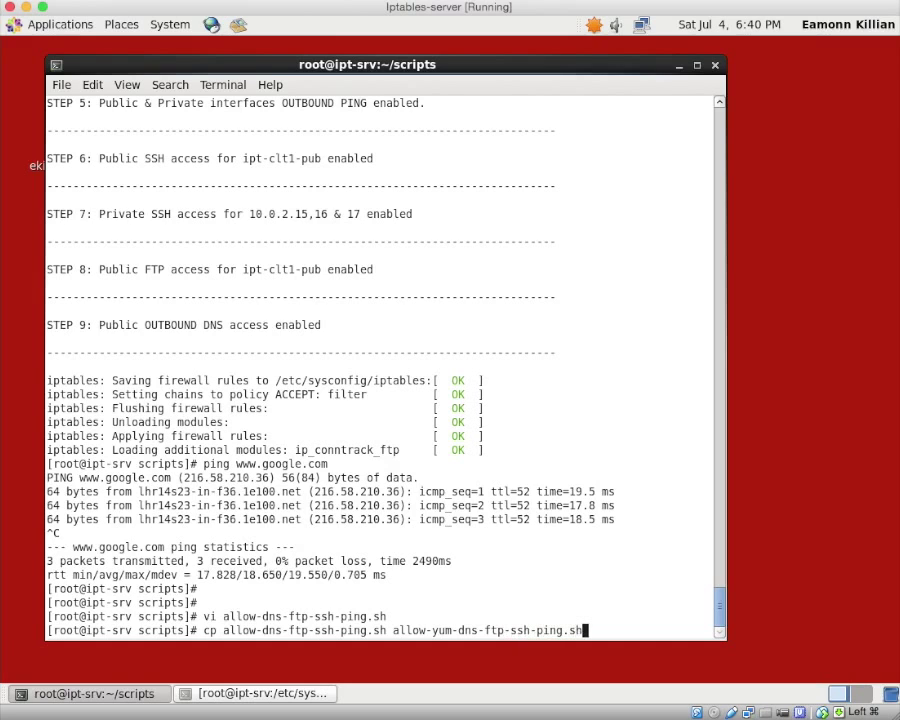
key("Return")
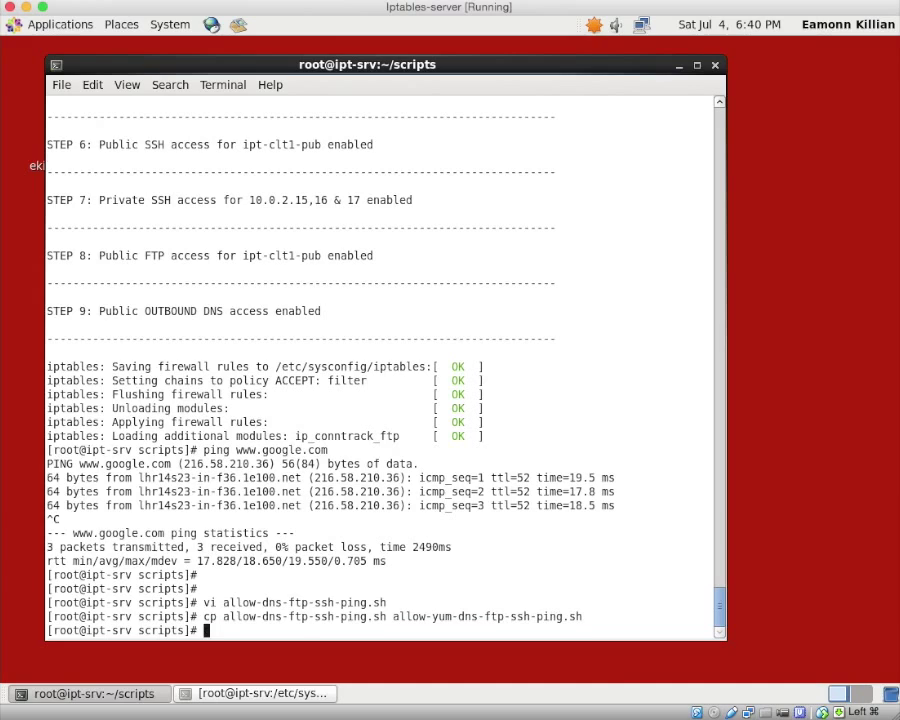
type("vi allow-dns-ftp-ssh-ping.sh")
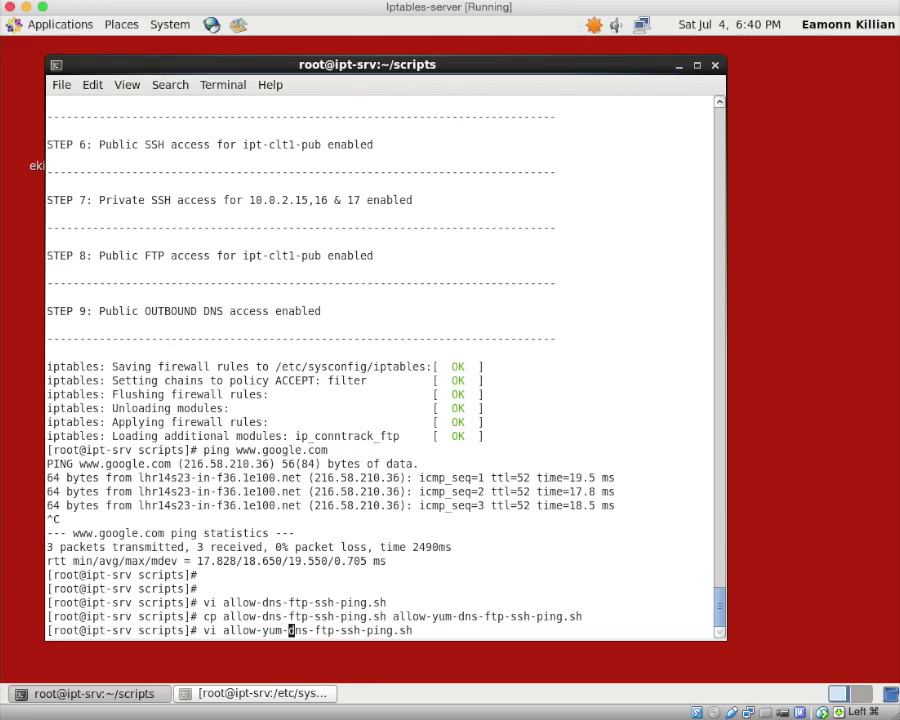
Paste the DNS block below STEP 9 and renumber its echo to STEP 10.
key("Return")
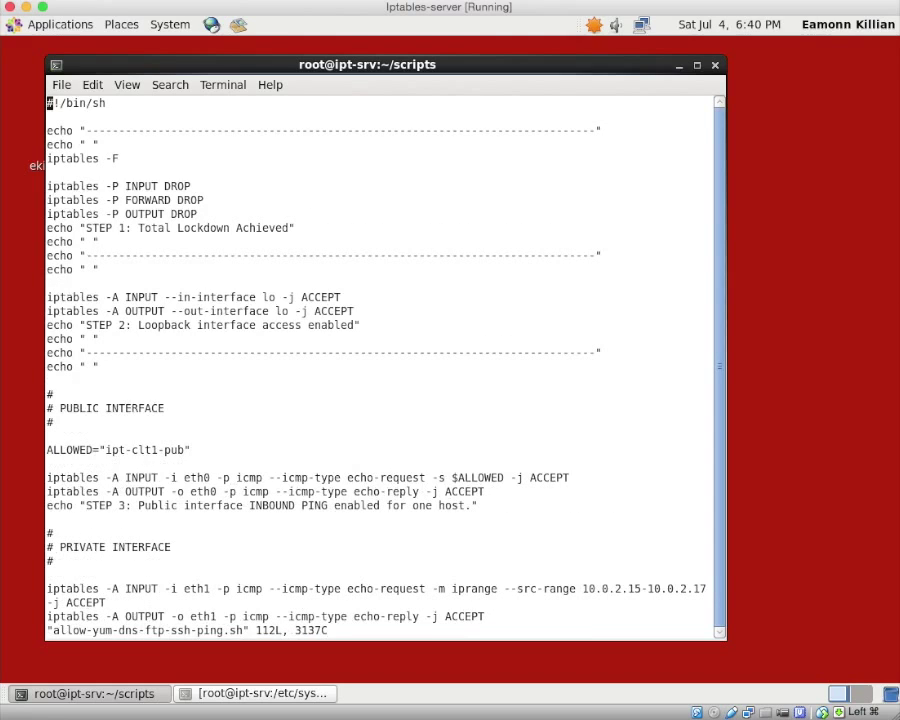
scroll("down", 3)
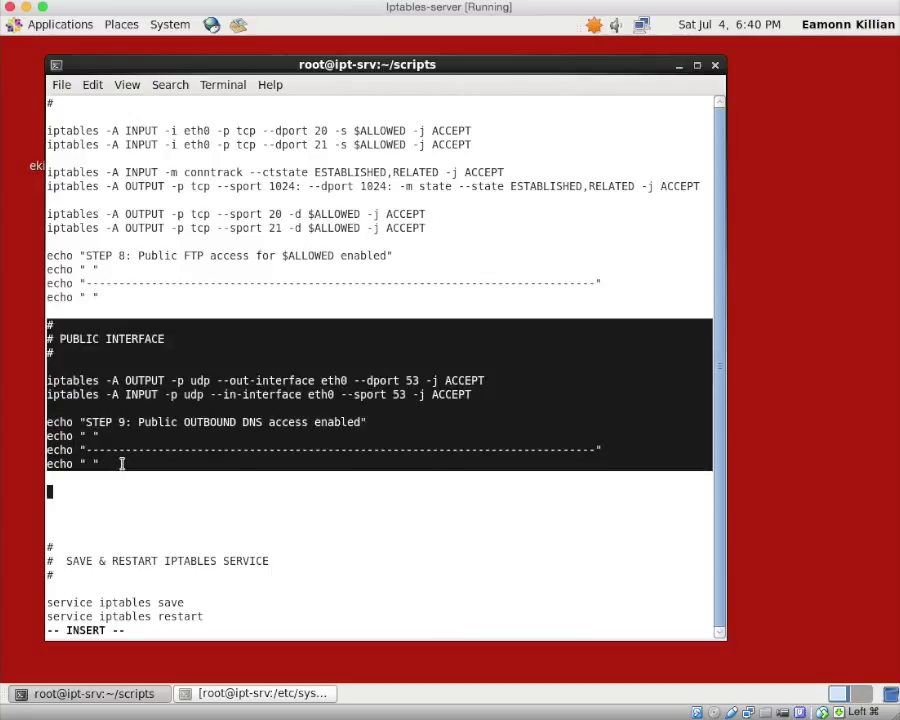
mouse_move(192, 538)
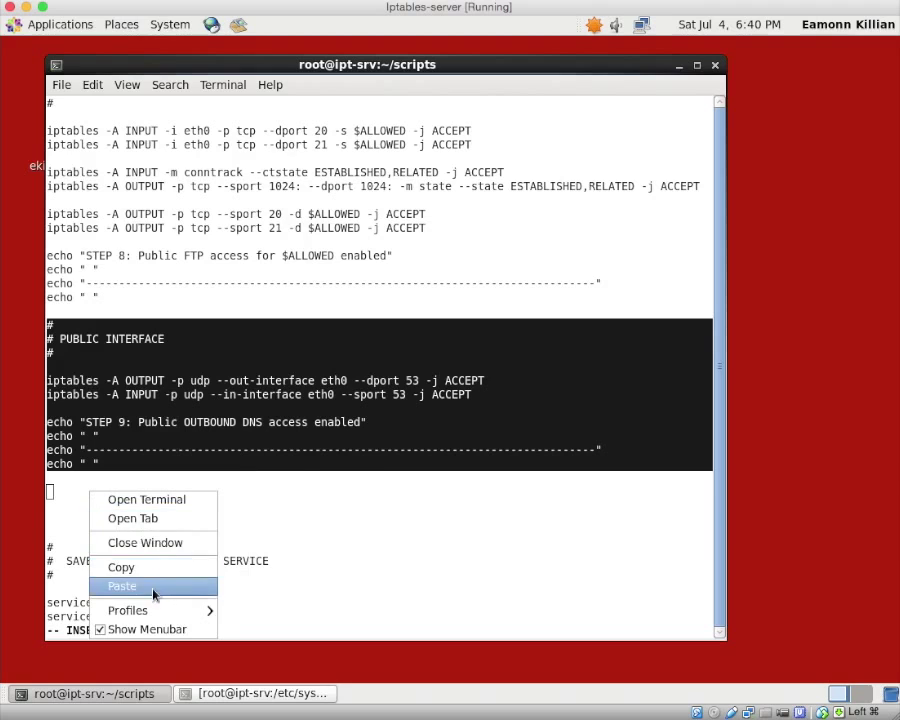
left_click(122, 586)
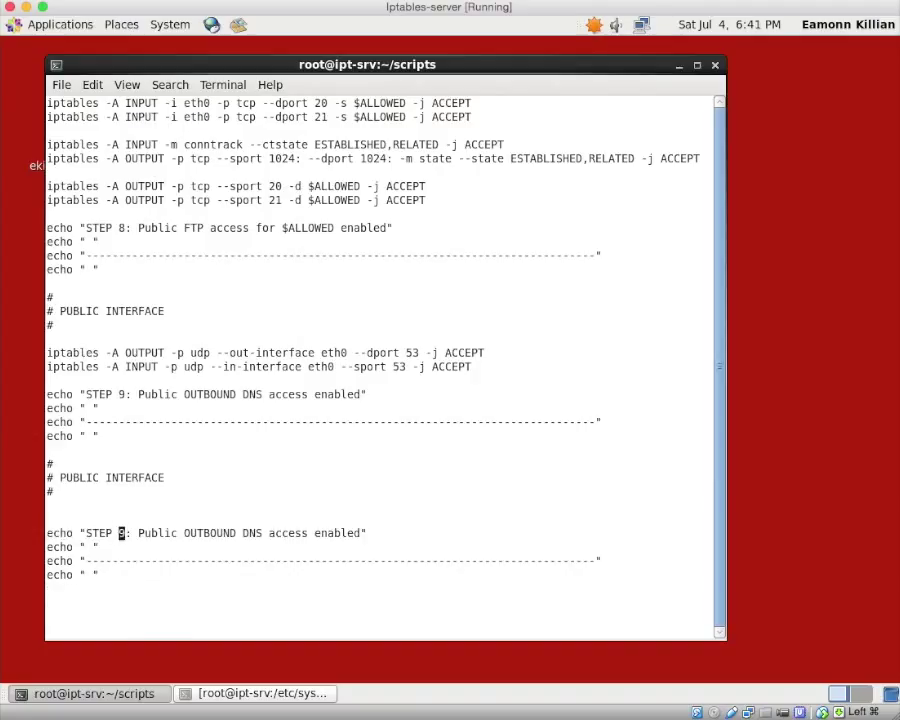
type("0")
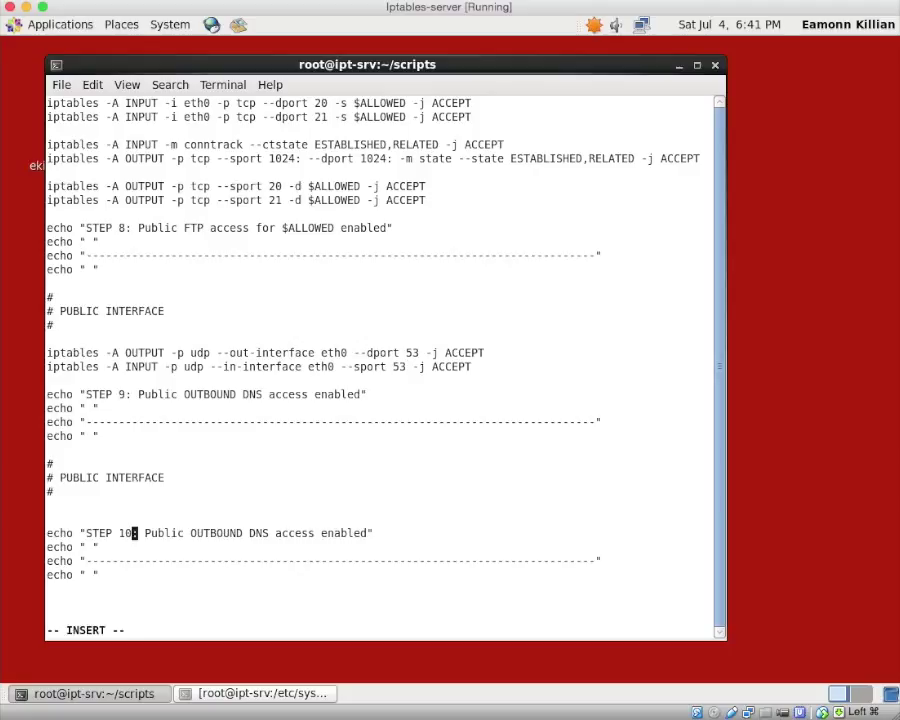
key("Escape")
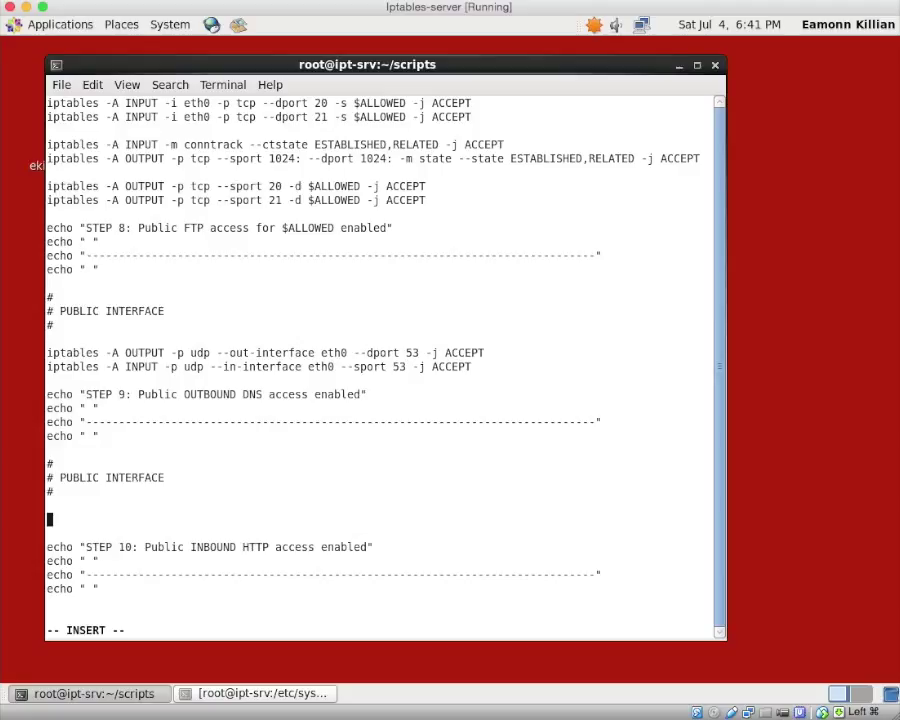
Add an INPUT rule accepting tcp --dport 80 on interface eth0.
type("ip")
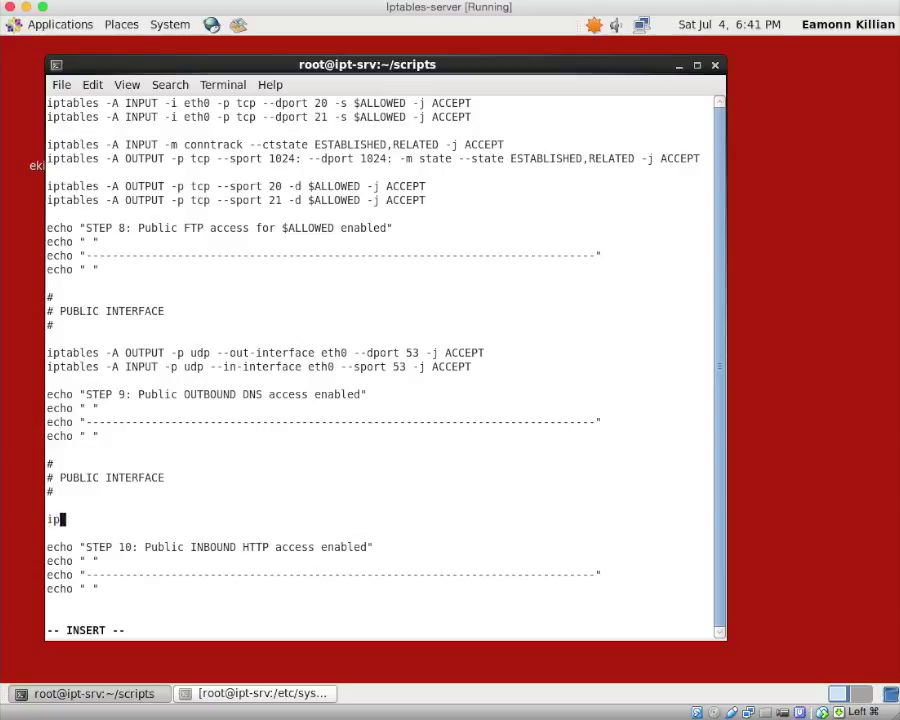
type("tables")
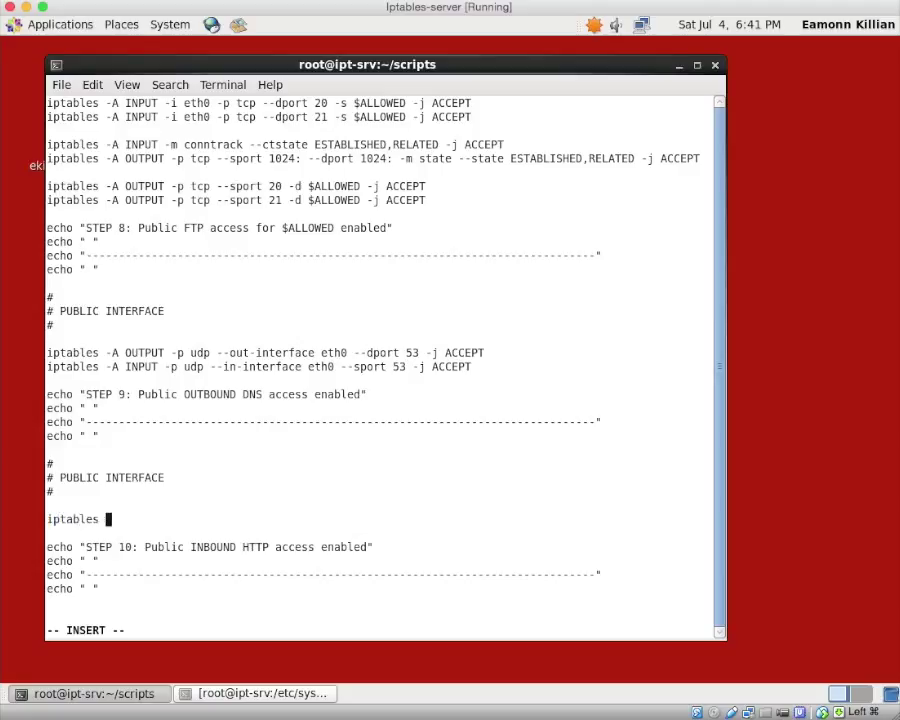
type("-A")
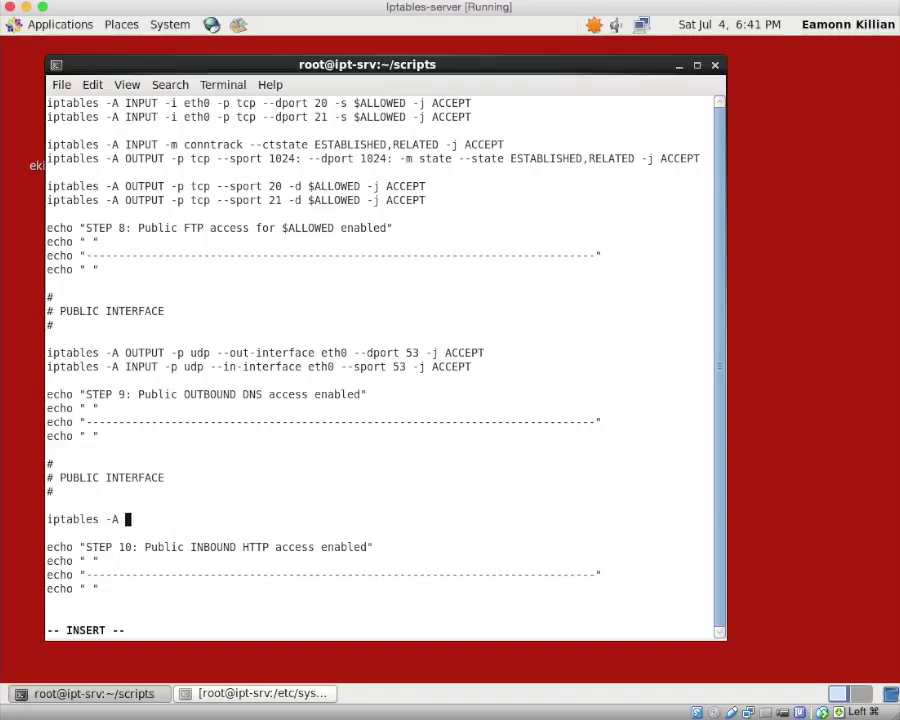
type("INPUT")
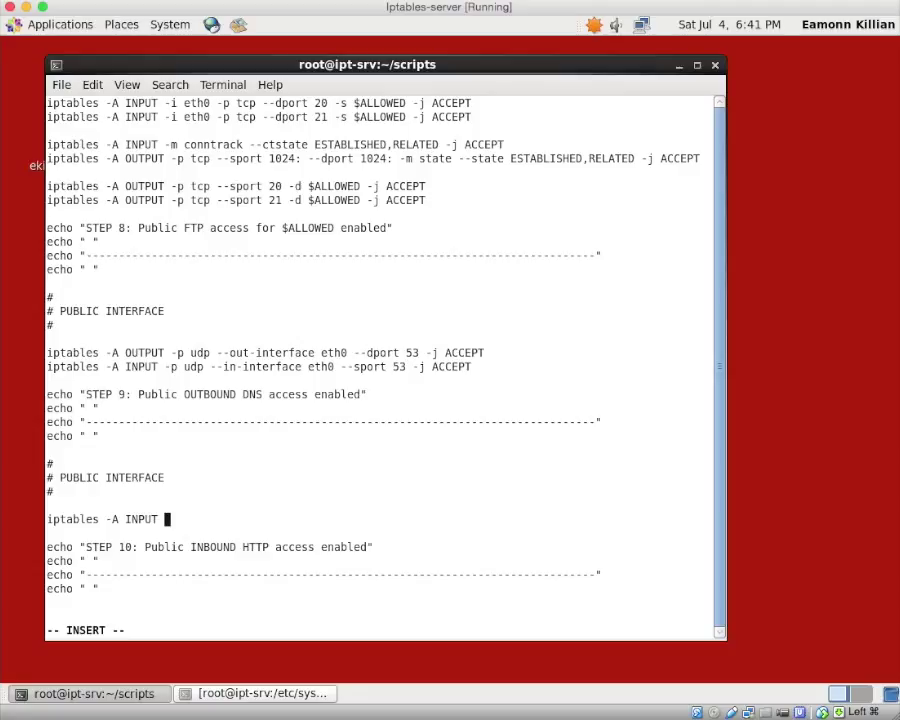
type("--")
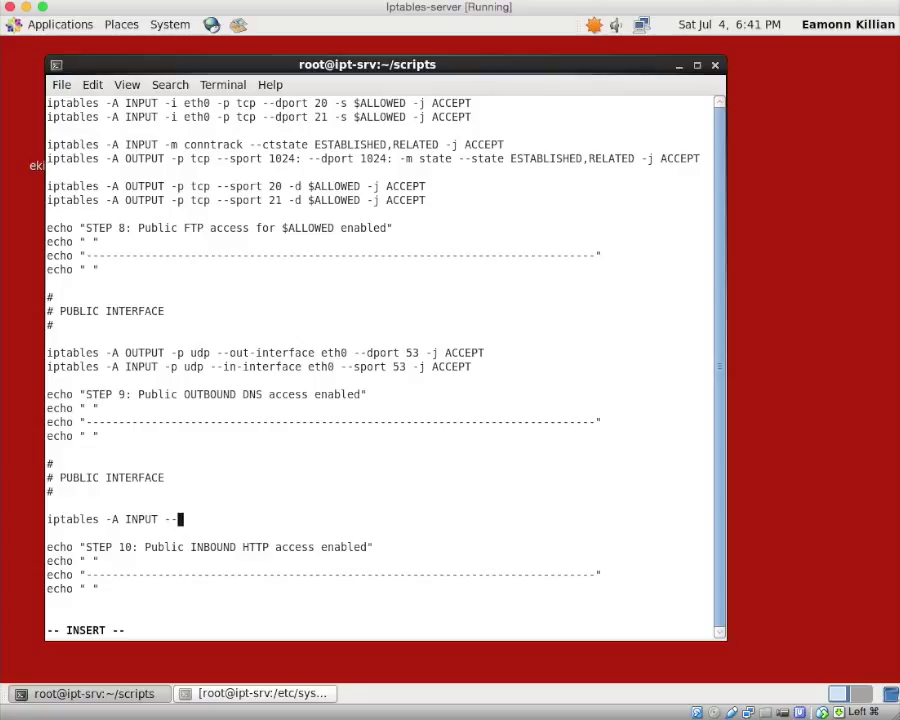
type("in-interf")
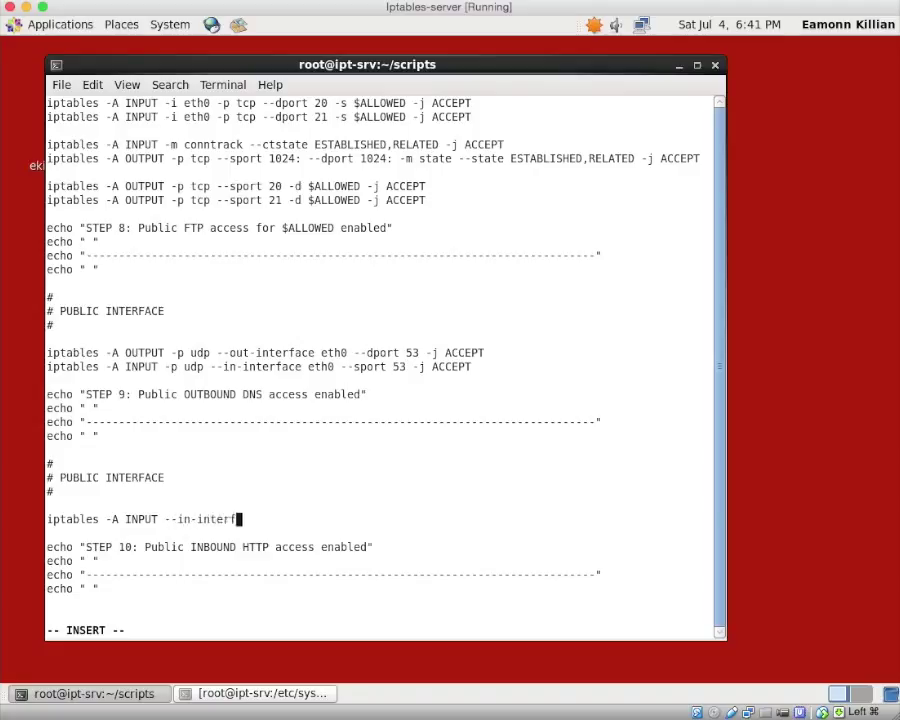
type("ace")
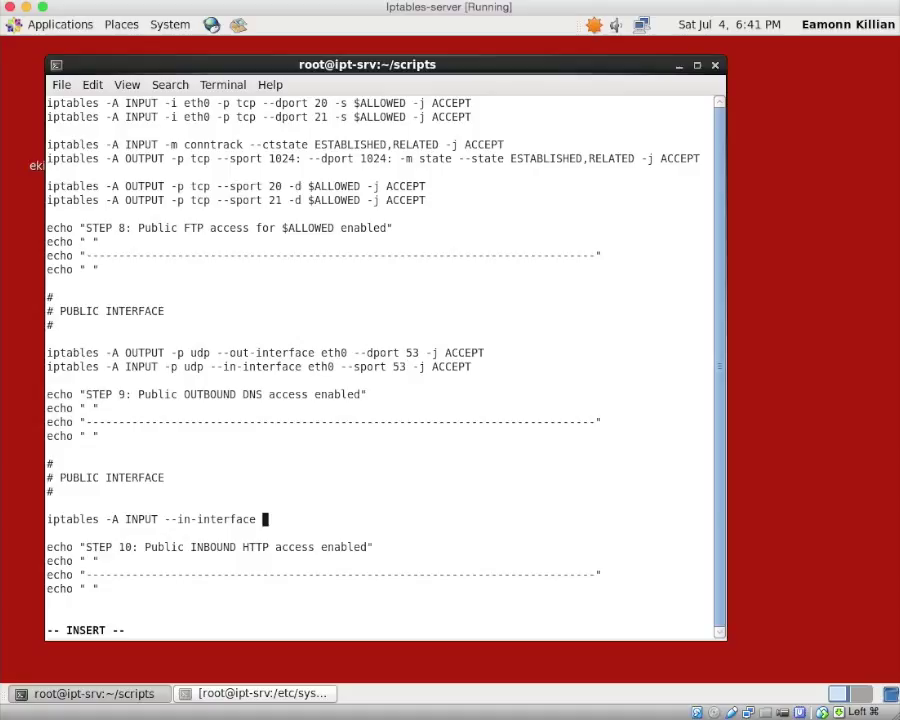
mouse_move(313, 431)
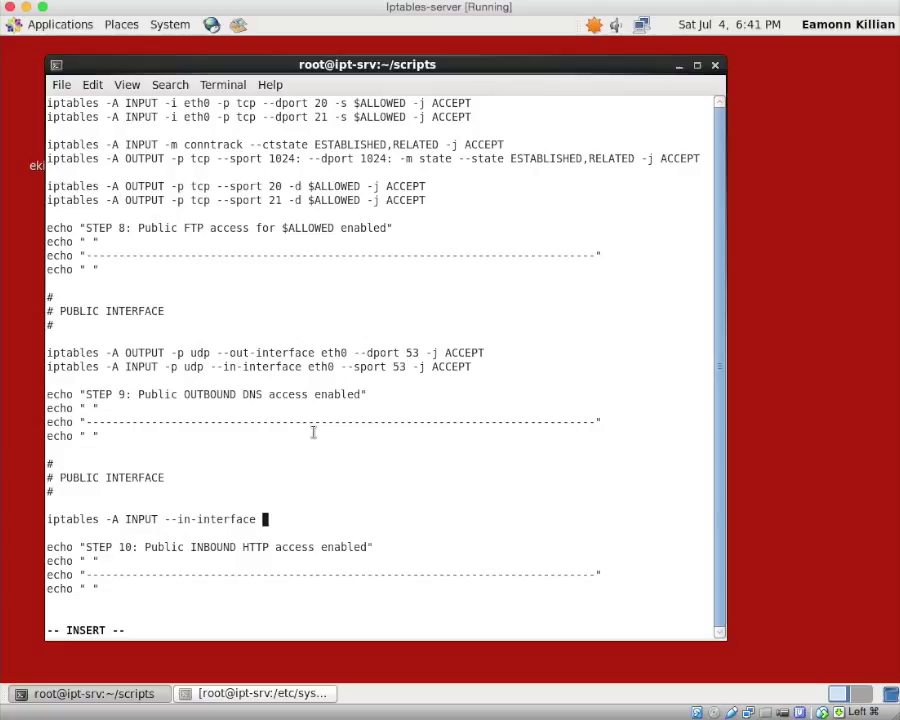
type("eth0")
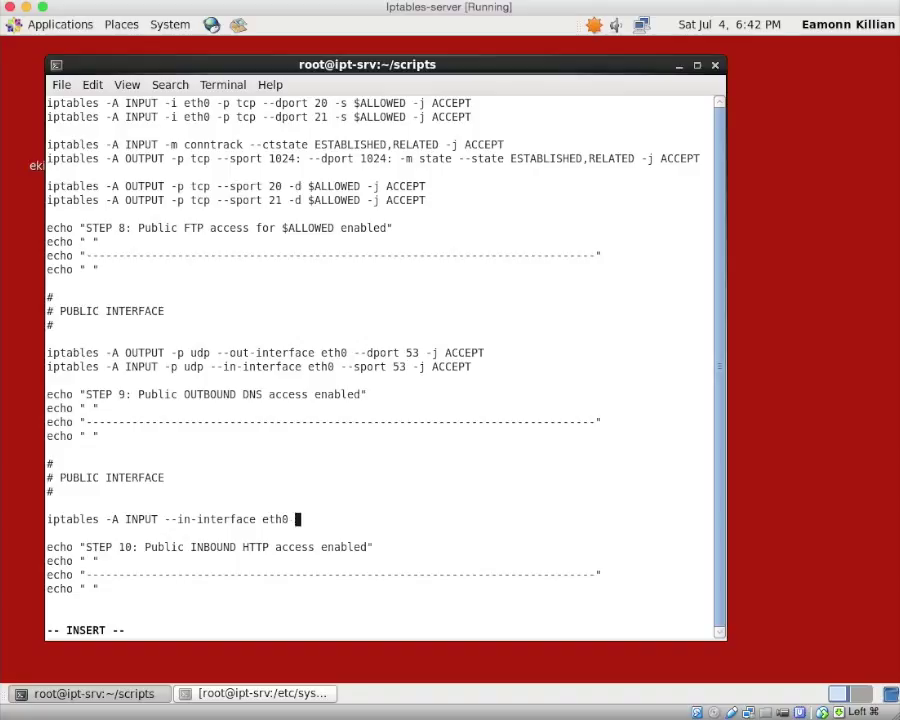
type("-p")
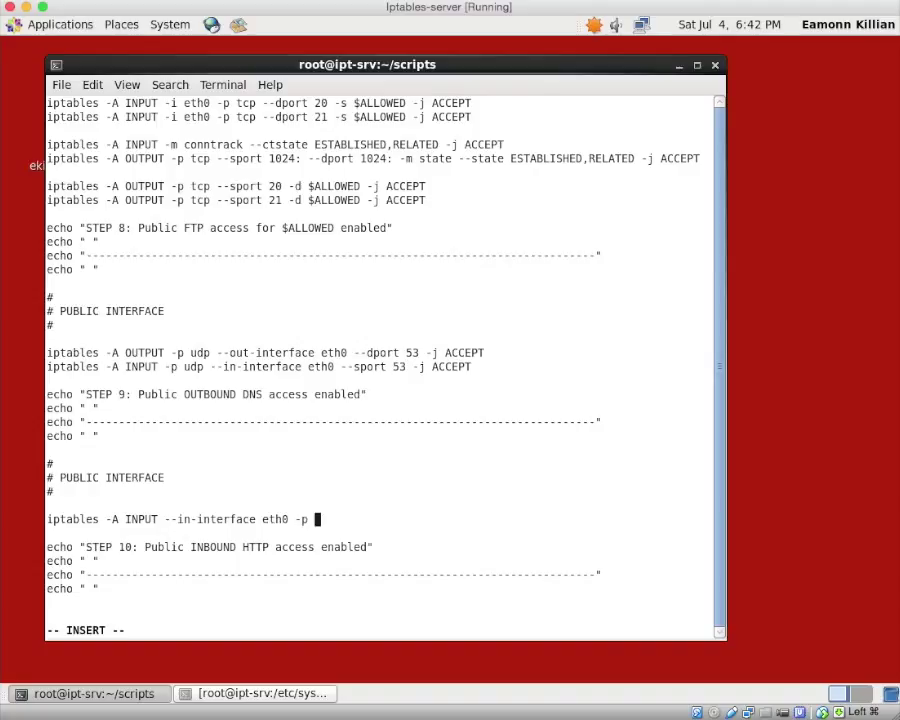
type("tcp")
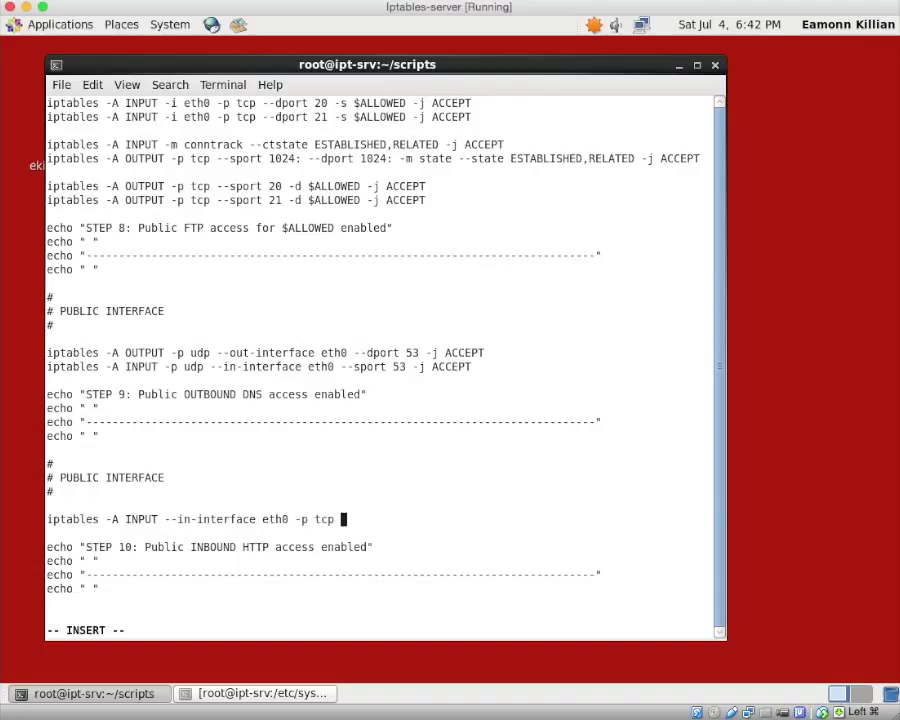
type("-m t")
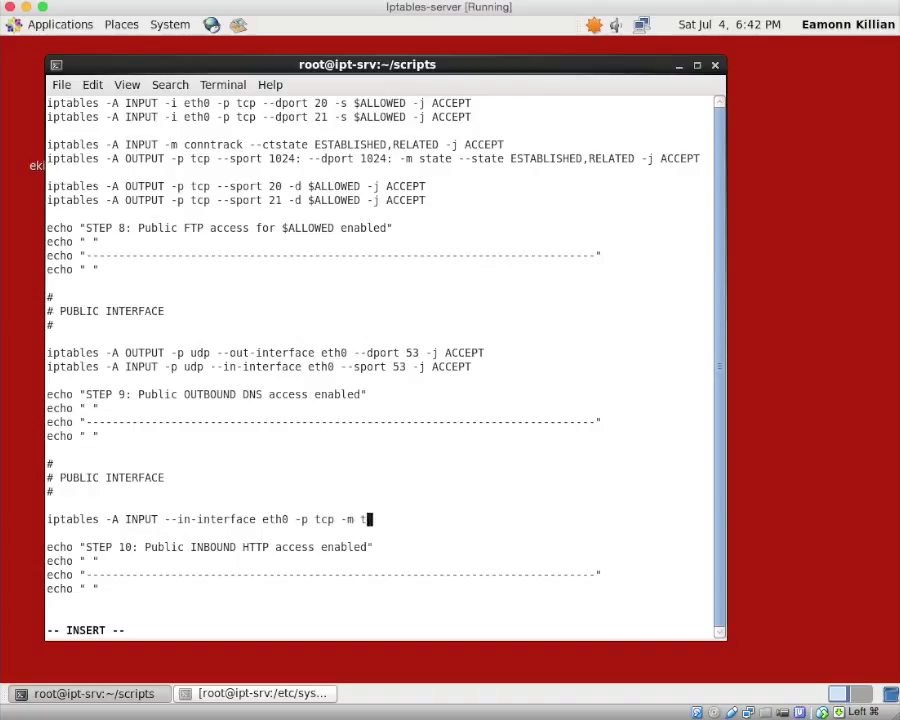
type("cp")
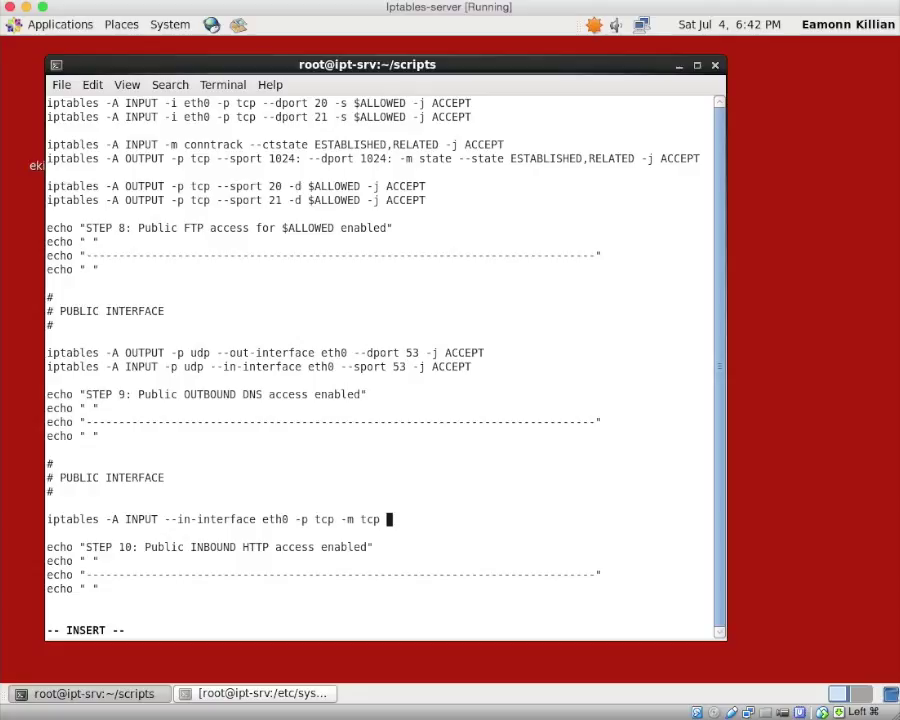
type("--dport")
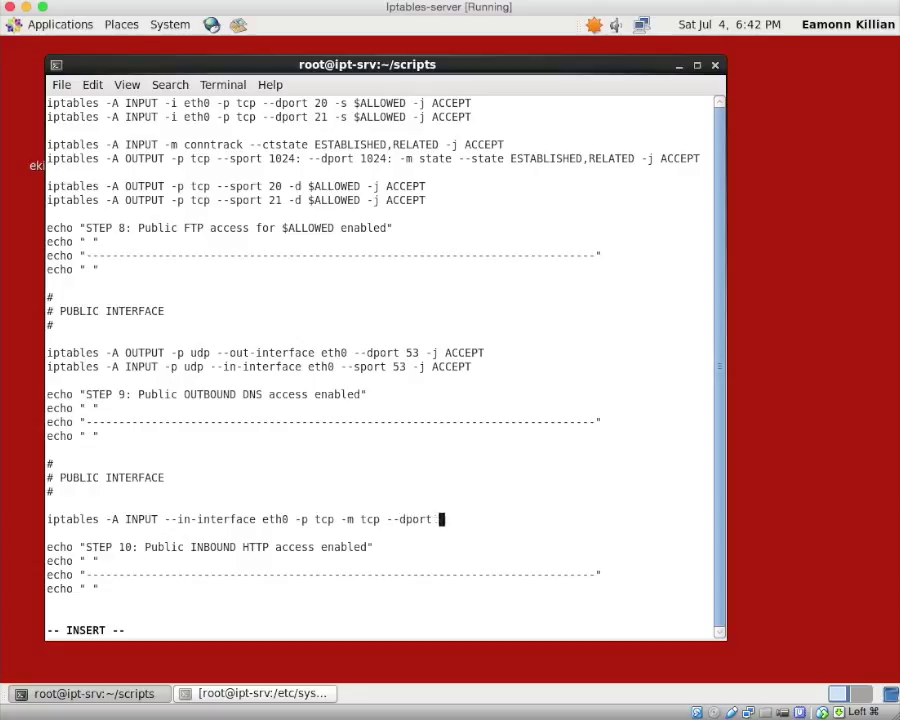
type("80")
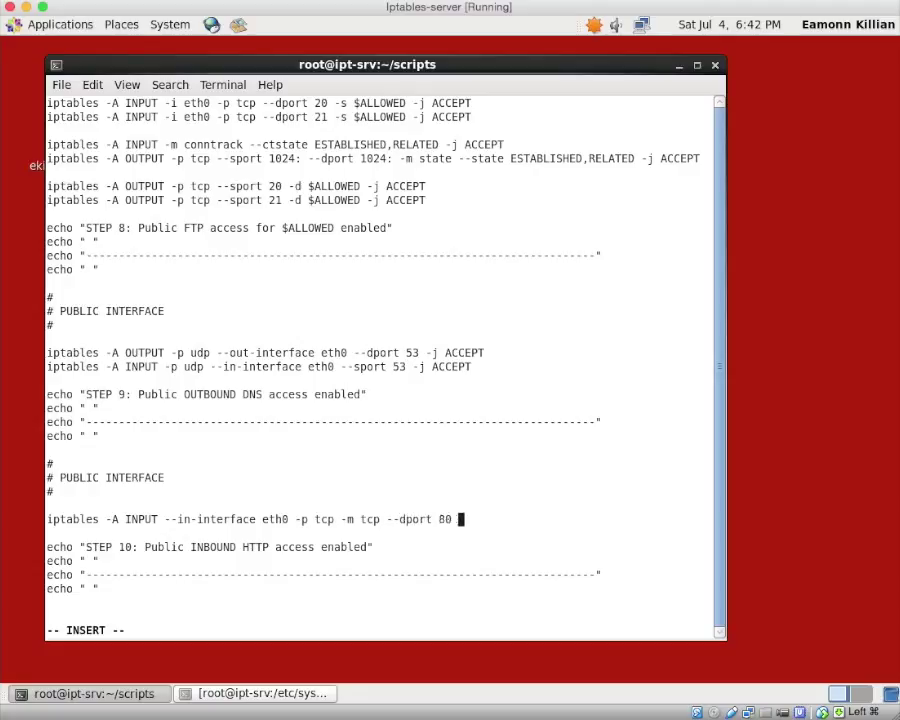
type("-j ACC")
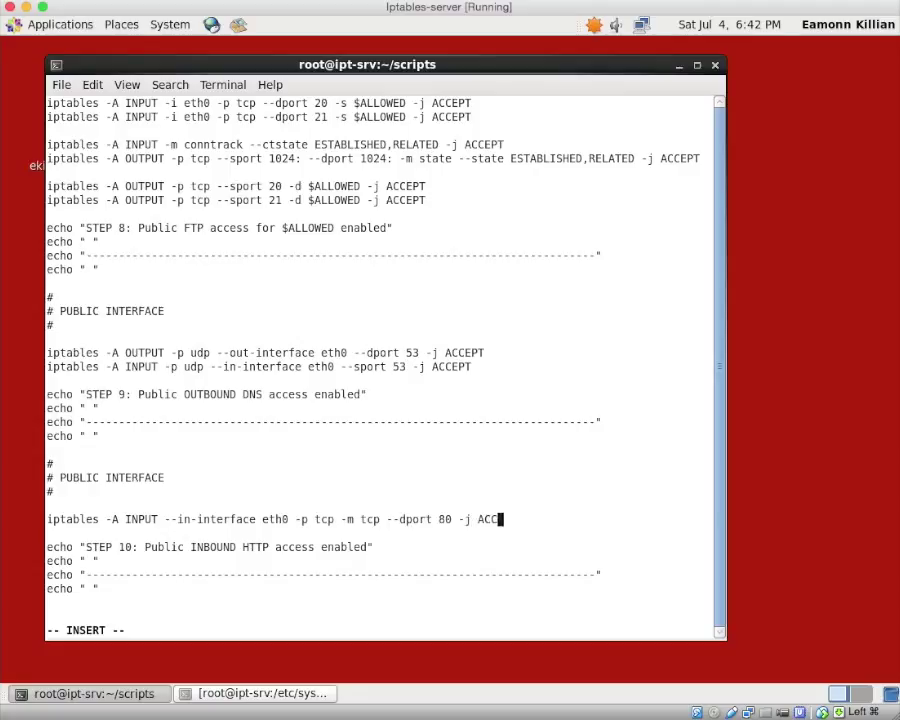
type("EPT")
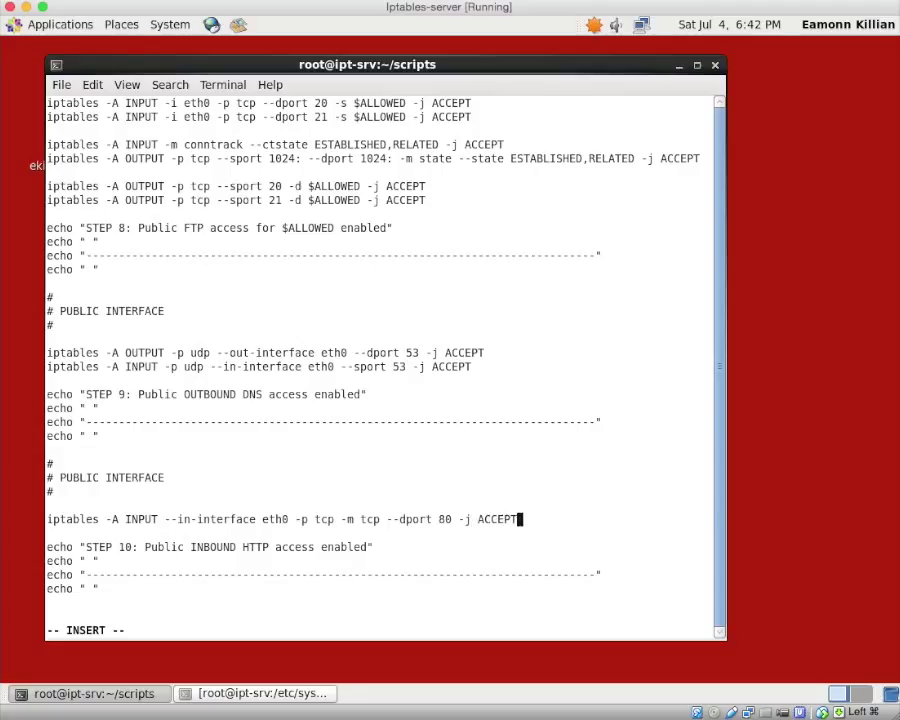
key("Return")
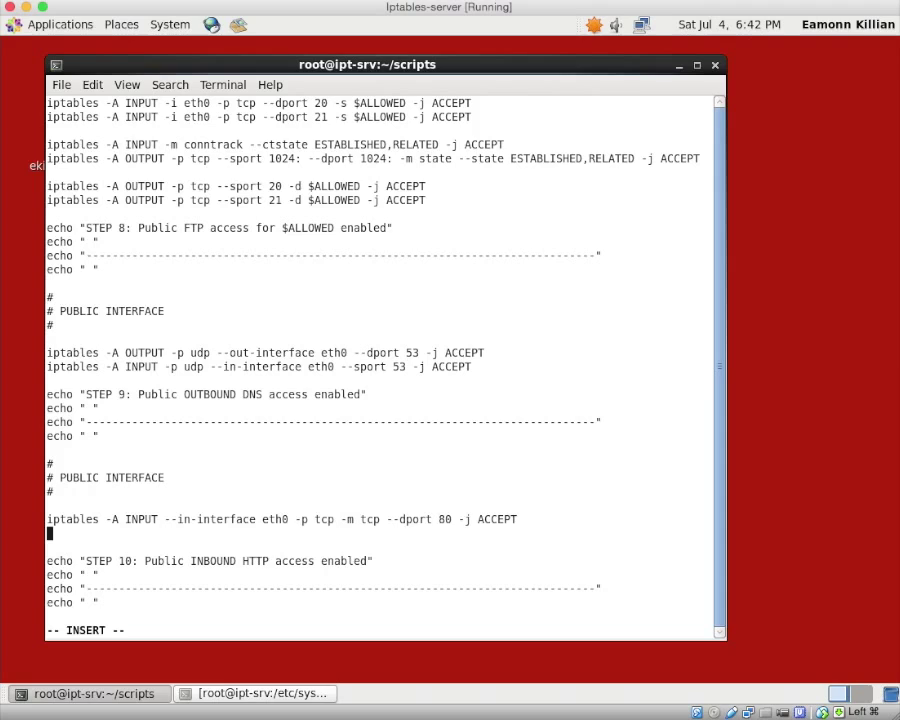
Add an OUTPUT tcp port 80 rule for NEW,ESTABLISHED,RELATED states and type :wq!
type("iptables")
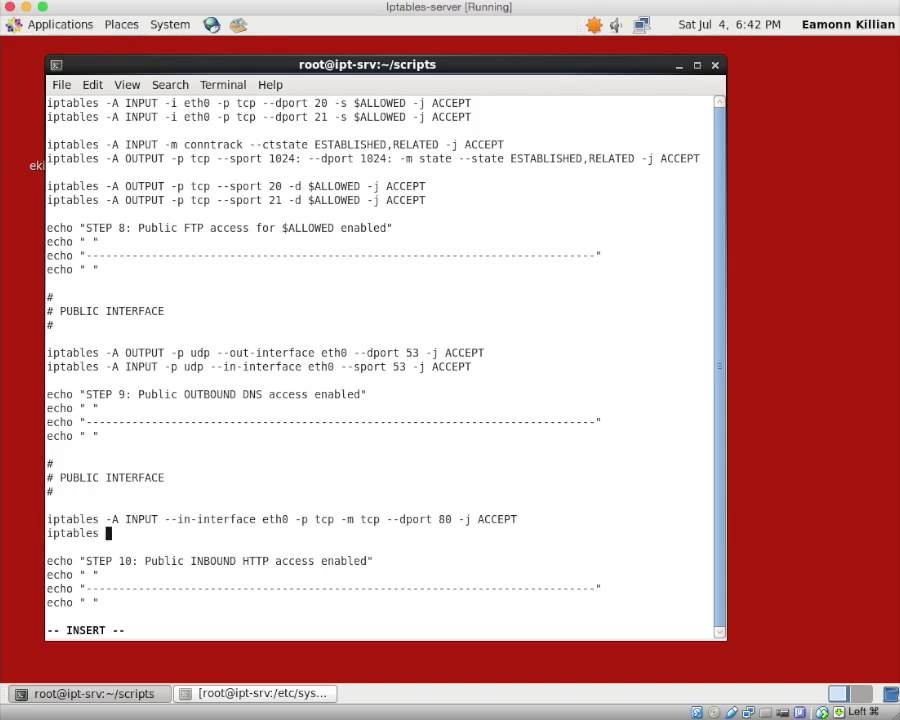
type("-A")
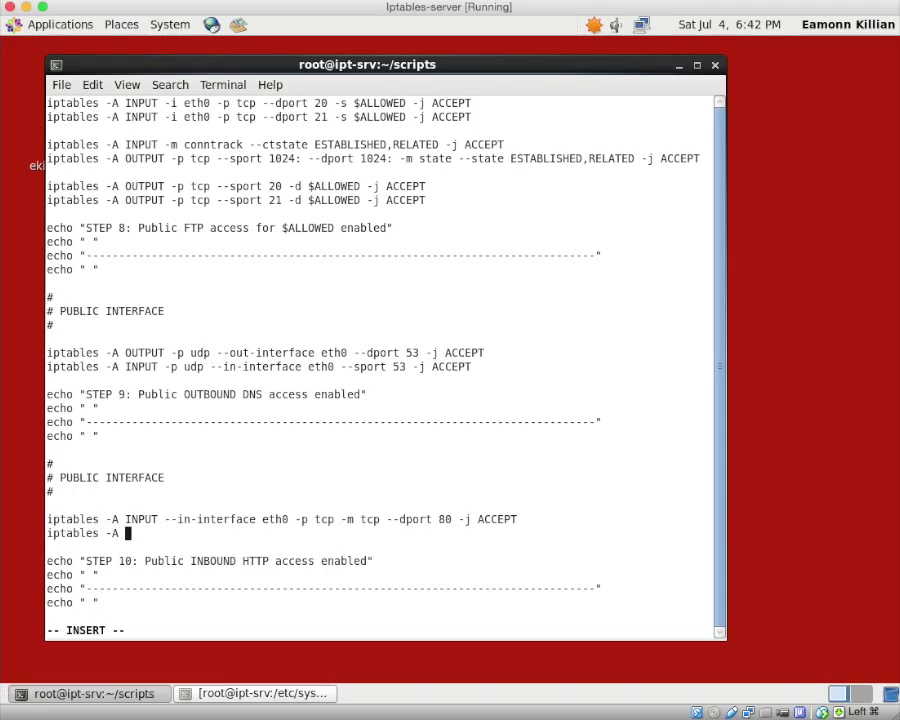
type("OUTPUT -p")
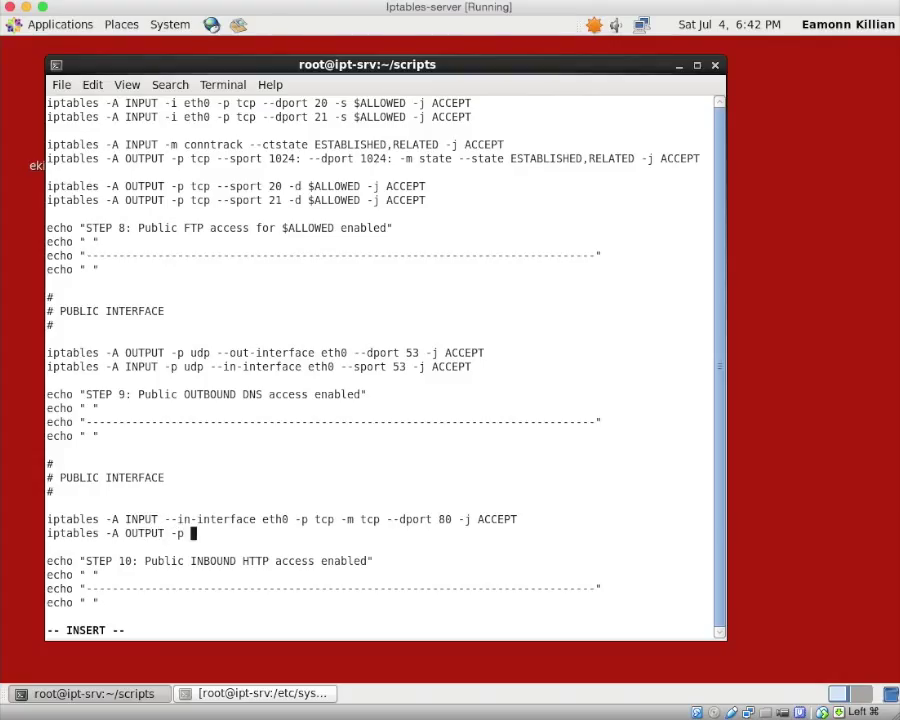
type("tcp -")
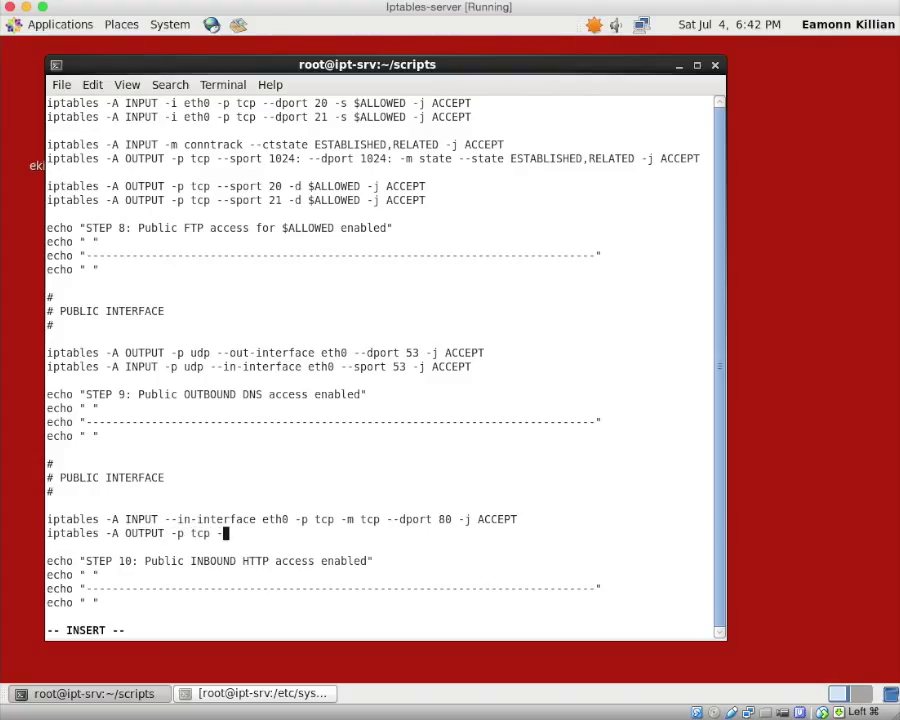
type("-m tcp")
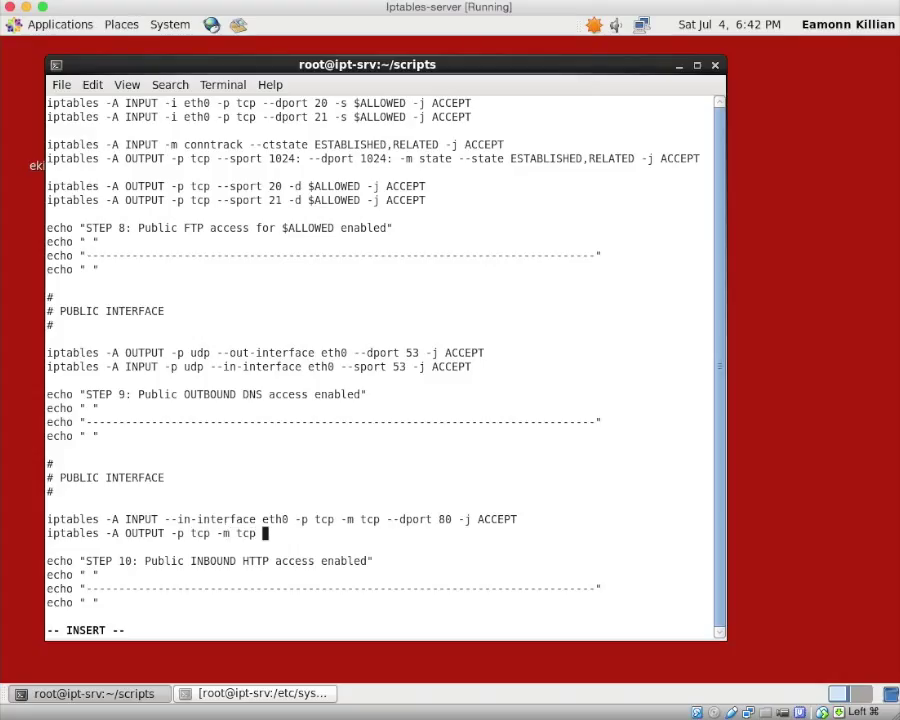
type("-m")
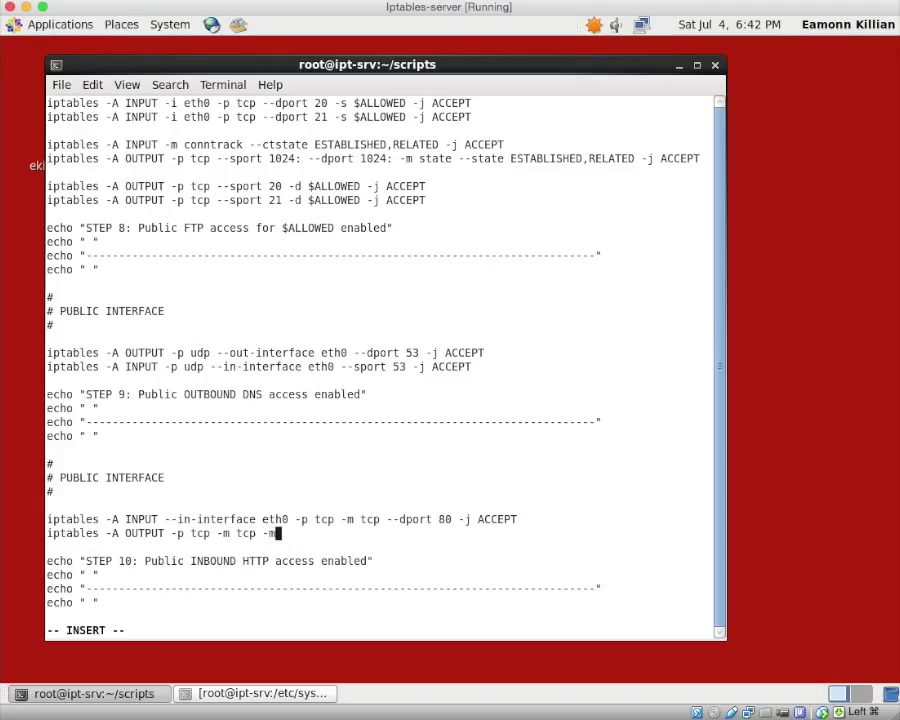
type("stat")
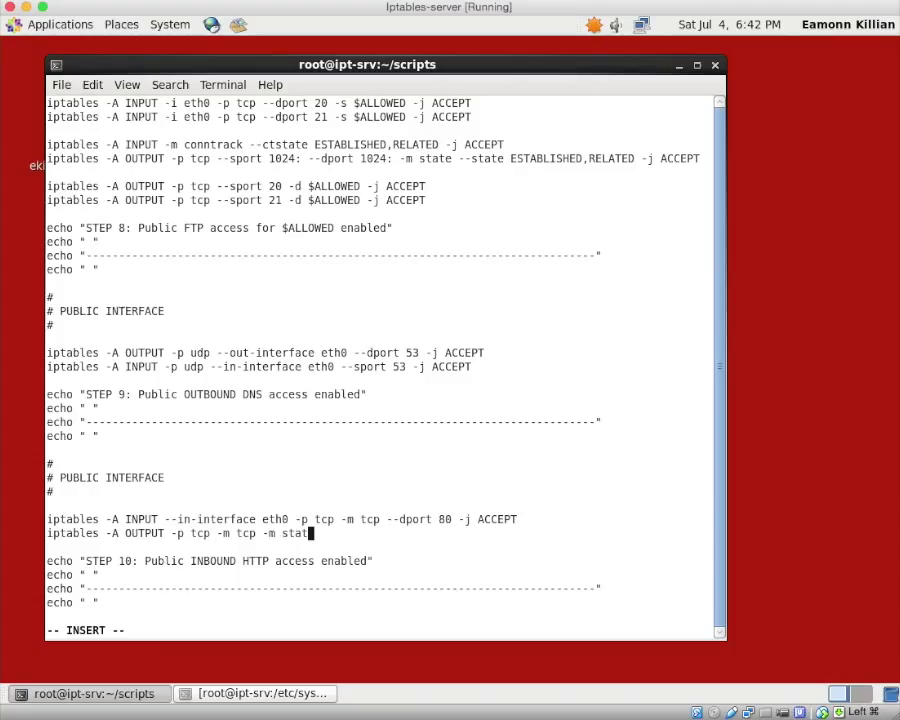
type("--")
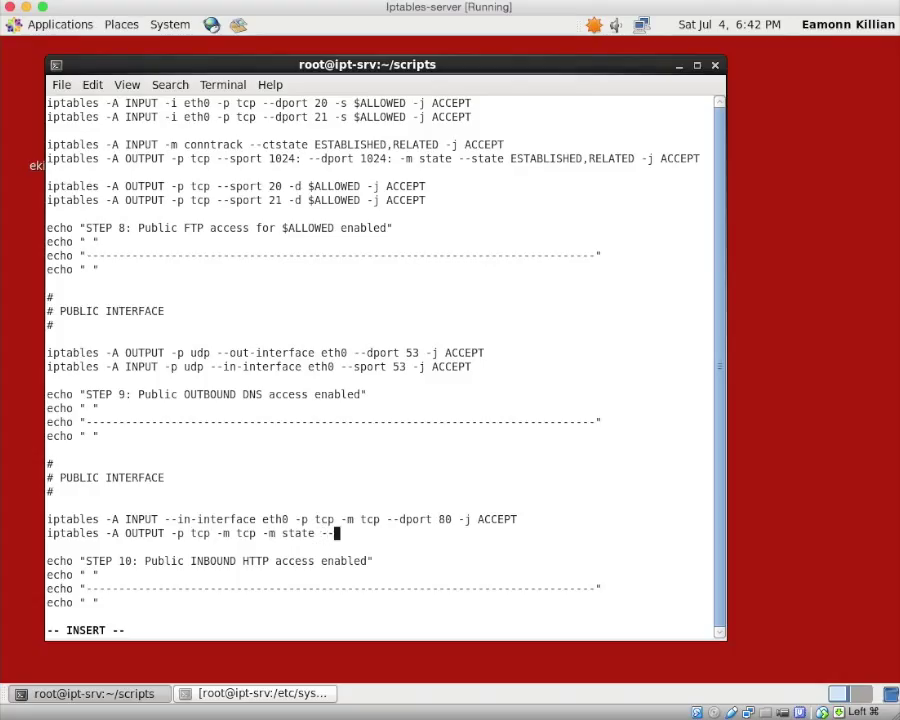
type("state")
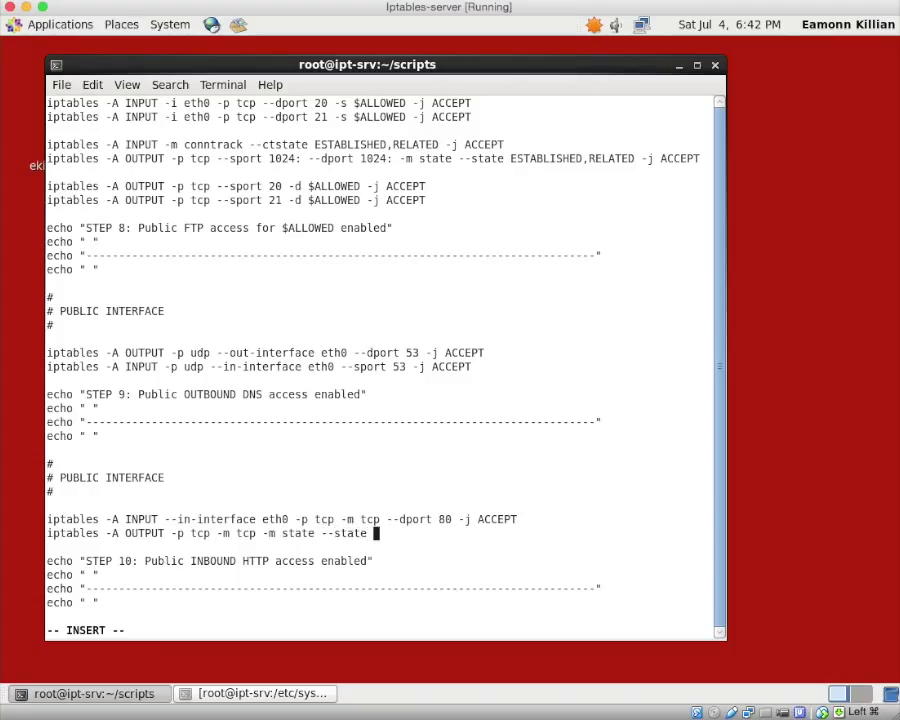
type("N")
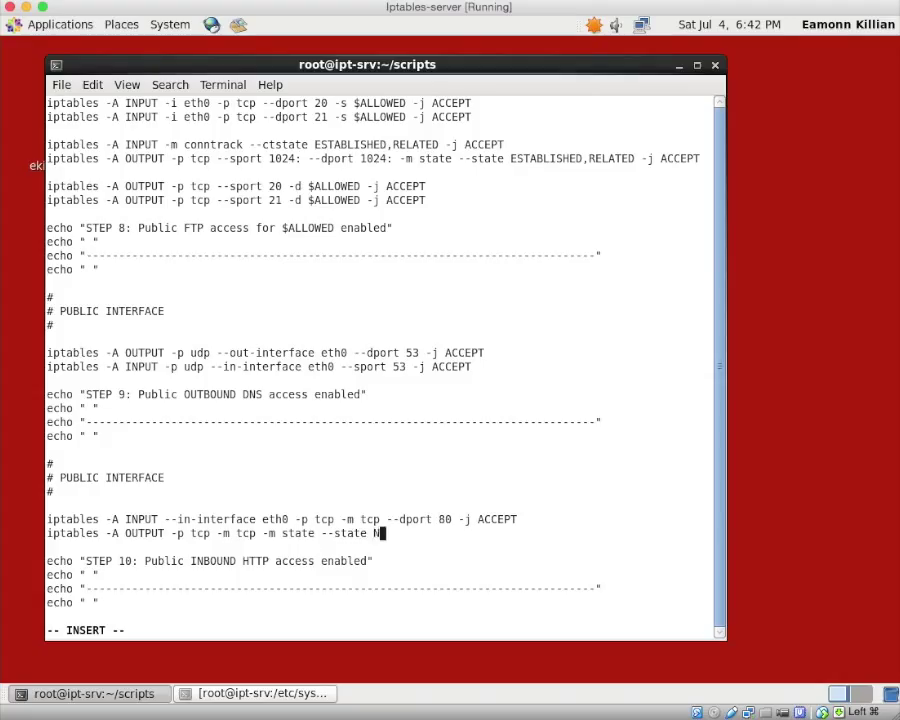
type("EW,ES")
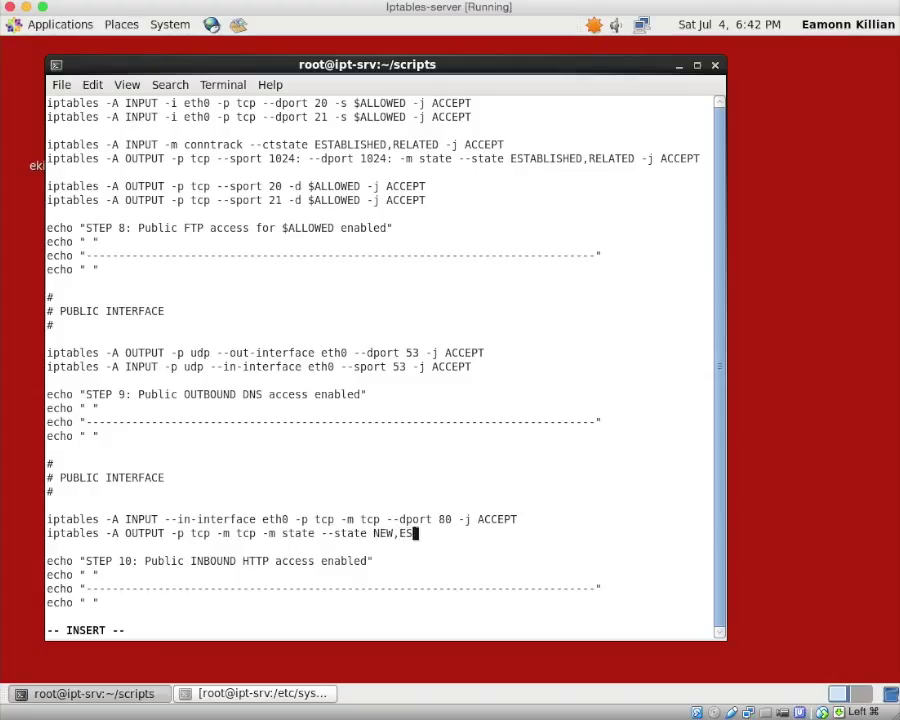
type("TABLISHED")
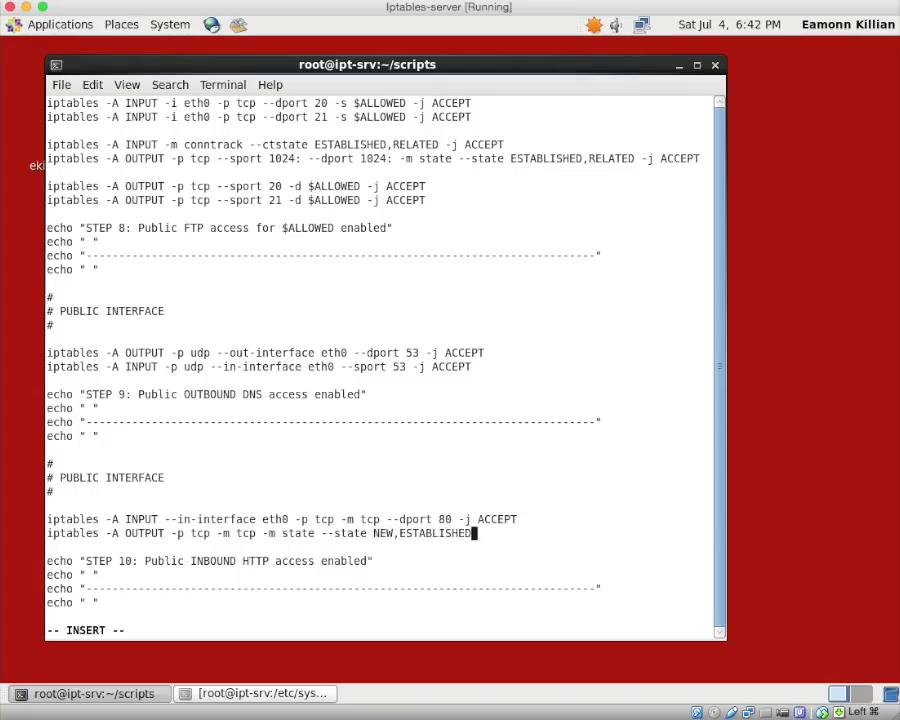
type(",")
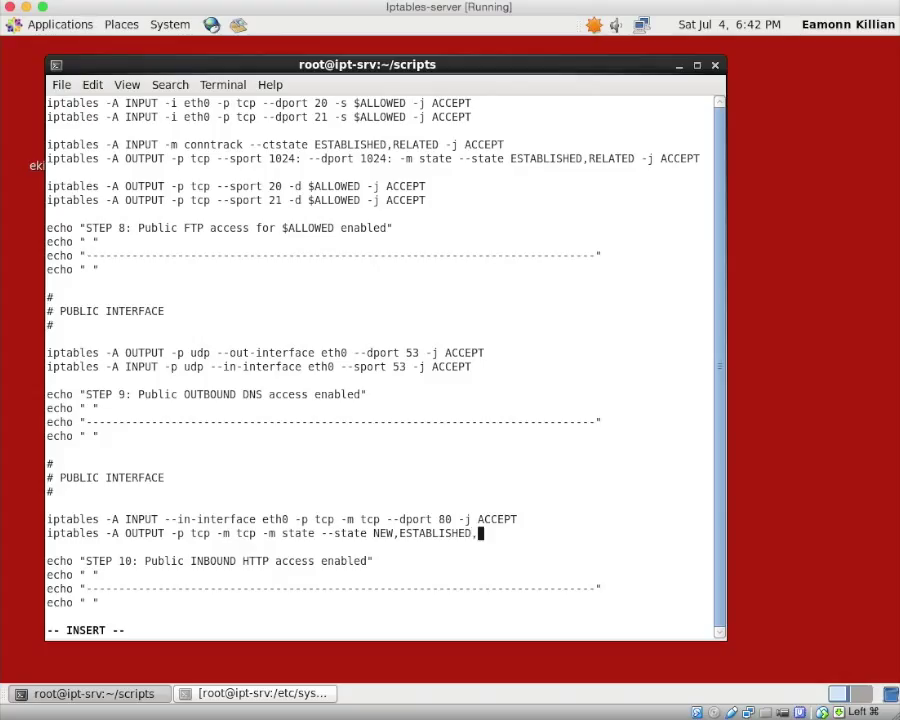
type("RELATED")
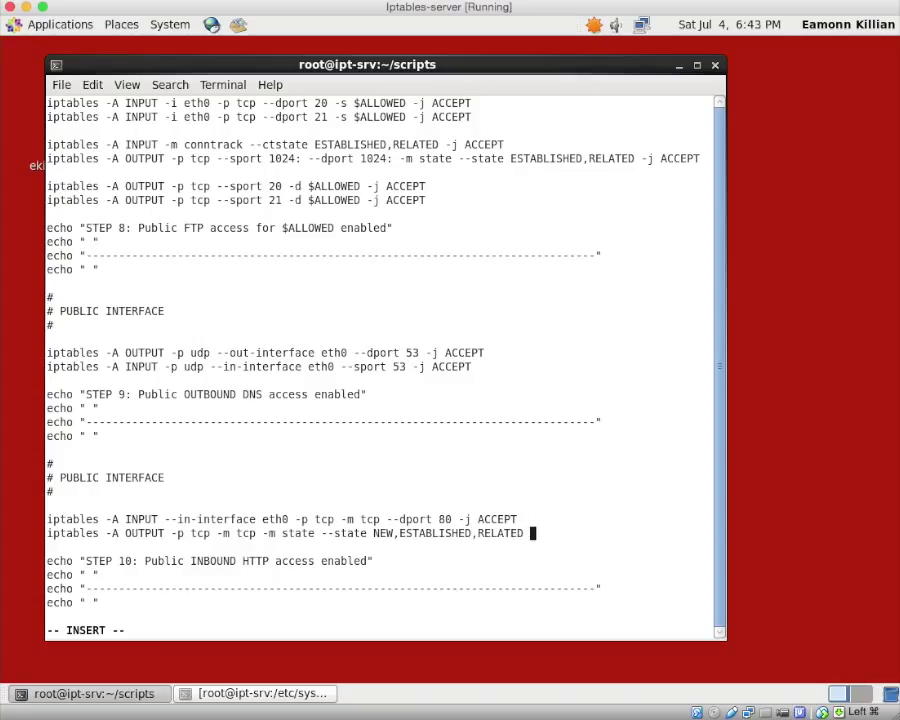
type("--dport")
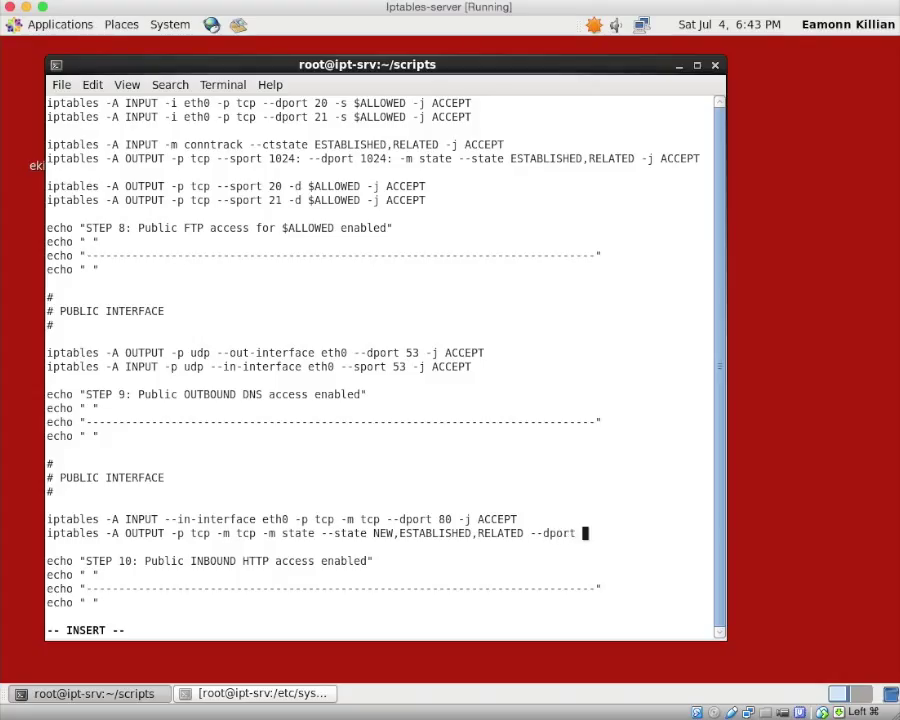
type("0 -j")
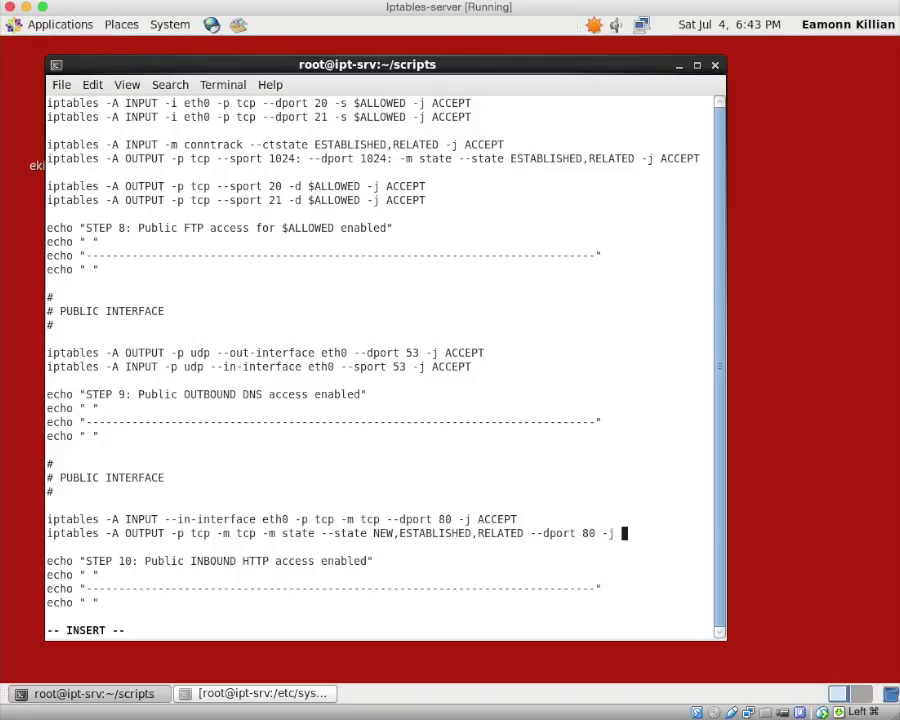
type("ACCEPT")
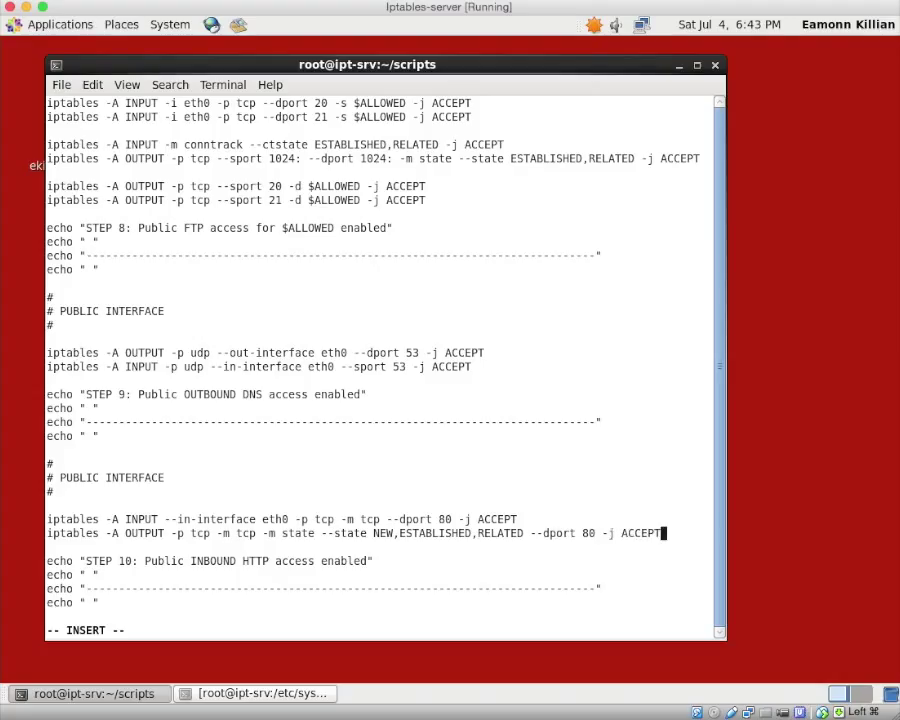
key("Escape")
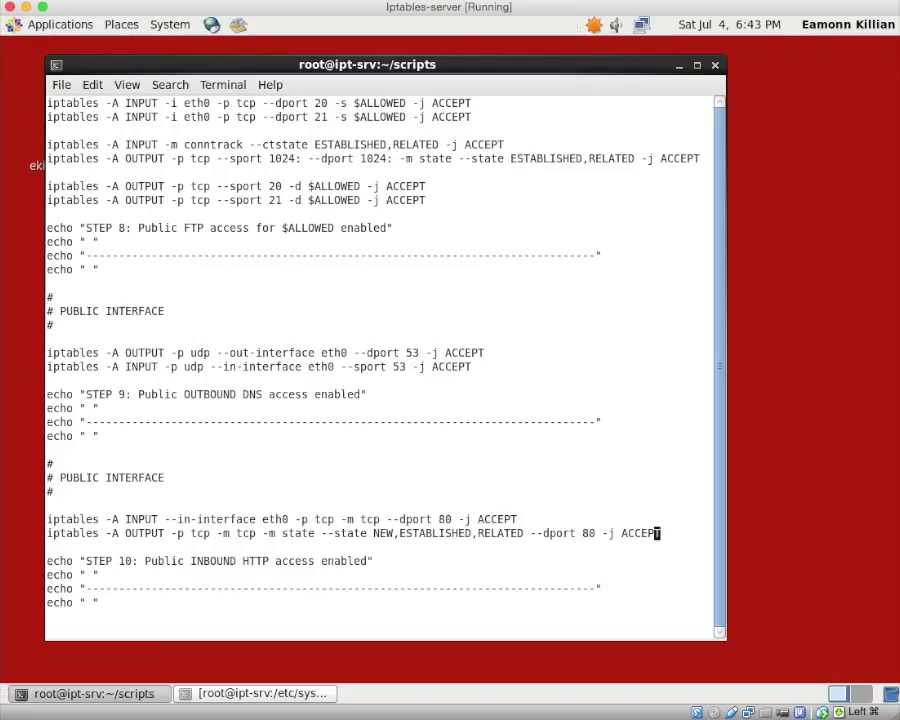
type(":wq!")
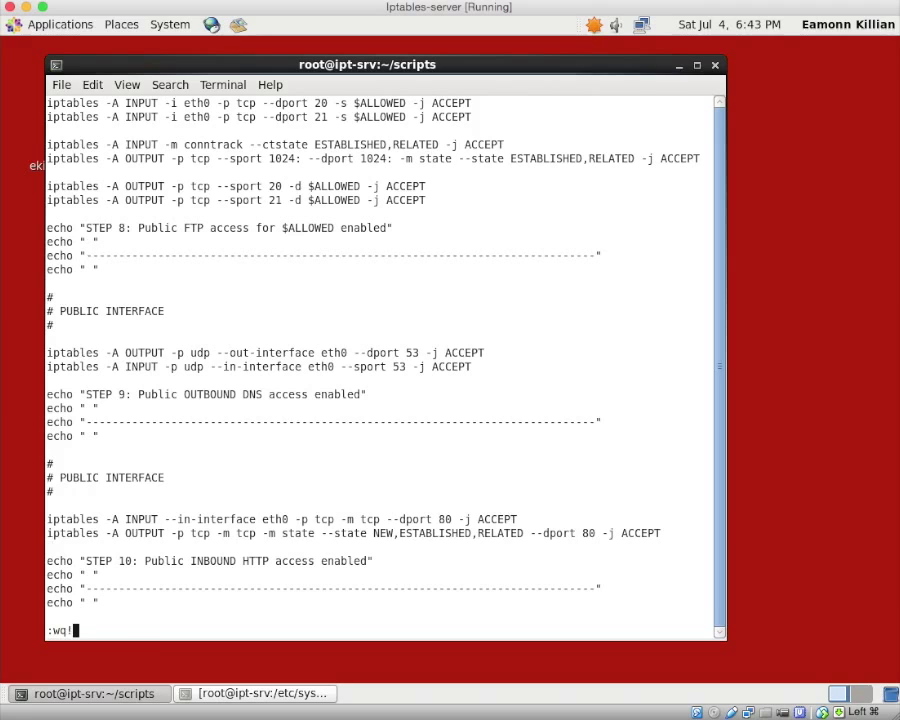
Run yum update and accept the 26-package transaction.
key("Return")
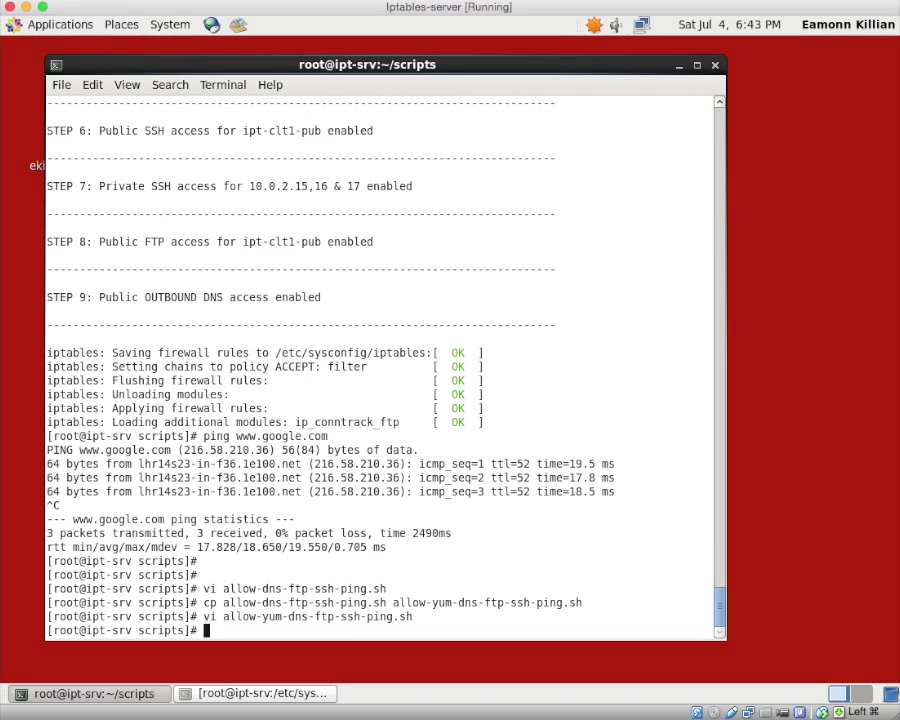
type("yum")
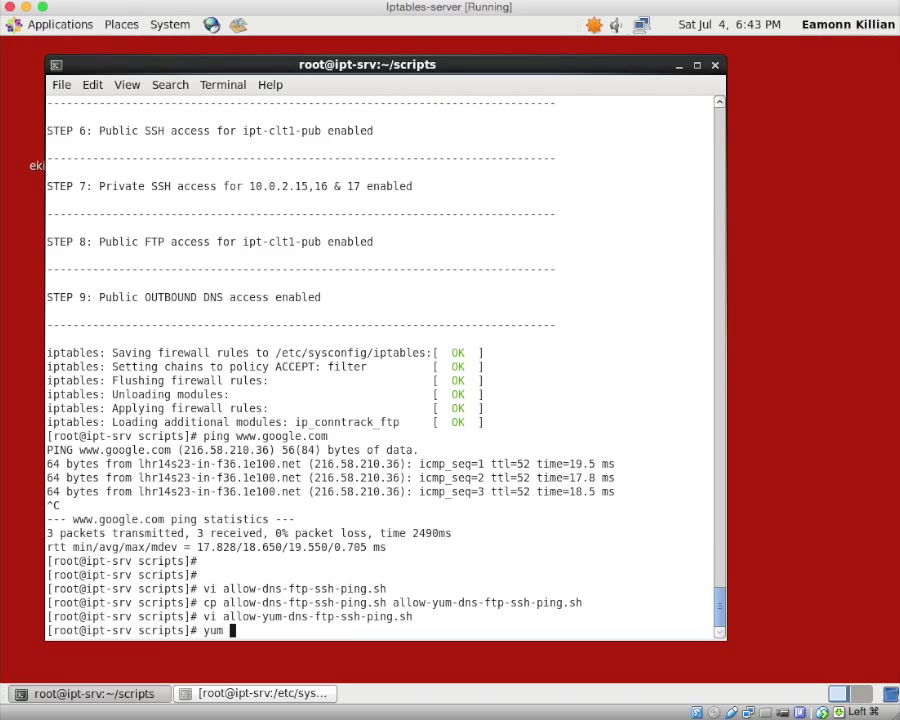
type("update")
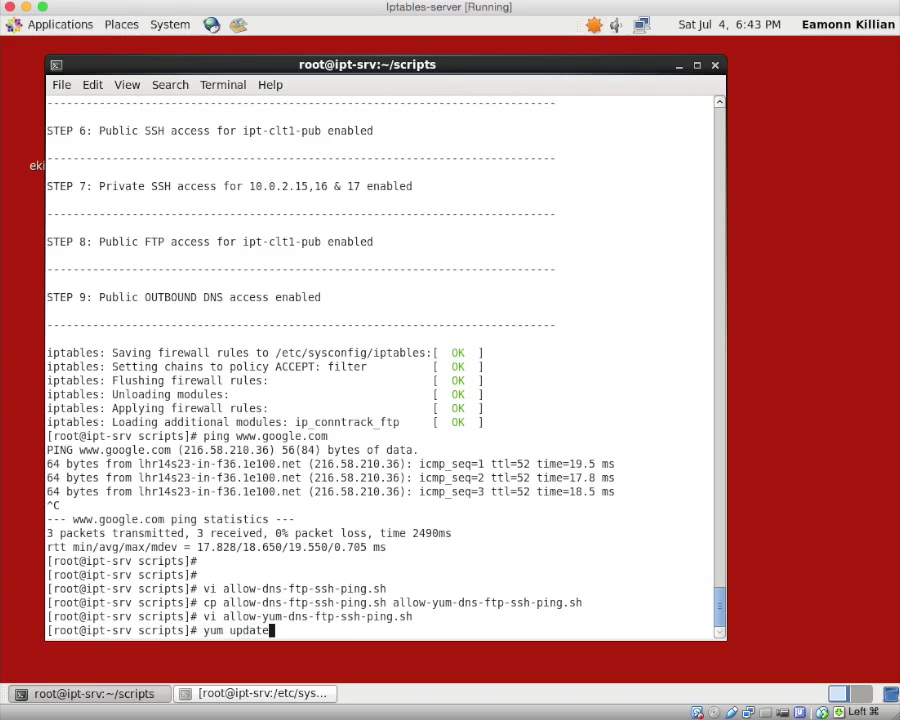
key("Return")
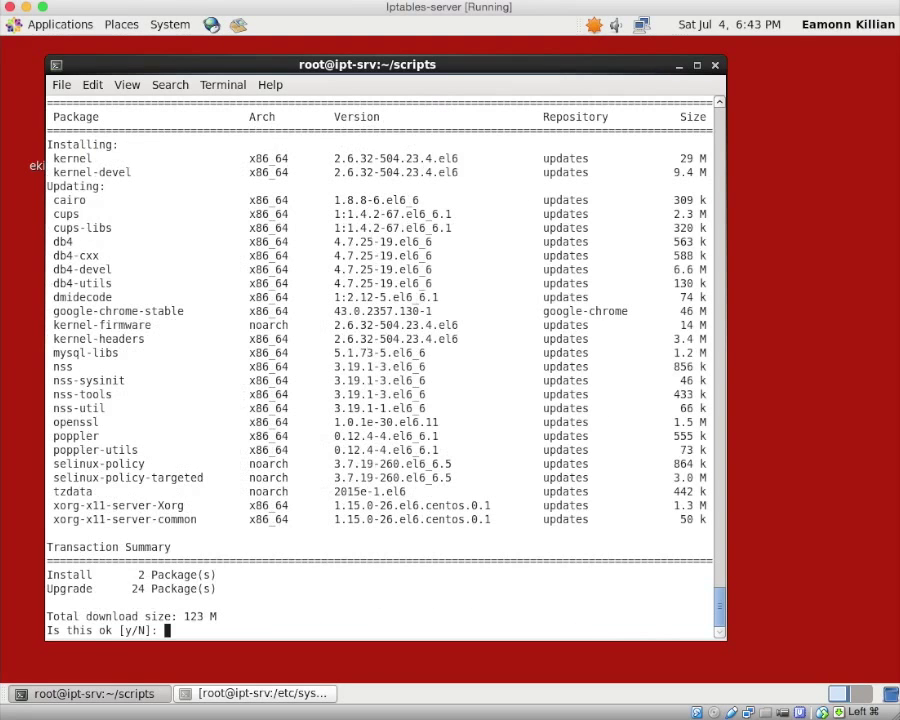
type("y")
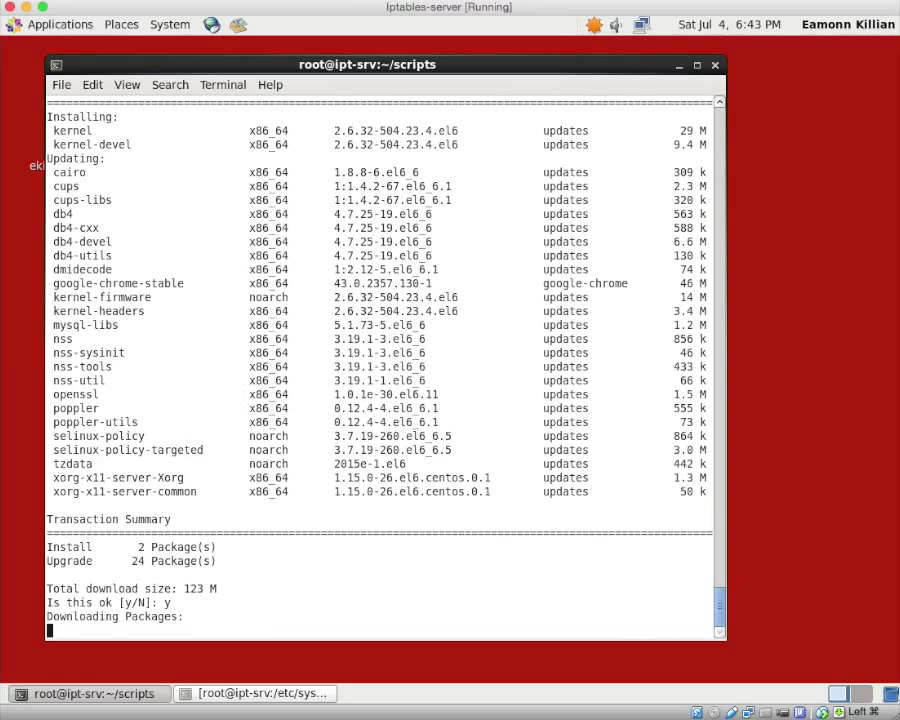
Cancel the package download with repeated Ctrl+C.
key("ctrl+c")
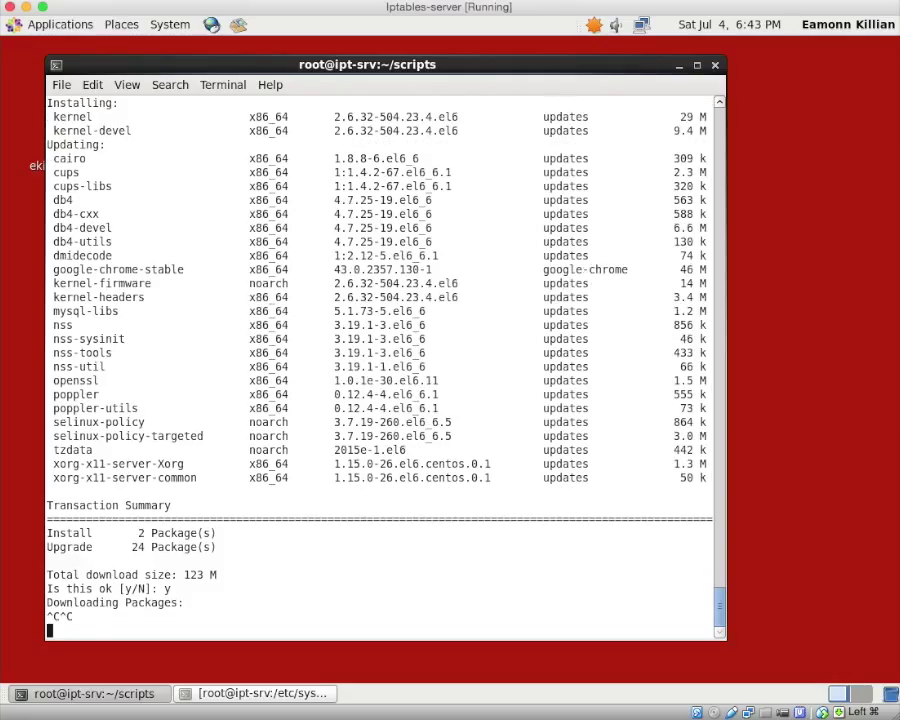
key("ctrl+c")
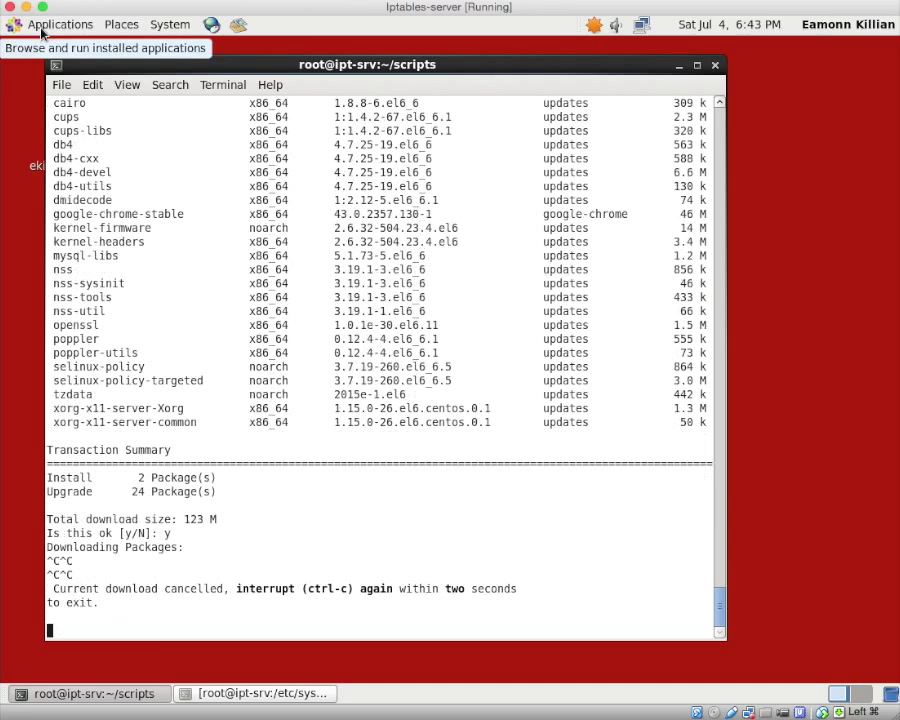
mouse_move(331, 516)
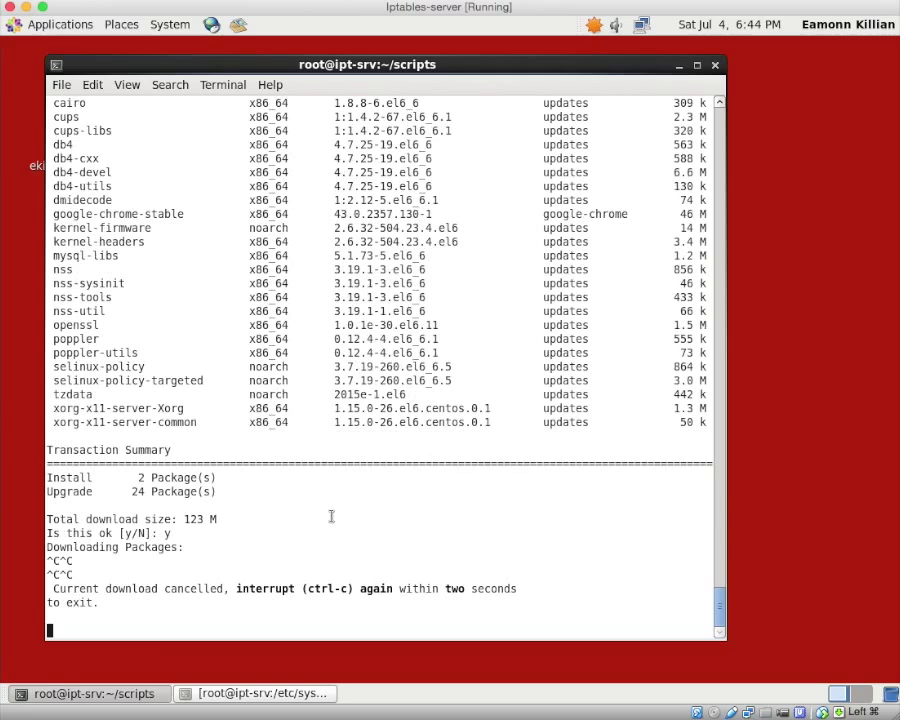
key("ctrl+c")
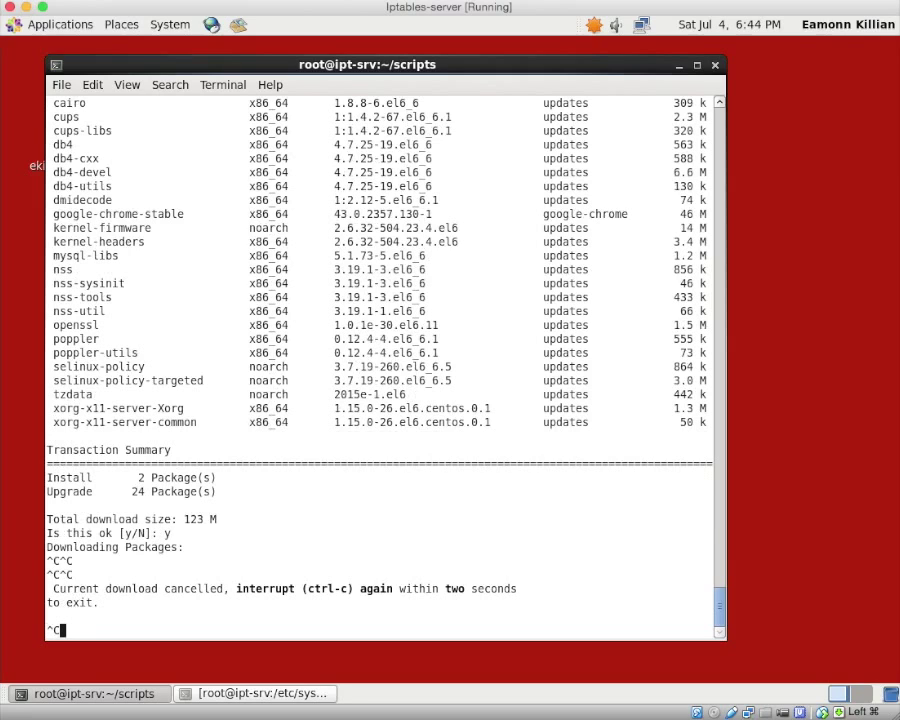
key("ctrl+c")
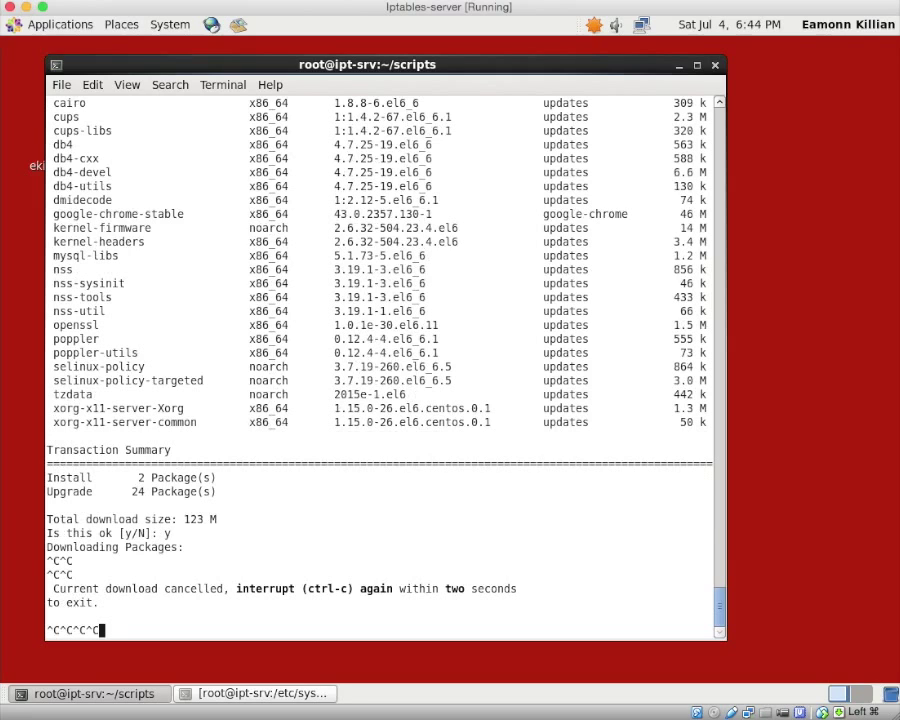
mouse_move(253, 493)
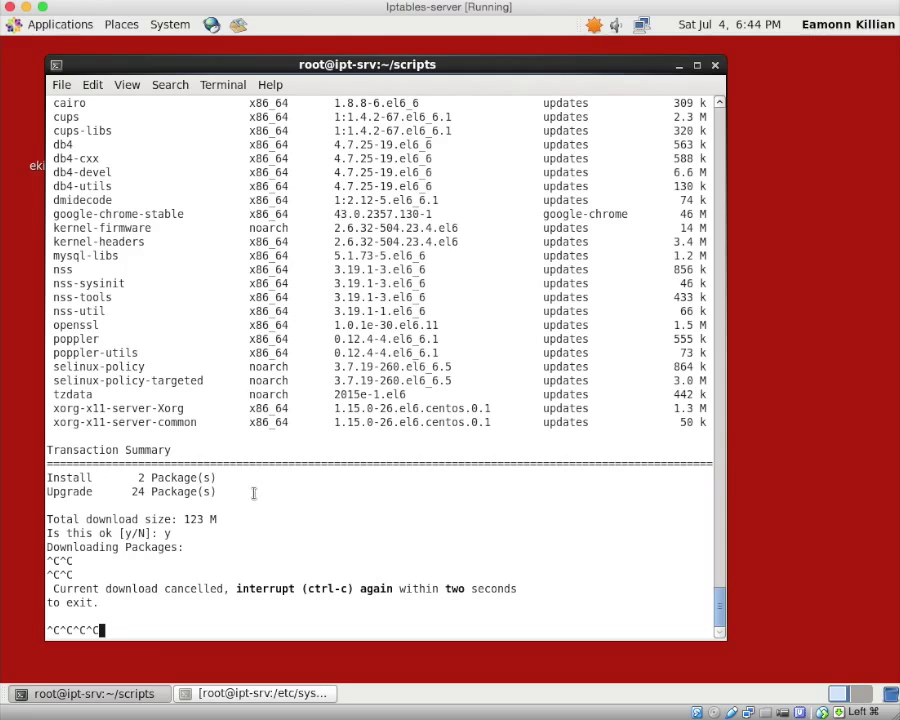
mouse_move(330, 597)
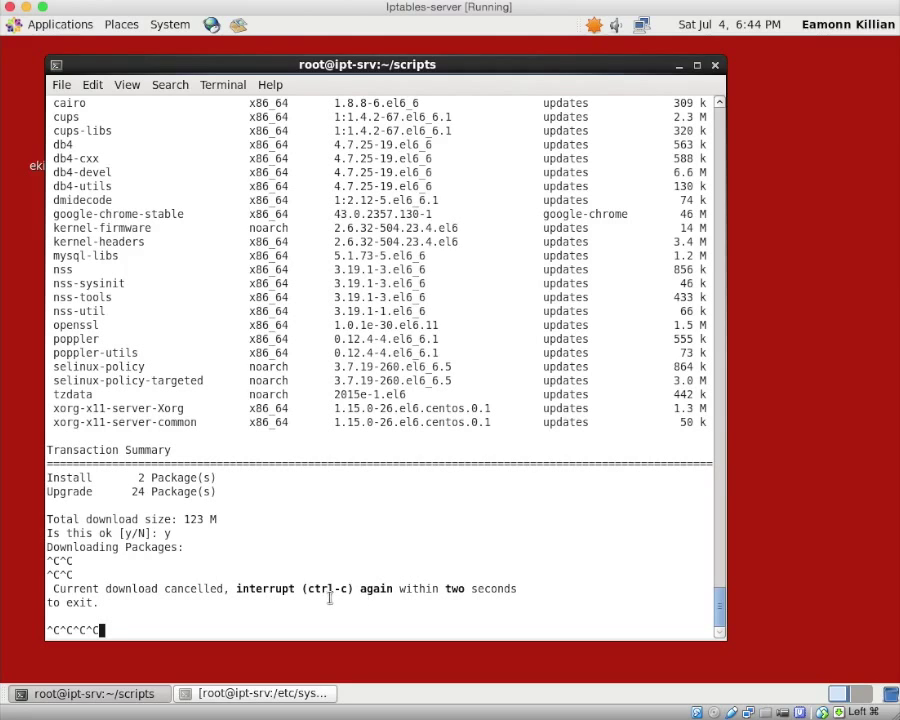
mouse_move(390, 519)
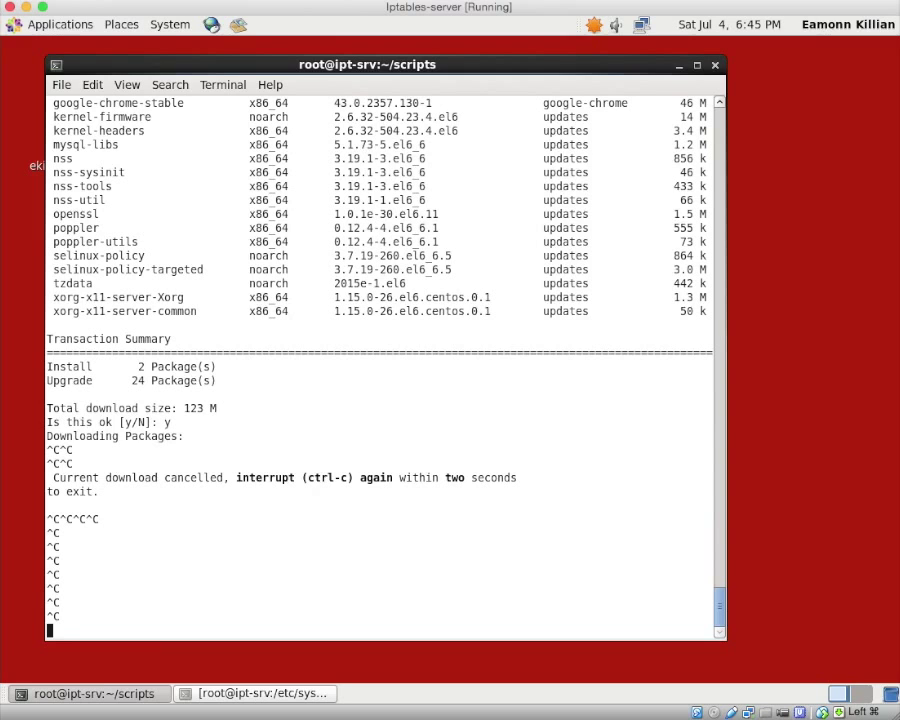
In the sysconfig terminal, enable vsftpd at boot with chkconfig vsftpd on.
left_click(255, 693)
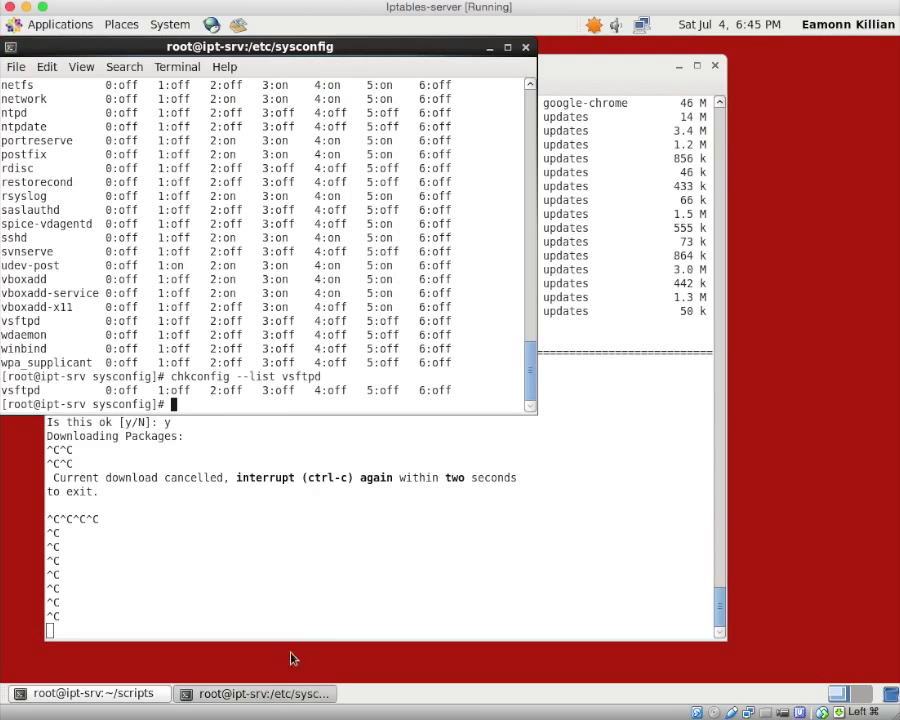
key("Return")
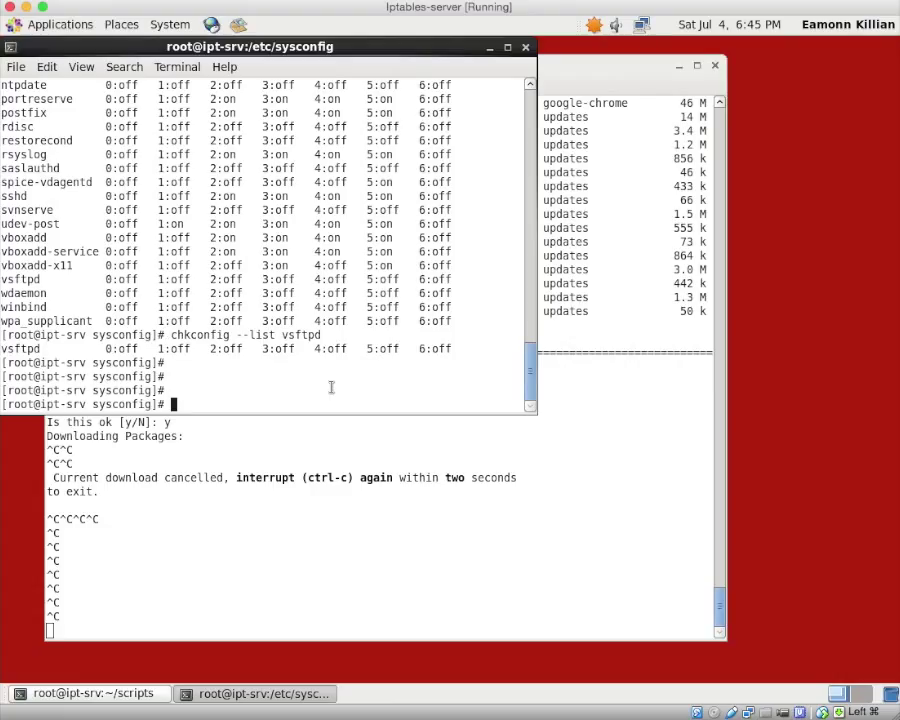
type("ch")
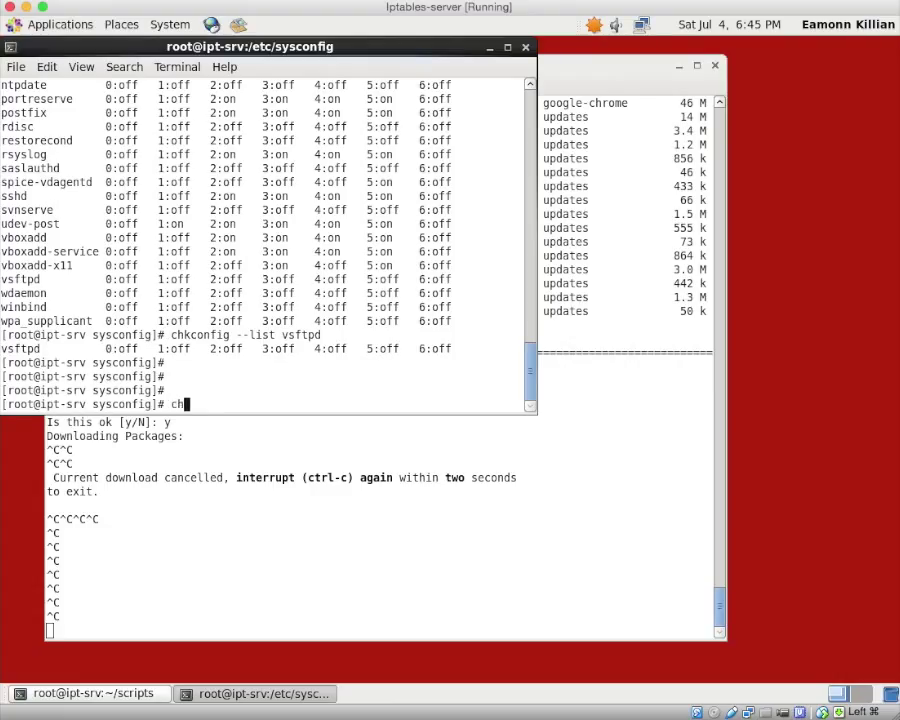
type("kconfig")
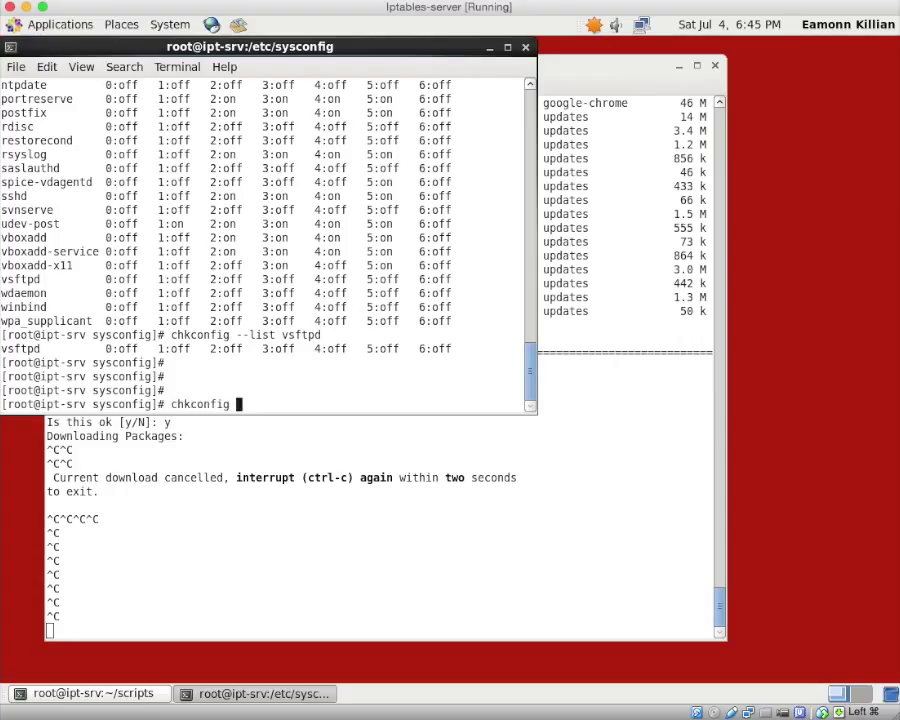
type("vs")
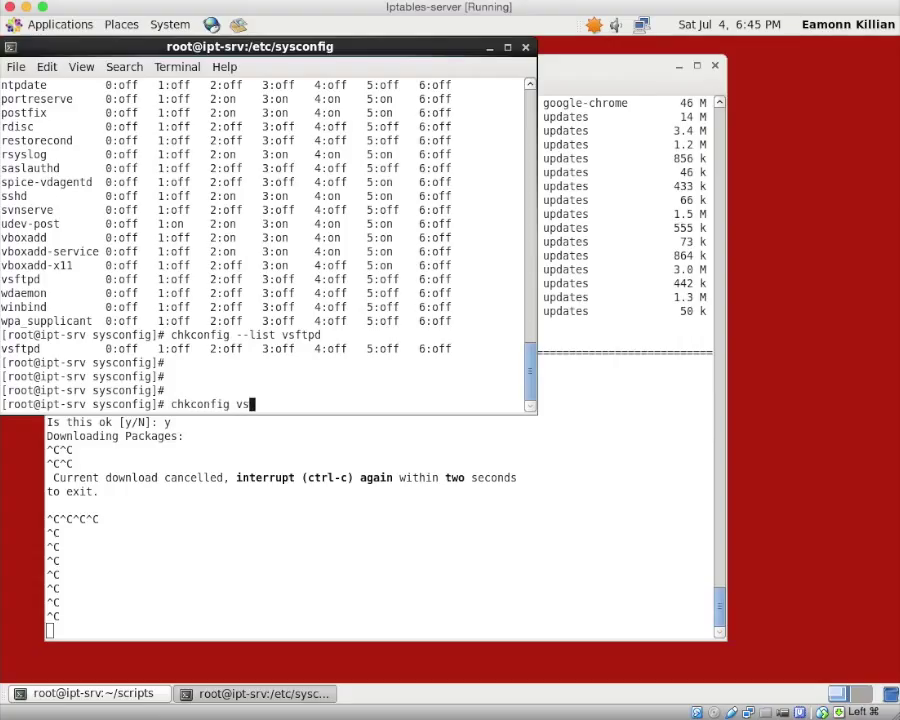
type("ftpd")
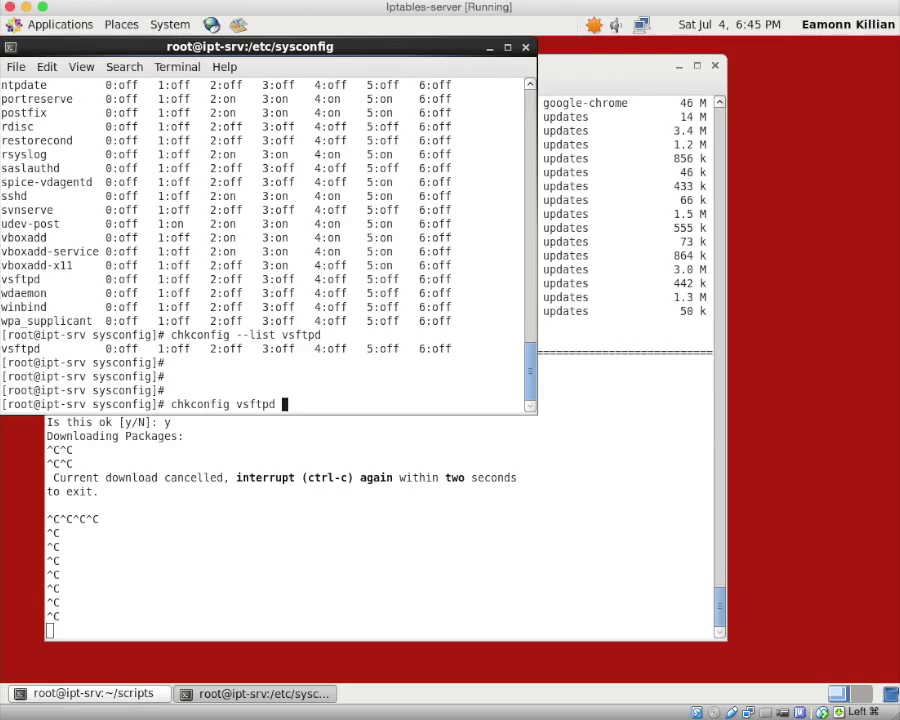
key("Return")
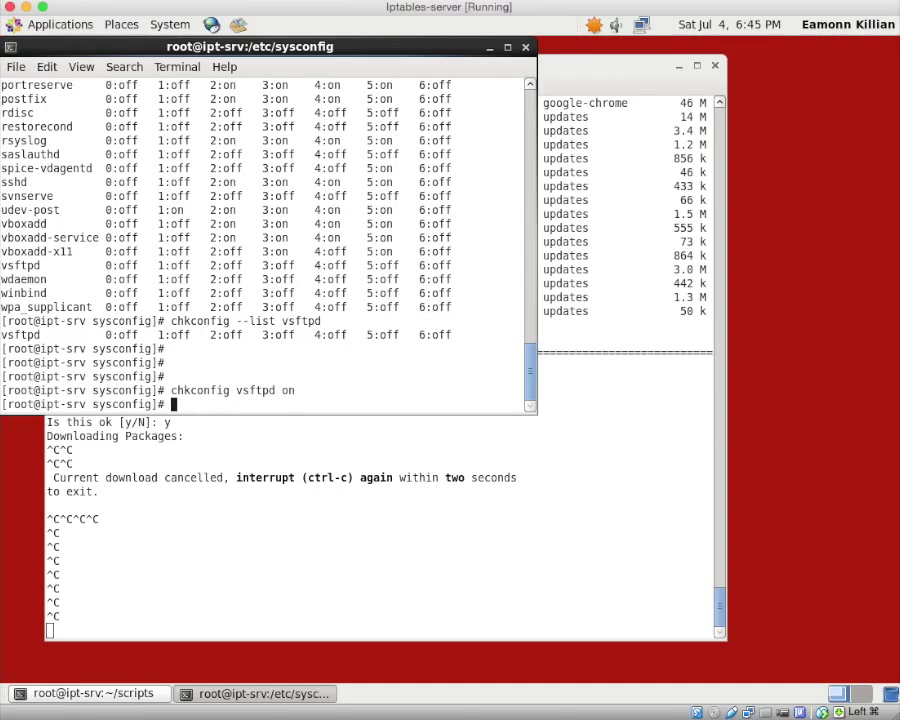
List vsftpd's boot settings, showing it on for runlevels 2–5.
type("chkconfig --list vsftpd")
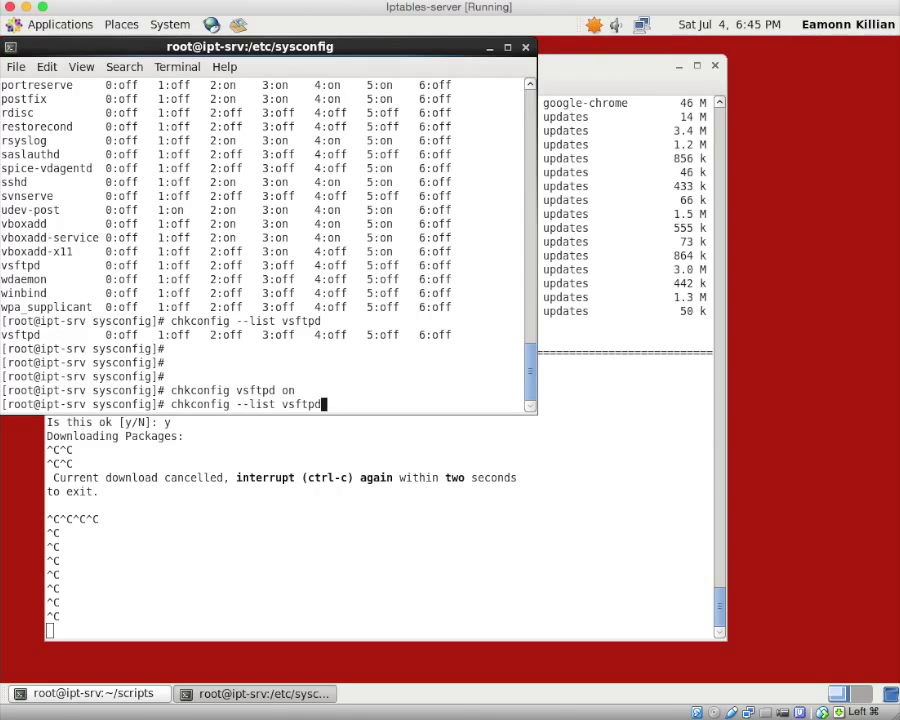
key("Return")
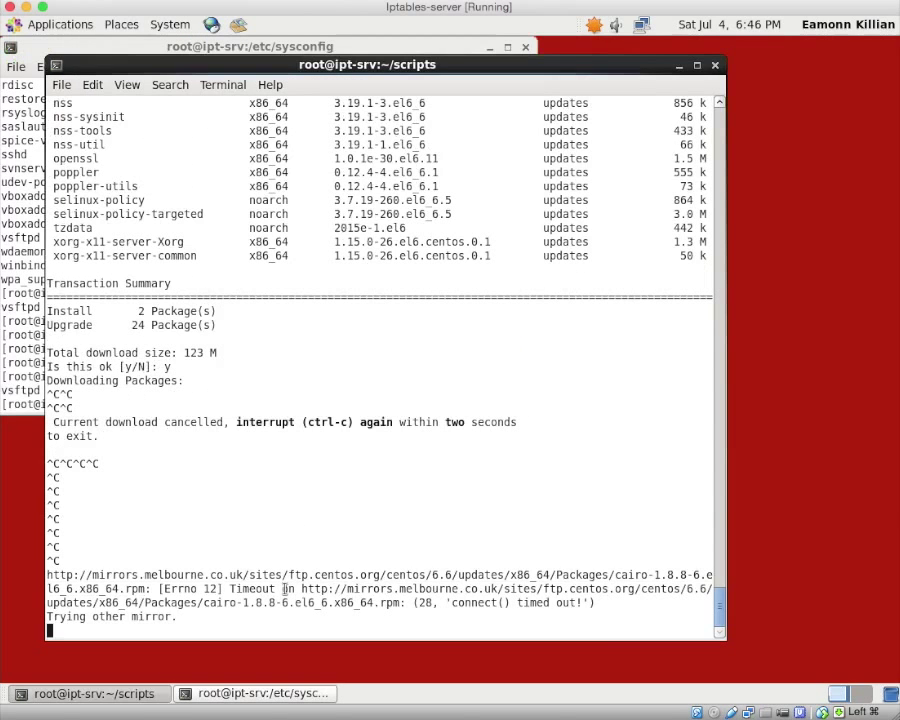
key("ctrl+c")
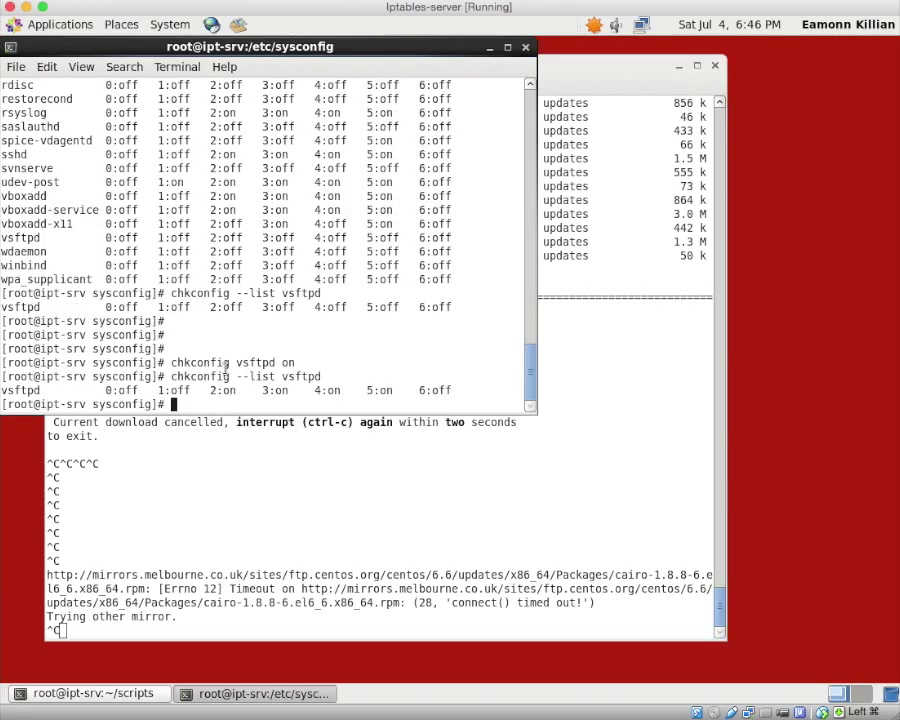
Find the running yum process with ps augwx | grep yum.
type("ps")
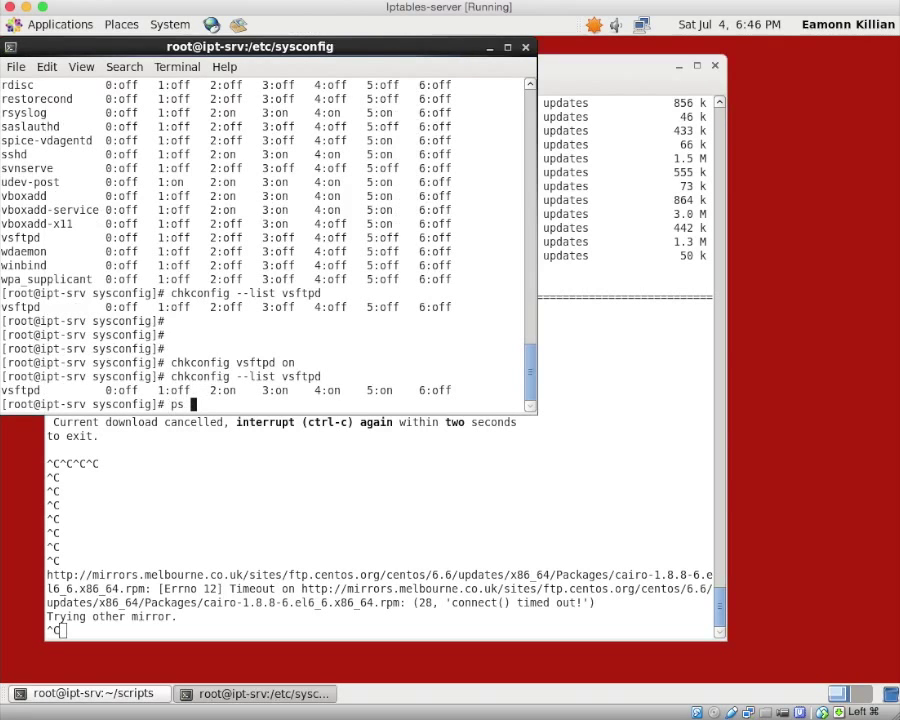
type("aug")
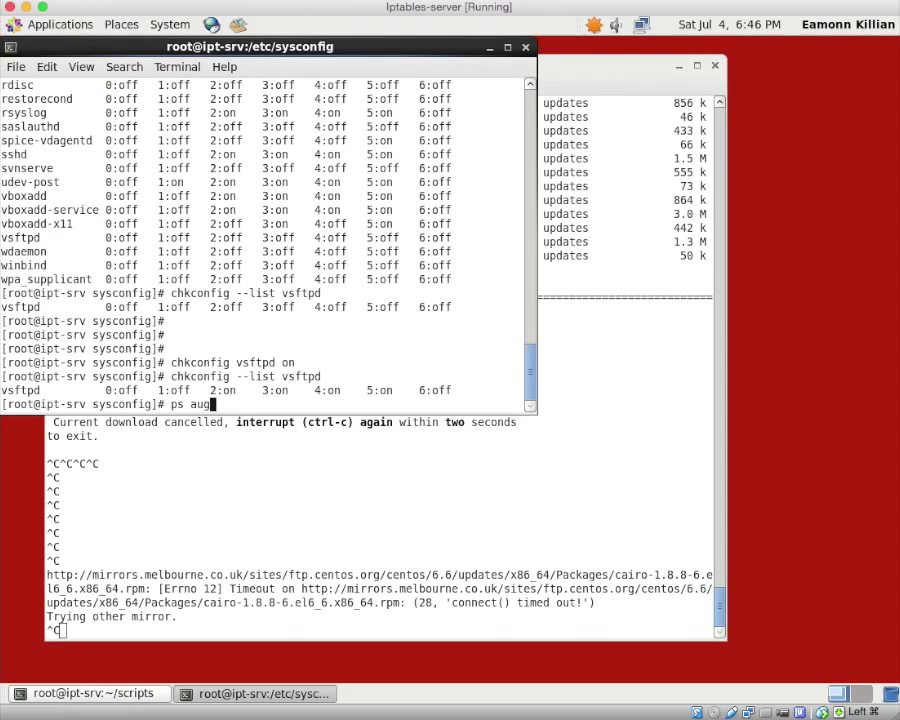
key("Return")
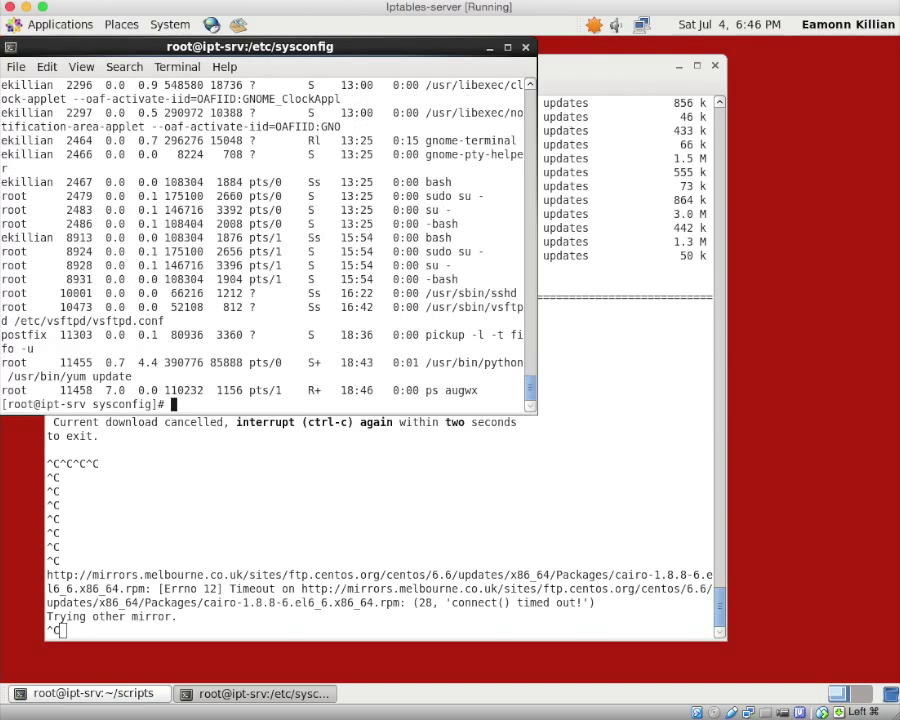
type("ps augwx")
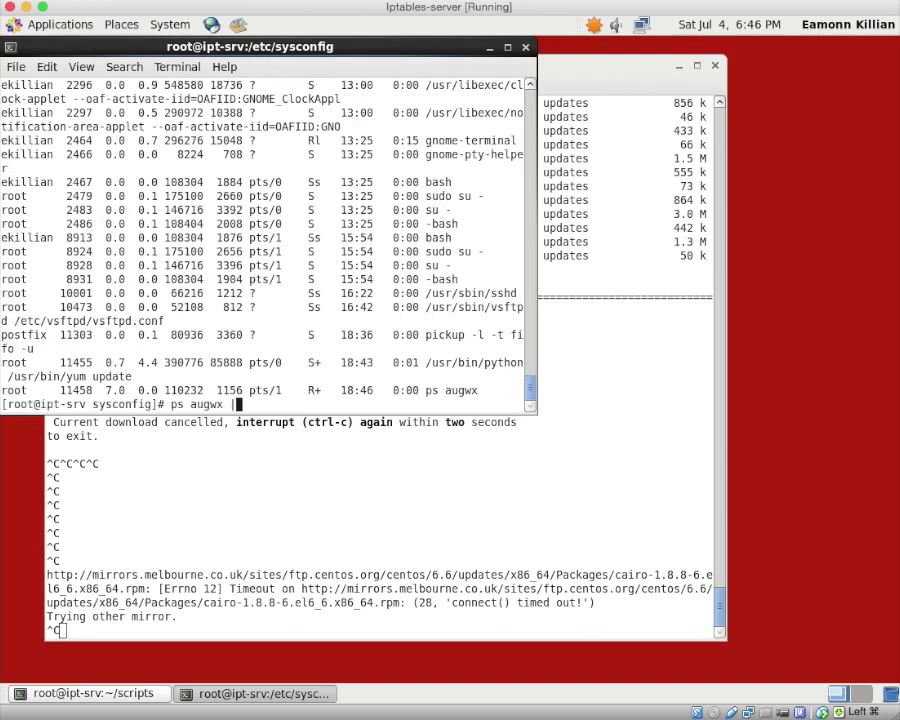
type("| grep")
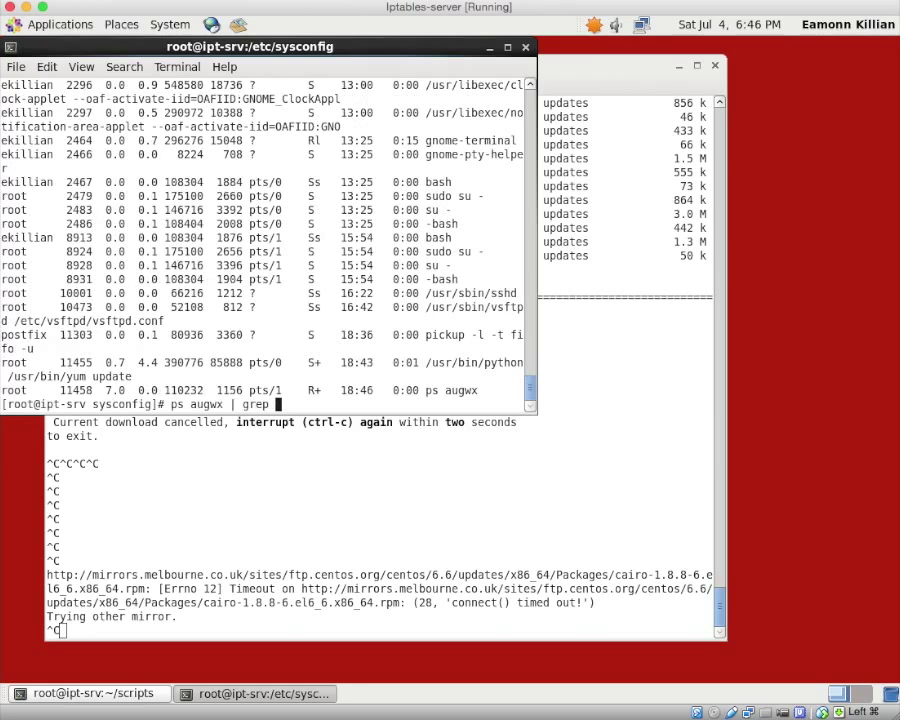
type("yu")
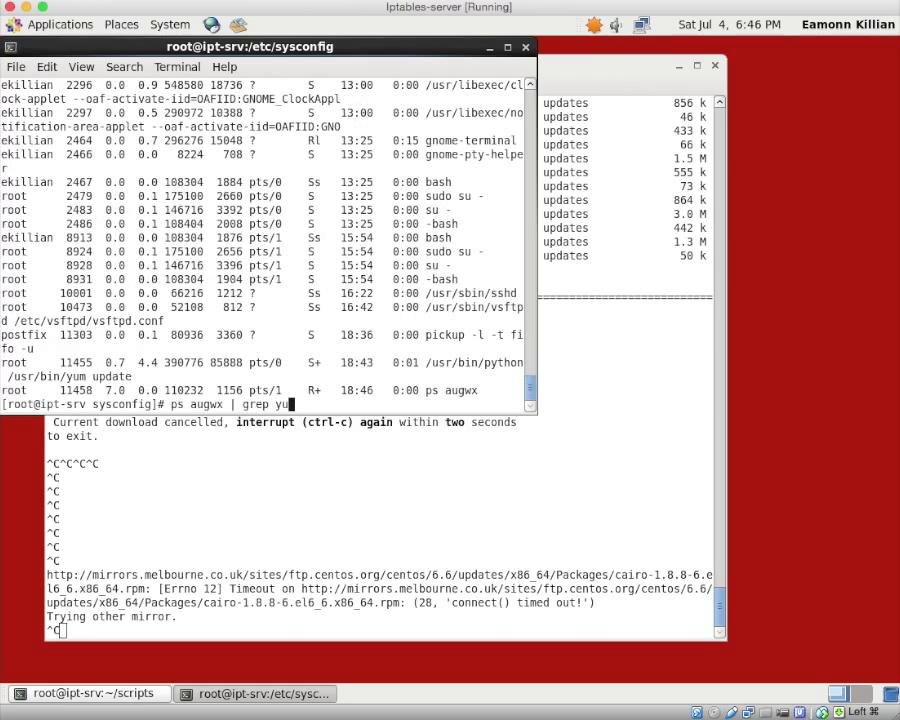
key("Return")
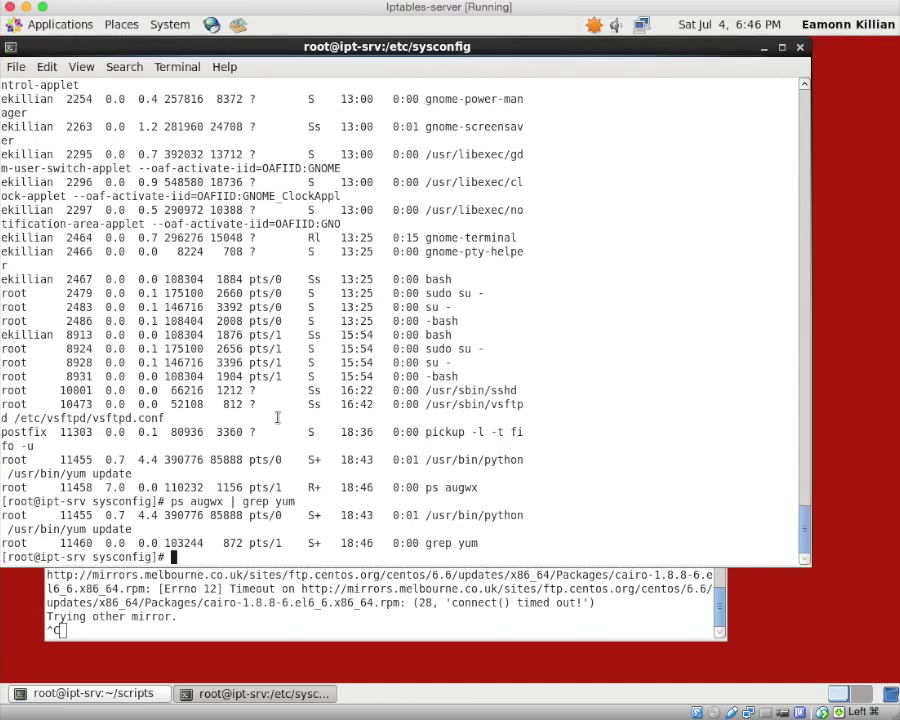
type("ps augwx | grep yum")
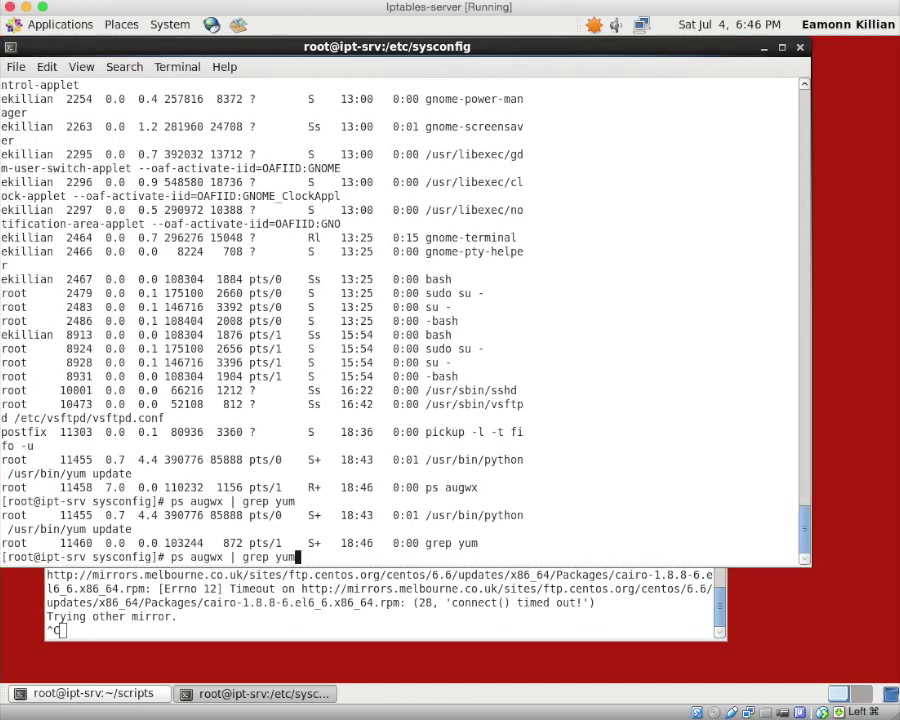
key("Return")
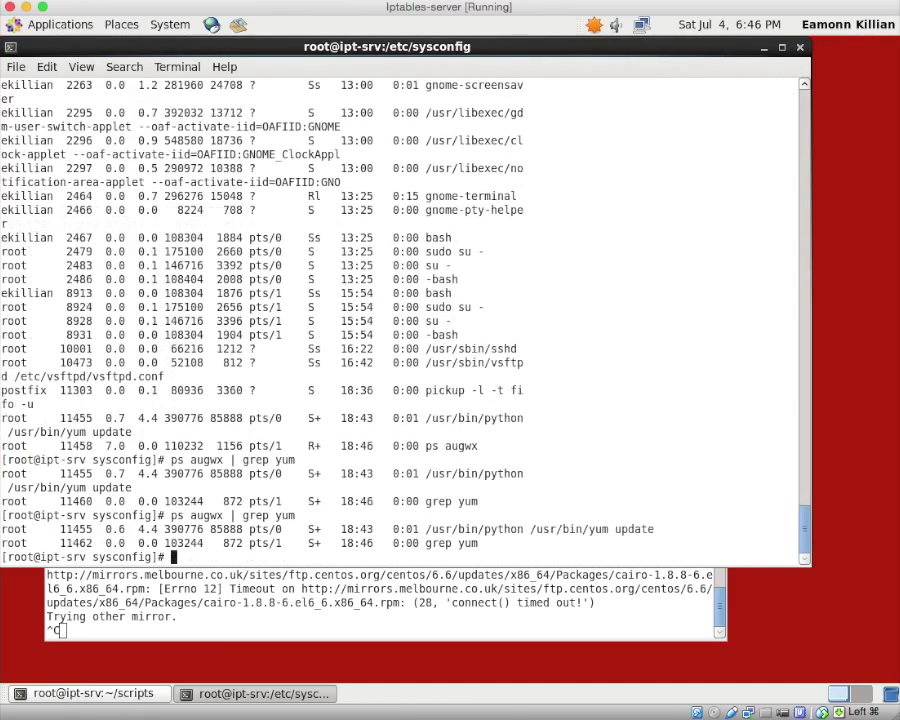
key("Return")
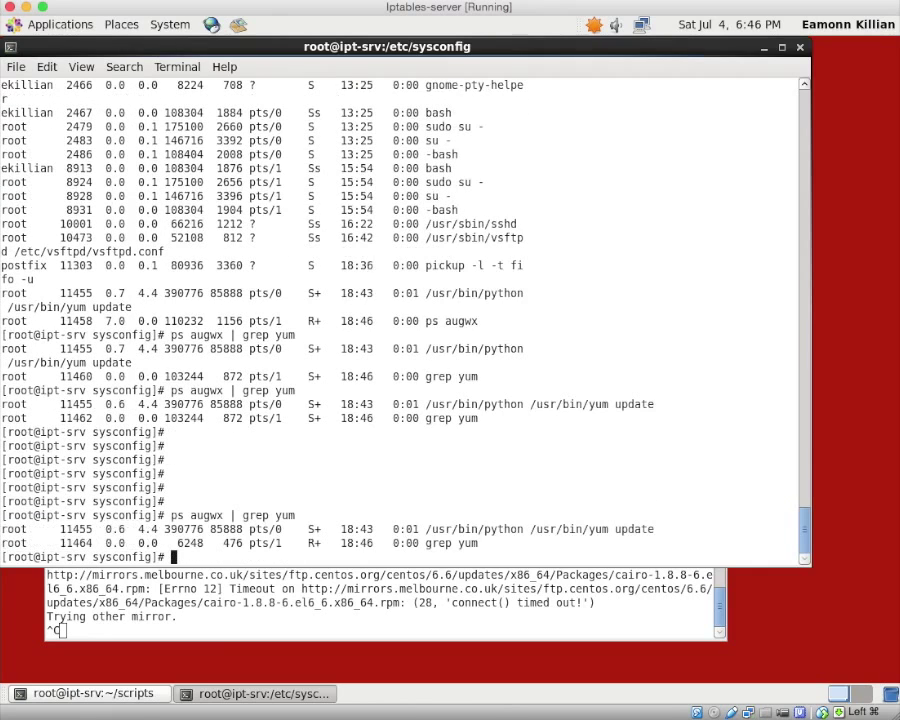
Force-kill the stuck yum process, PID 11455, with kill -9.
type("kill -9")
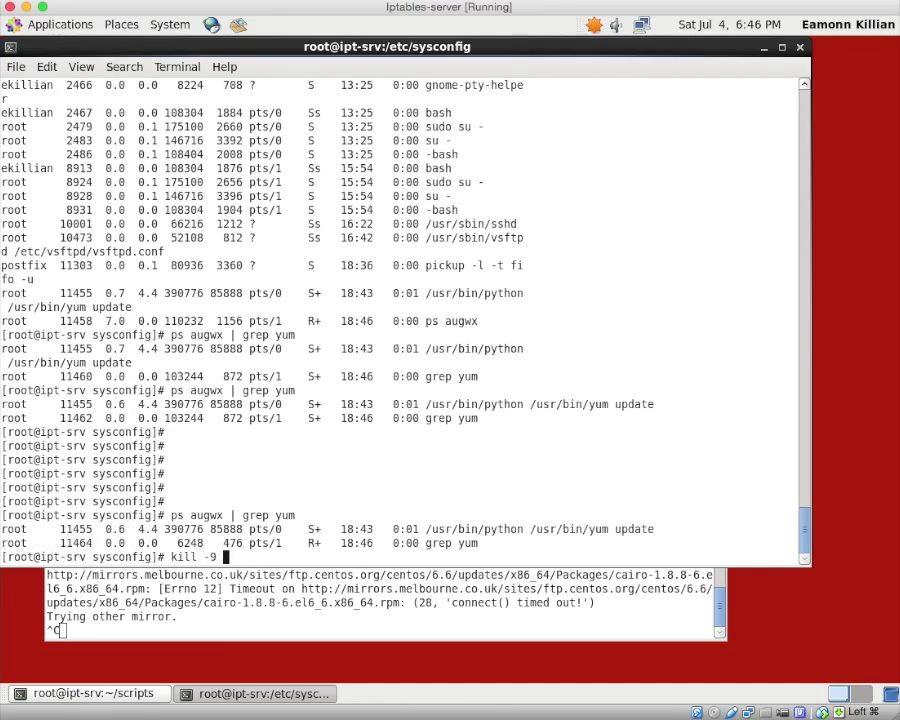
type("1145")
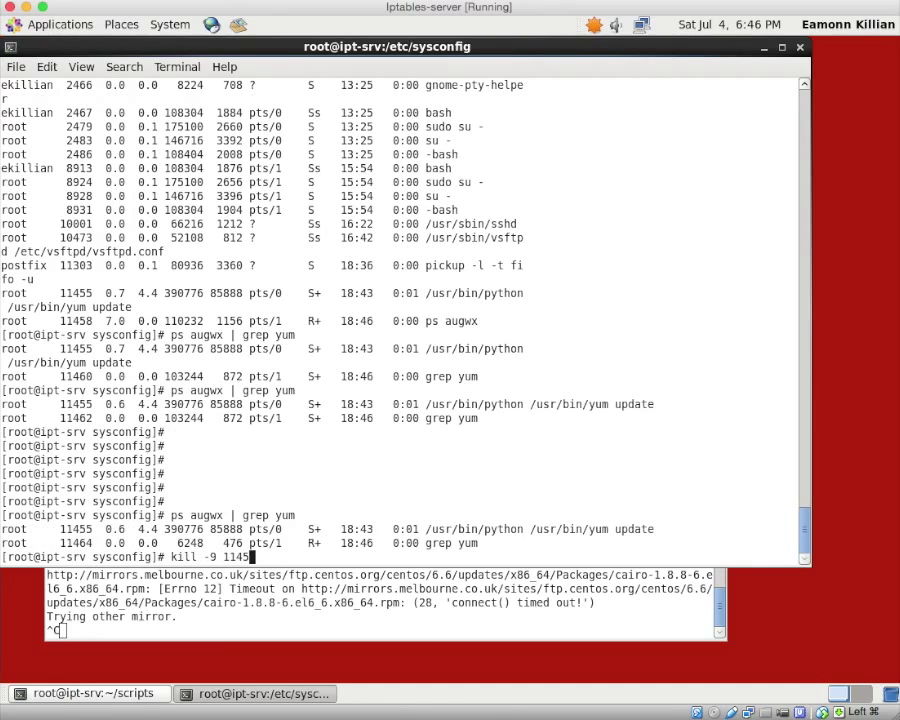
key("Return")
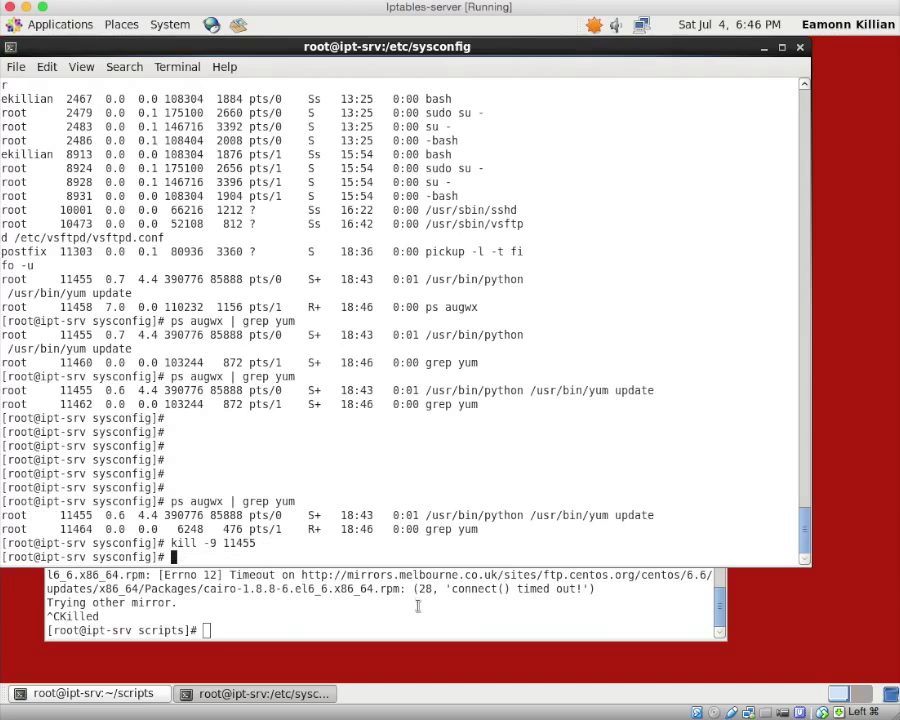
Rerun allow-yum-dns-ftp-ssh-ping.sh in the scripts terminal, enabling rules through step 10.
left_click(80, 693)
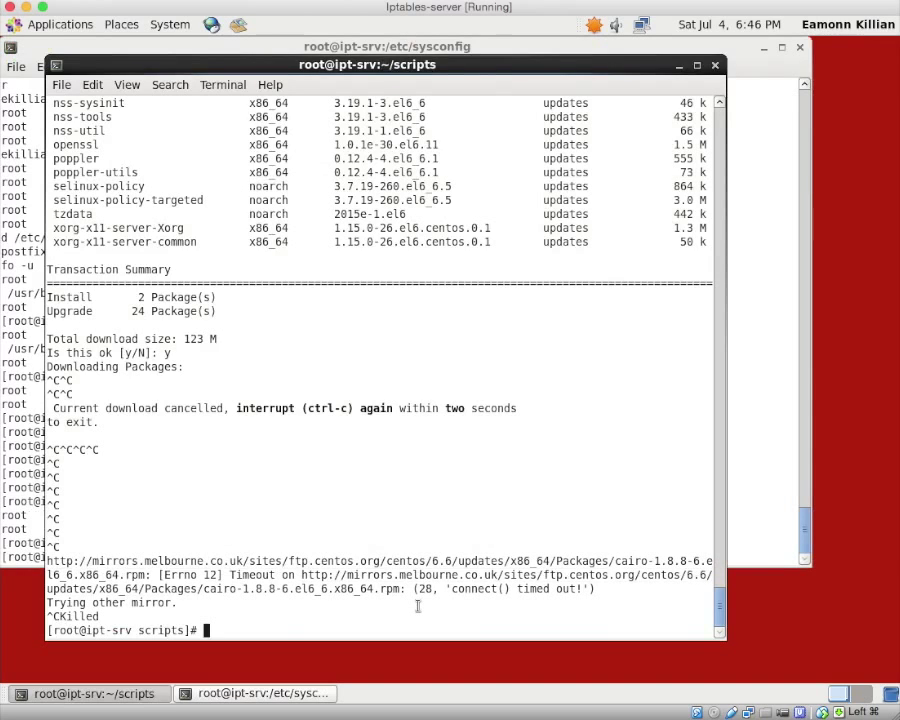
mouse_move(338, 487)
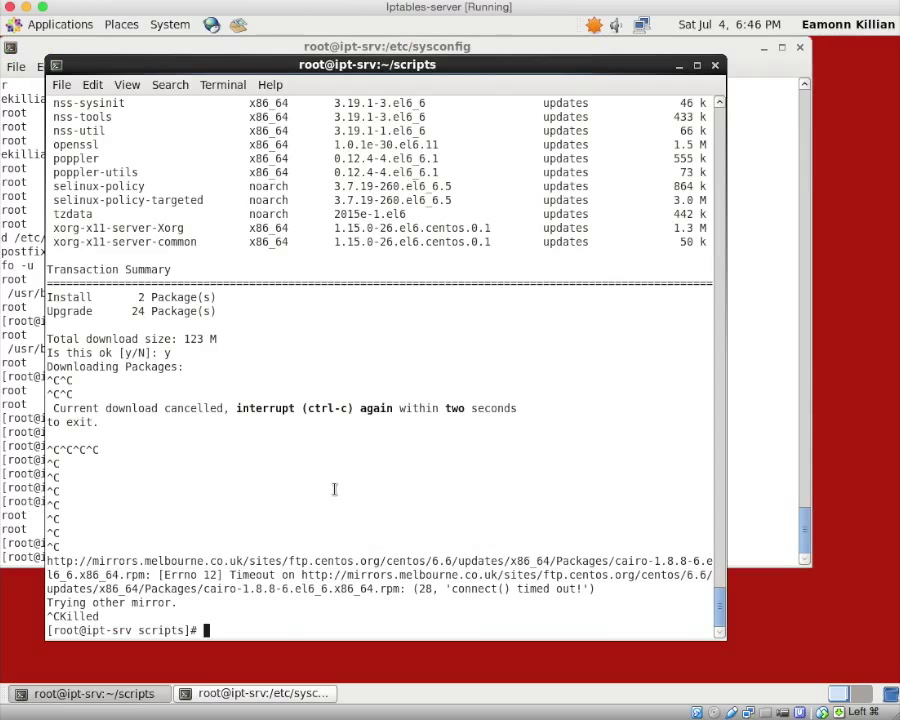
type("yum update")
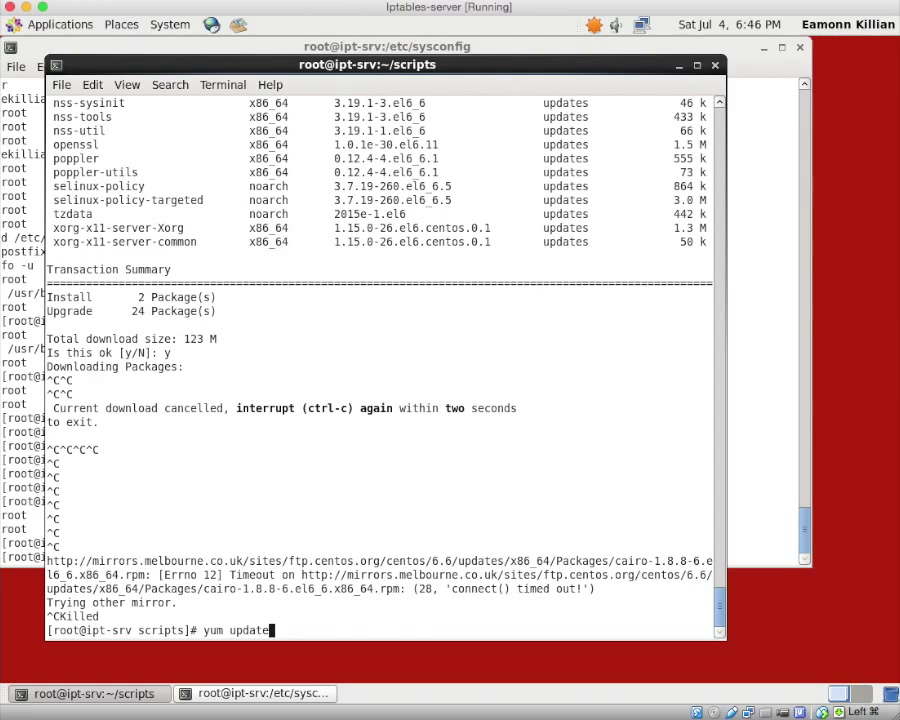
type("vi allow-yum-dns-ftp-ssh-ping.sh")
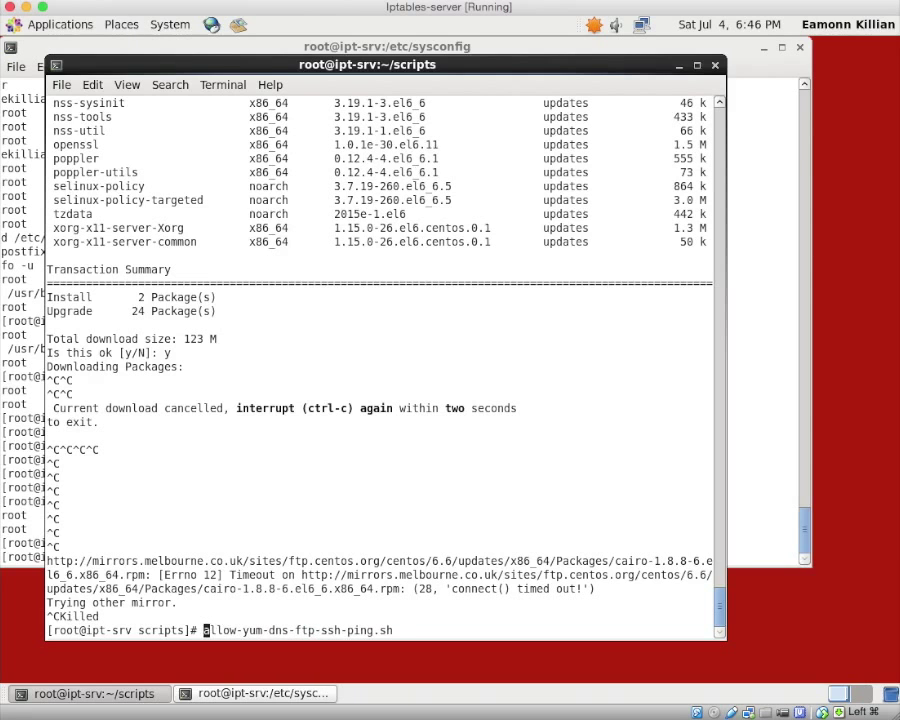
key("Return")
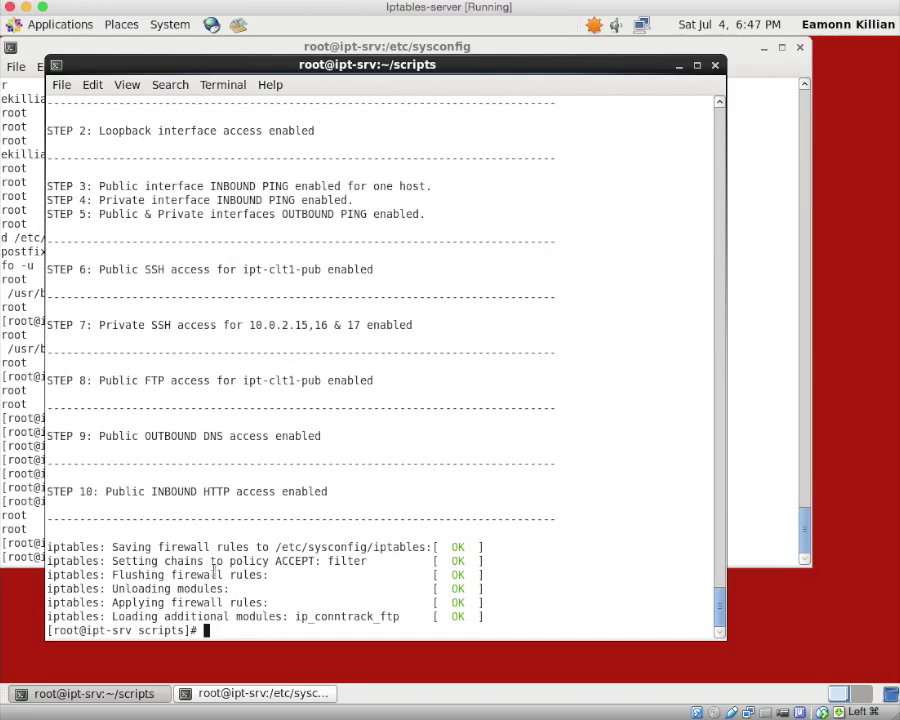
mouse_move(667, 567)
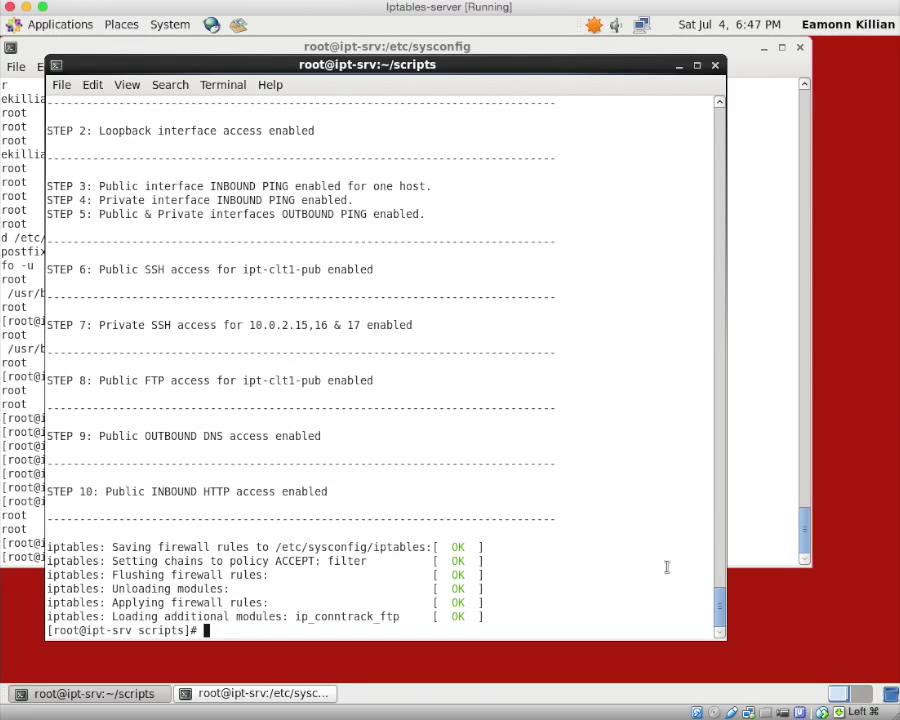
Rerun yum update and approve the 26-package download.
type("yum update")
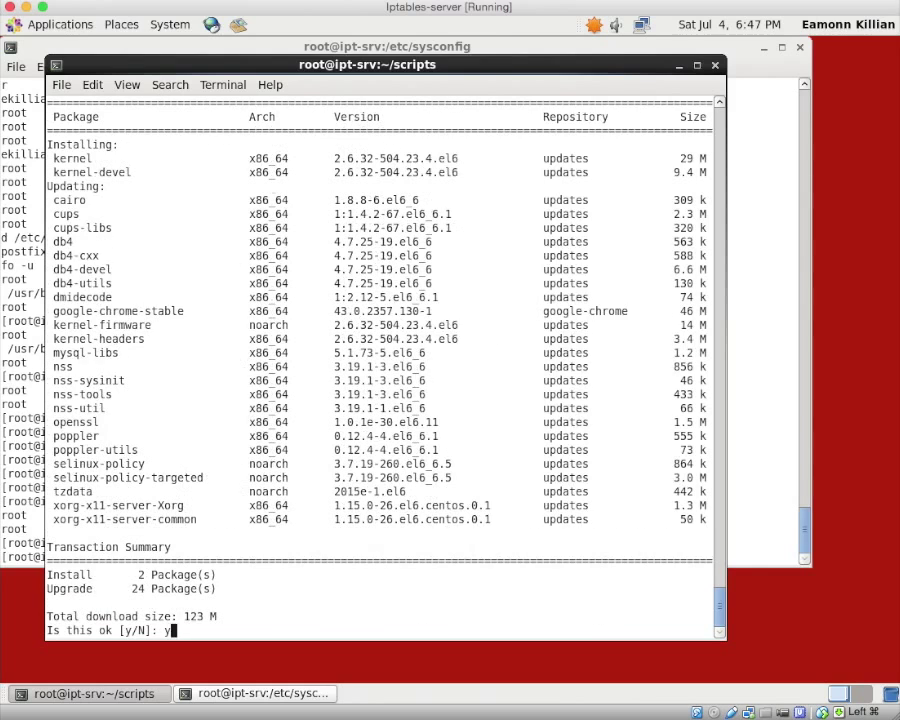
key("Return")
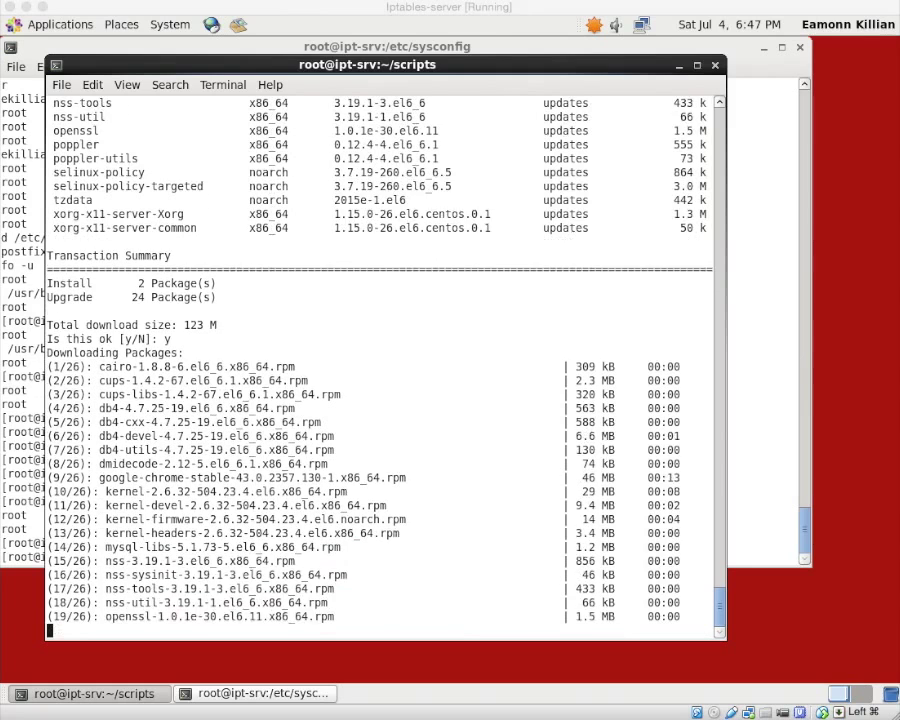
scroll("down", 3)
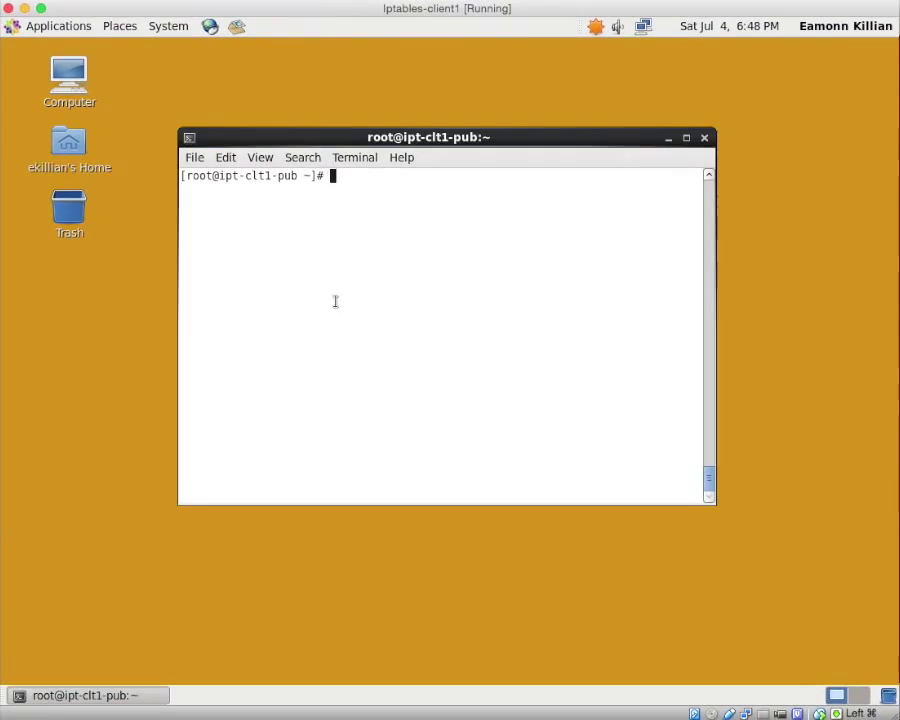
Ping ipt-srv and ipt-srv-pri from the public client.
type("ping")
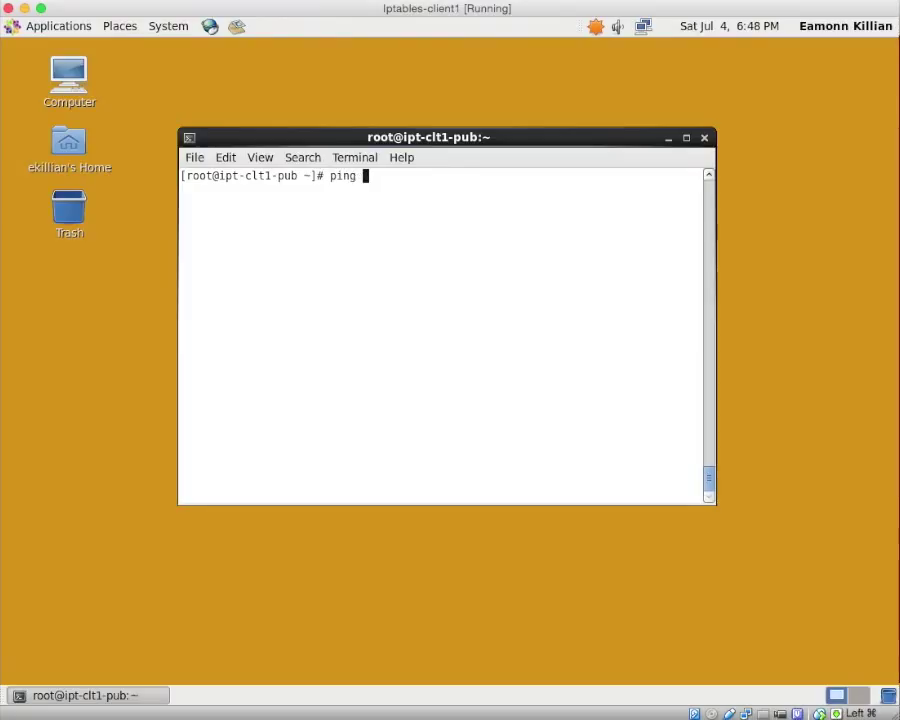
type("ipt-")
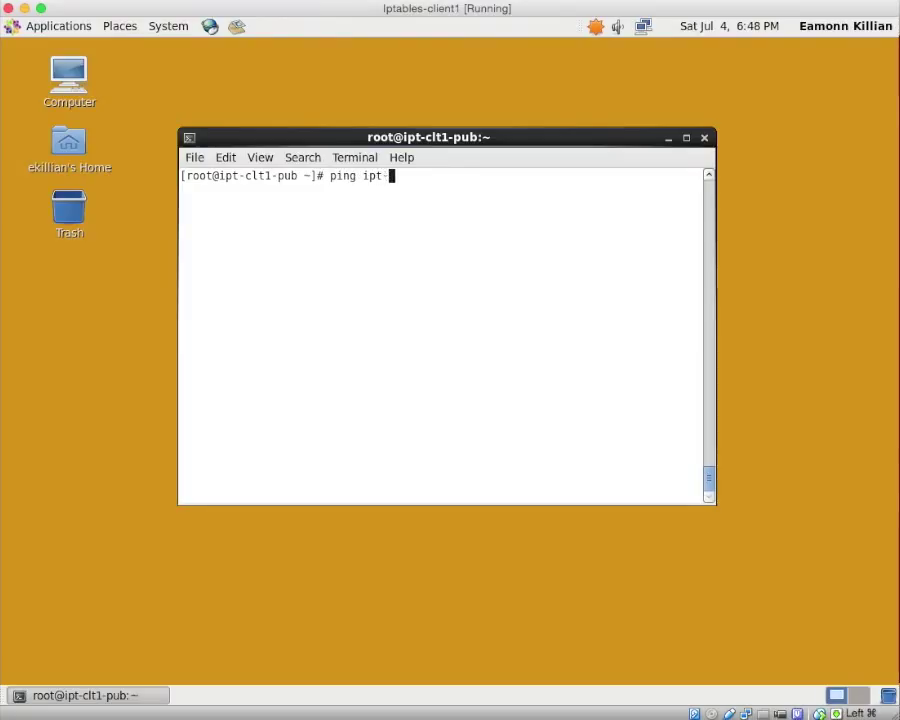
key("Return")
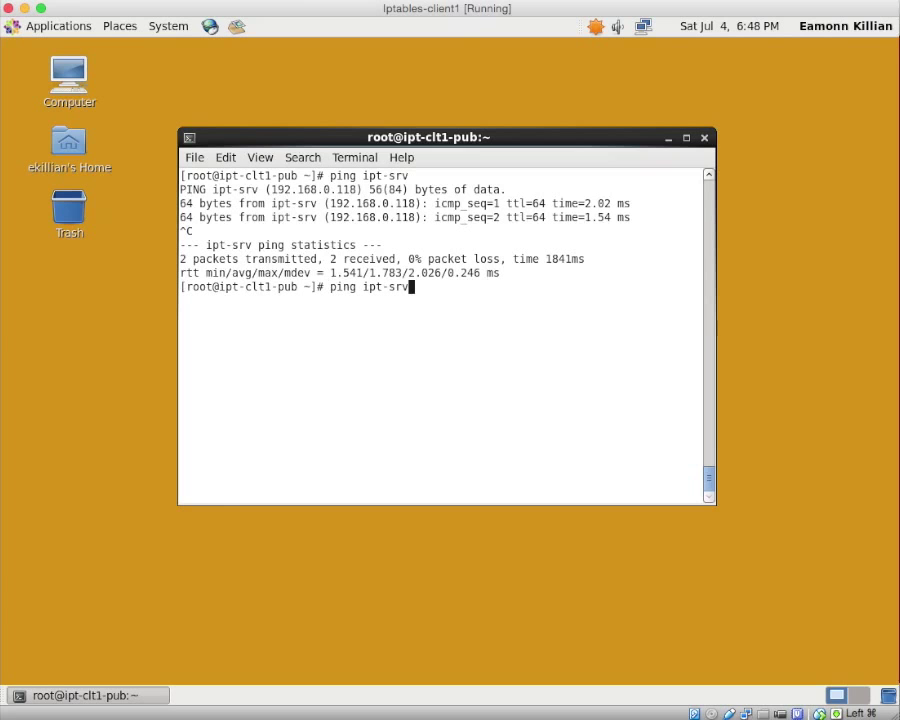
key("Return")
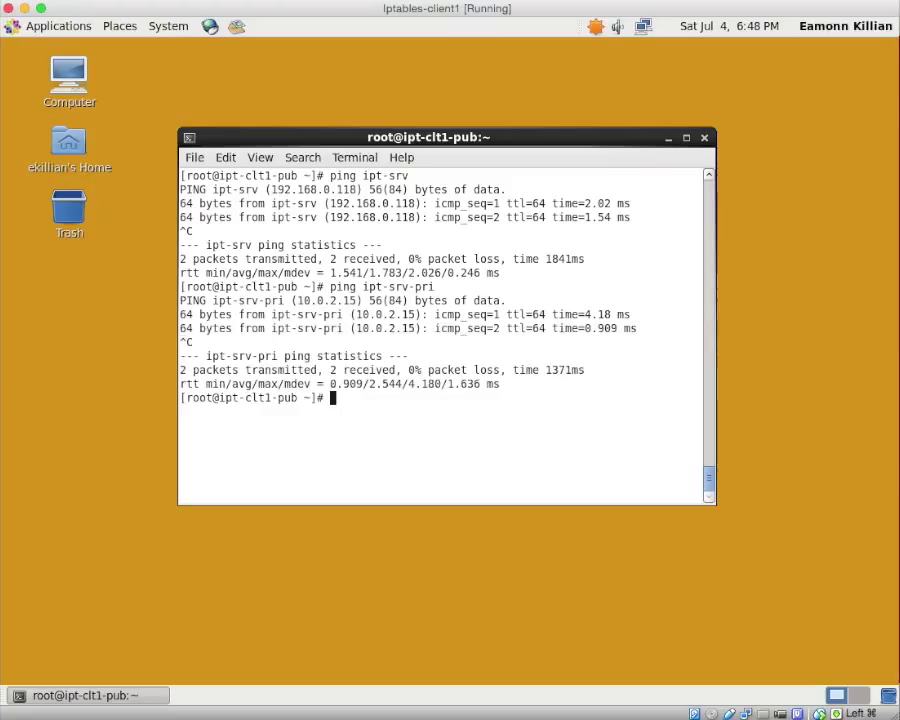
type("ping ipt-srv-pri")
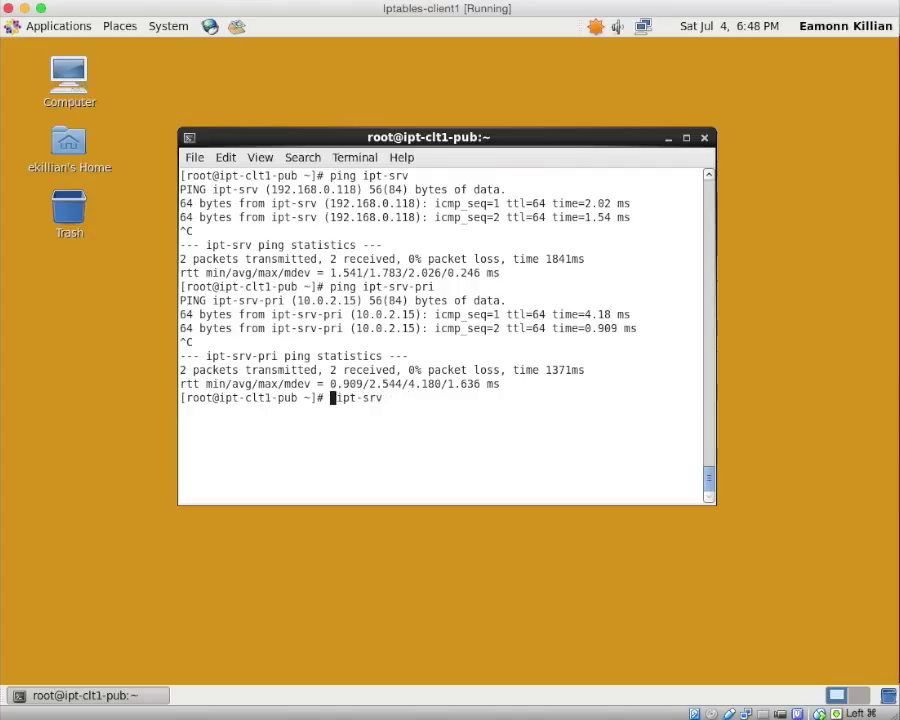
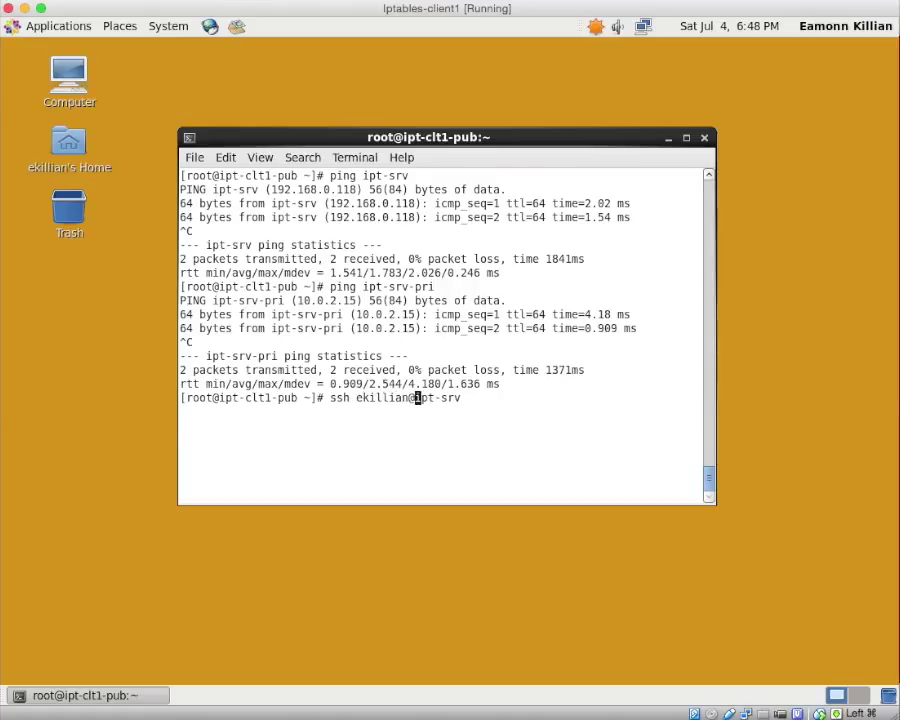
SSH into ipt-srv and ipt-srv-pri, log in, and exit each session.
key("Return")
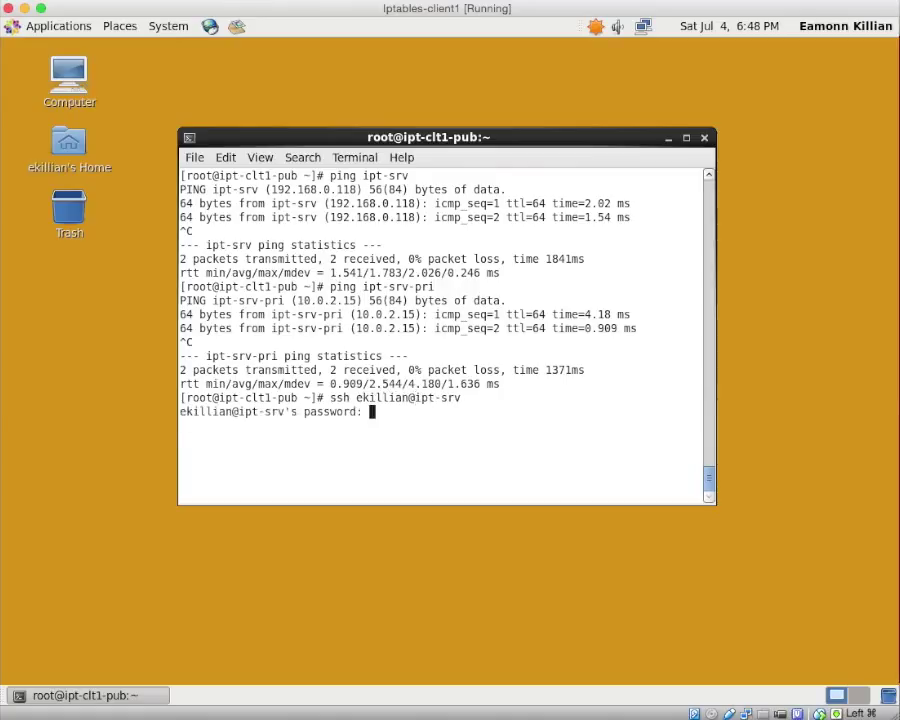
key("Return")
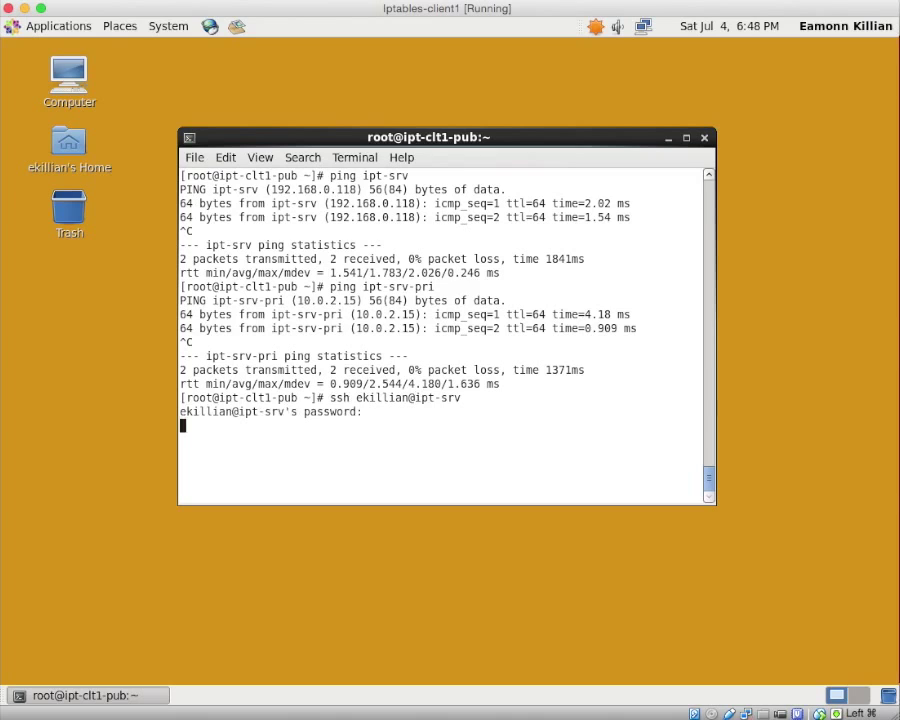
type("ex")
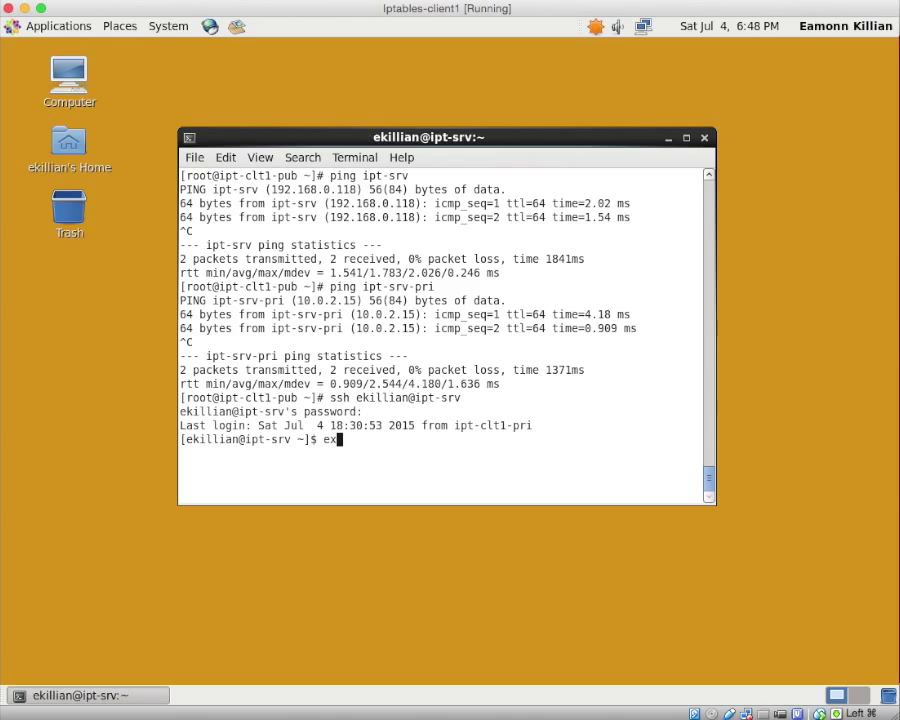
key("Return")
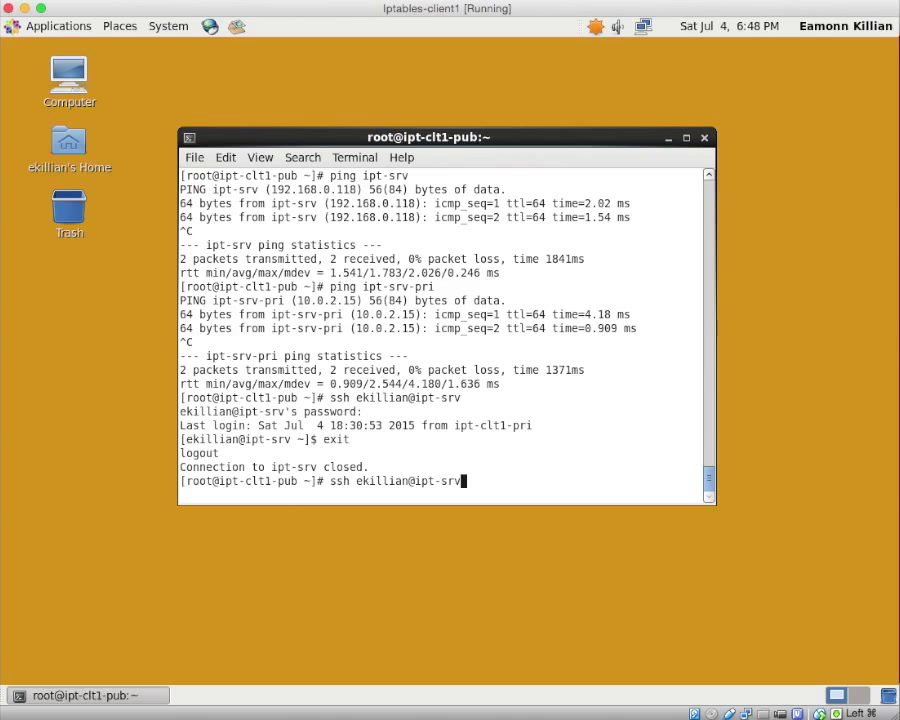
key("Return")
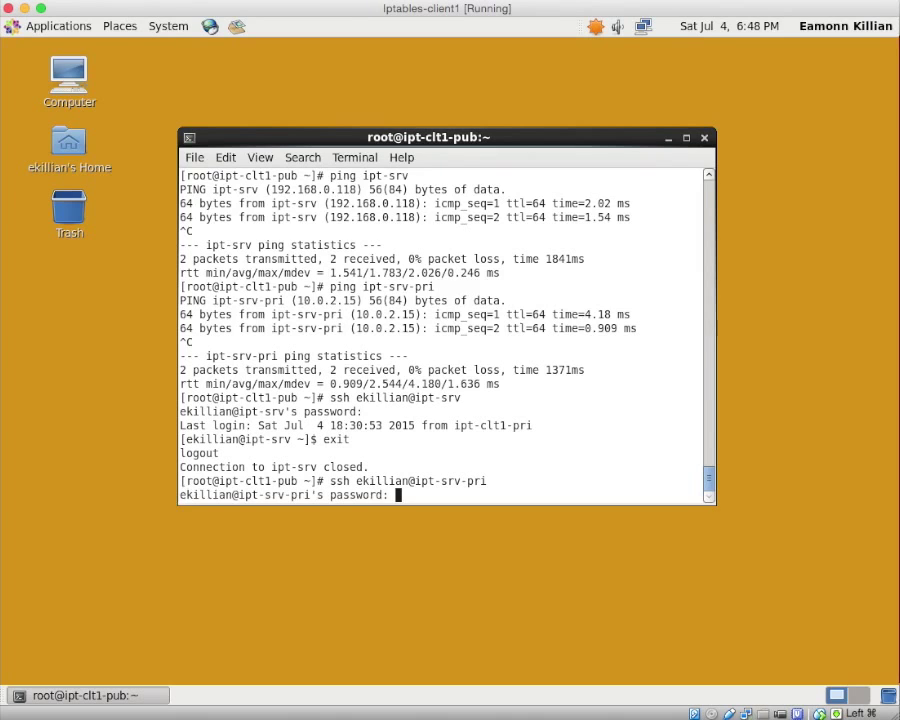
key("Return")
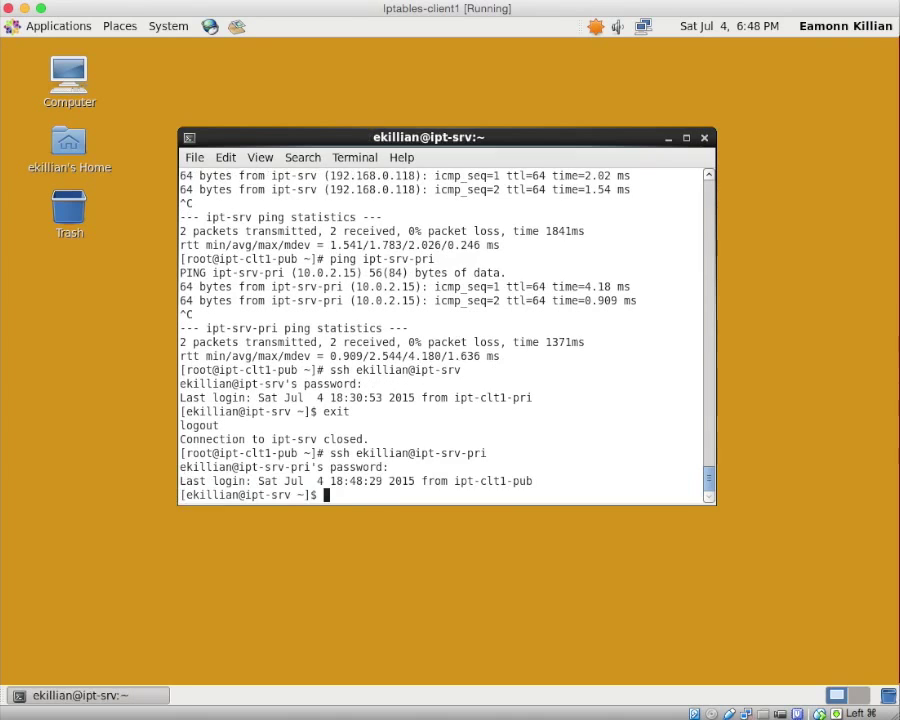
type("exit")
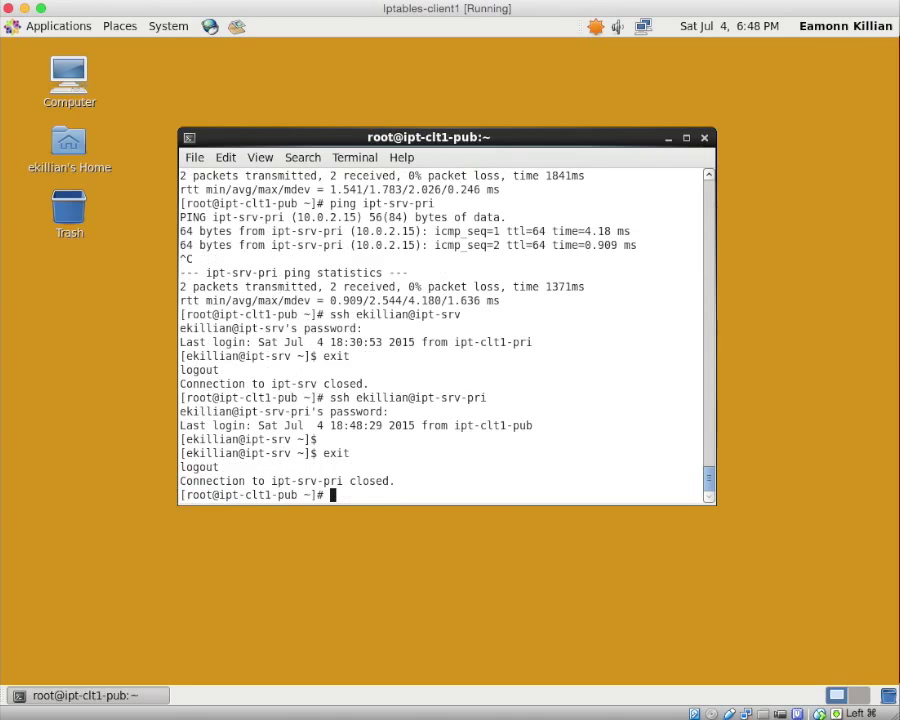
Abort the root FTP attempt and log in to ipt-srv FTP as the regular user.
type("ftp")
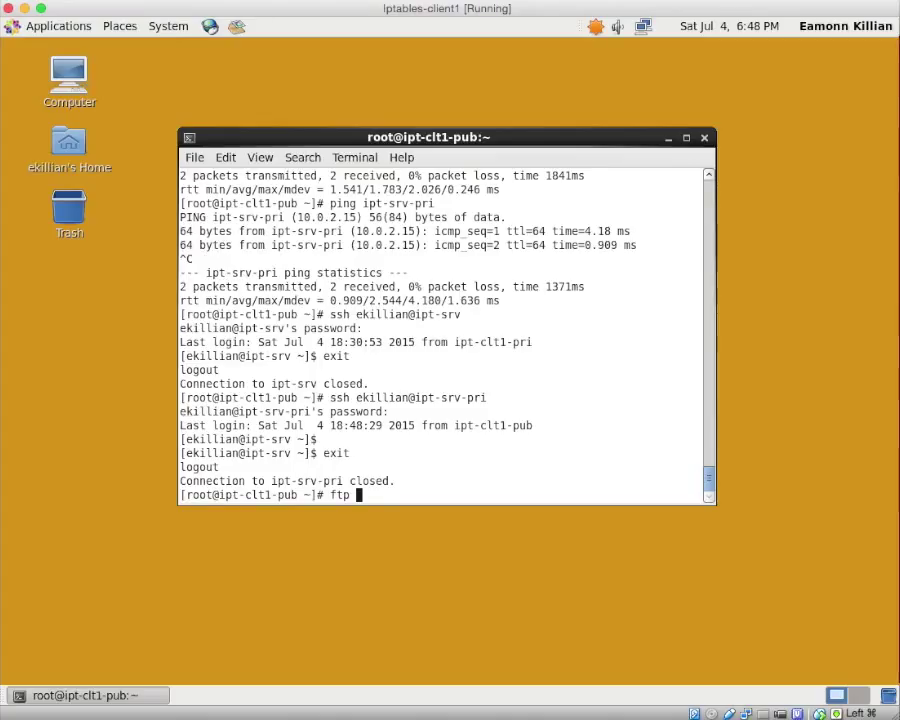
type("ipt")
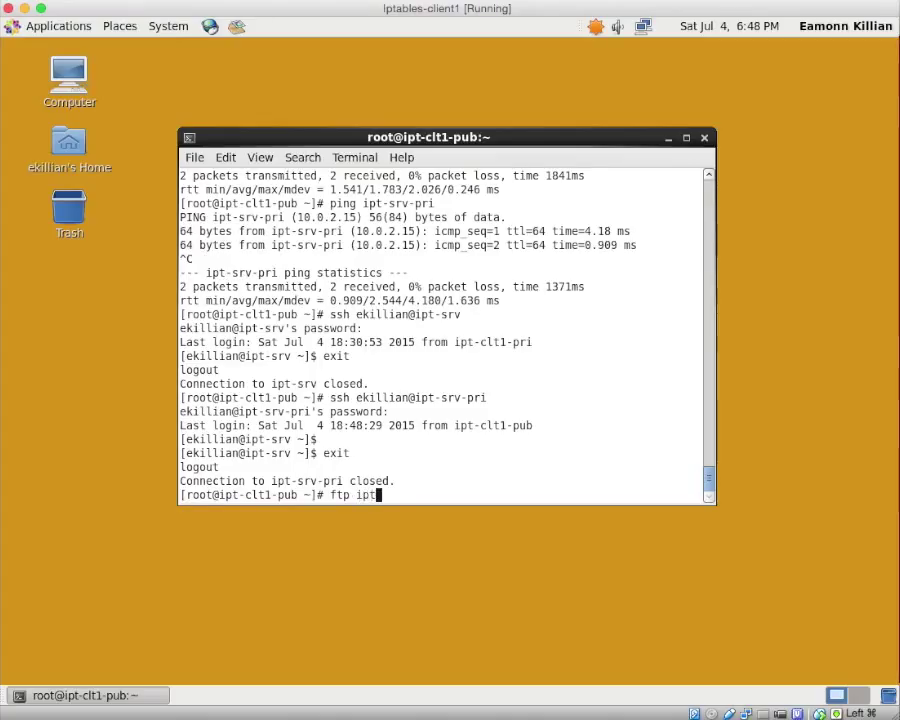
key("Return")
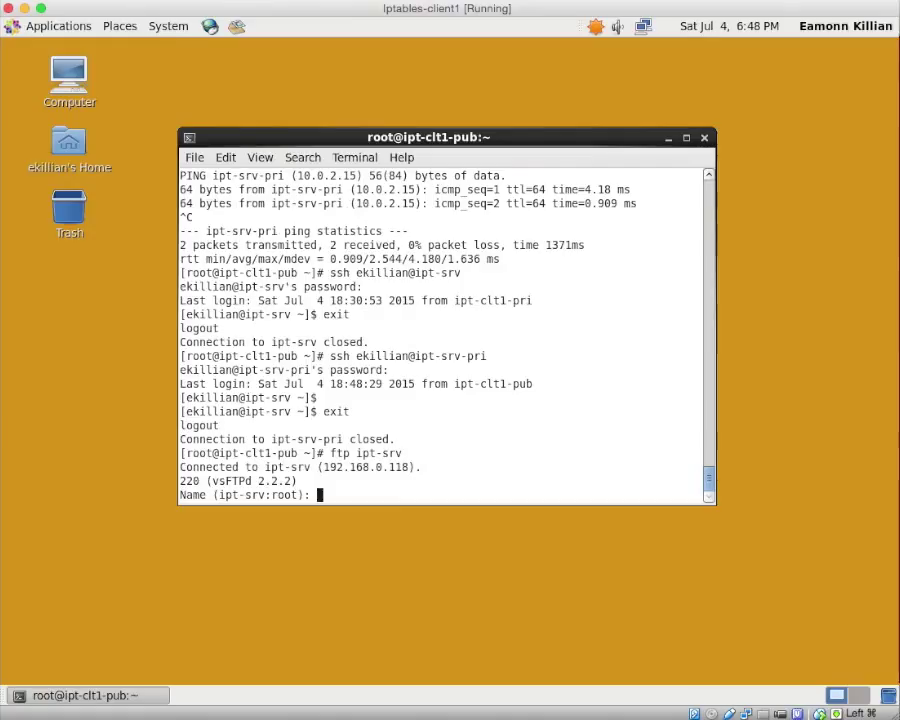
key("ctrl+c")
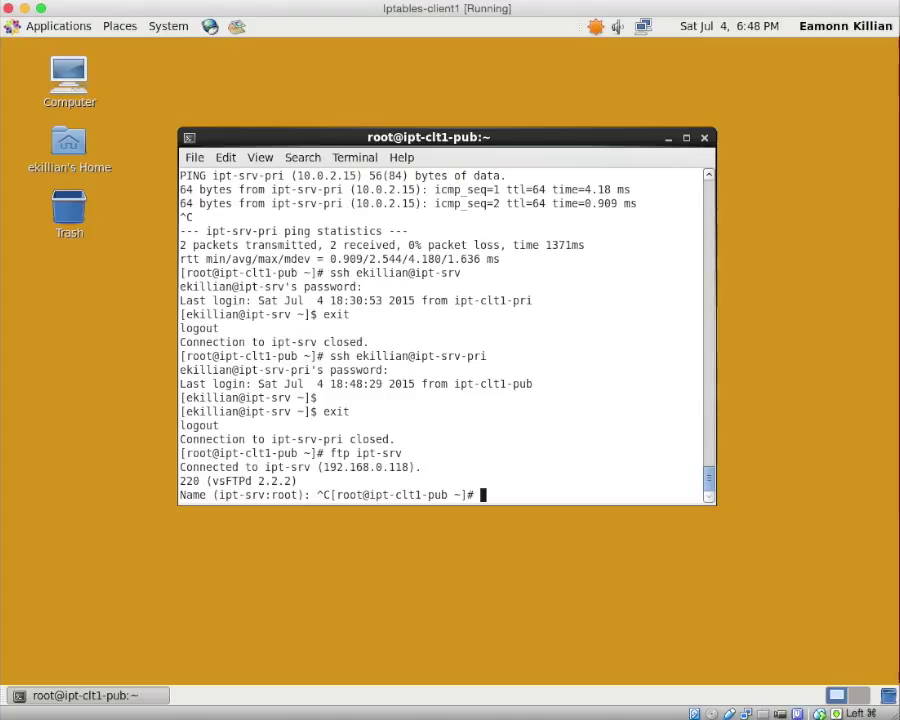
left_click(57, 26)
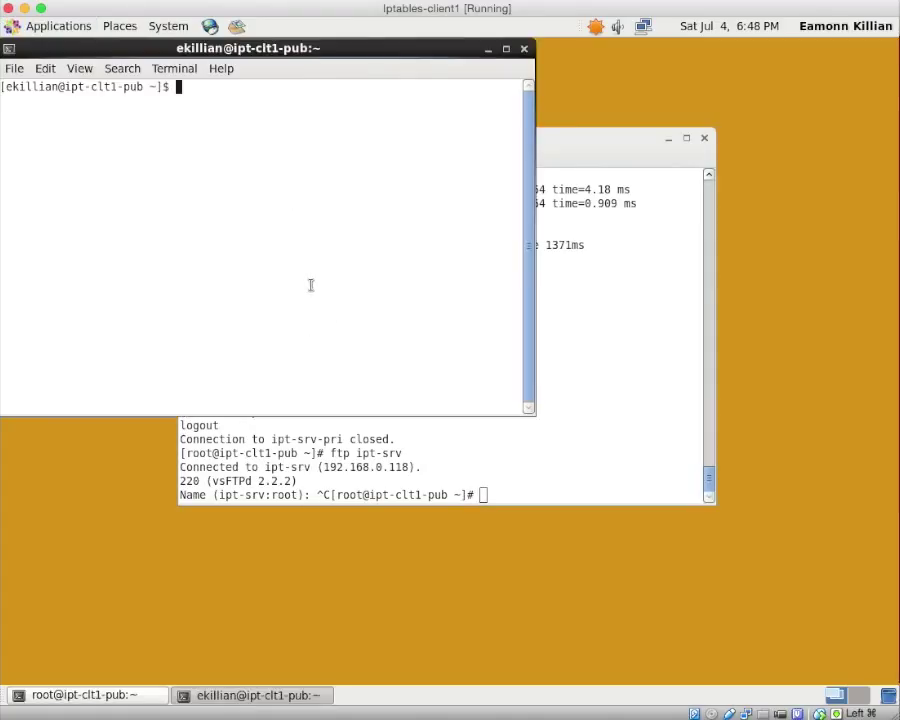
type("ftp ip")
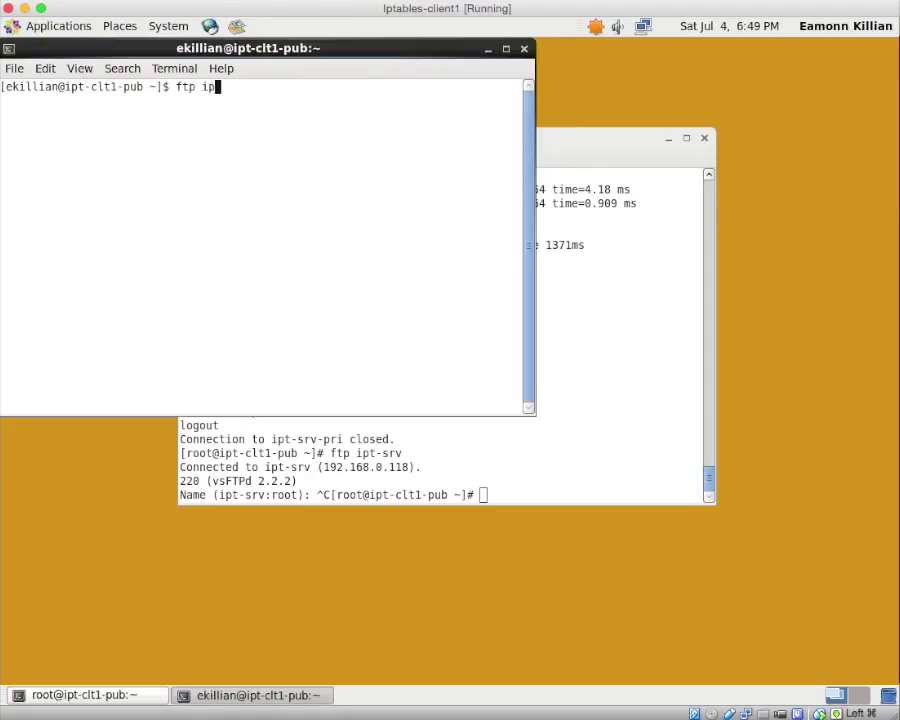
key("Return")
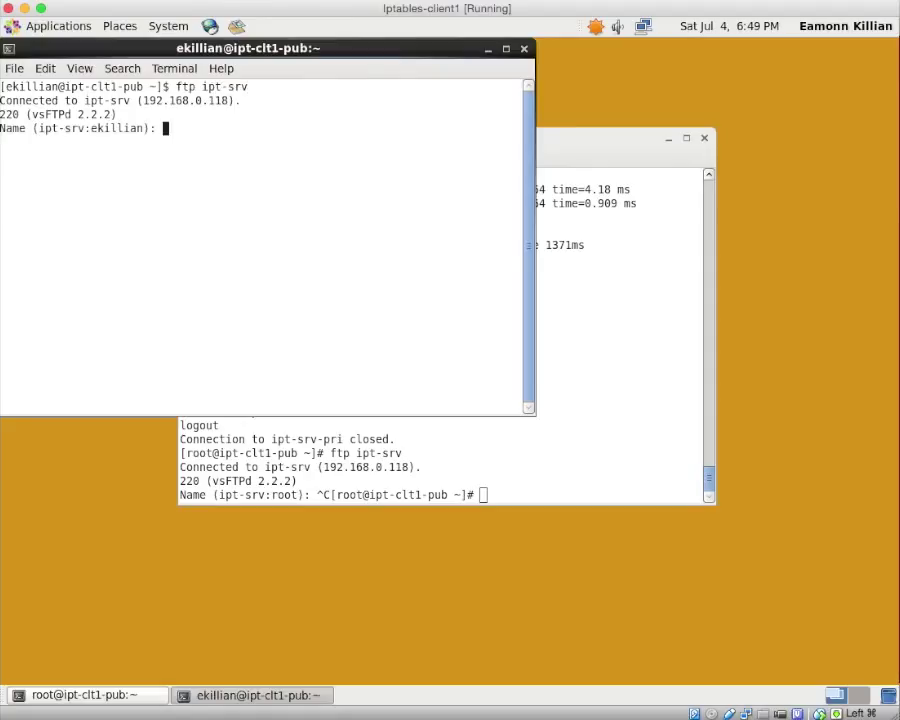
key("Return")
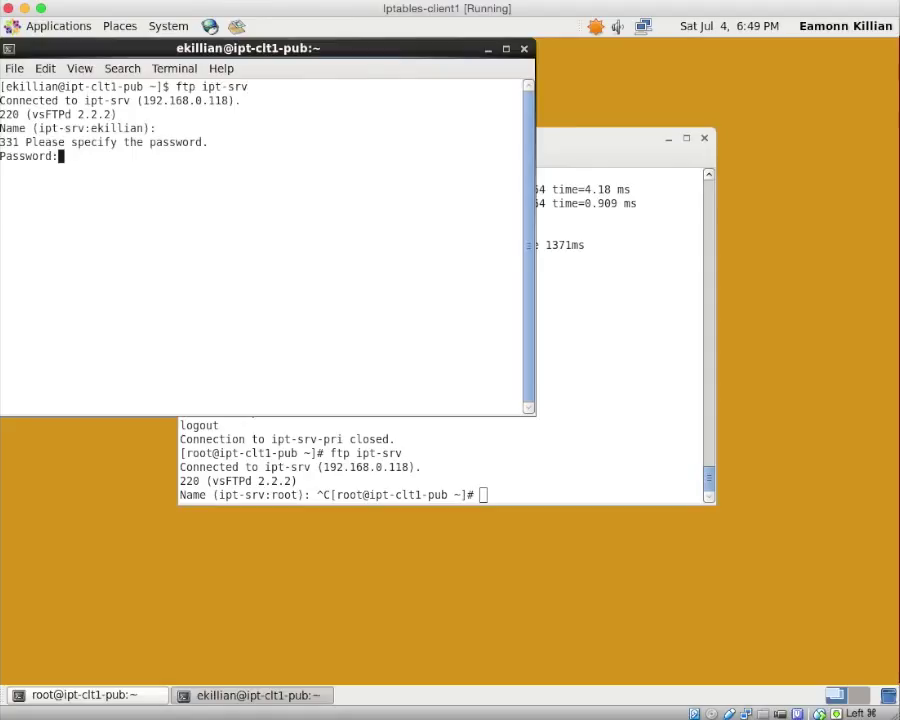
key("Return")
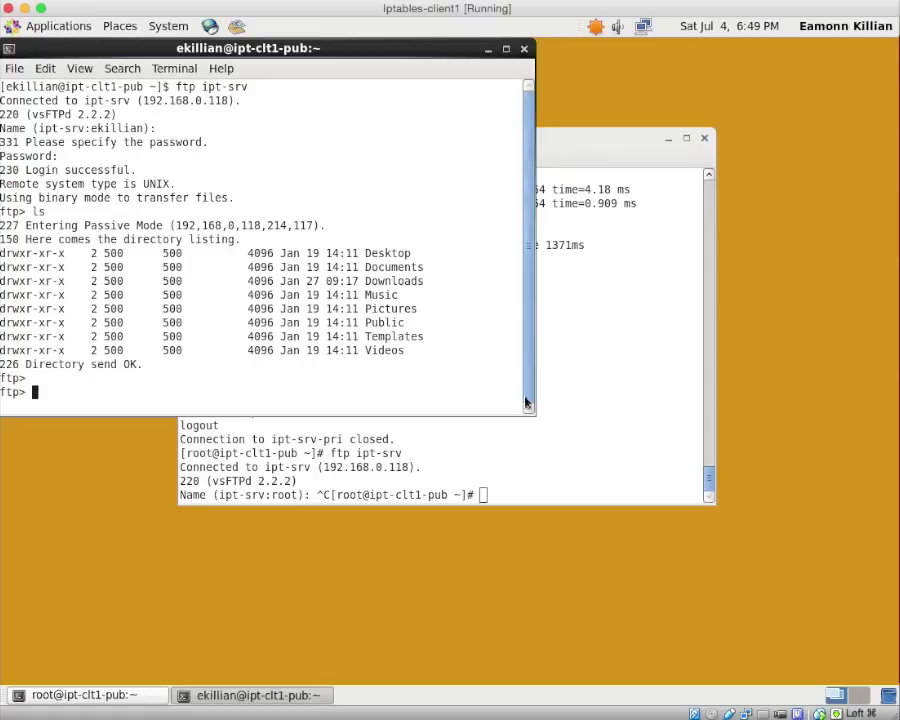
Create the text file ejk.txt in the home directory with vi.
type("exit")
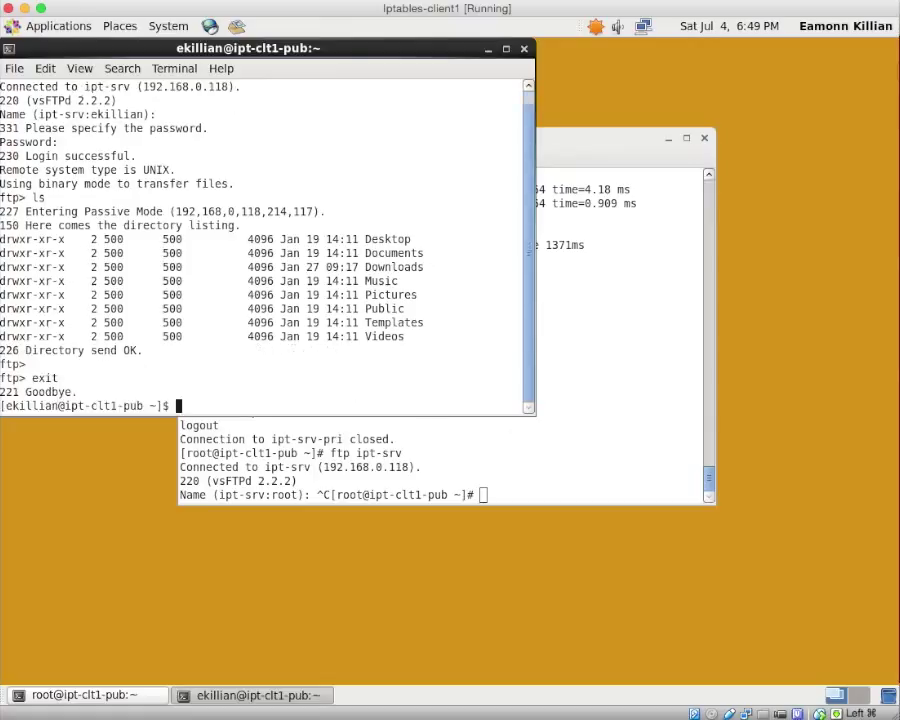
type("pwd")
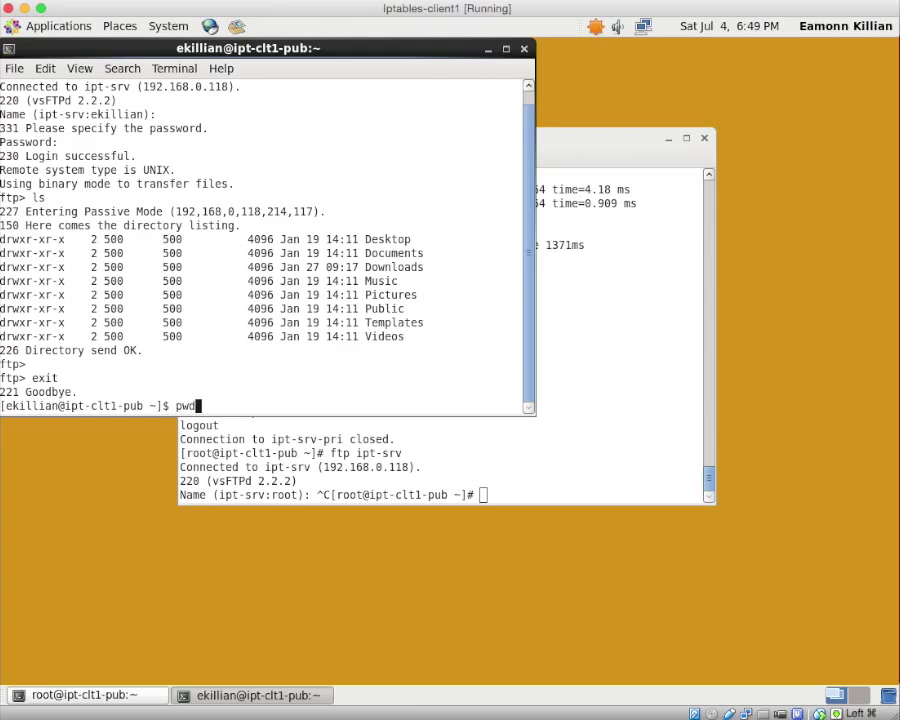
key("Return")
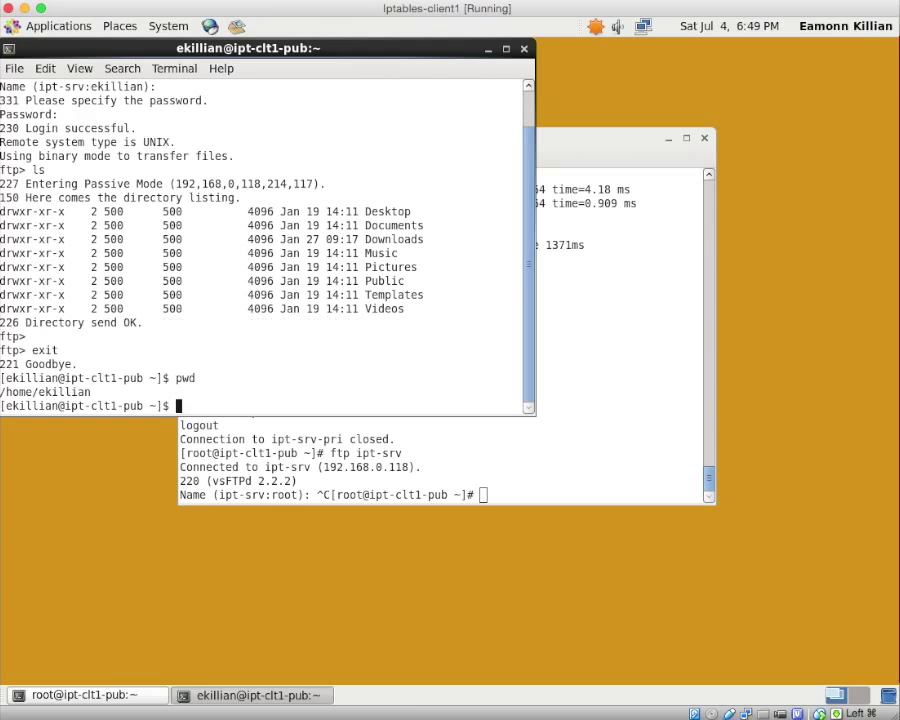
type("vi ejk.")
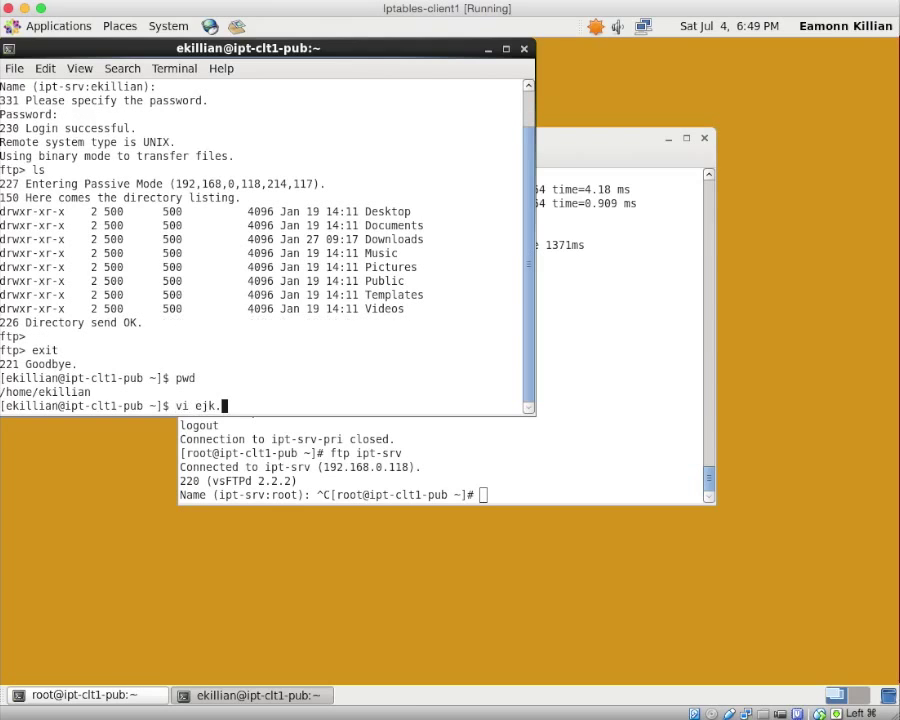
key("Return")
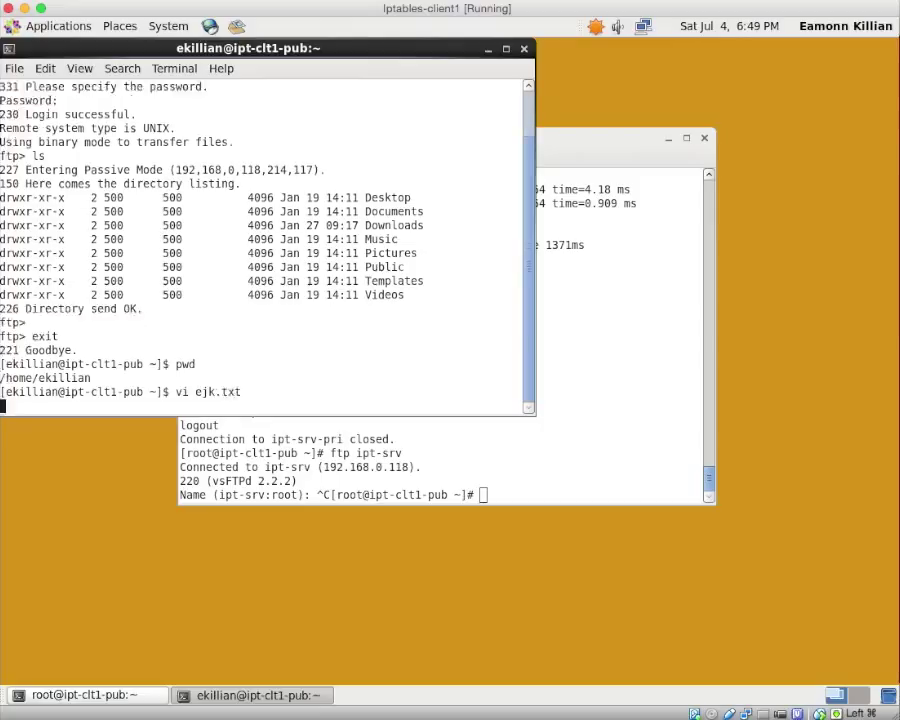
type("fdslkjfsdiljldsjvdljvlk")
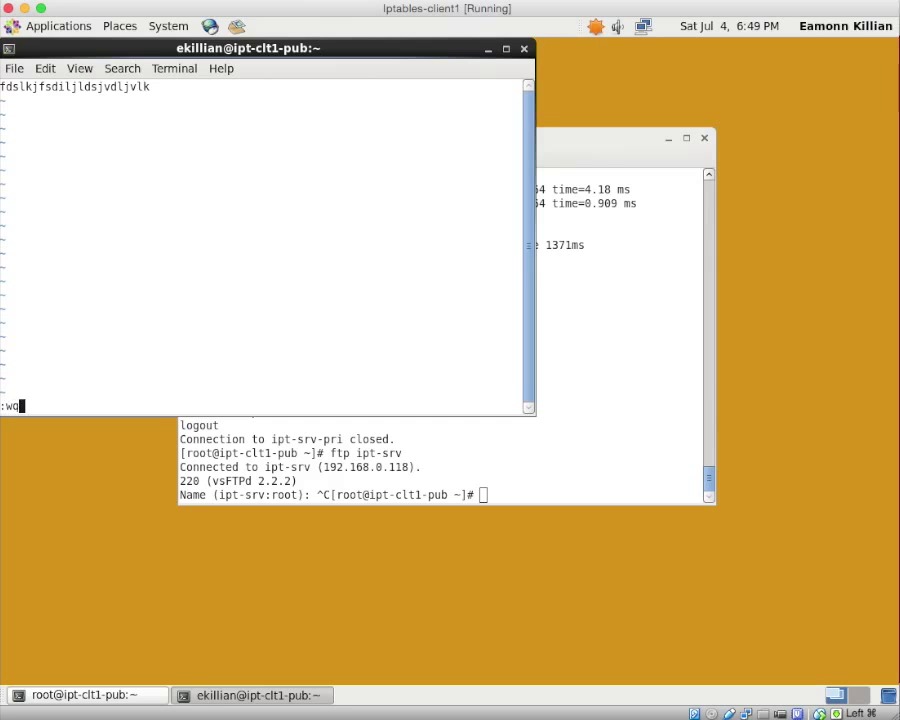
key("Return")
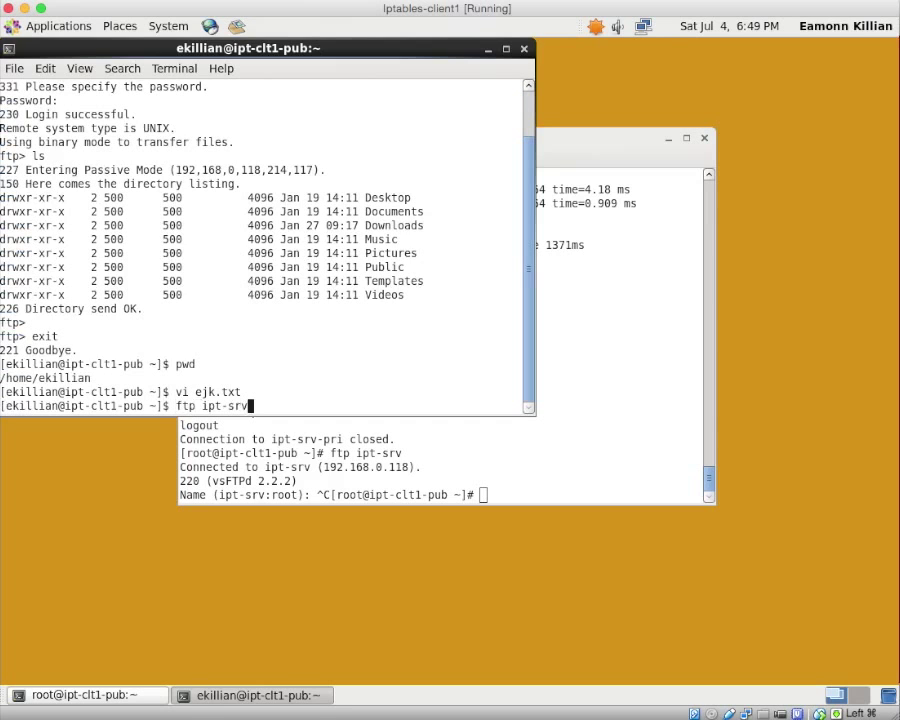
Reconnect to the ipt-srv FTP server and upload ejk.txt with put.
key("Return")
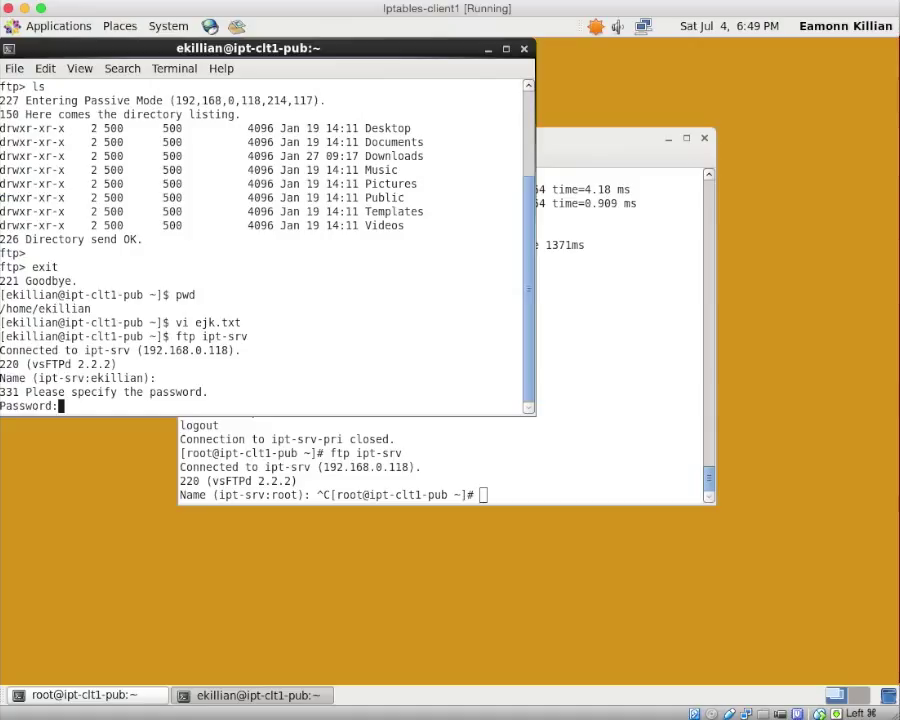
key("Return")
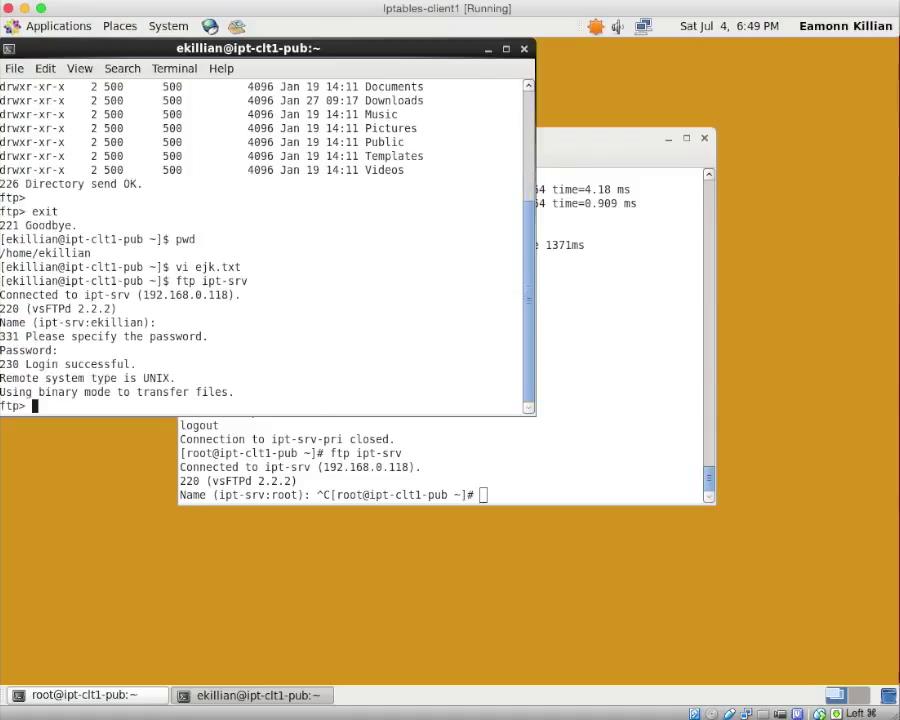
type("put")
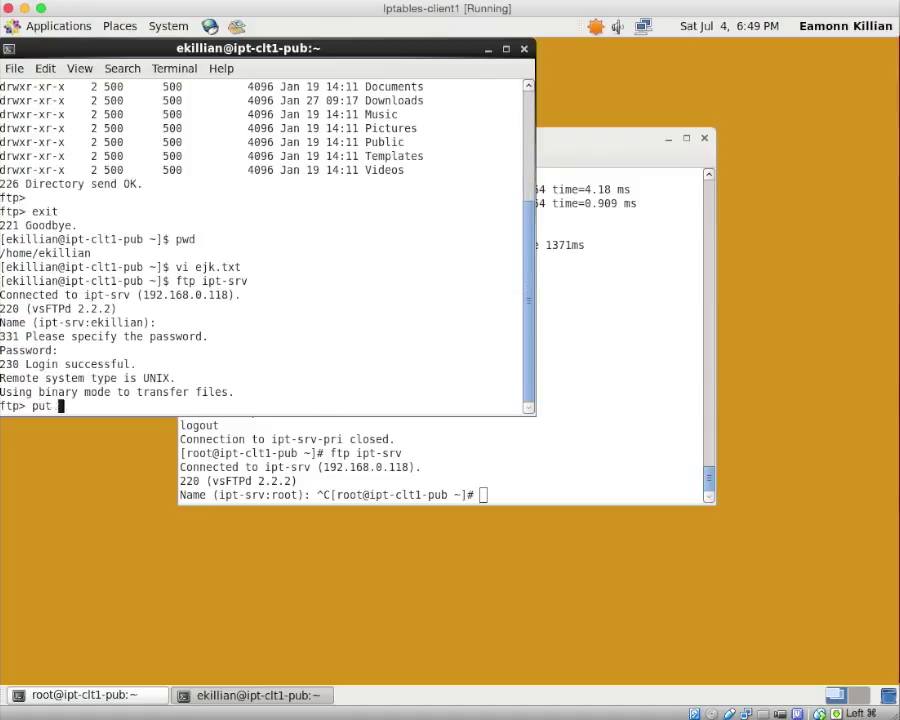
type("ejk")
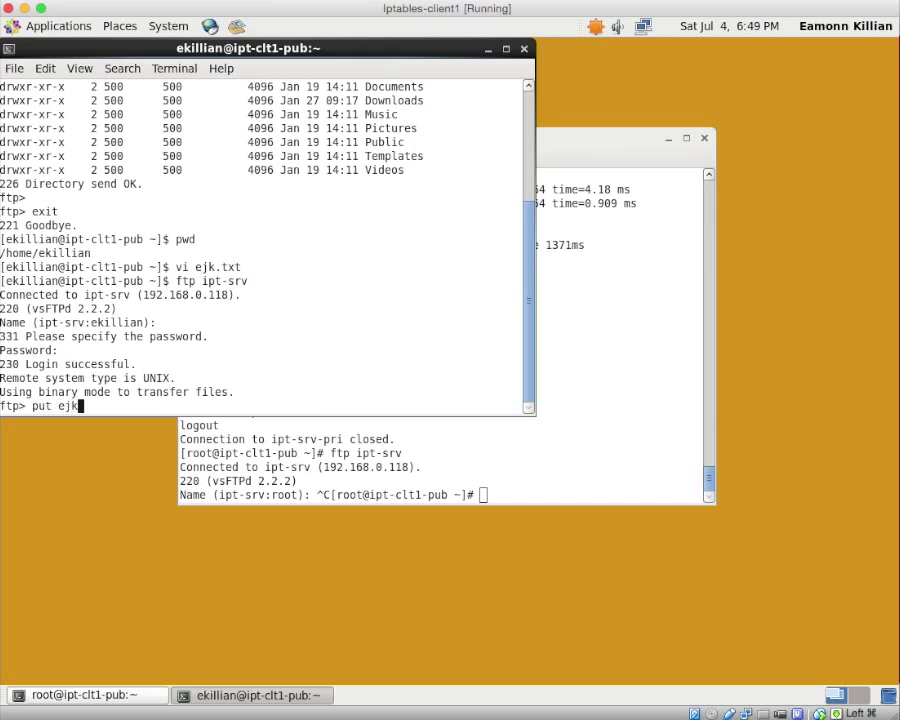
key("Return")
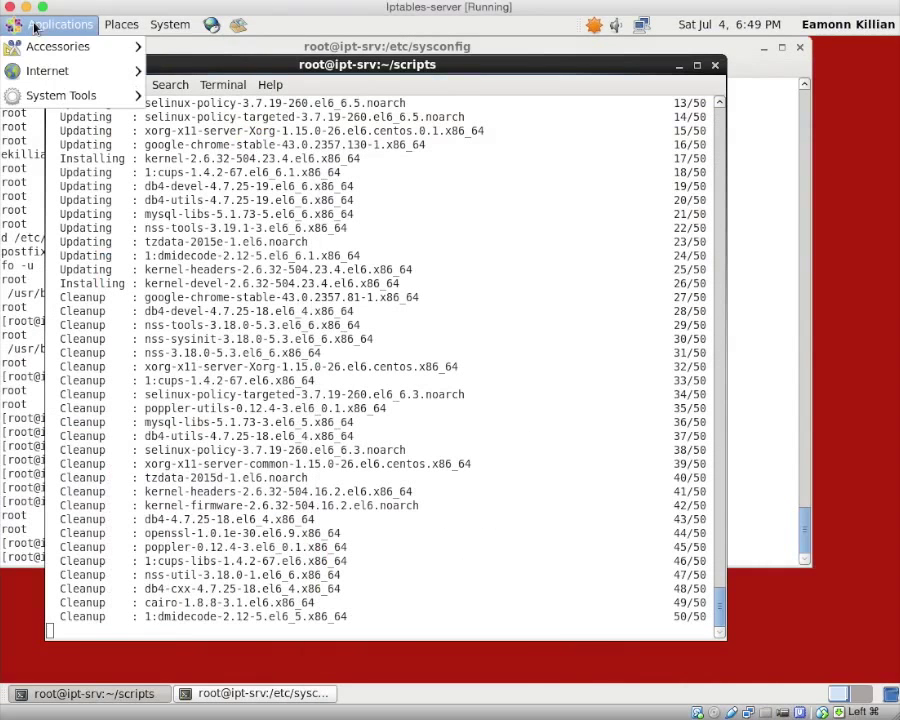
Launch a new server terminal from Applications and list the home folder.
left_click(61, 95)
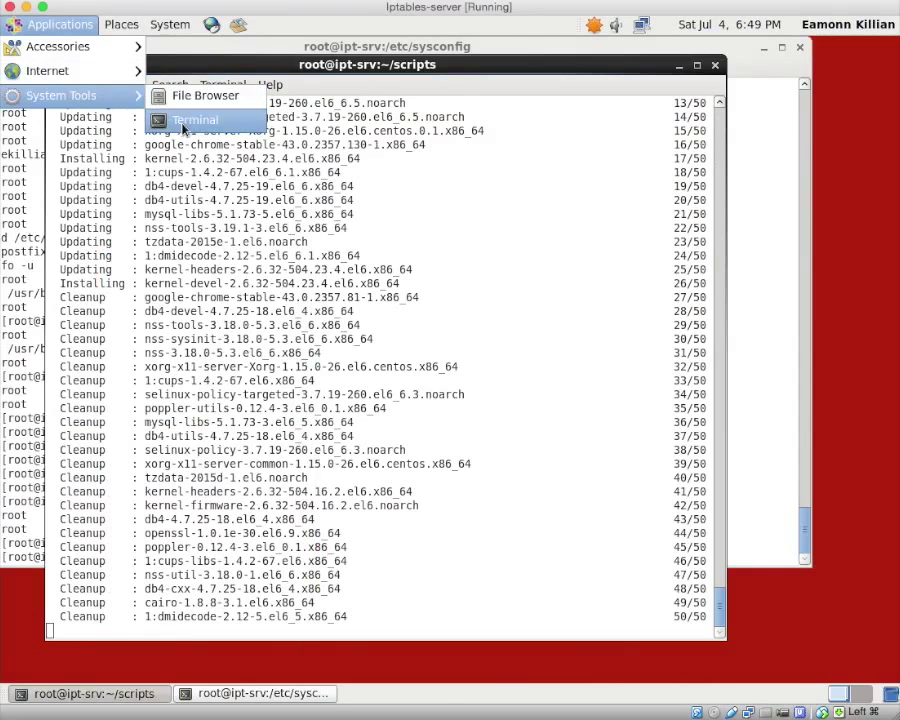
left_click(194, 120)
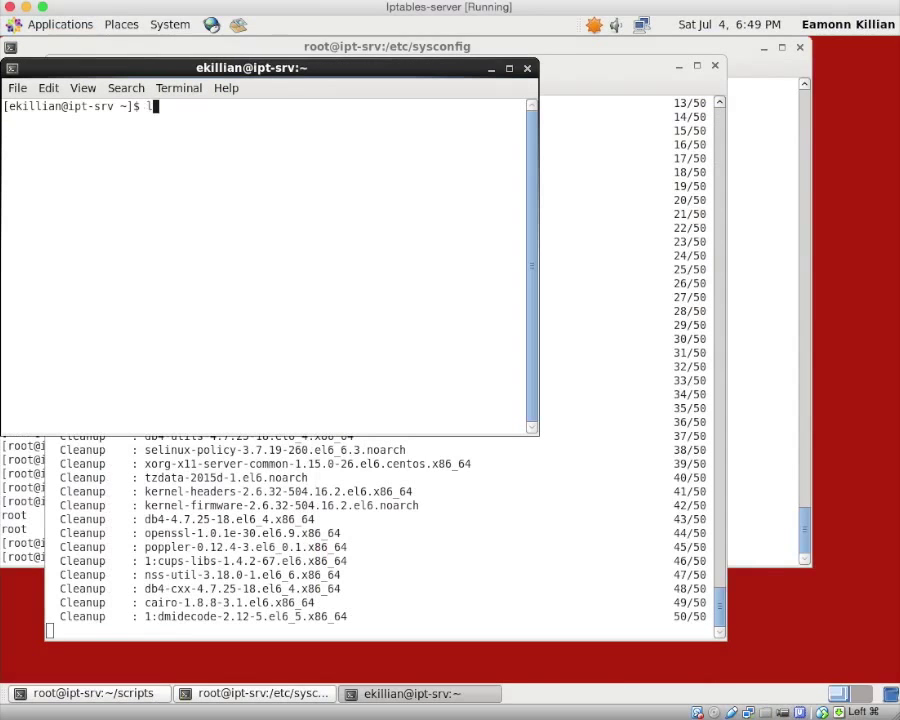
key("Return")
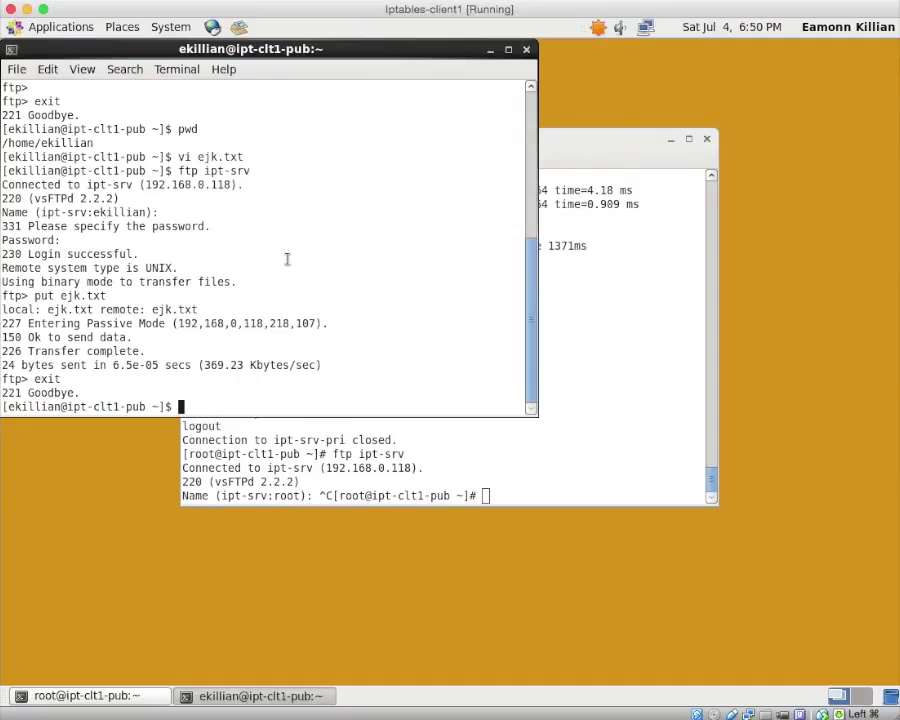
Start an FTP connection to ipt-srv-pri from client1's user terminal.
type("ftp")
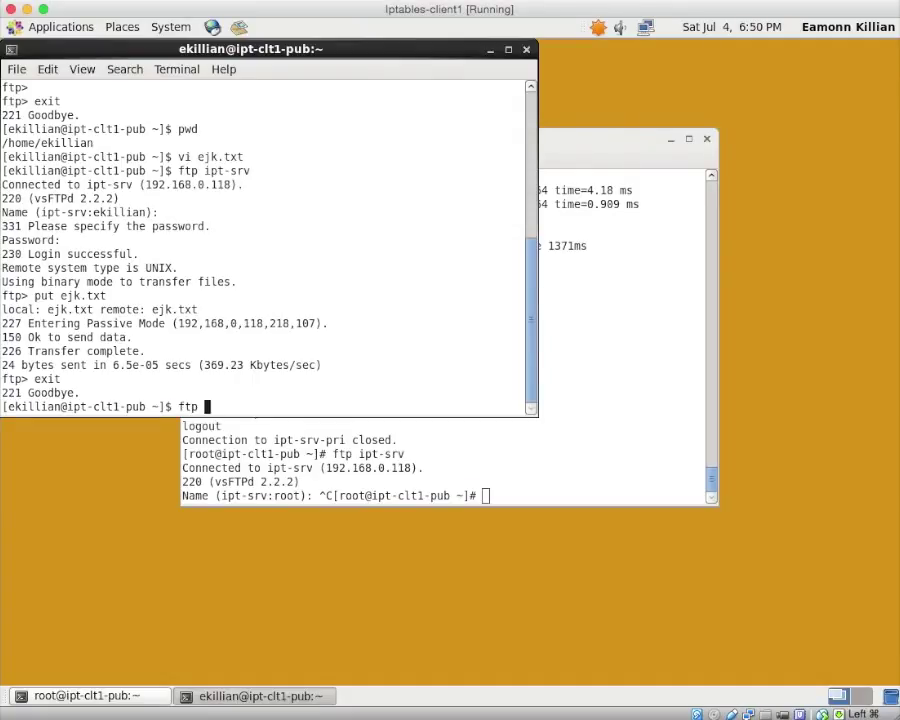
type("ipt-srv")
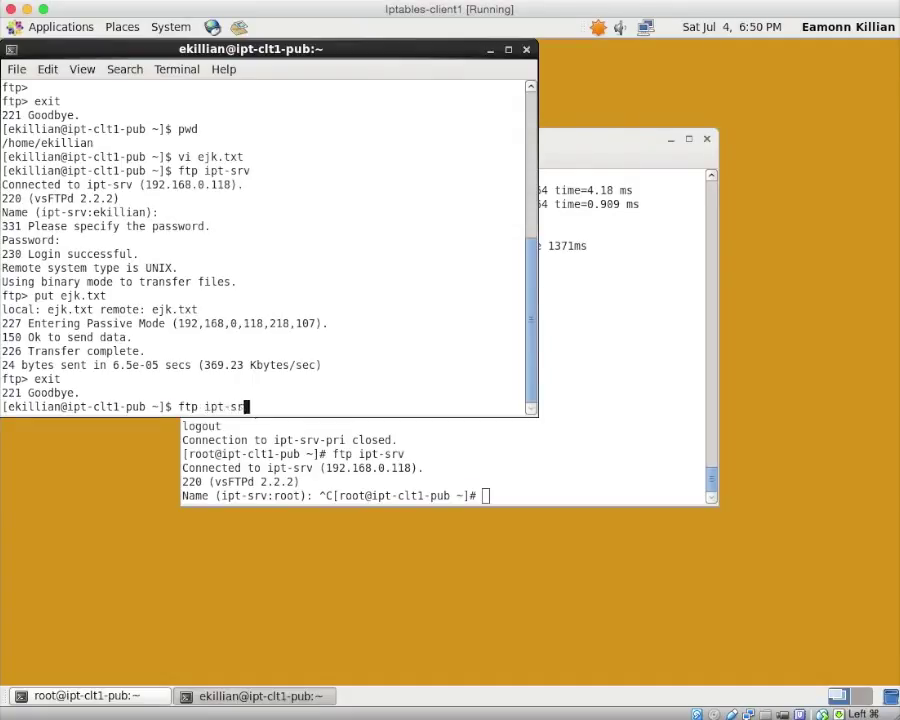
key("Return")
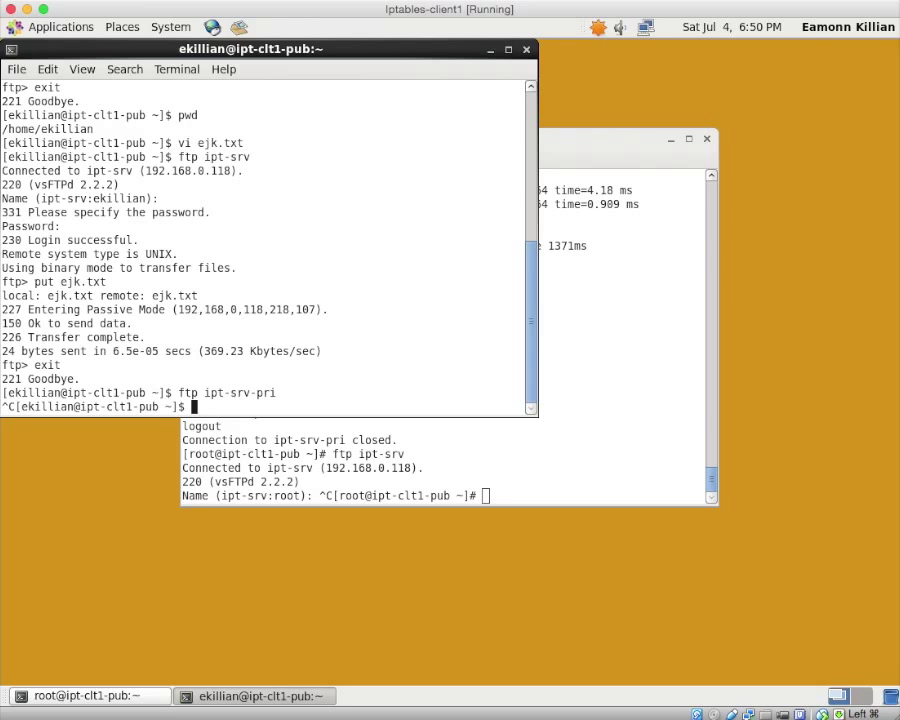
mouse_move(309, 17)
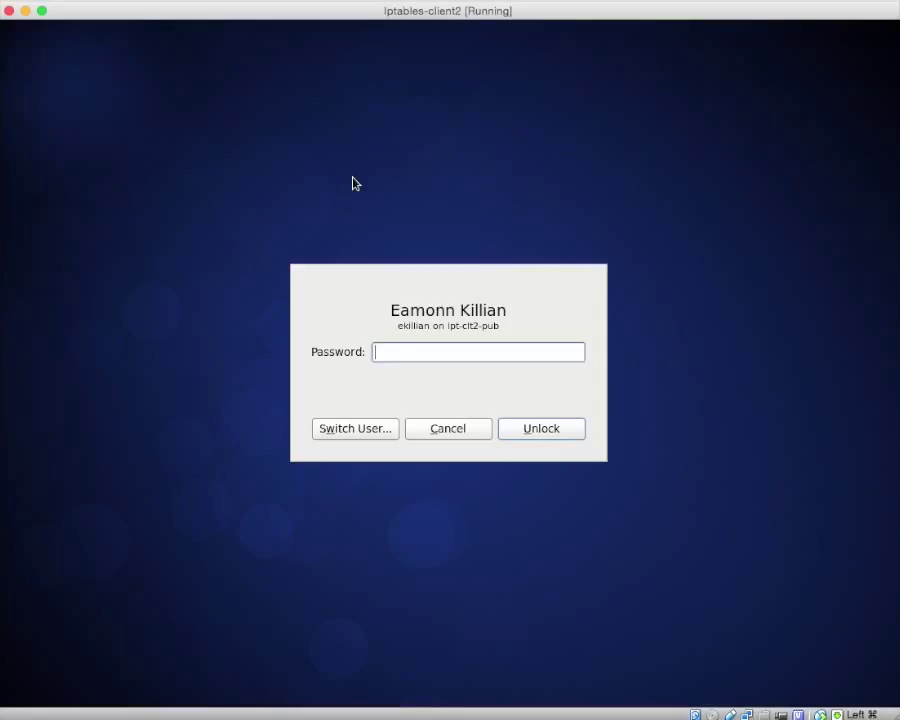
Unlock client2 and ping ipt-srv and ipt-srv-pri, stopping the pings.
type("password")
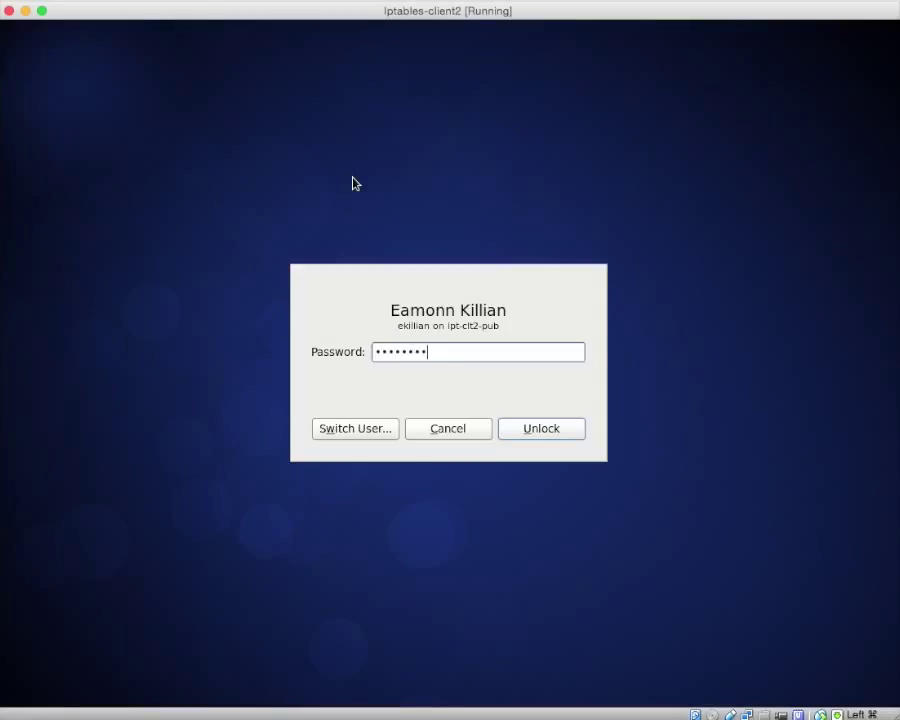
left_click(541, 428)
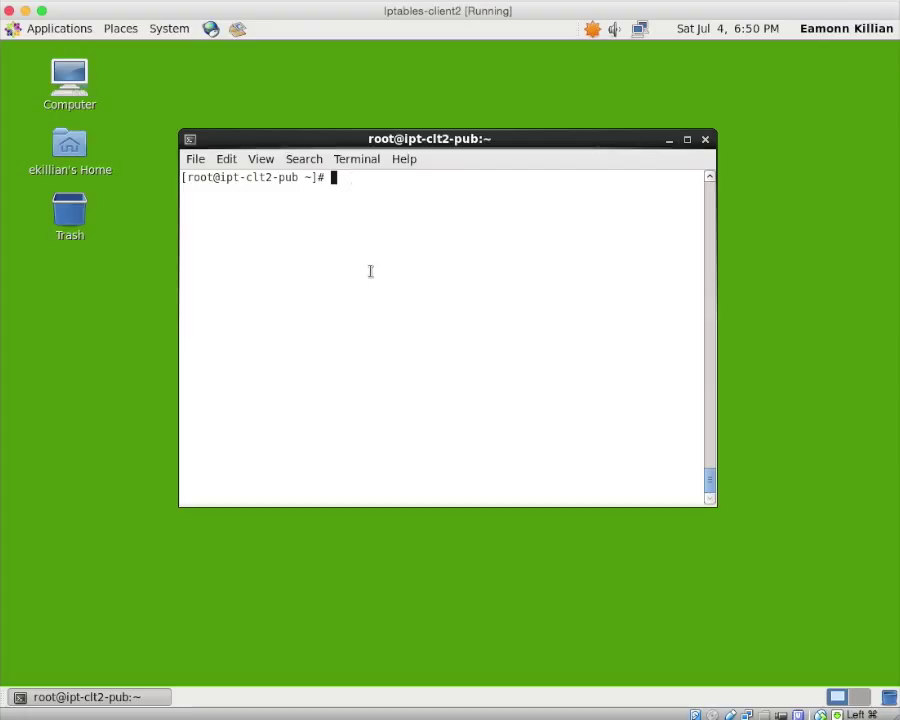
type("ping")
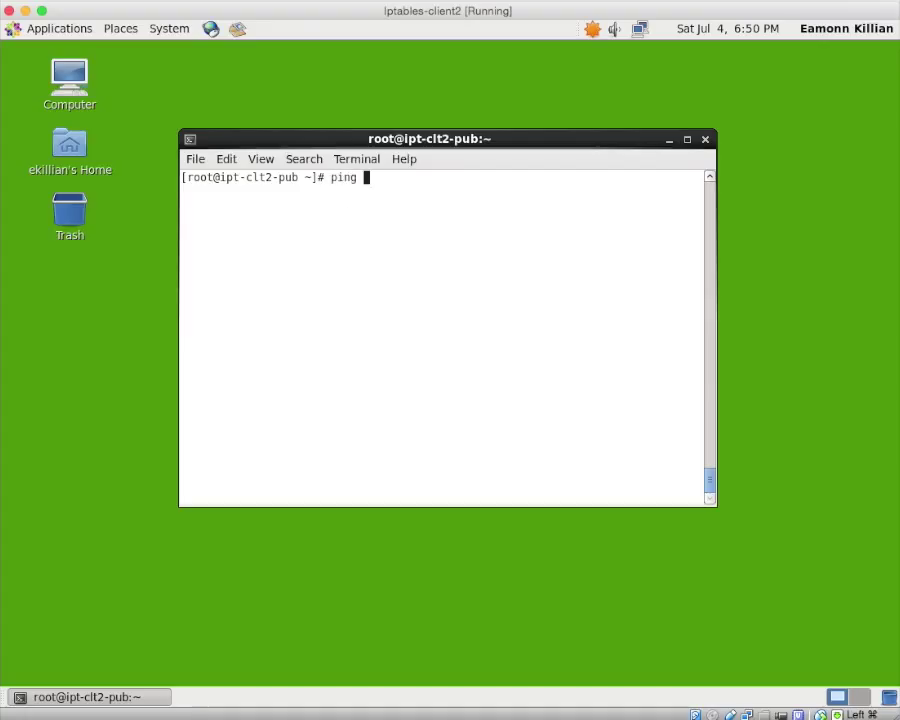
type("ipt-srv")
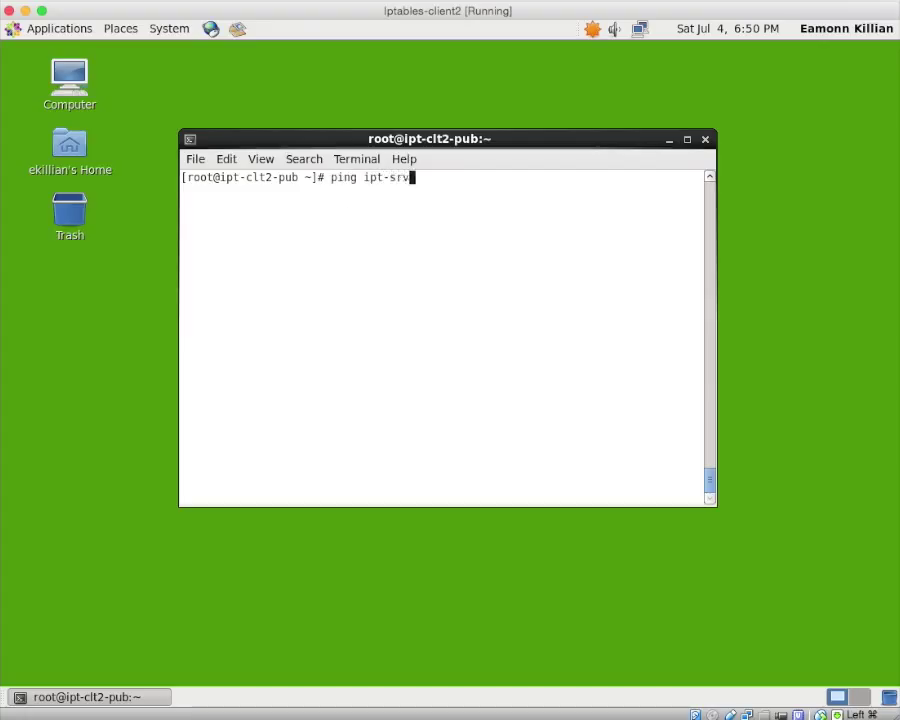
key("Return")
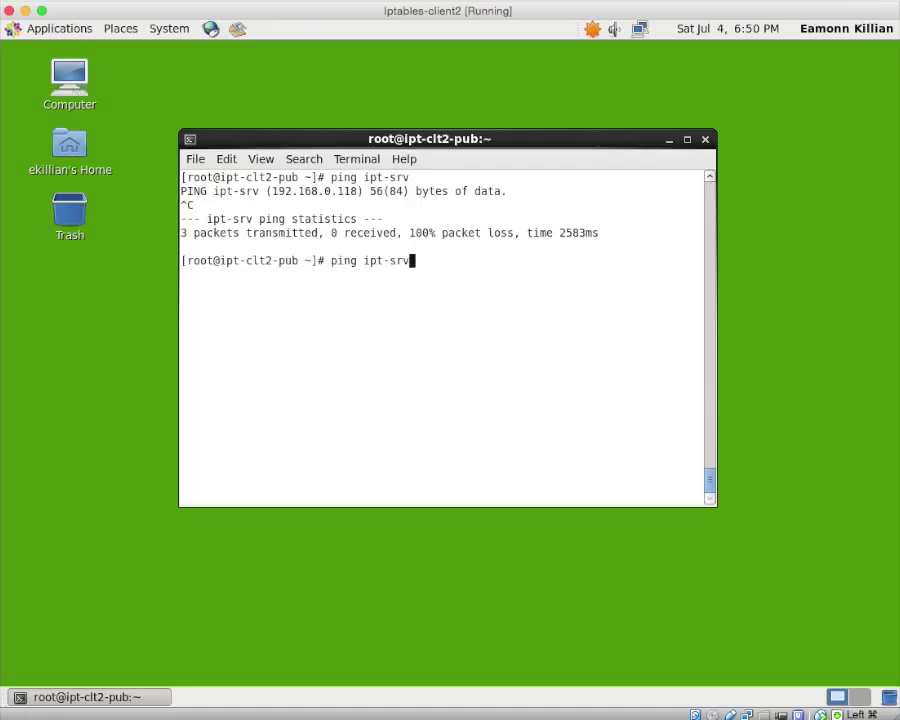
key("Return")
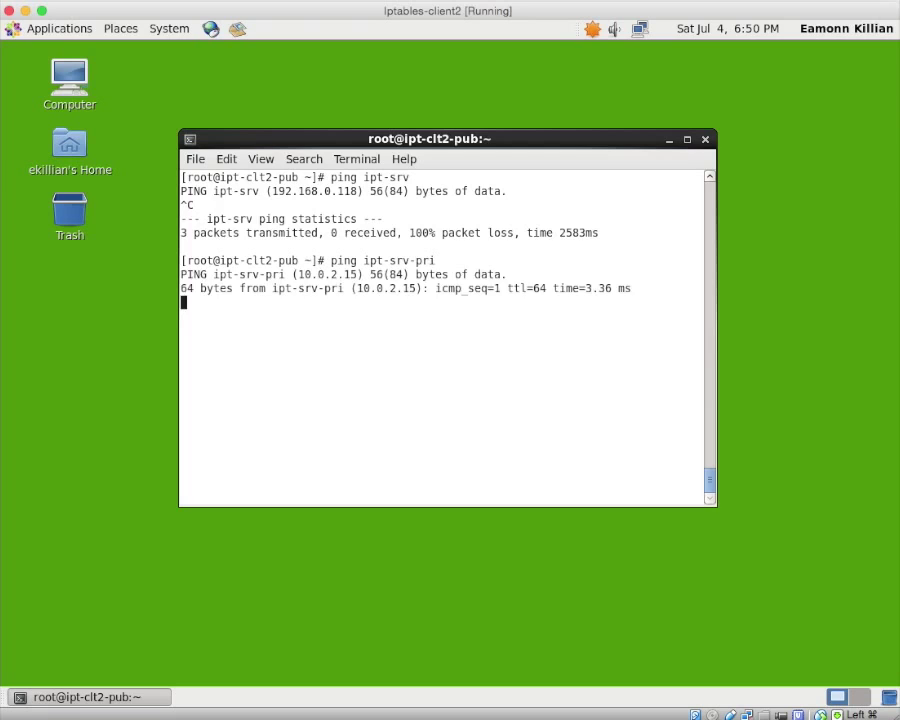
key("ctrl+c")
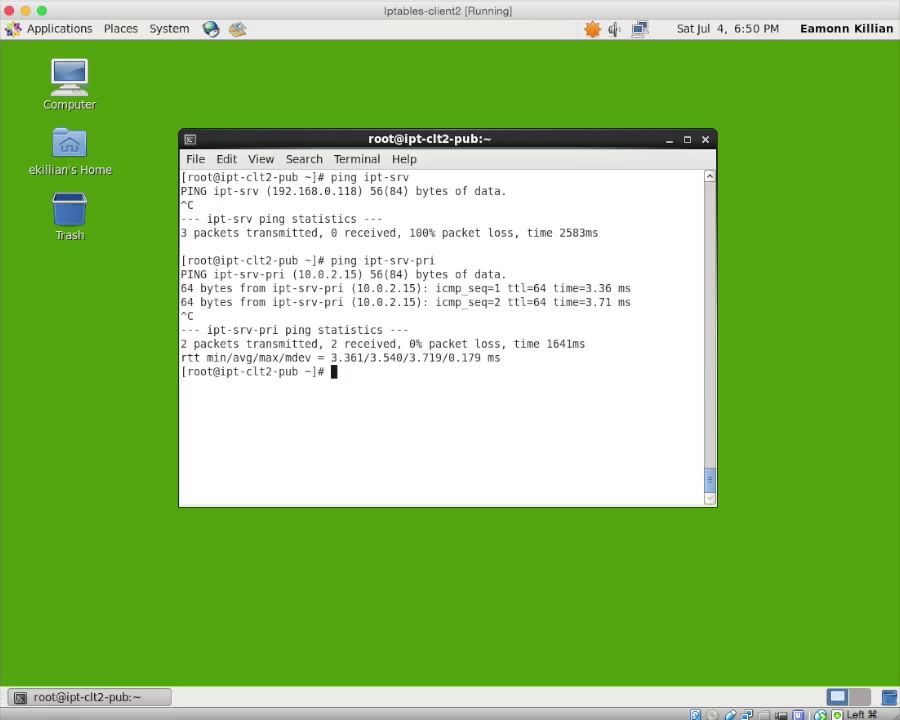
key("Return")
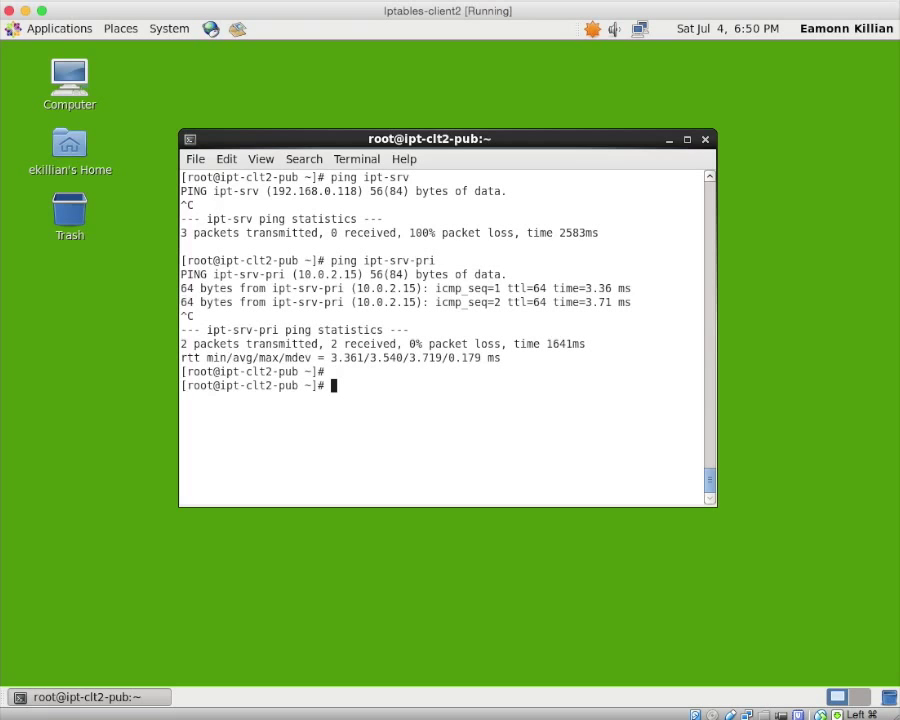
type("ssh")
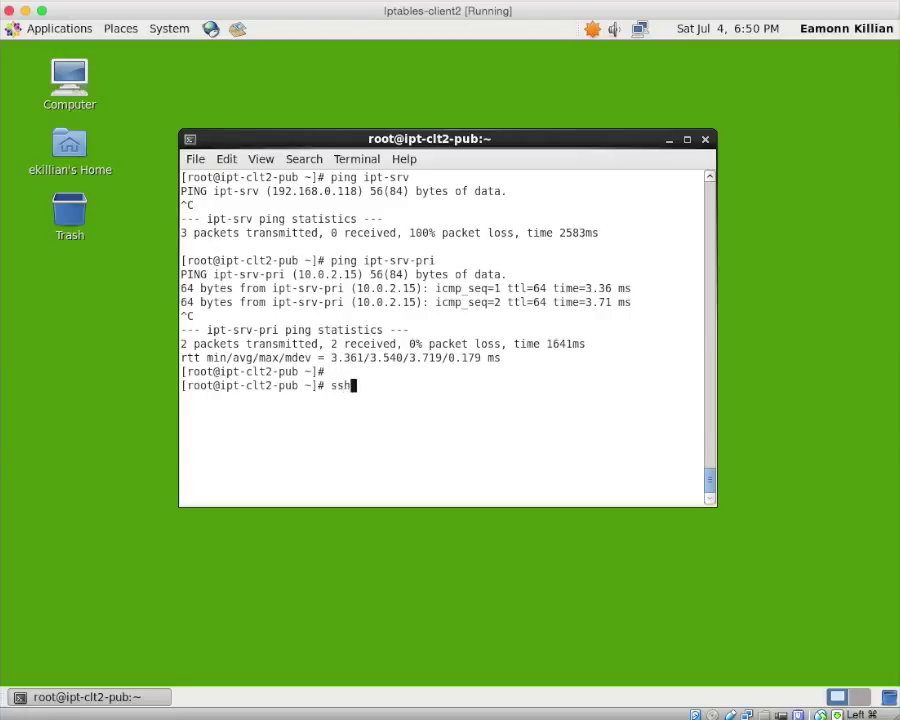
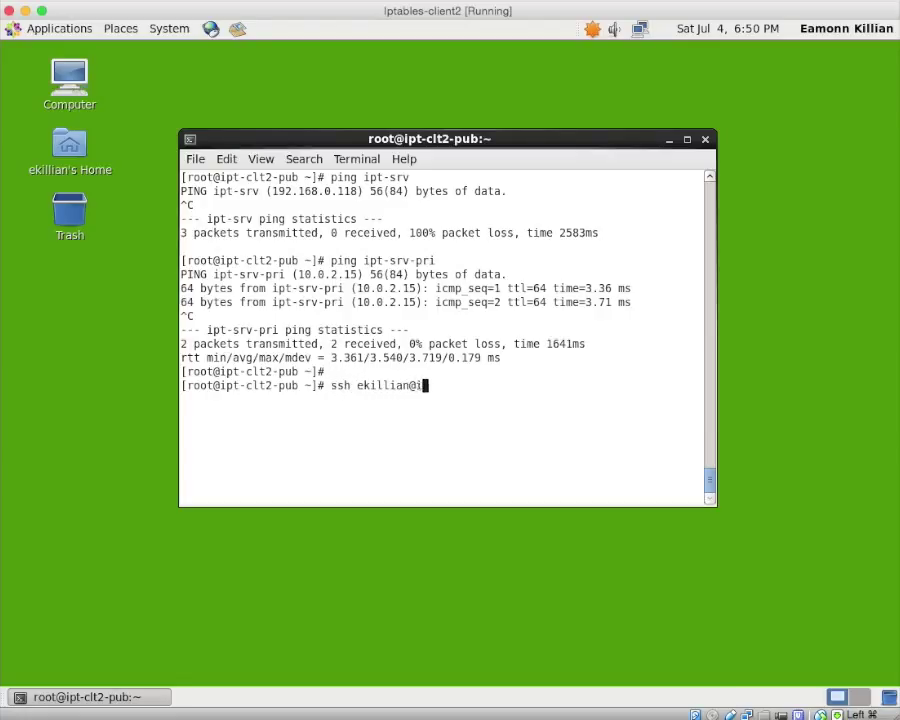
key("Return")
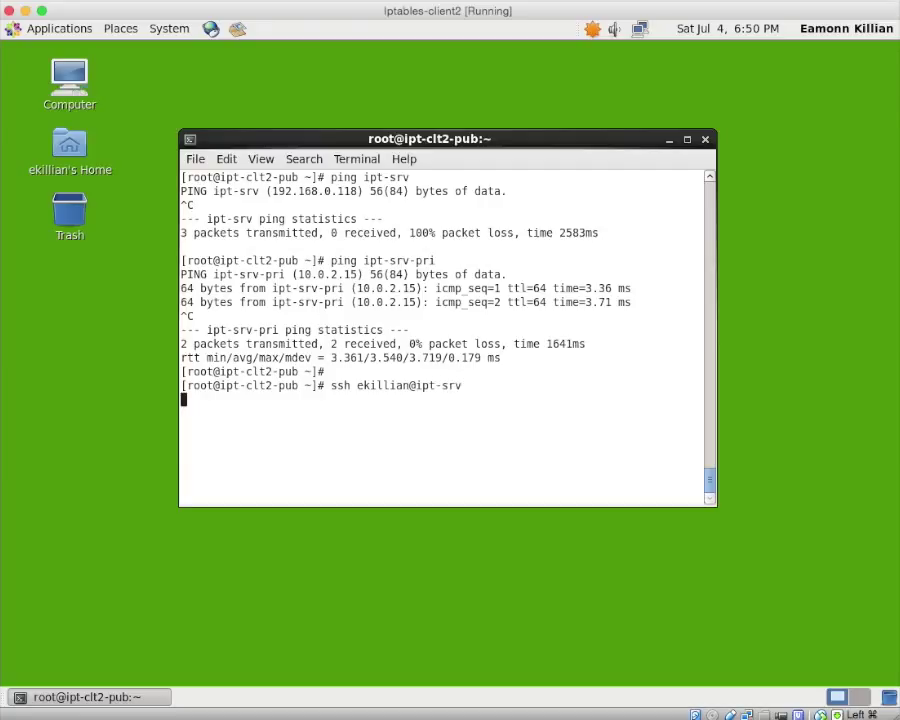
key("ctrl+c")
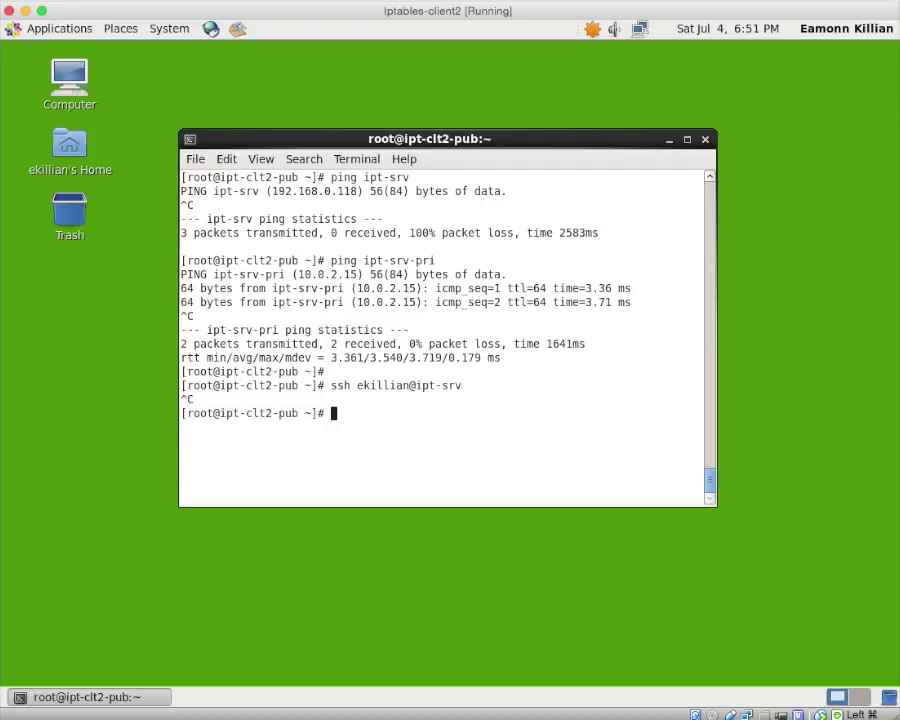
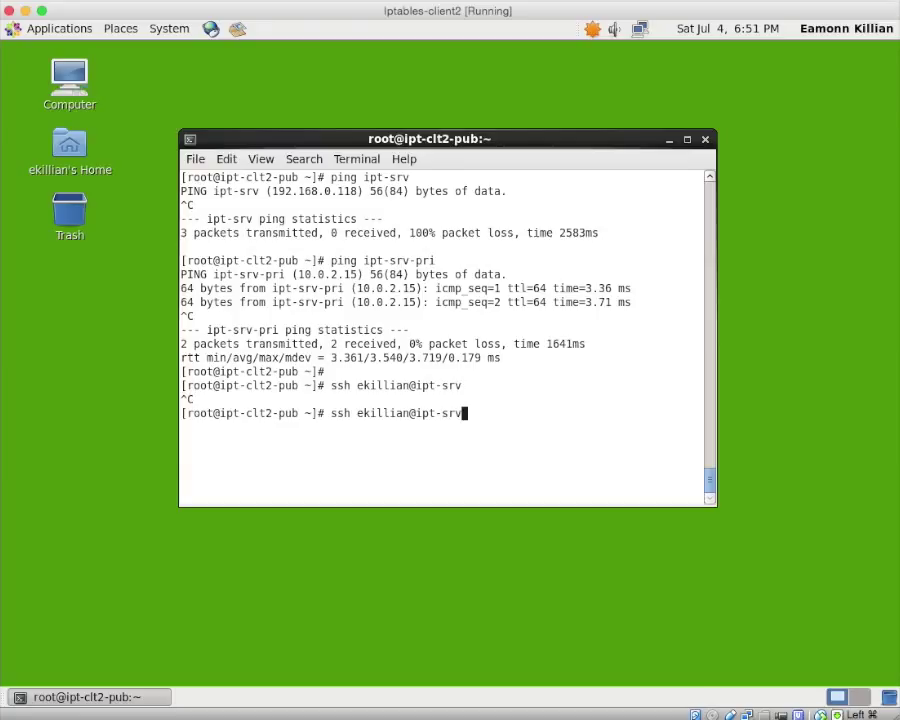
key("Return")
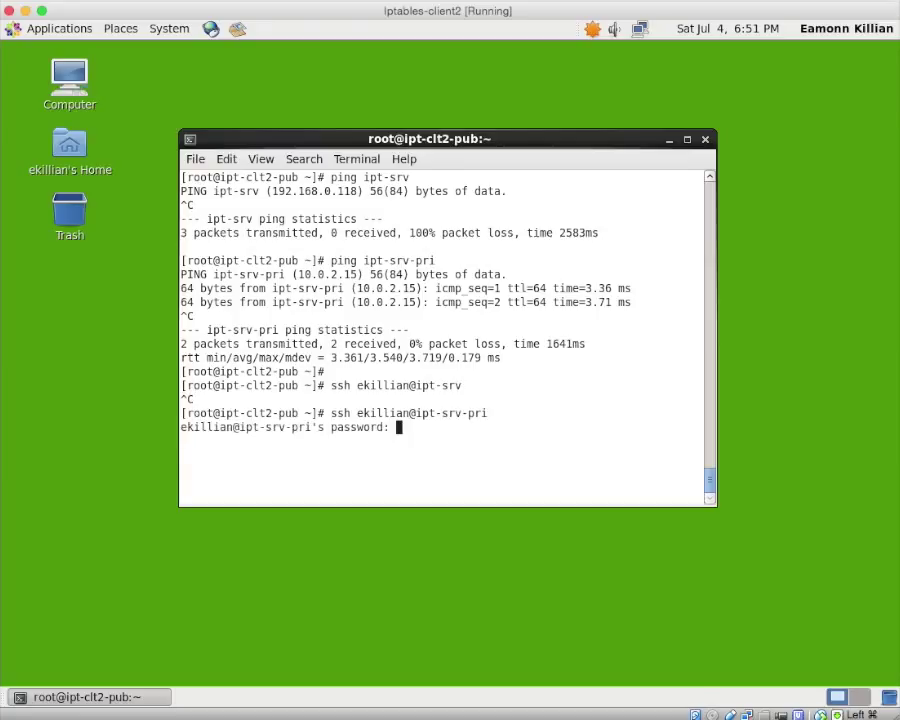
key("Return")
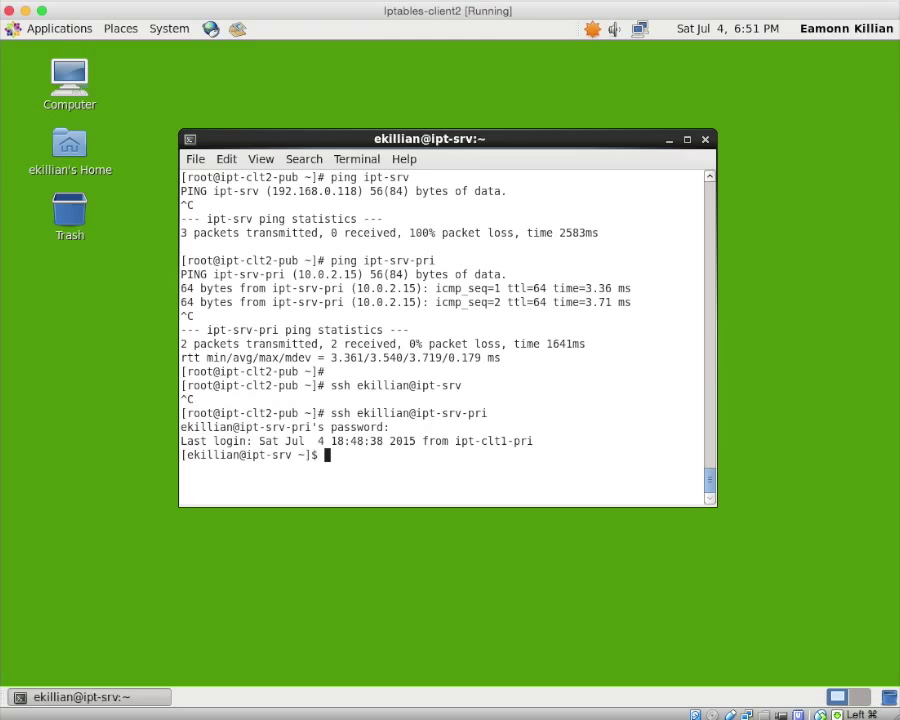
Exit the ipt-srv-pri SSH session and open a second terminal as the regular user.
type("exit")
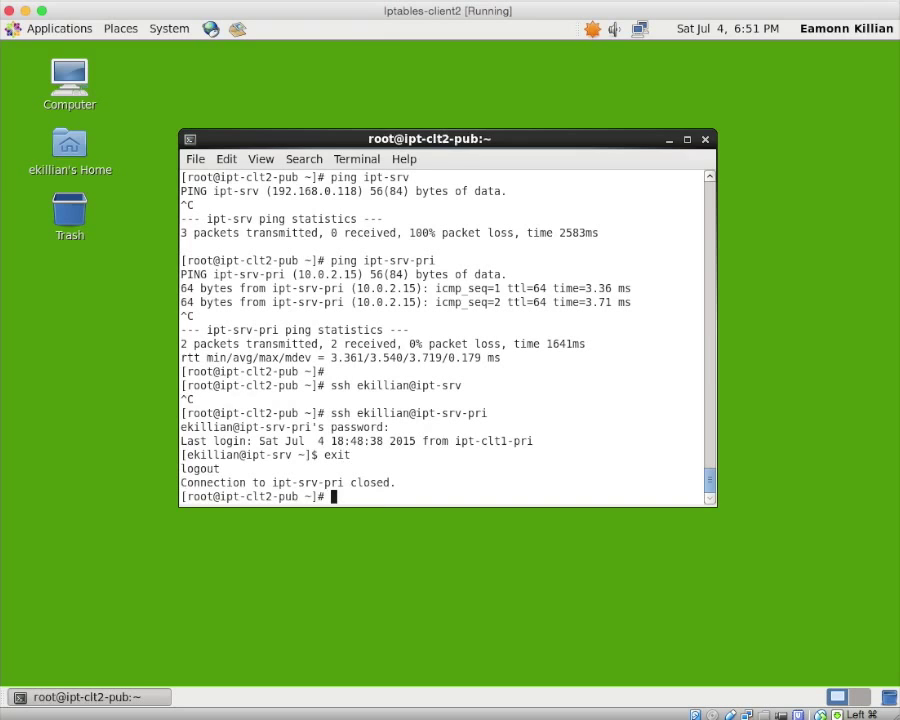
type("ftp")
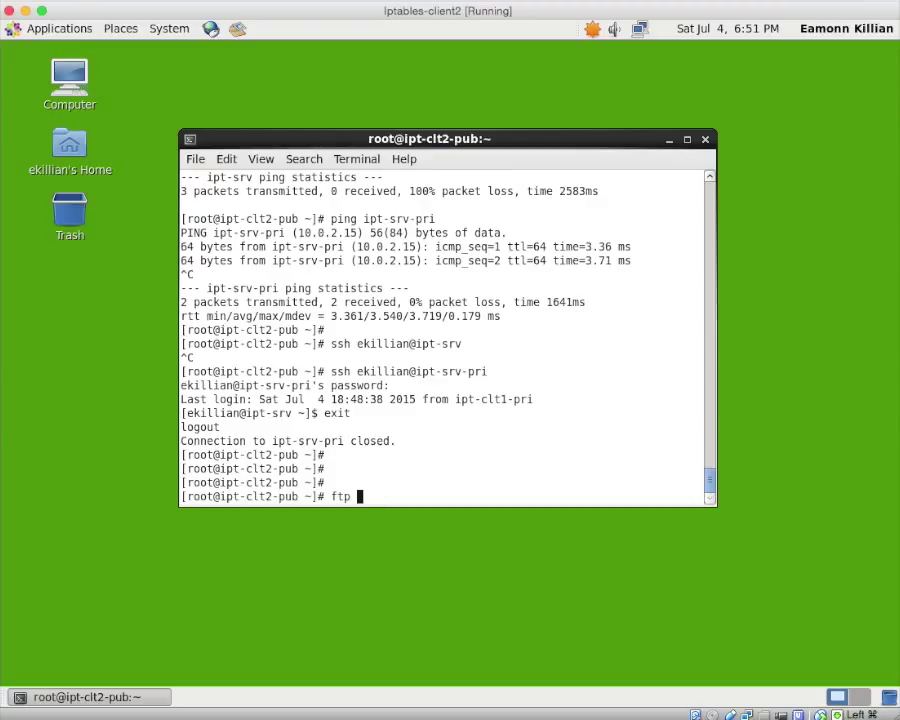
left_click(59, 28)
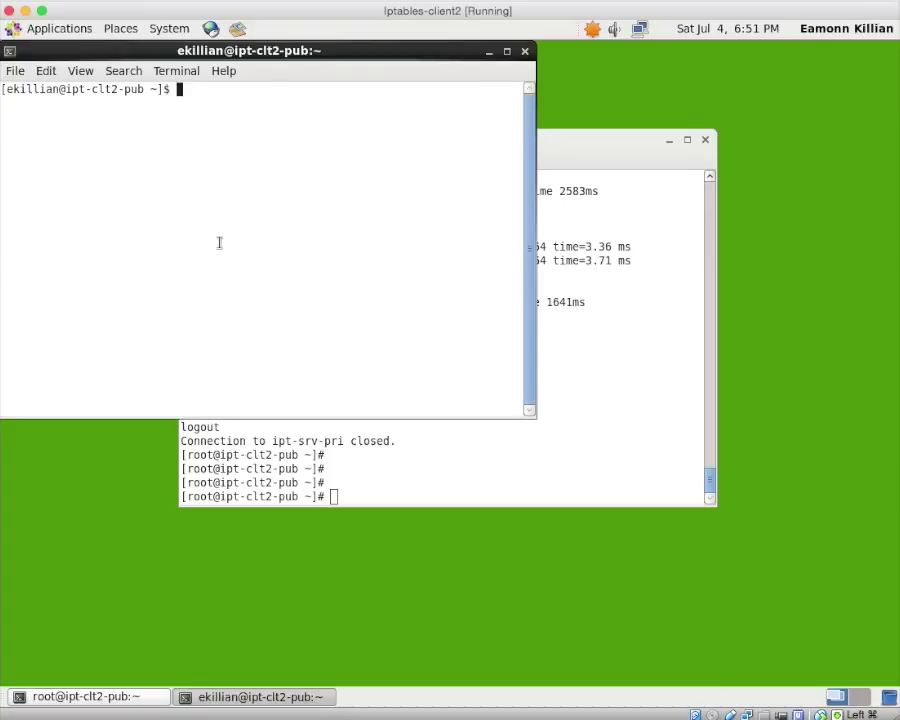
Run ftp ipt-srv, cancel the stalled connection with Ctrl+C, and reposition the window.
type("ftp")
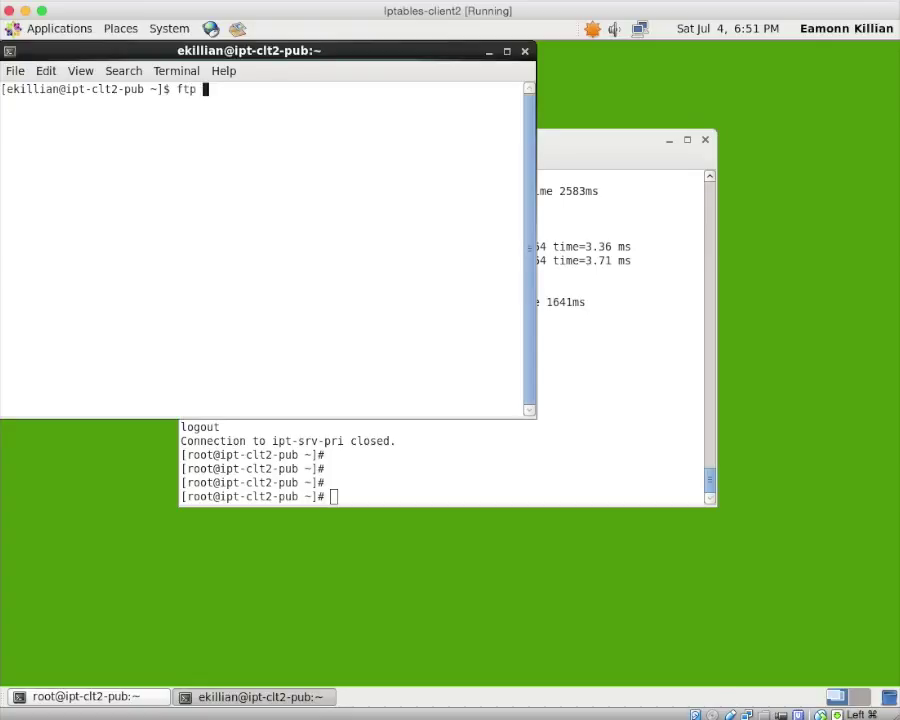
type("ipt-srv")
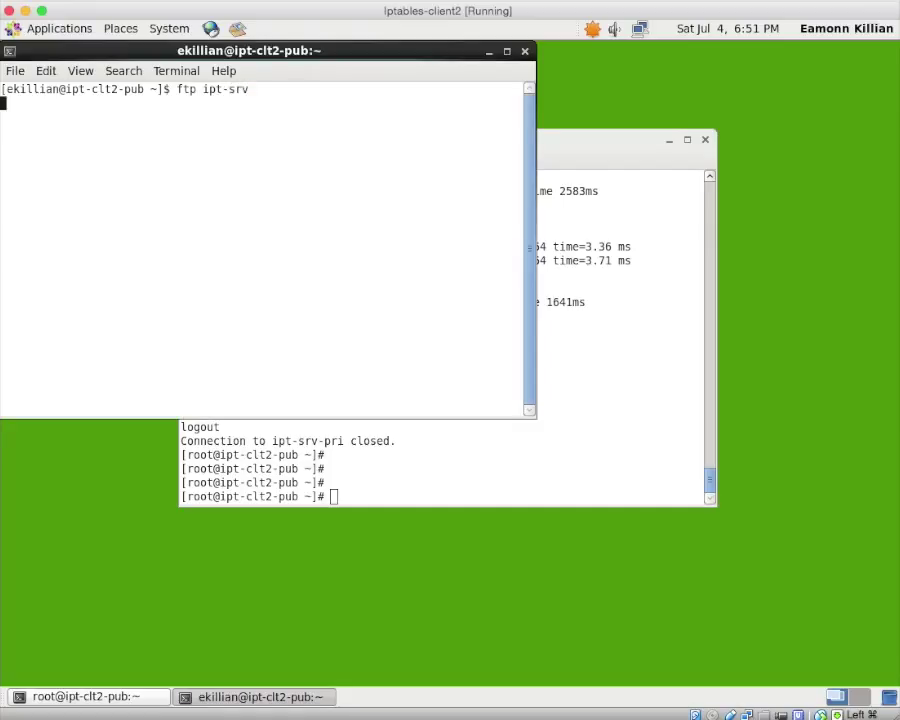
key("ctrl+c")
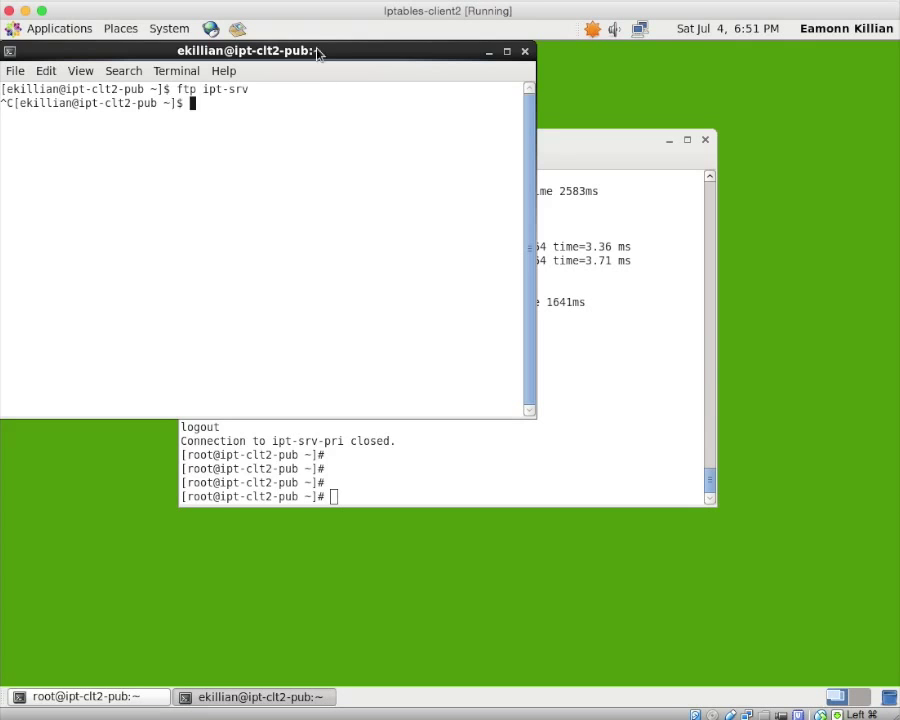
left_click_drag(245, 50, 517, 251)
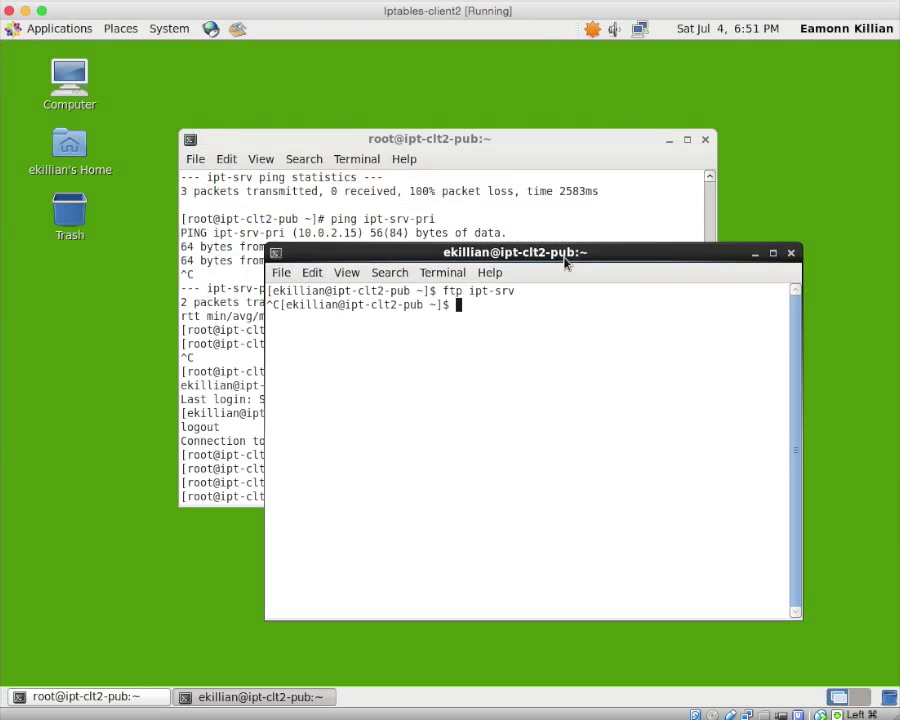
mouse_move(59, 28)
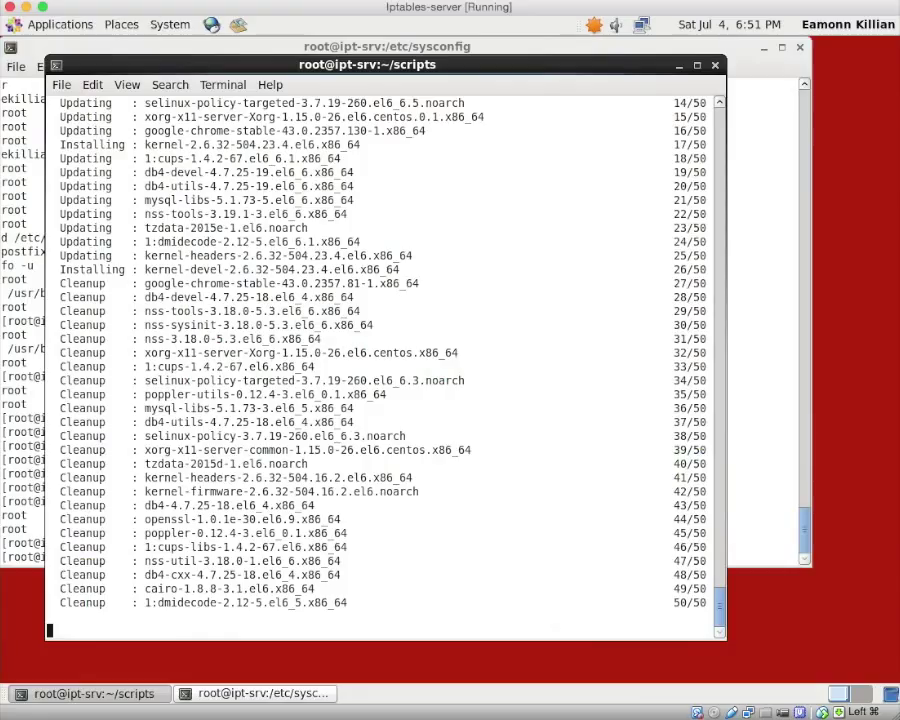
mouse_move(524, 350)
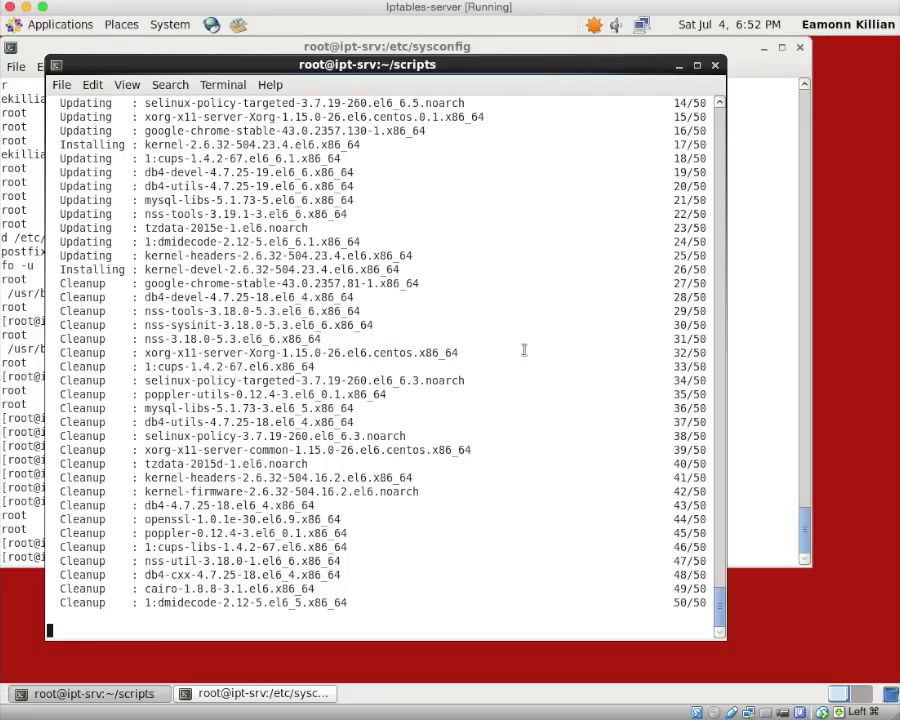
mouse_move(487, 474)
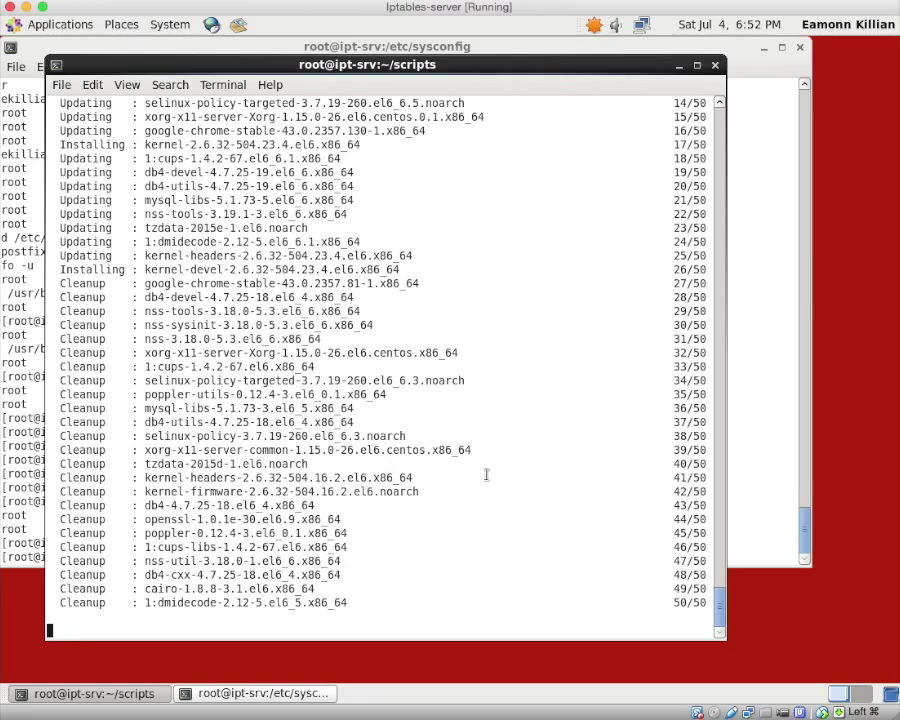
mouse_move(320, 311)
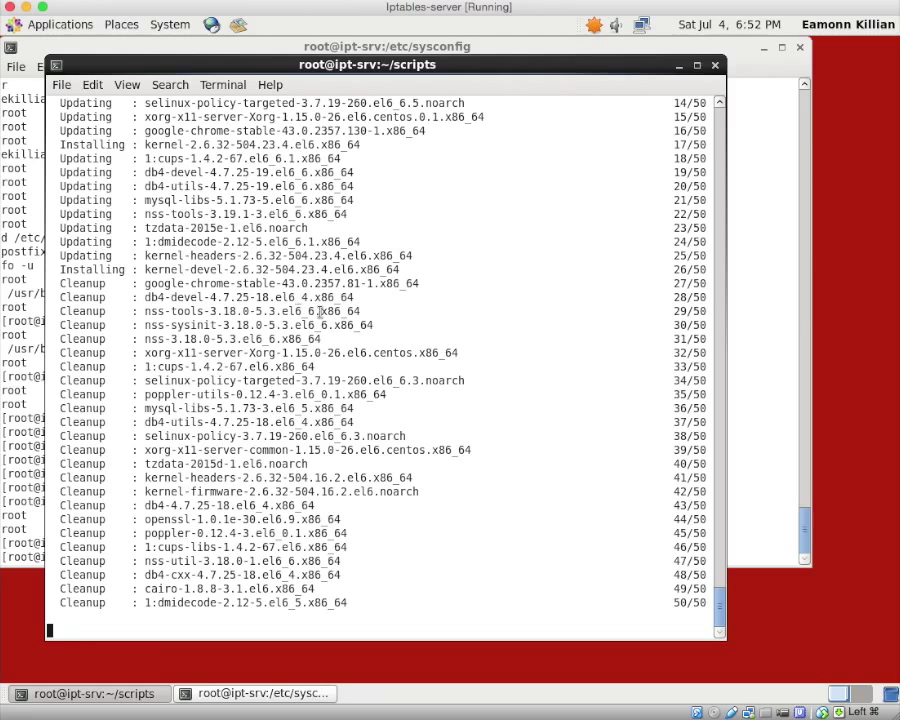